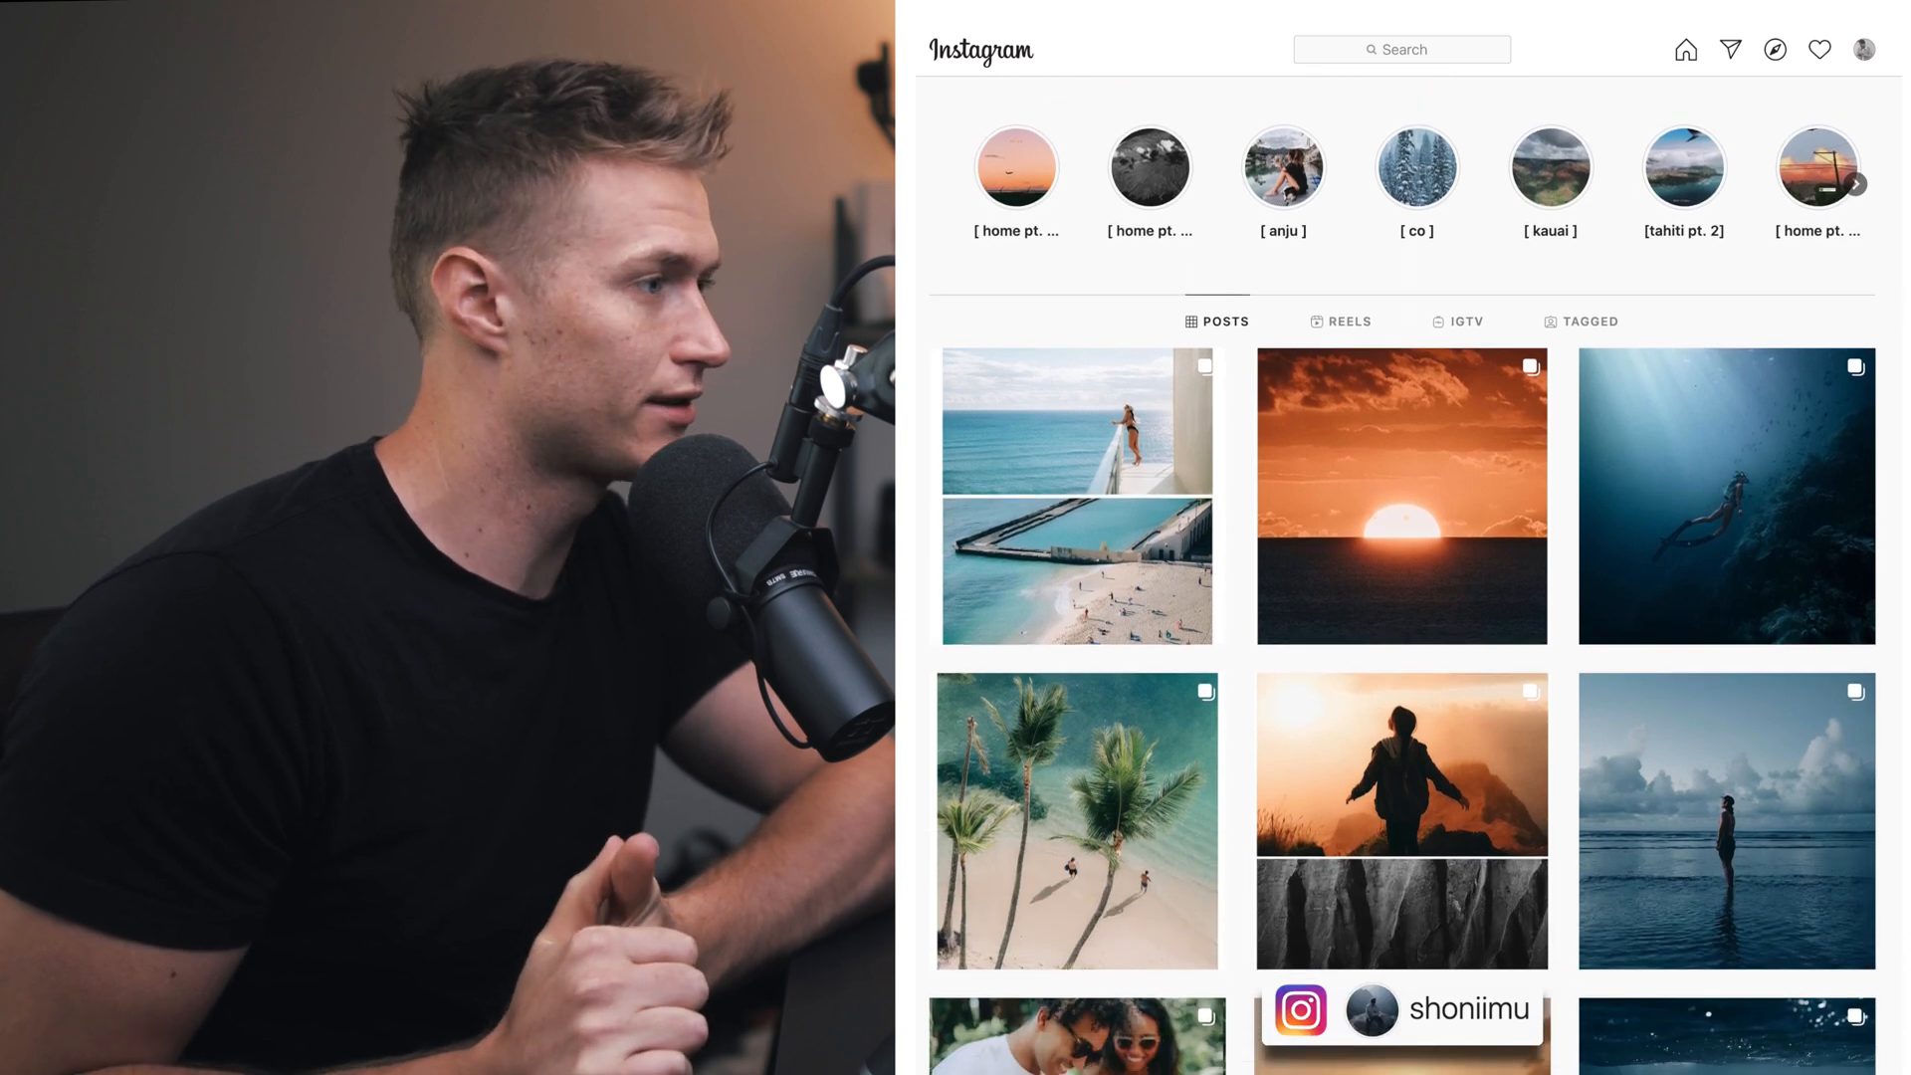
Open the Hawaii jungle portrait post from the grid and flip through its carousel photos.
left_click(1401, 495)
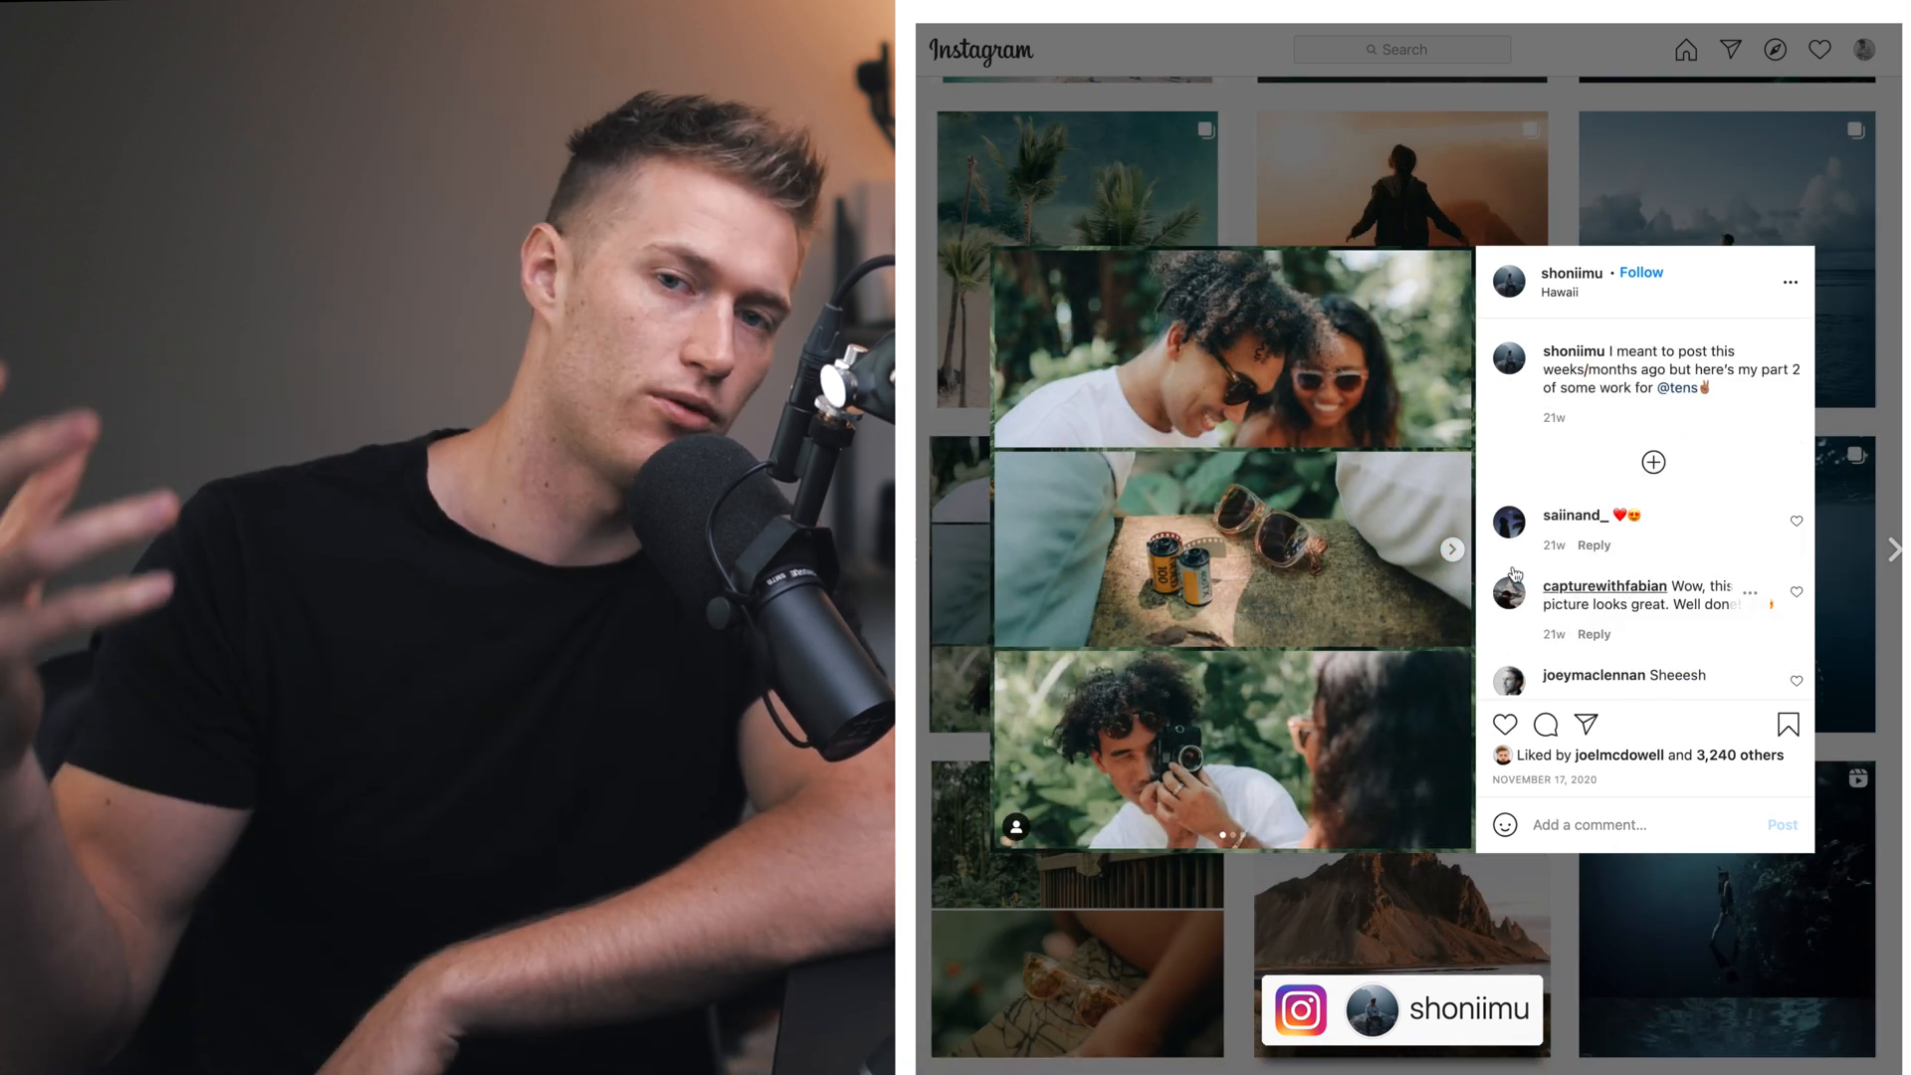
left_click(1450, 549)
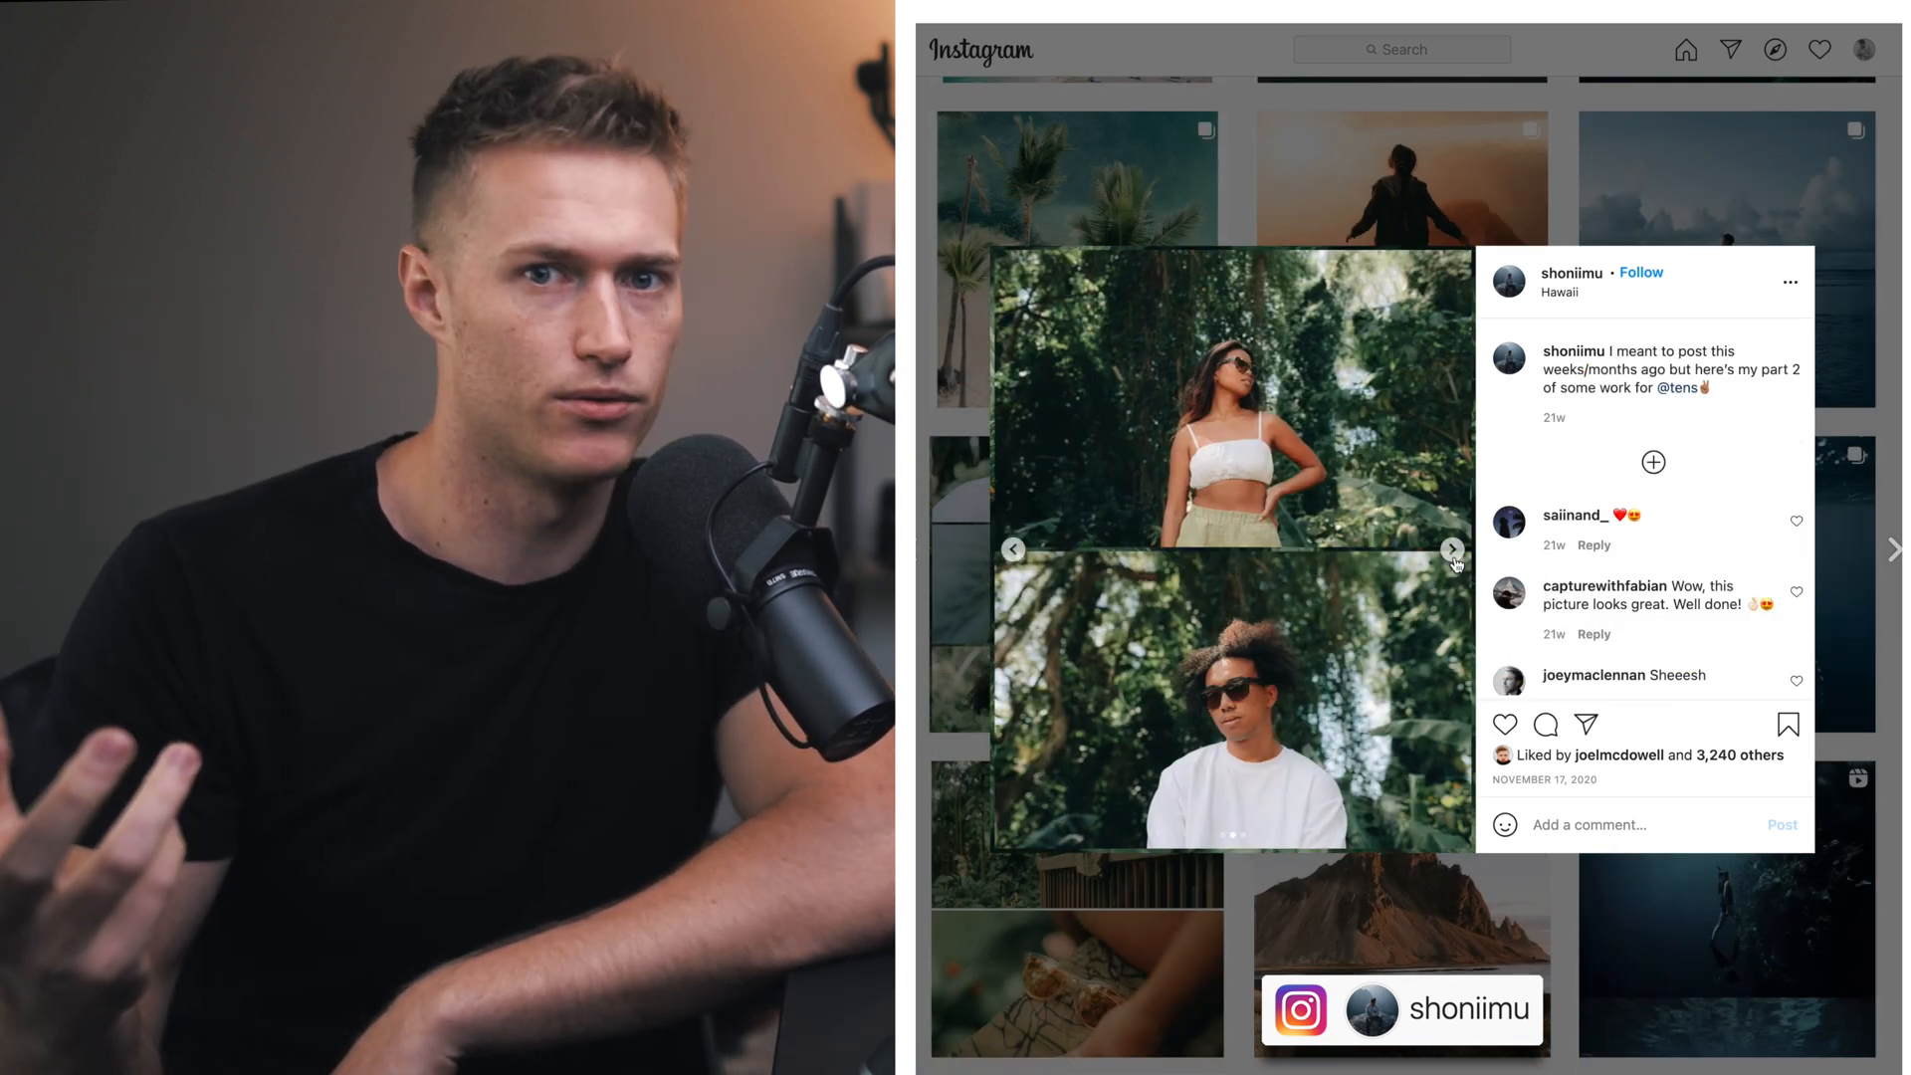
left_click(1450, 550)
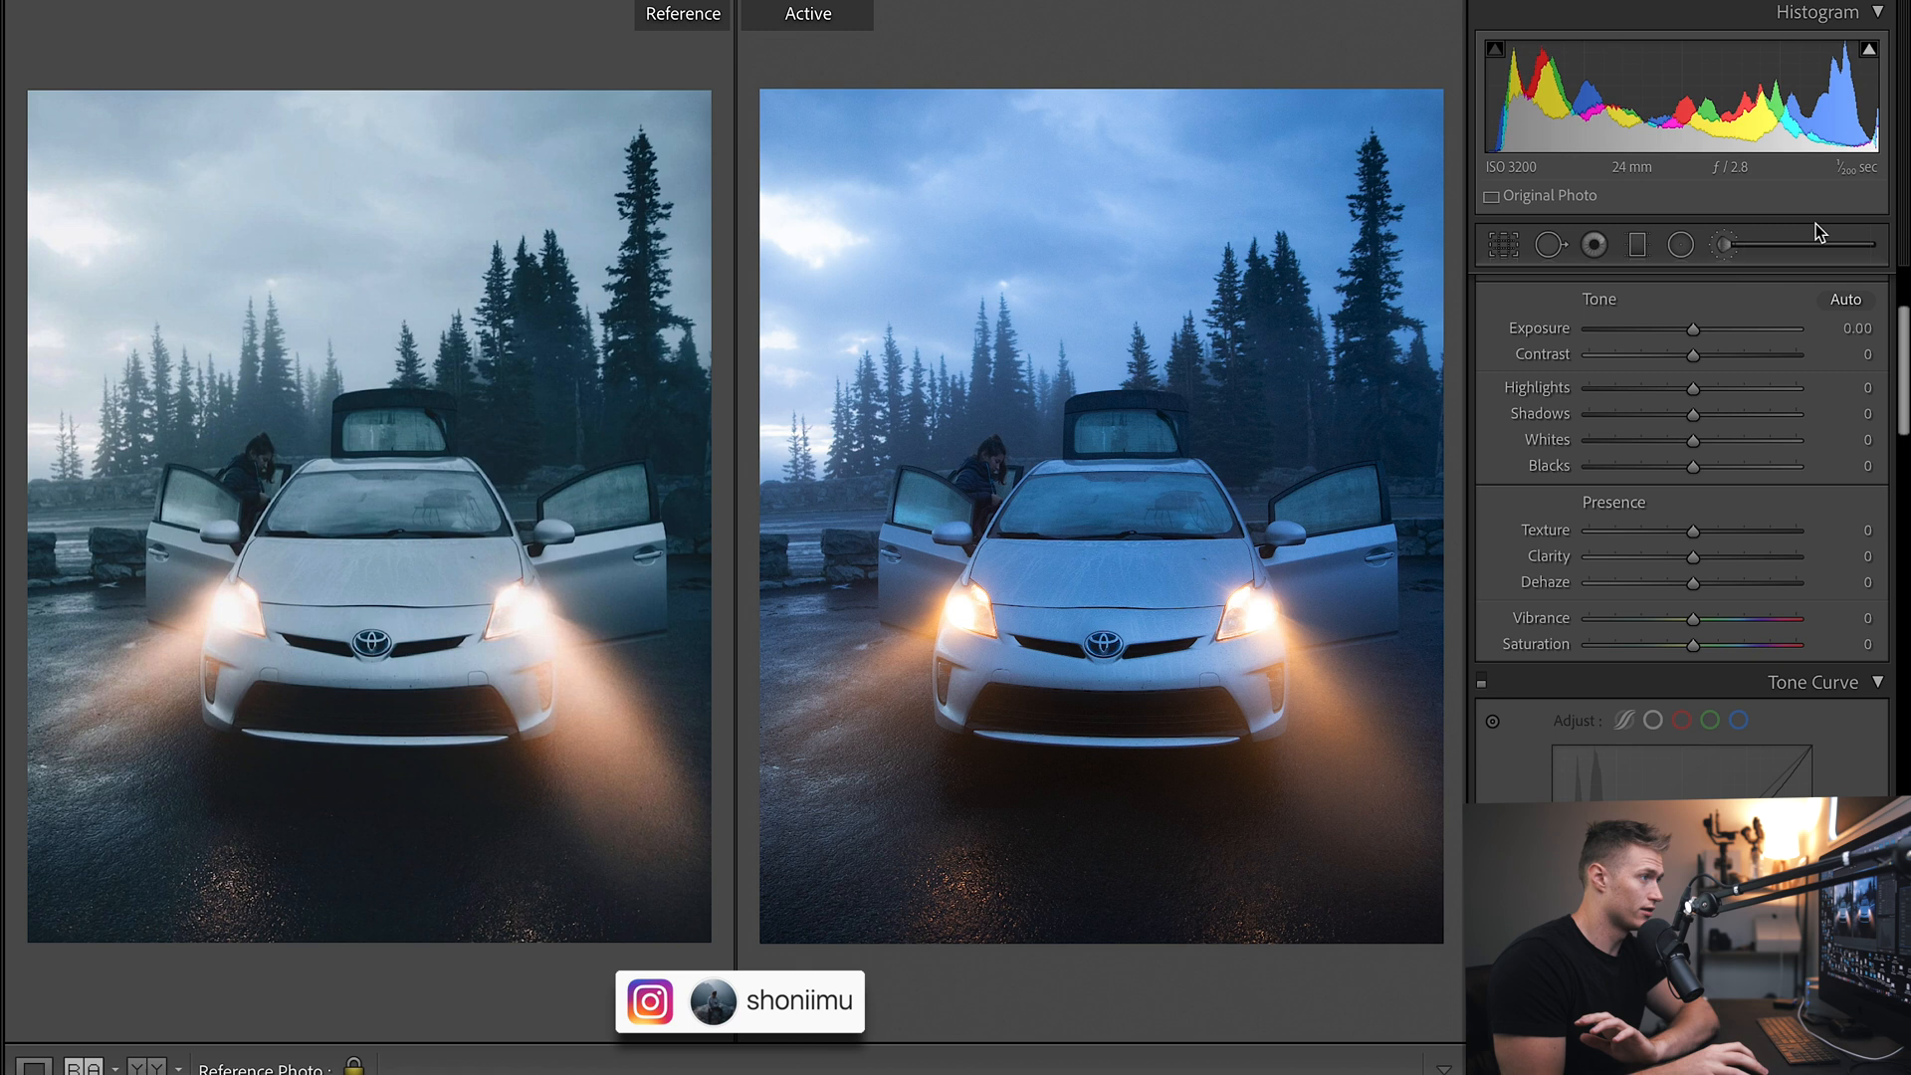
Expand the Basic panel and raise the car photo's Exposure to +0.45.
left_click(1593, 245)
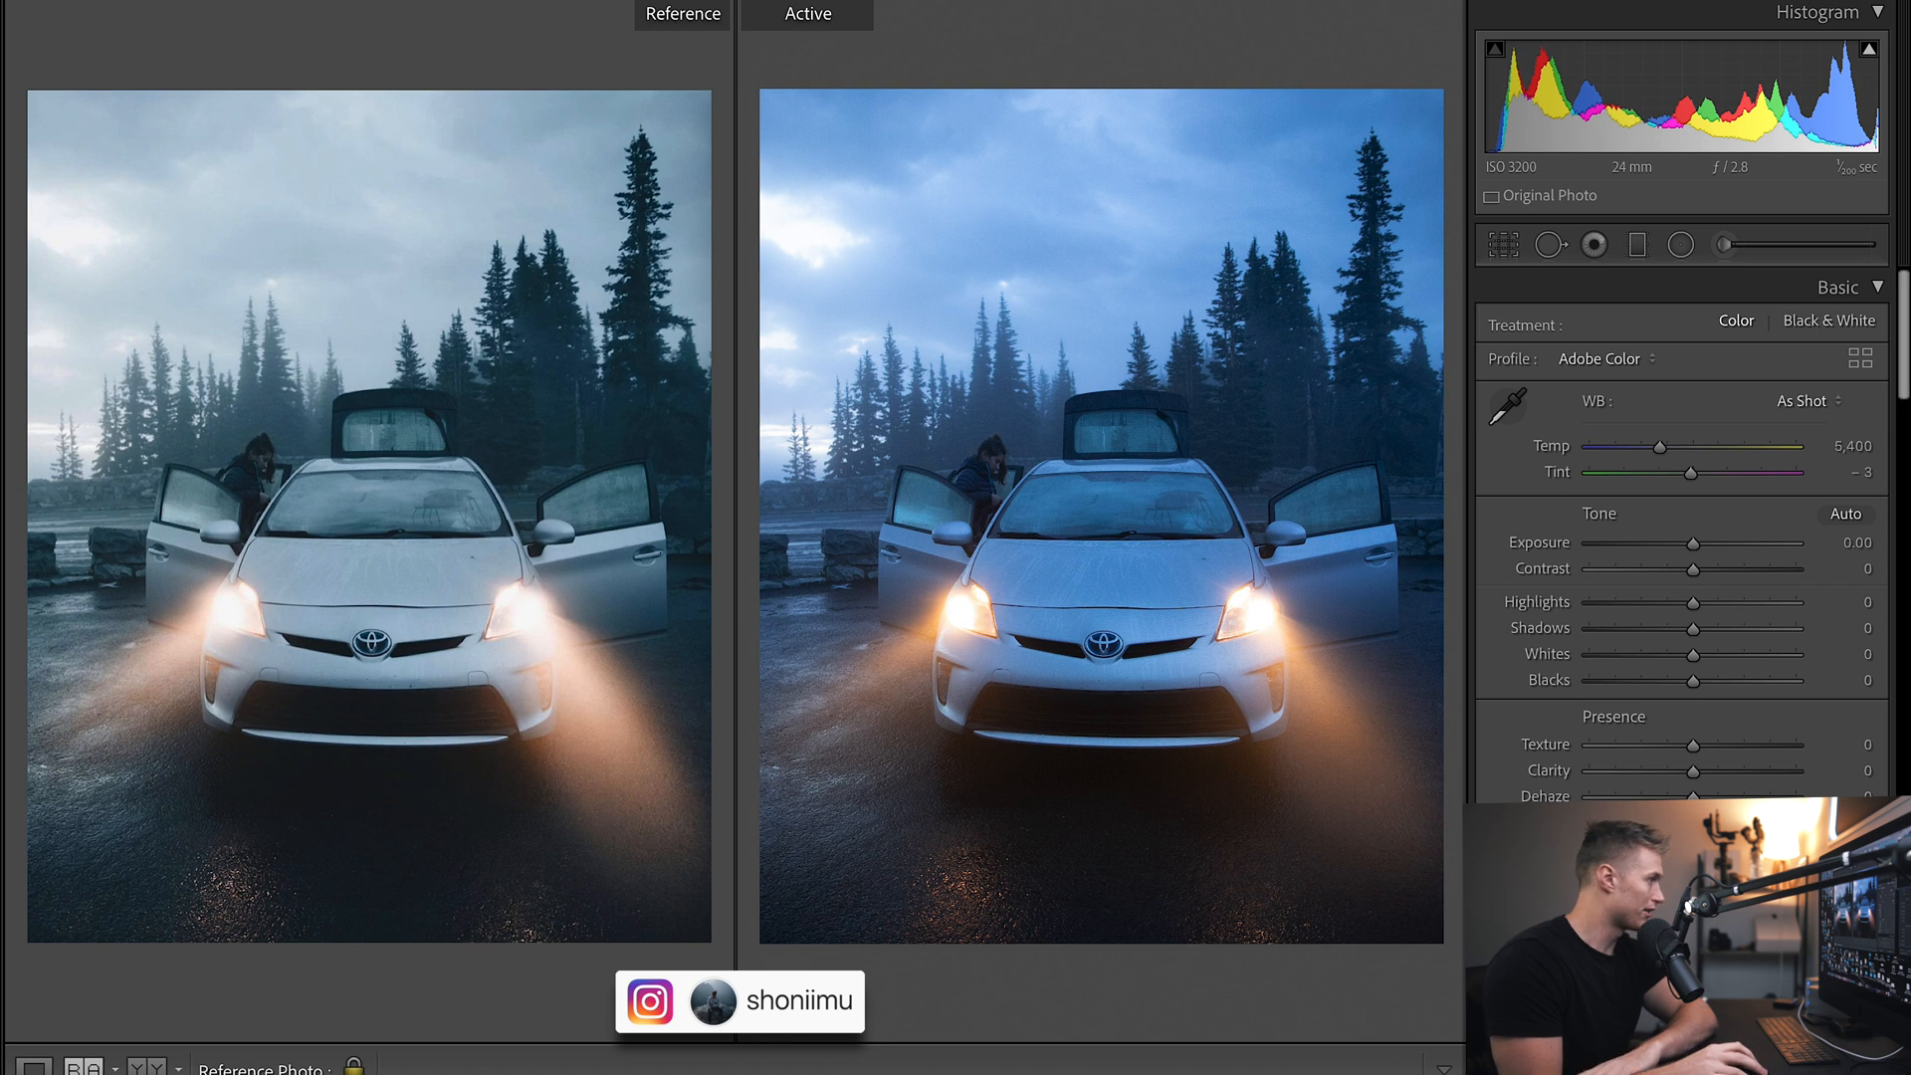
scroll("down", 3)
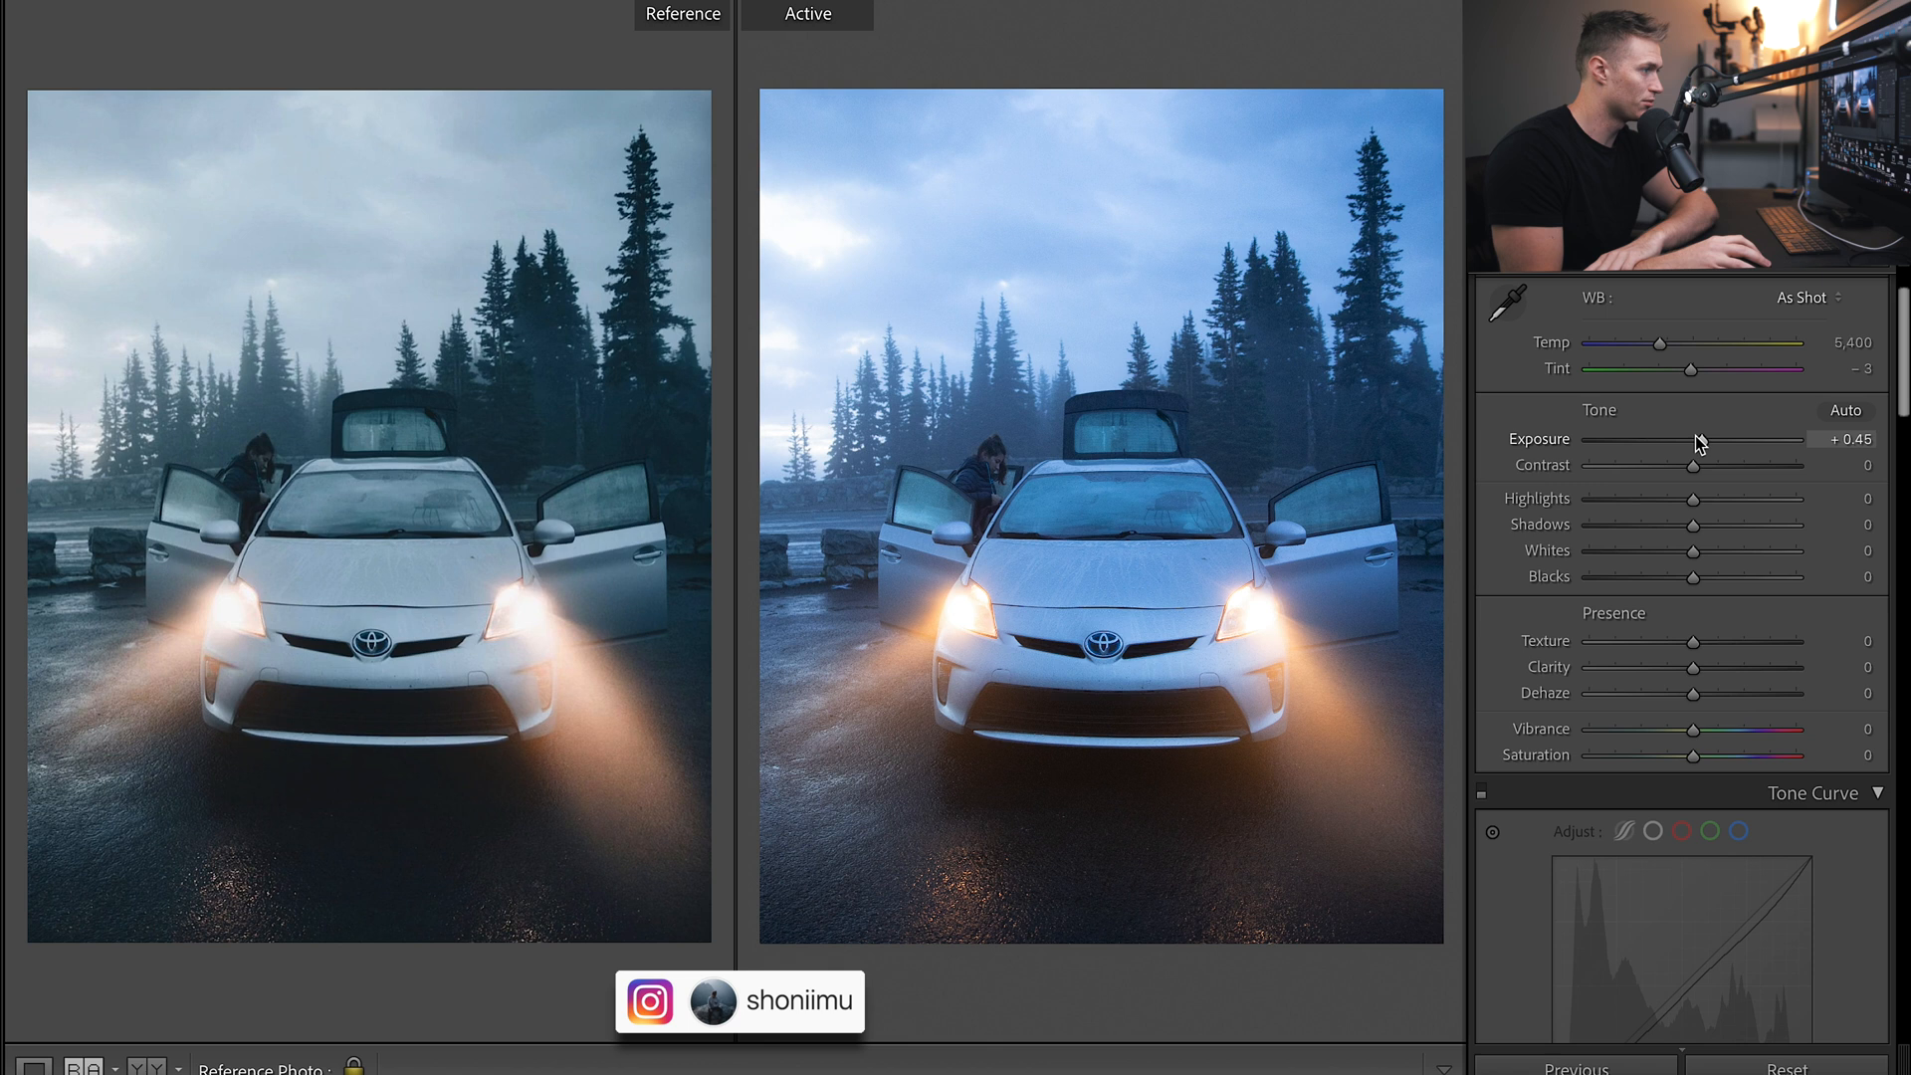
scroll("down", 3)
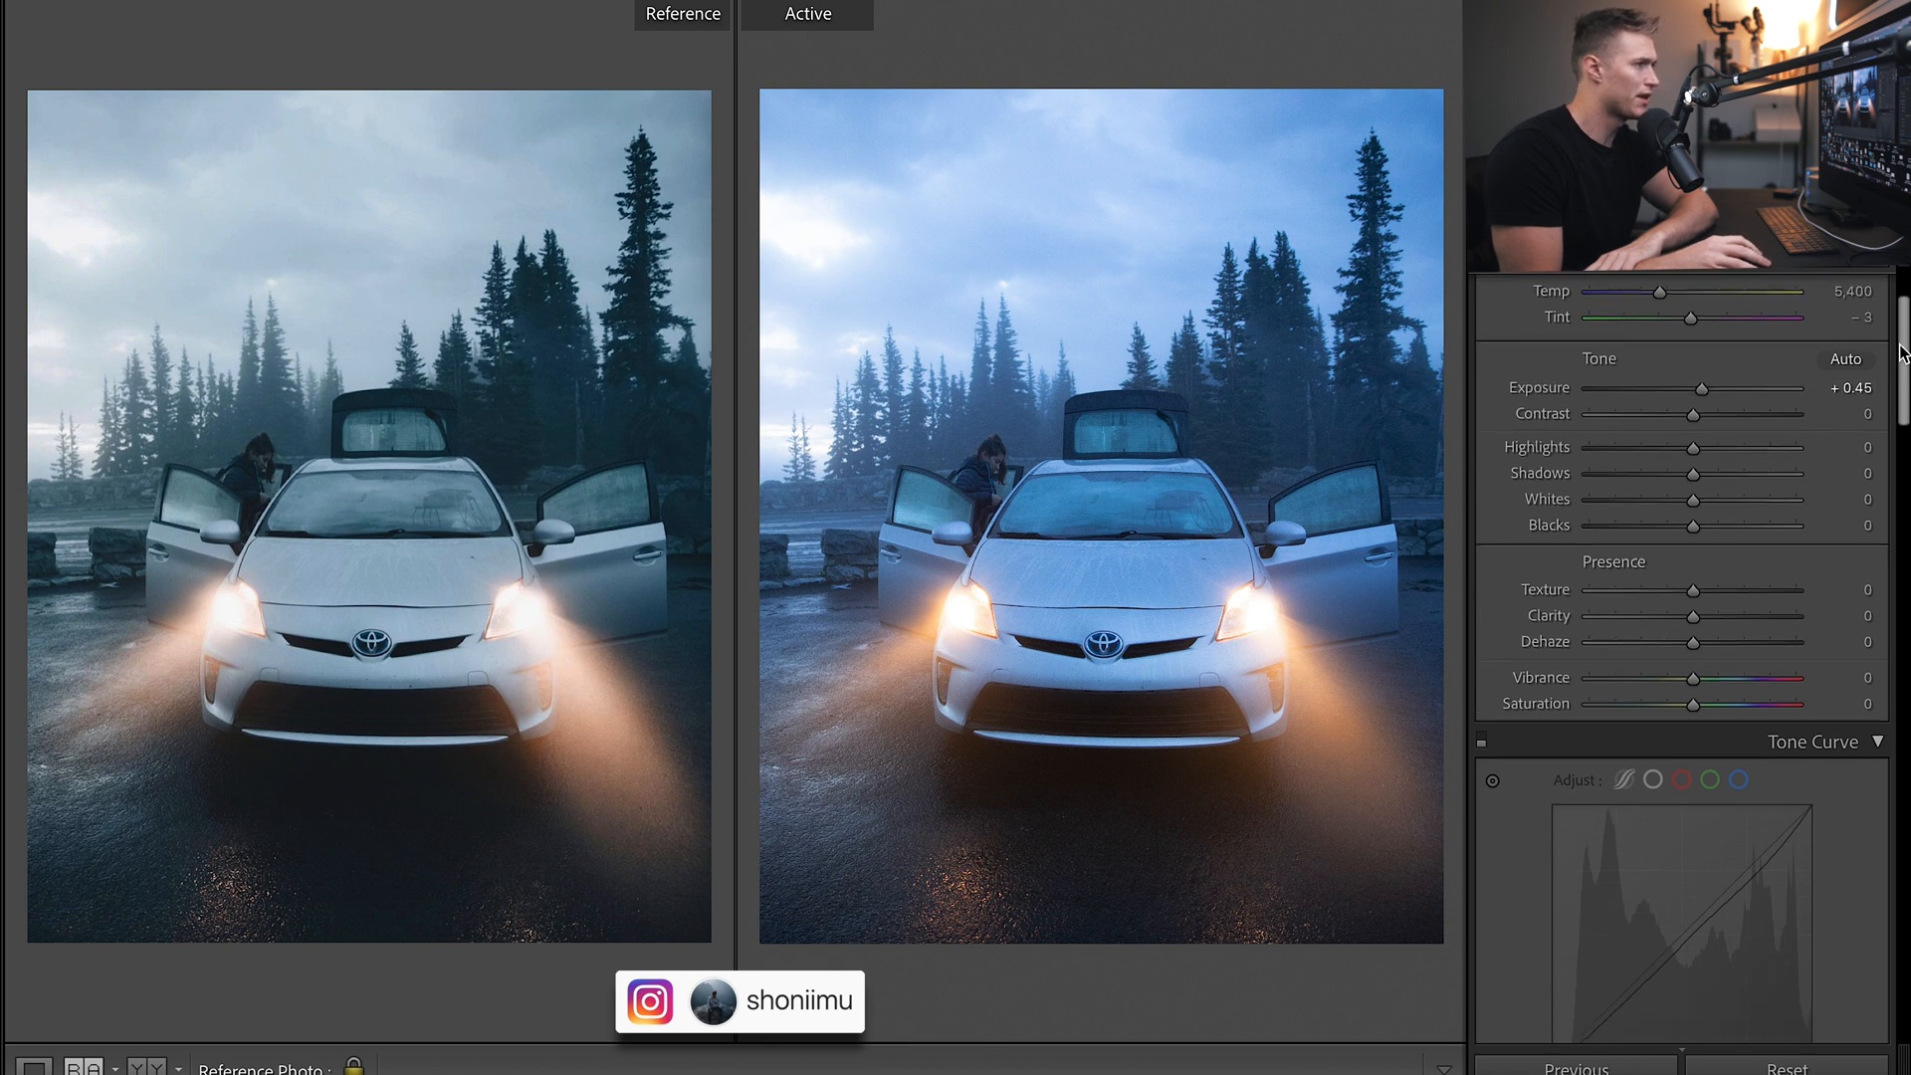
scroll("down", 3)
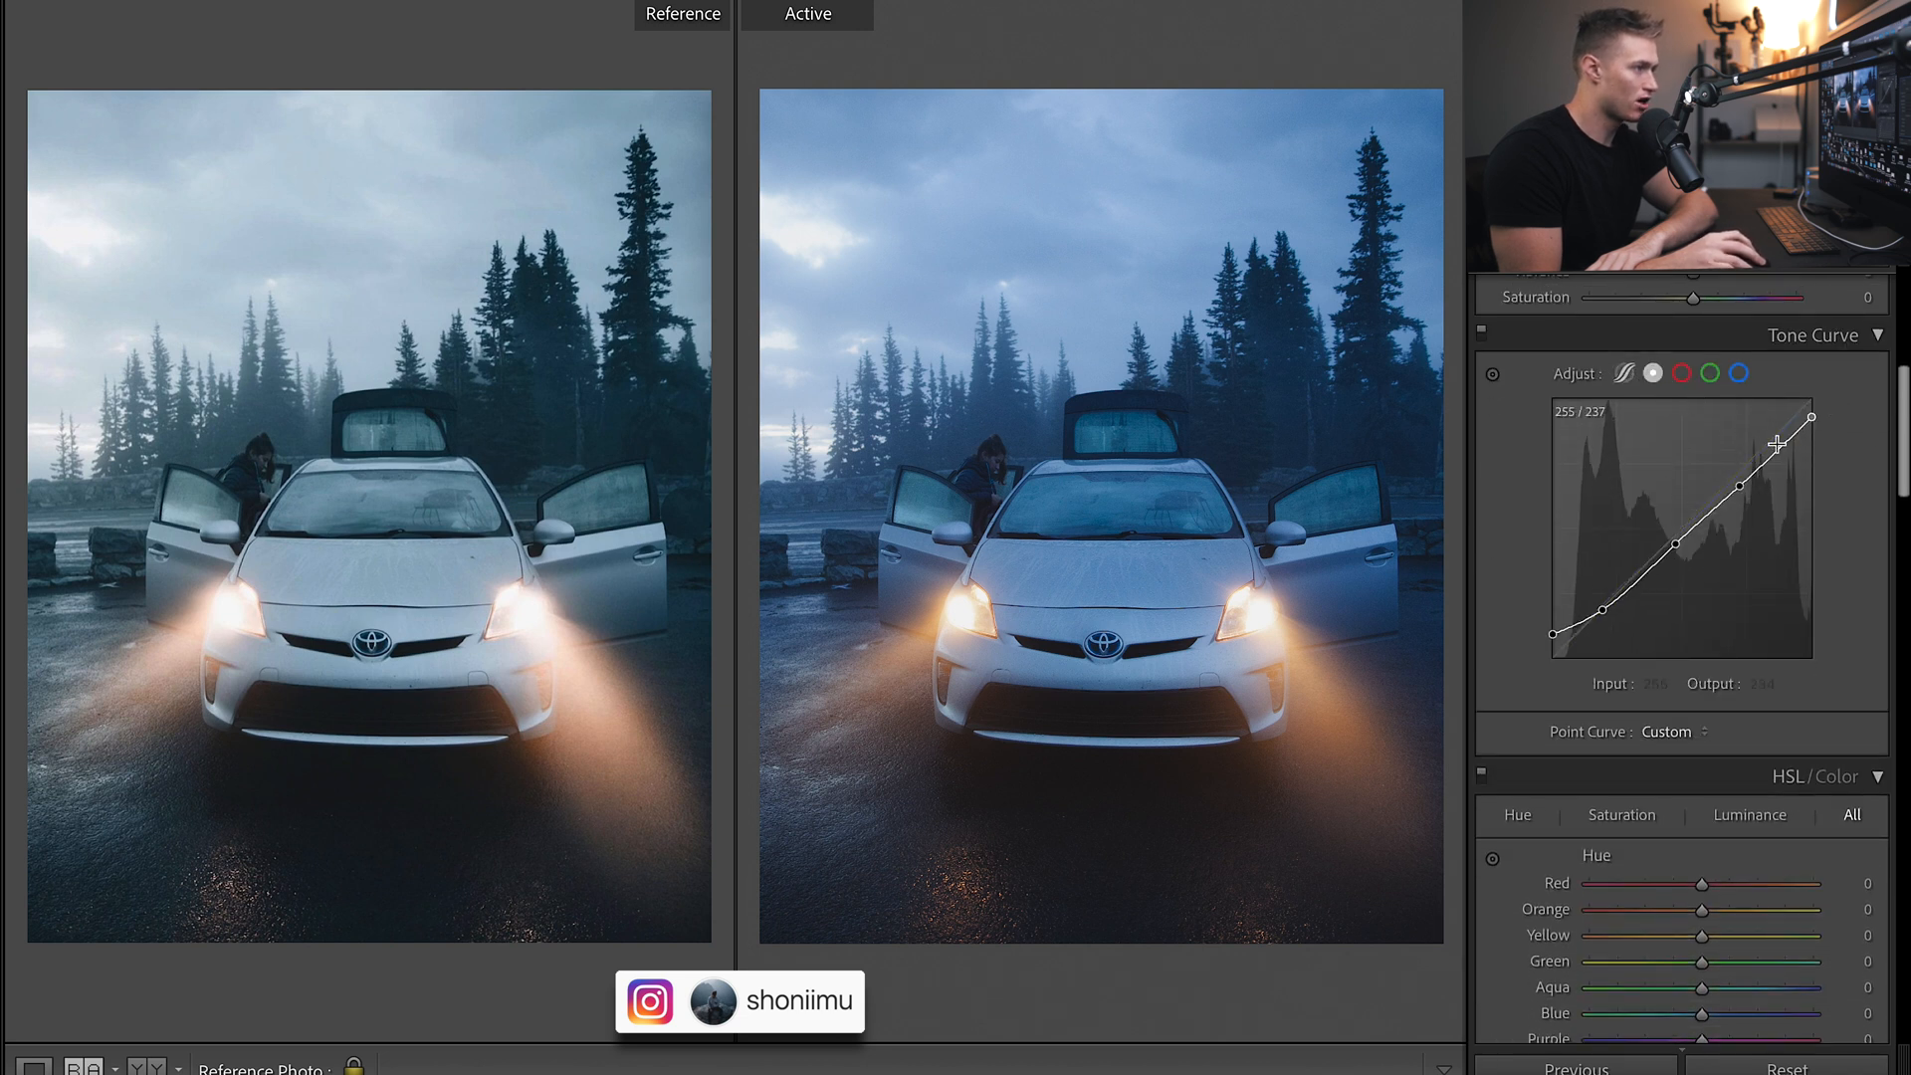
Lower the tone curve's brightest point and Highlights, and lift blue into the shadows on the Blue channel.
left_click_drag(1547, 634, 1557, 640)
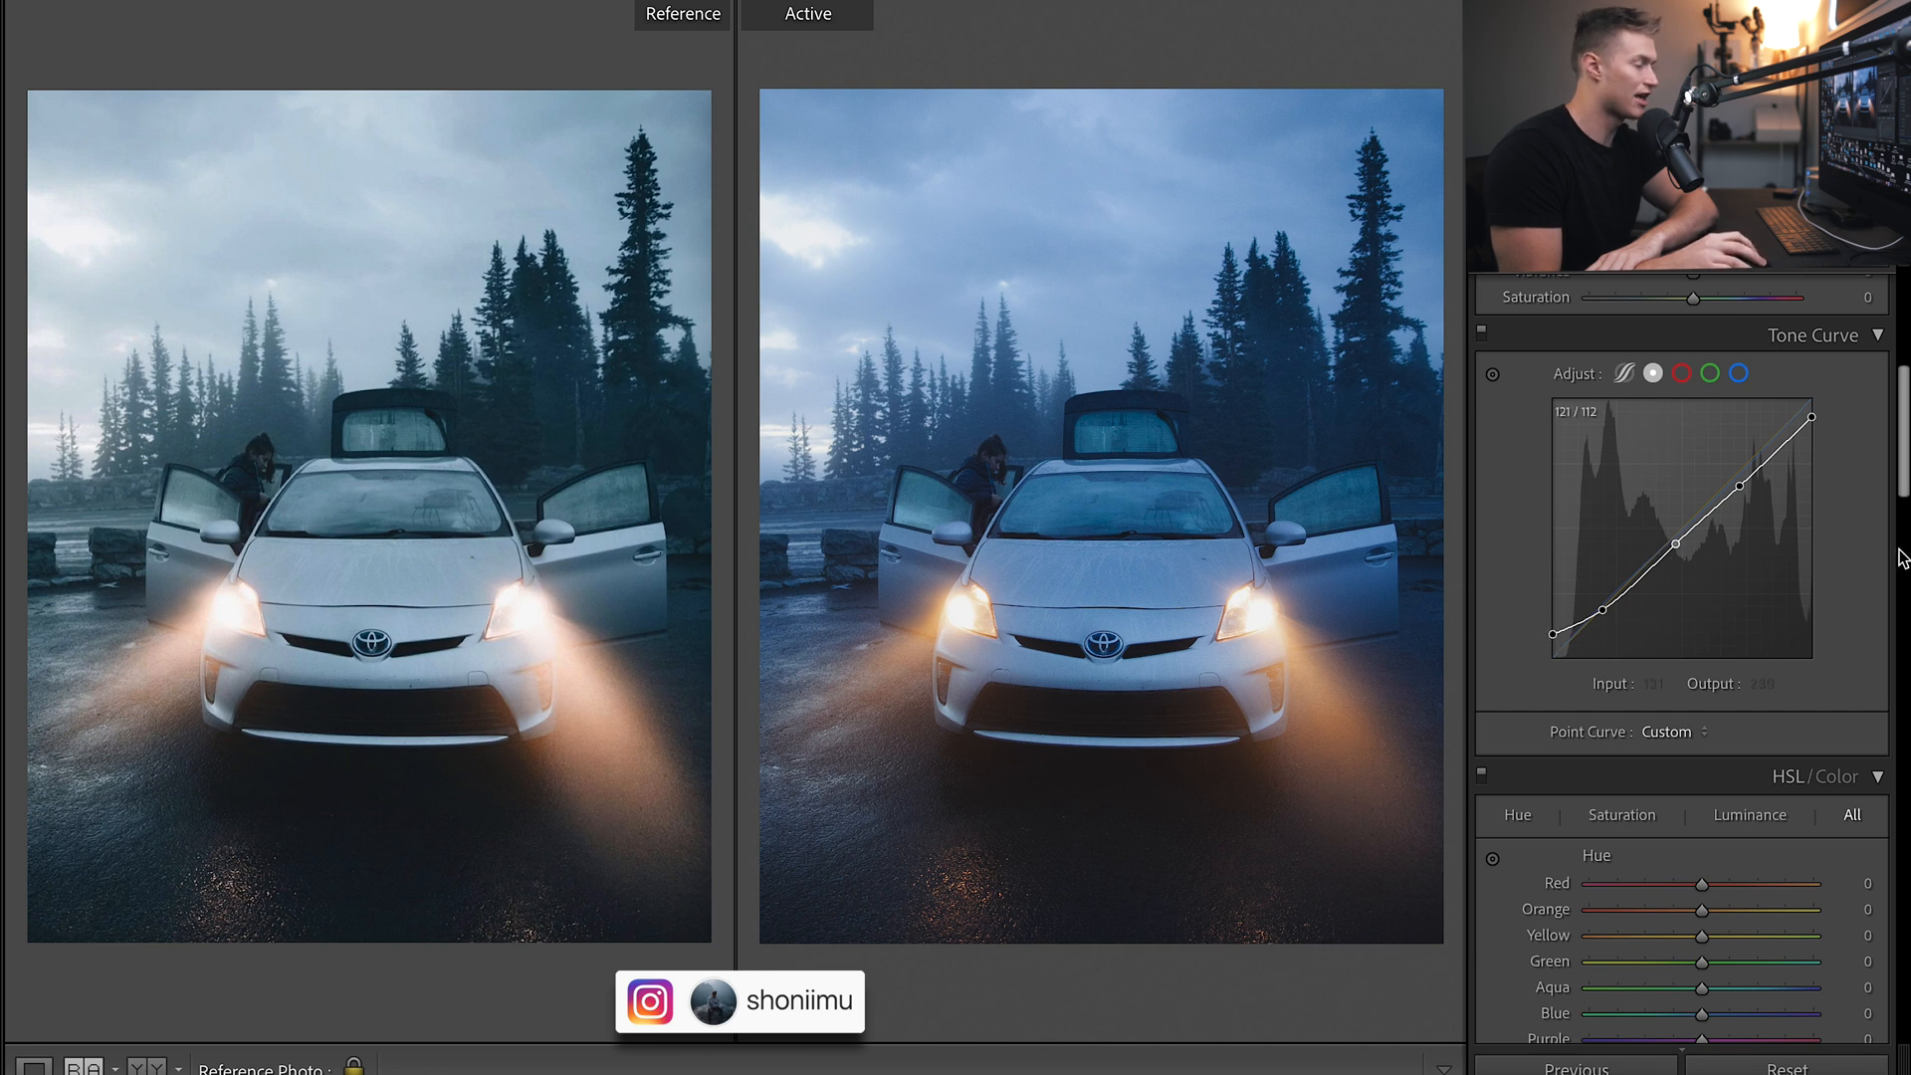
left_click(1625, 374)
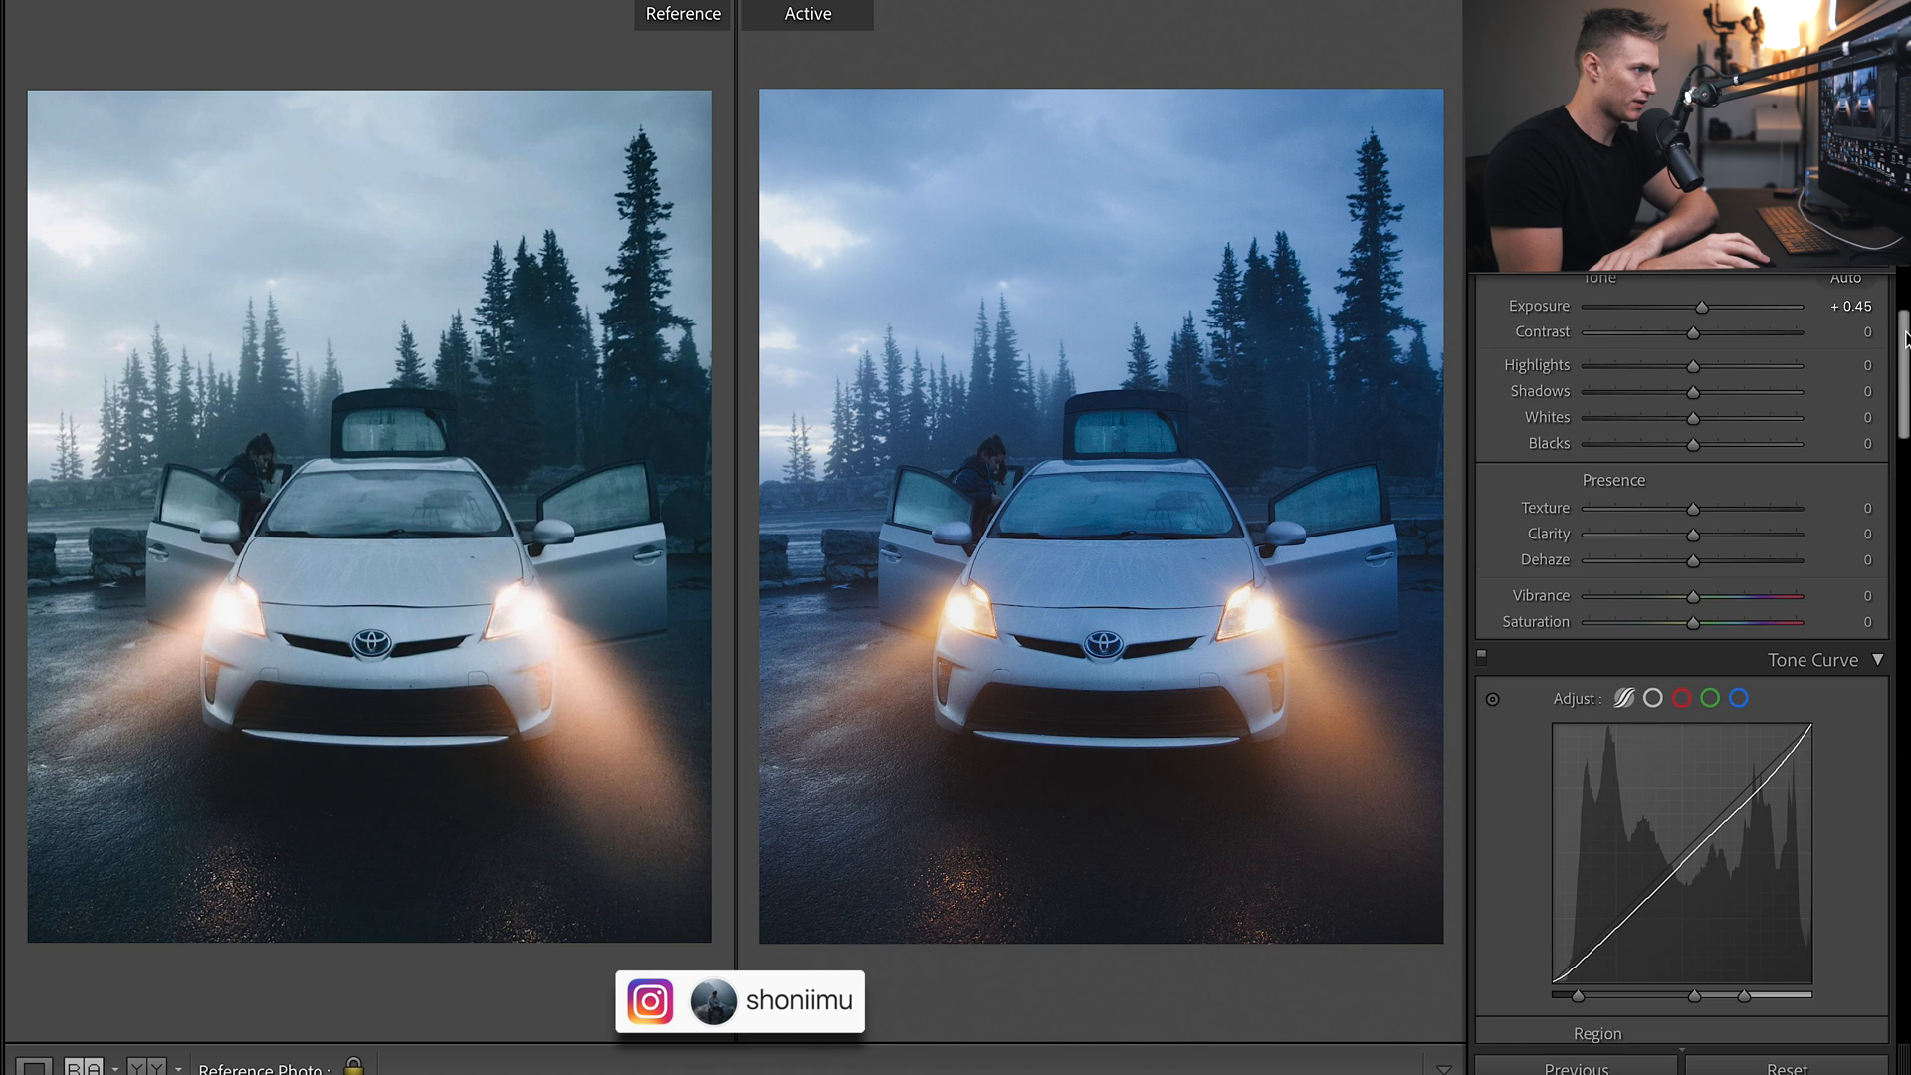
scroll("down", 3)
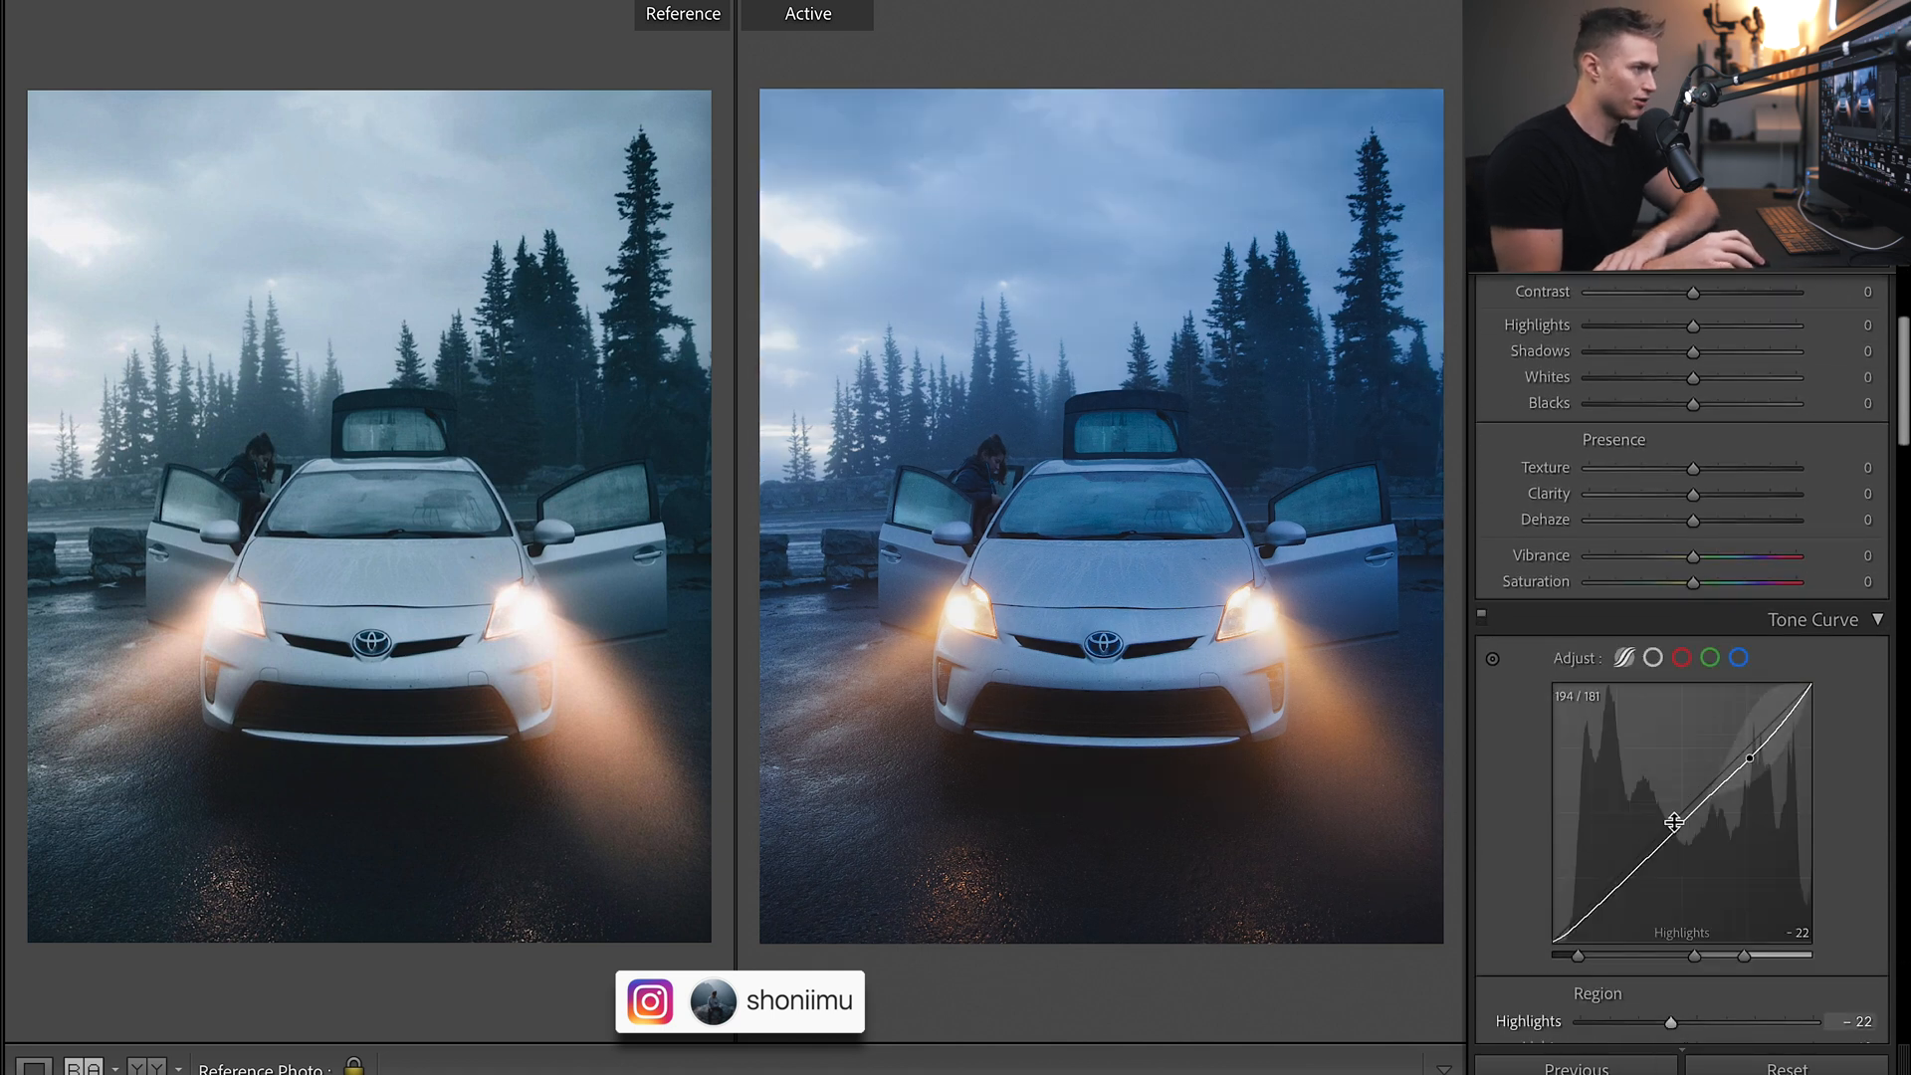
scroll("down", 3)
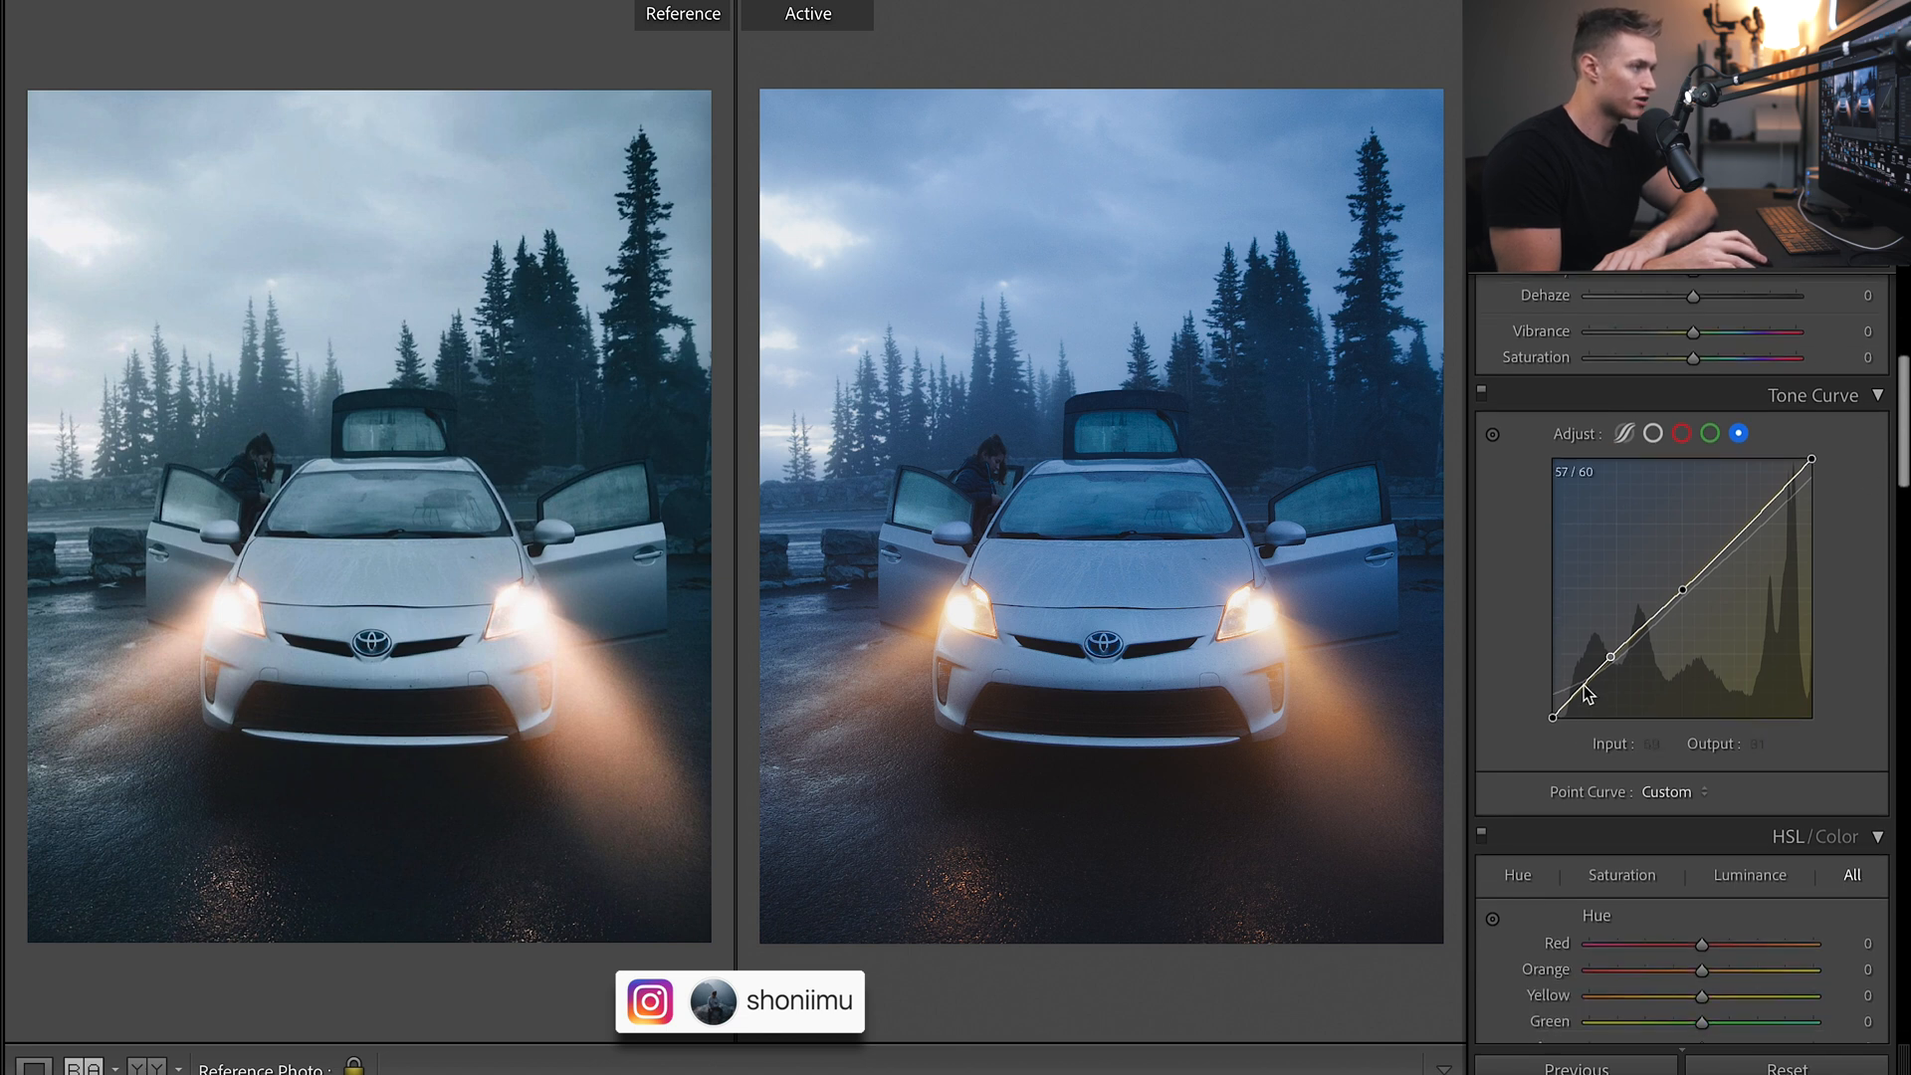
left_click_drag(1585, 695, 1606, 656)
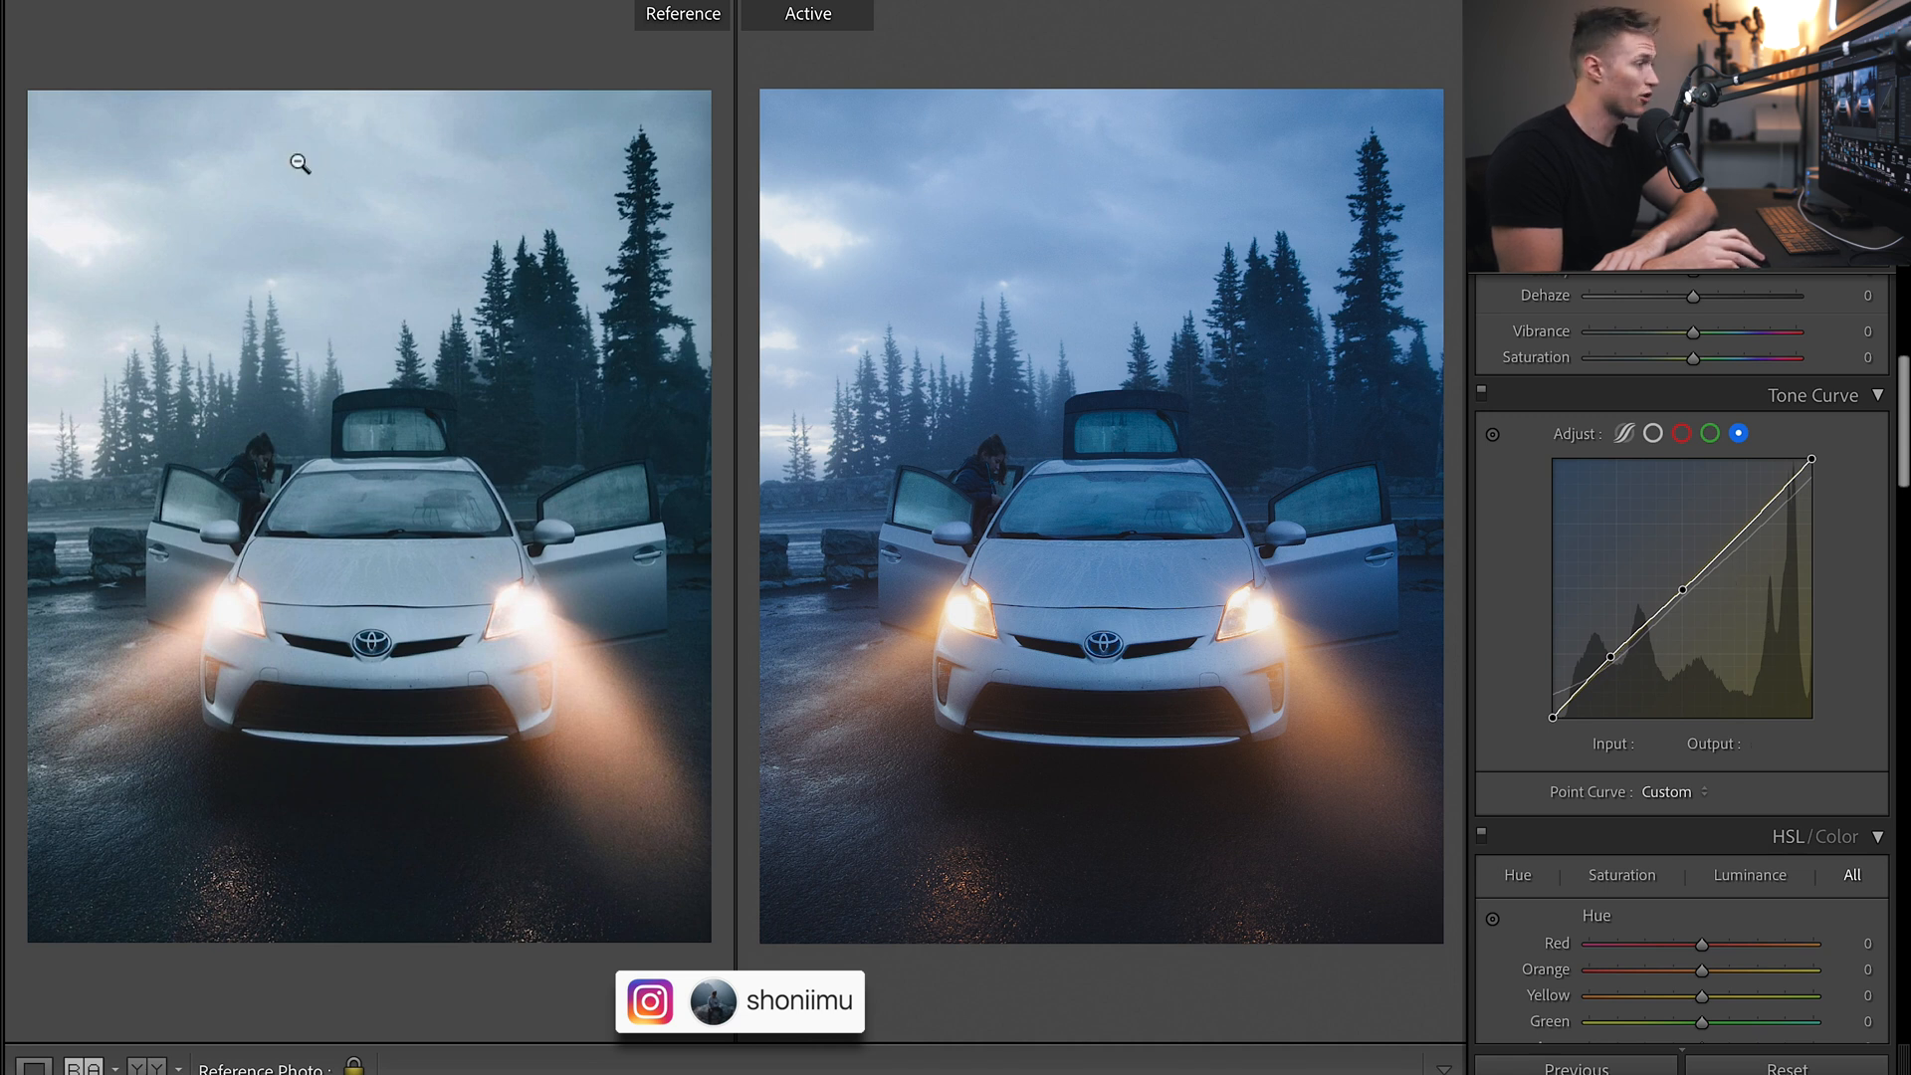
mouse_move(1706, 633)
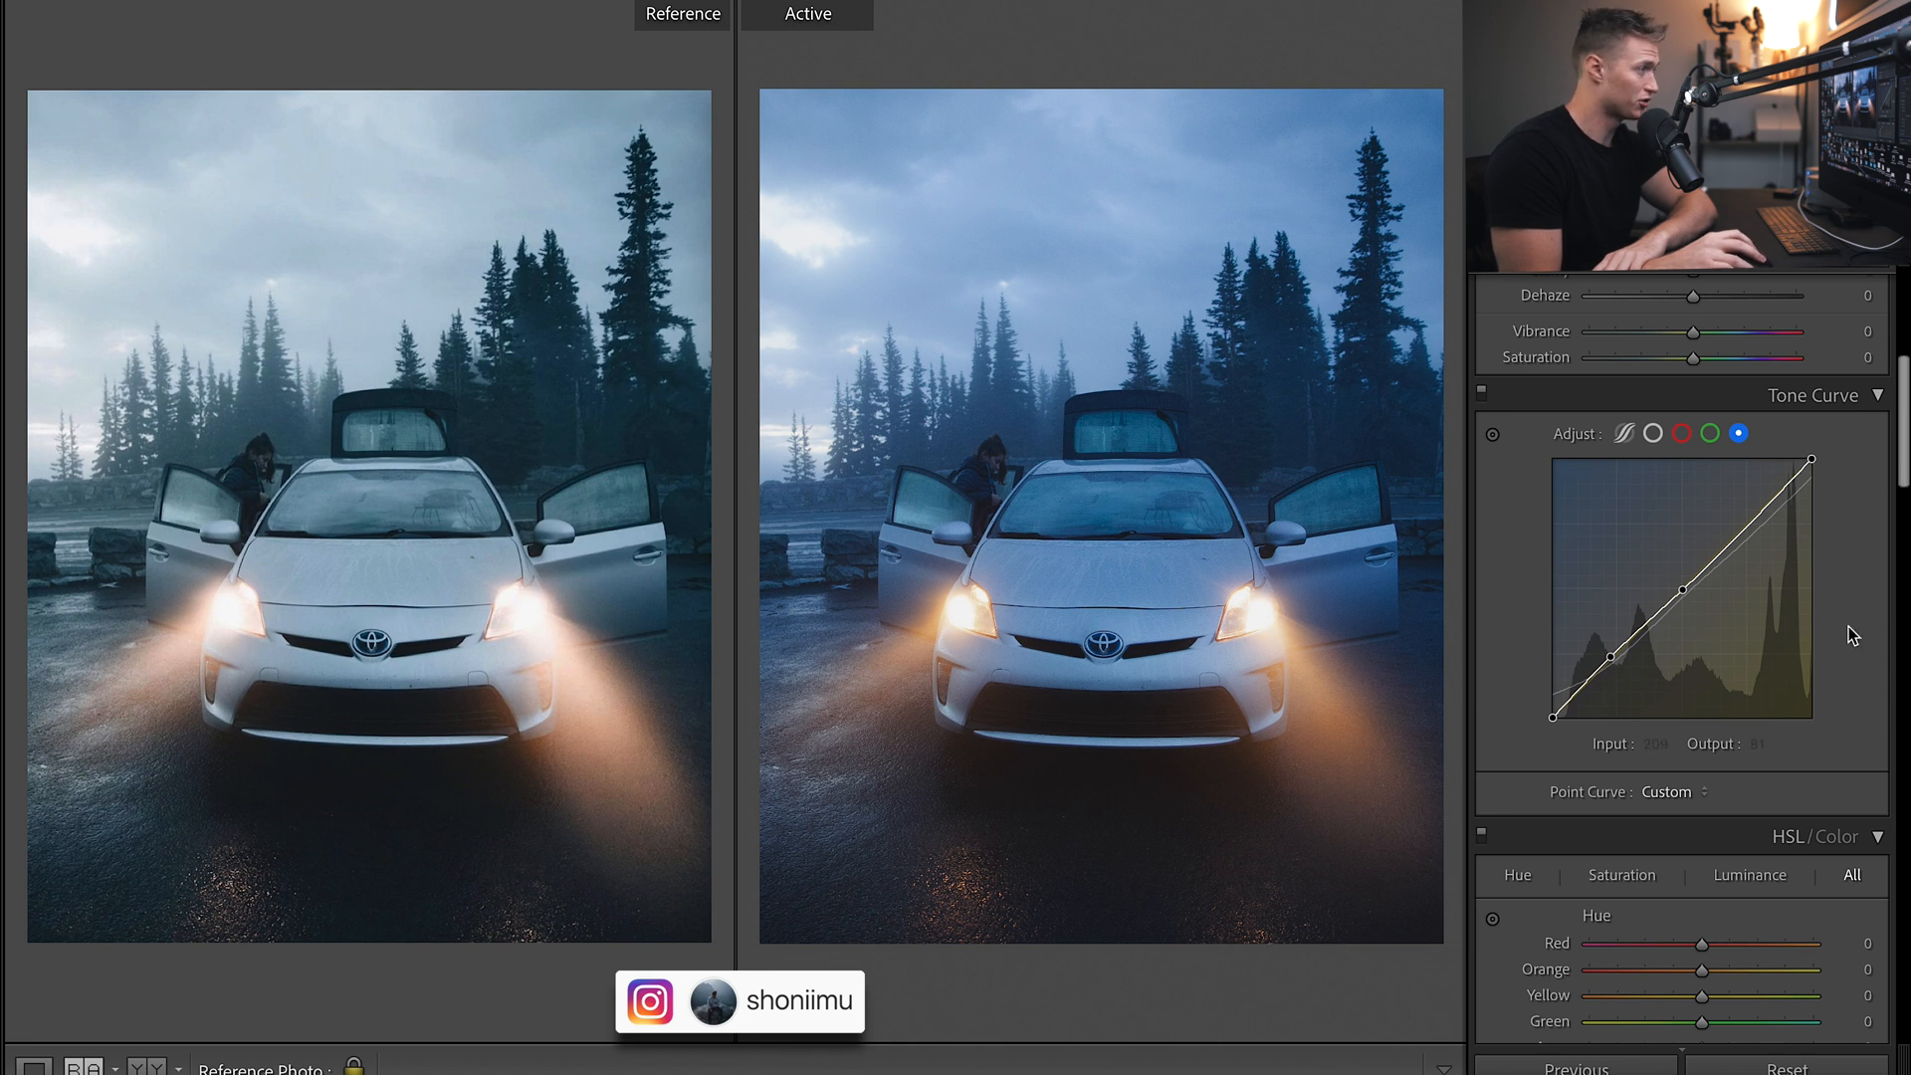
scroll("down", 3)
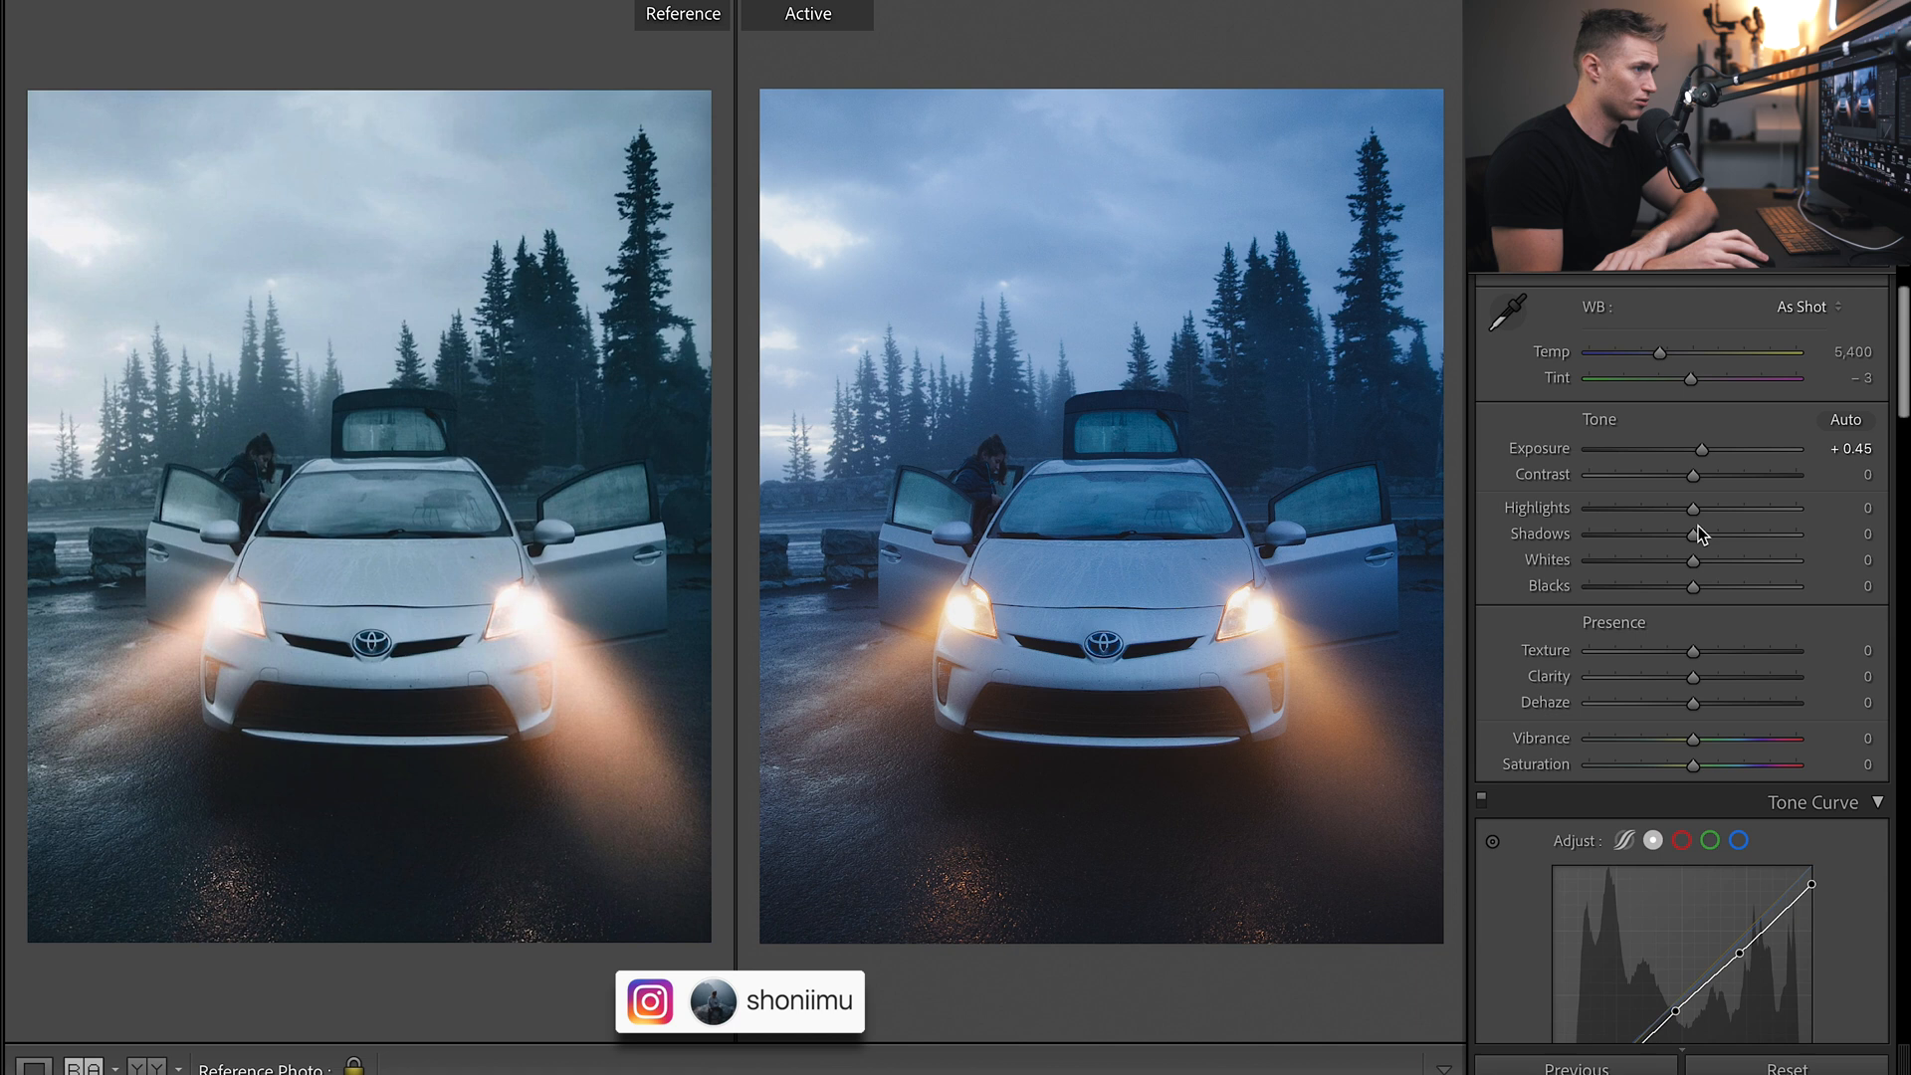
Brighten Highlights to +41 and Whites to +26.
left_click_drag(1693, 509, 1725, 509)
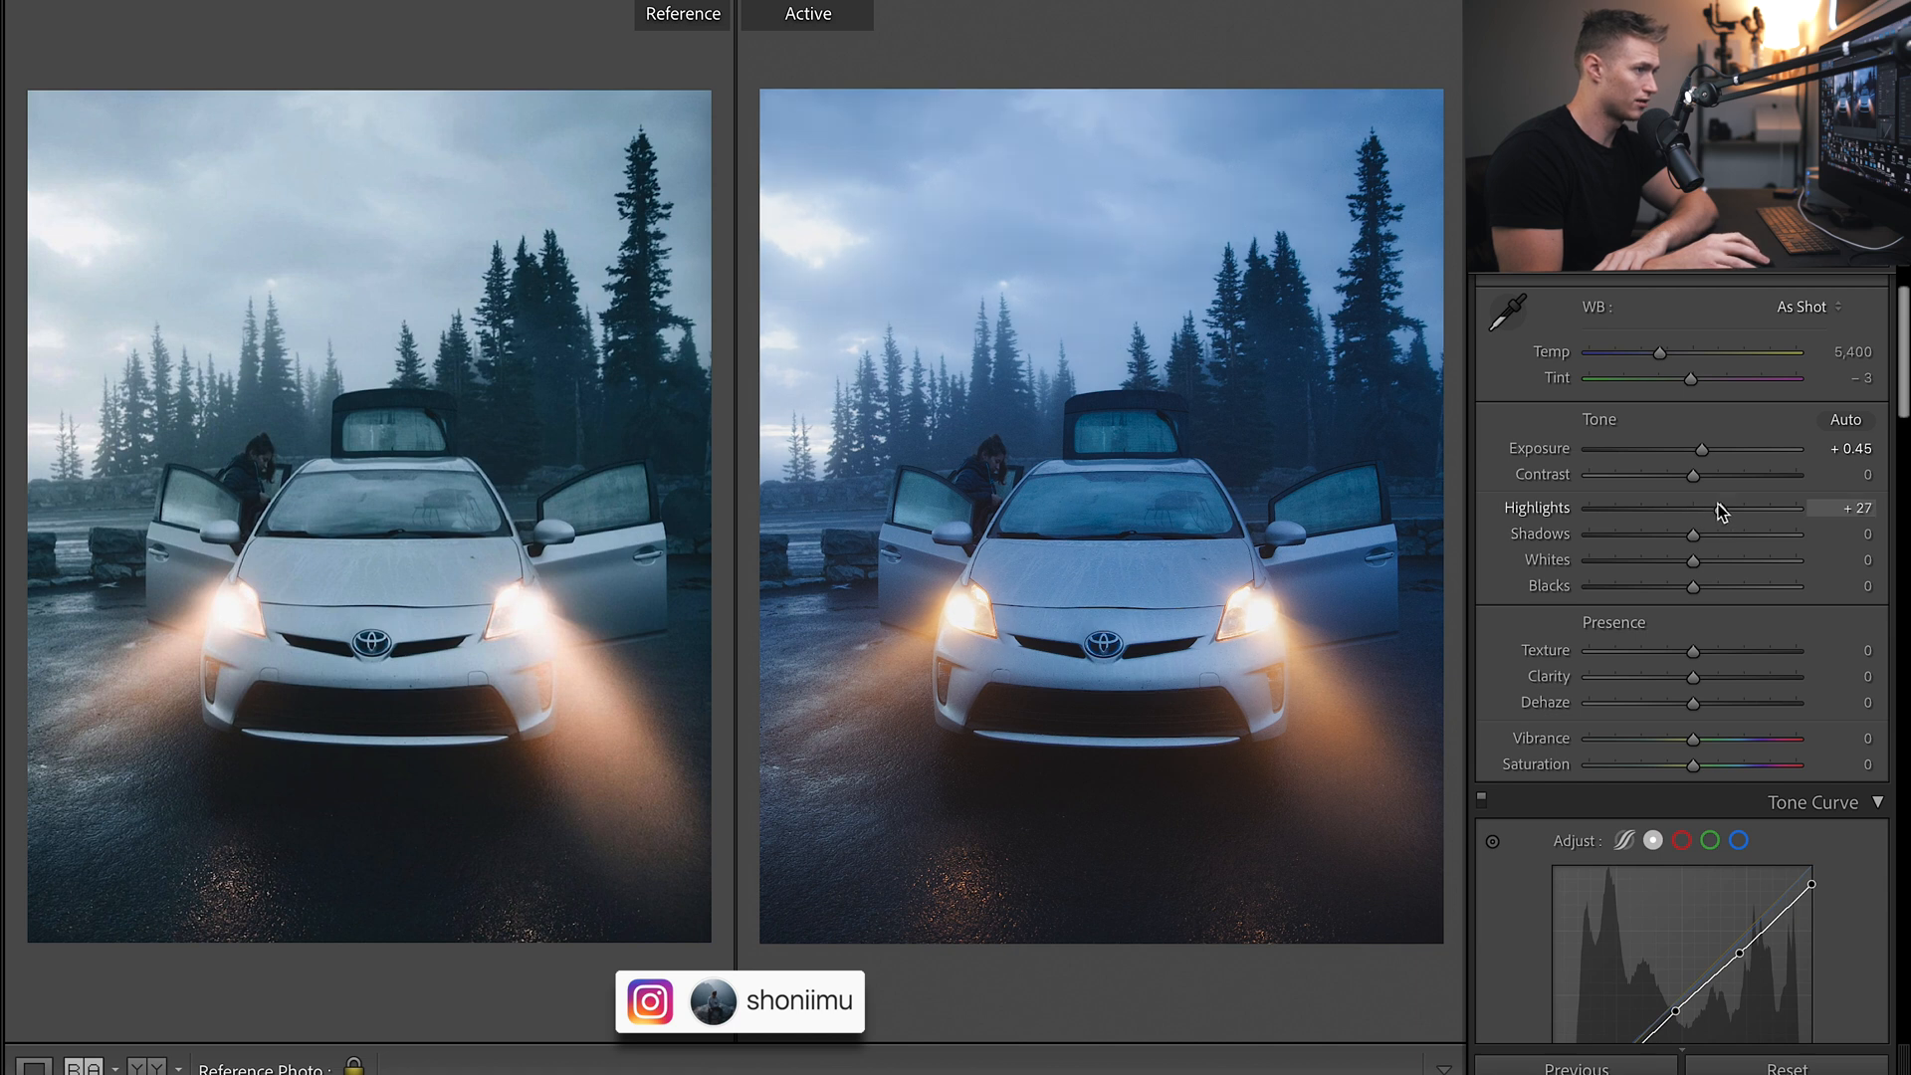
left_click_drag(1759, 508, 1710, 509)
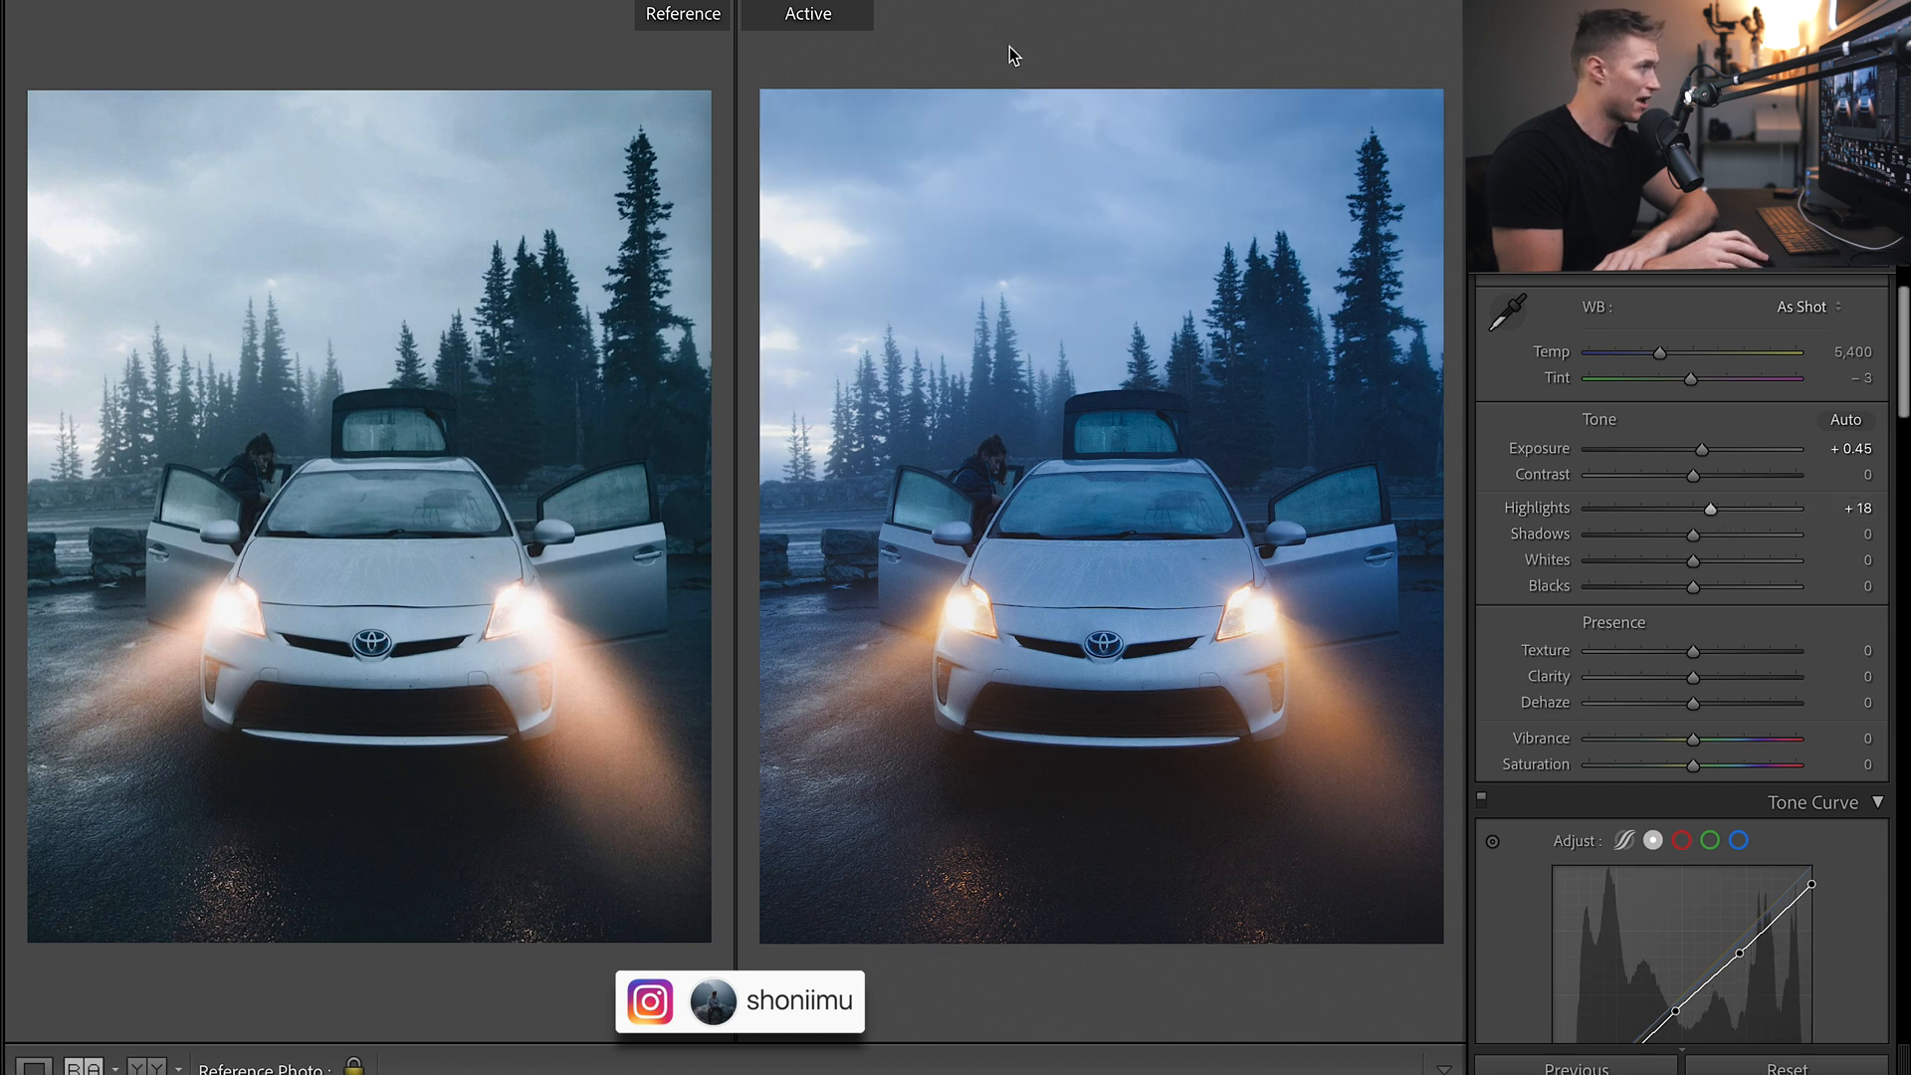
left_click_drag(1708, 510, 1712, 510)
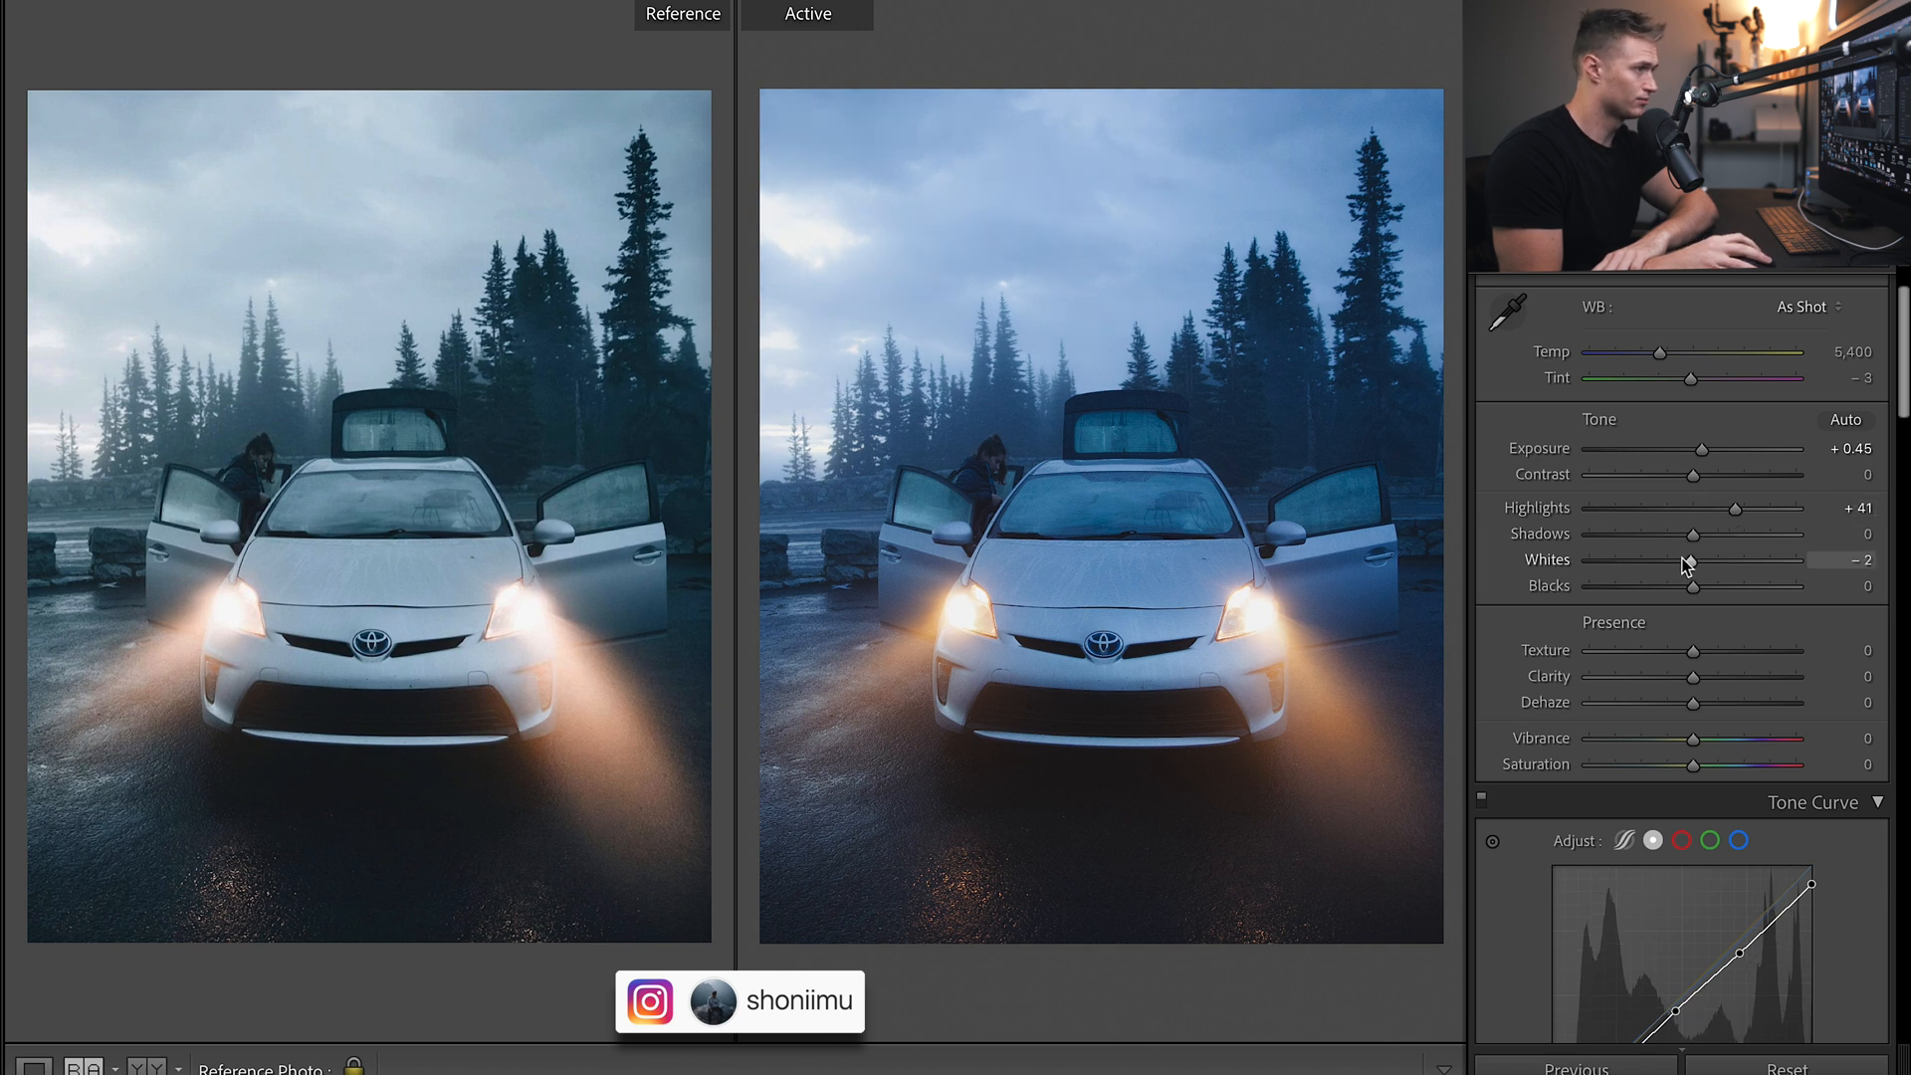
left_click_drag(1692, 559, 1725, 559)
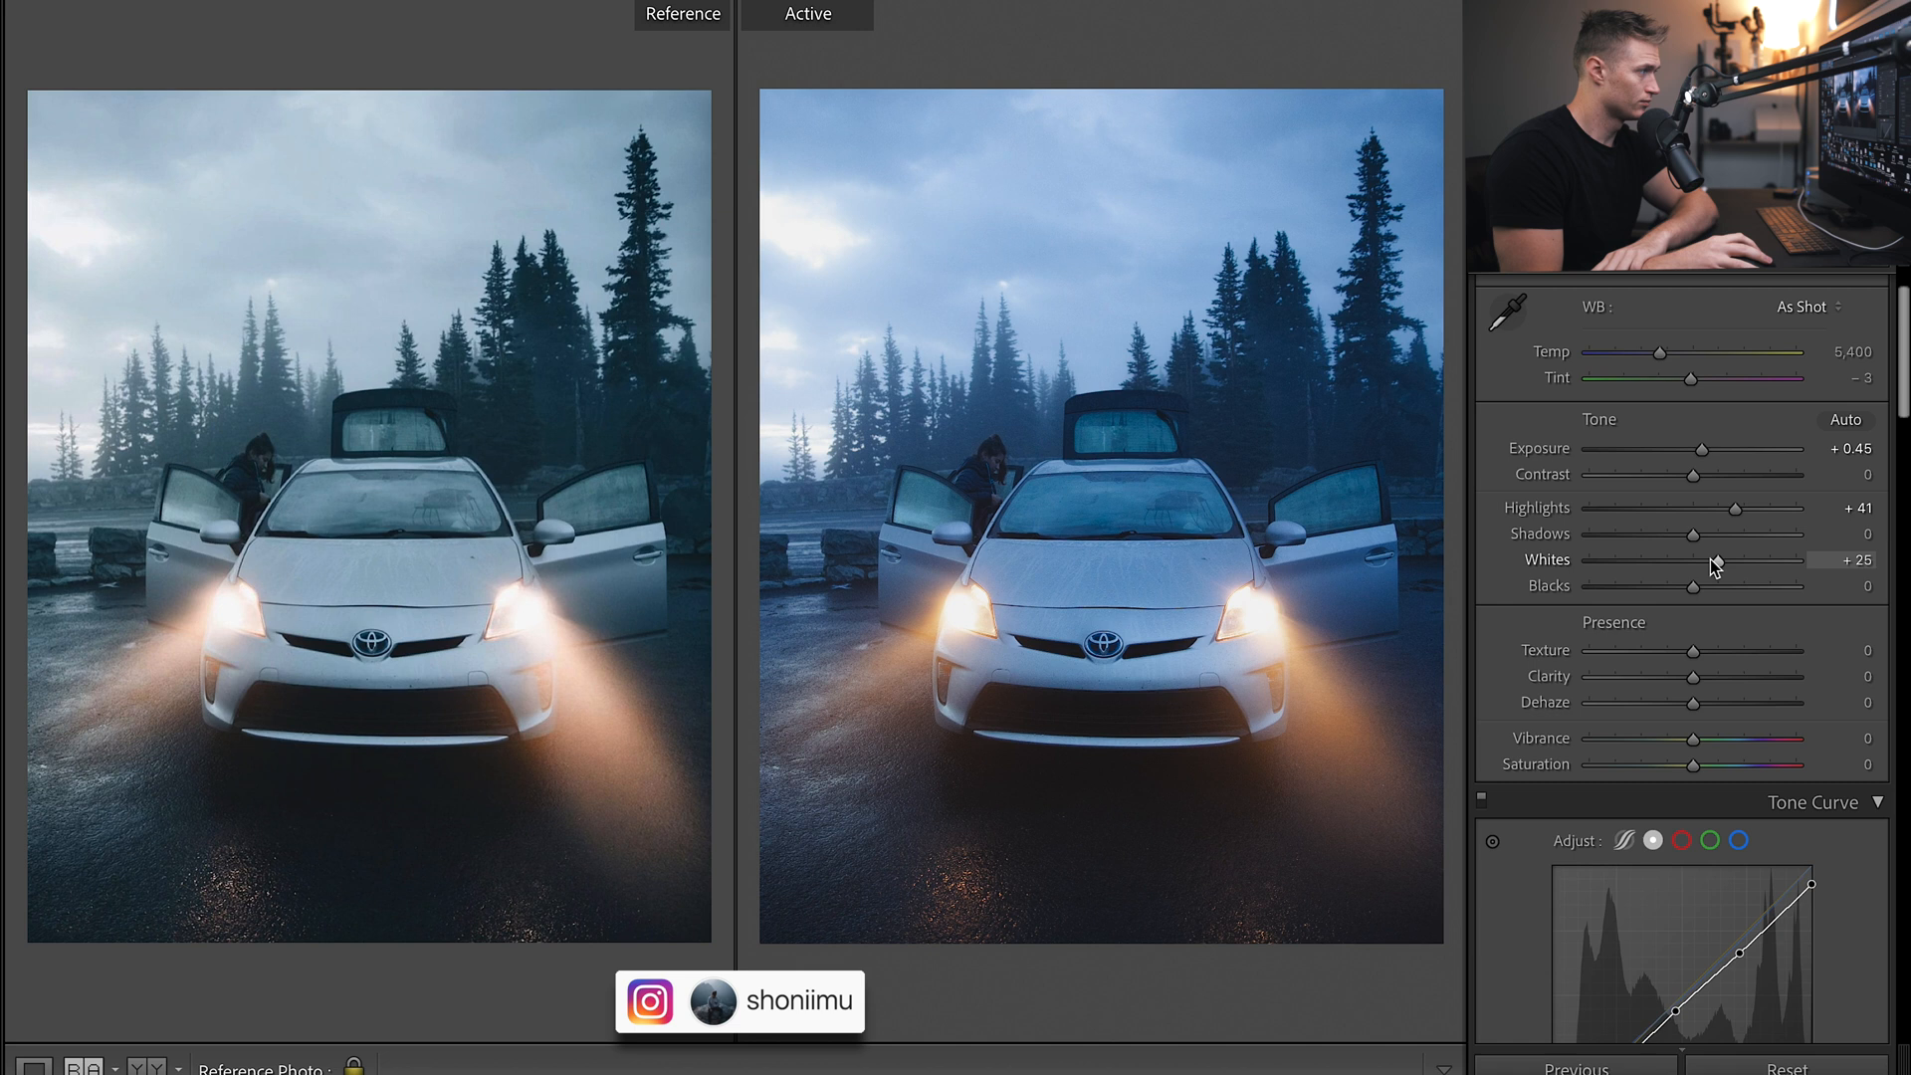
left_click_drag(1692, 585, 1719, 559)
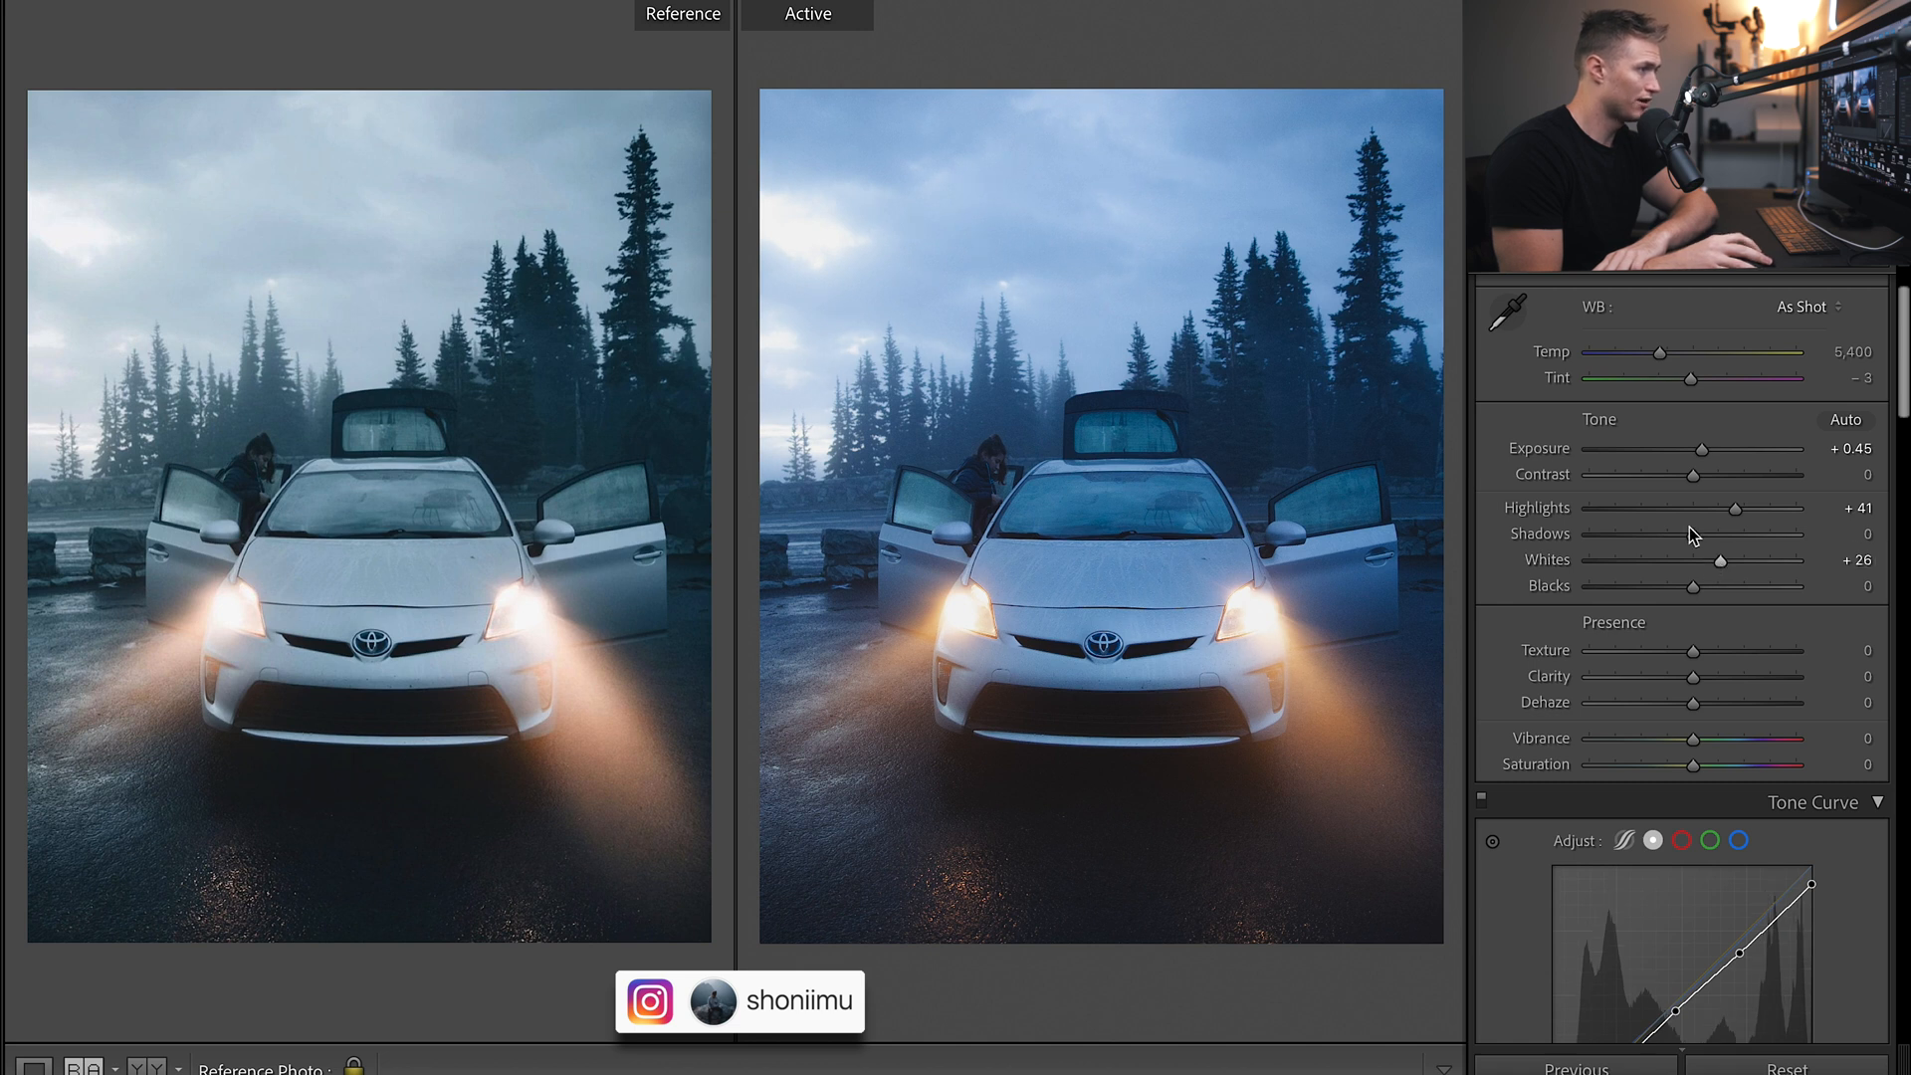
Lift the Blacks to about +21 for a faded look.
left_click_drag(1692, 586, 1720, 586)
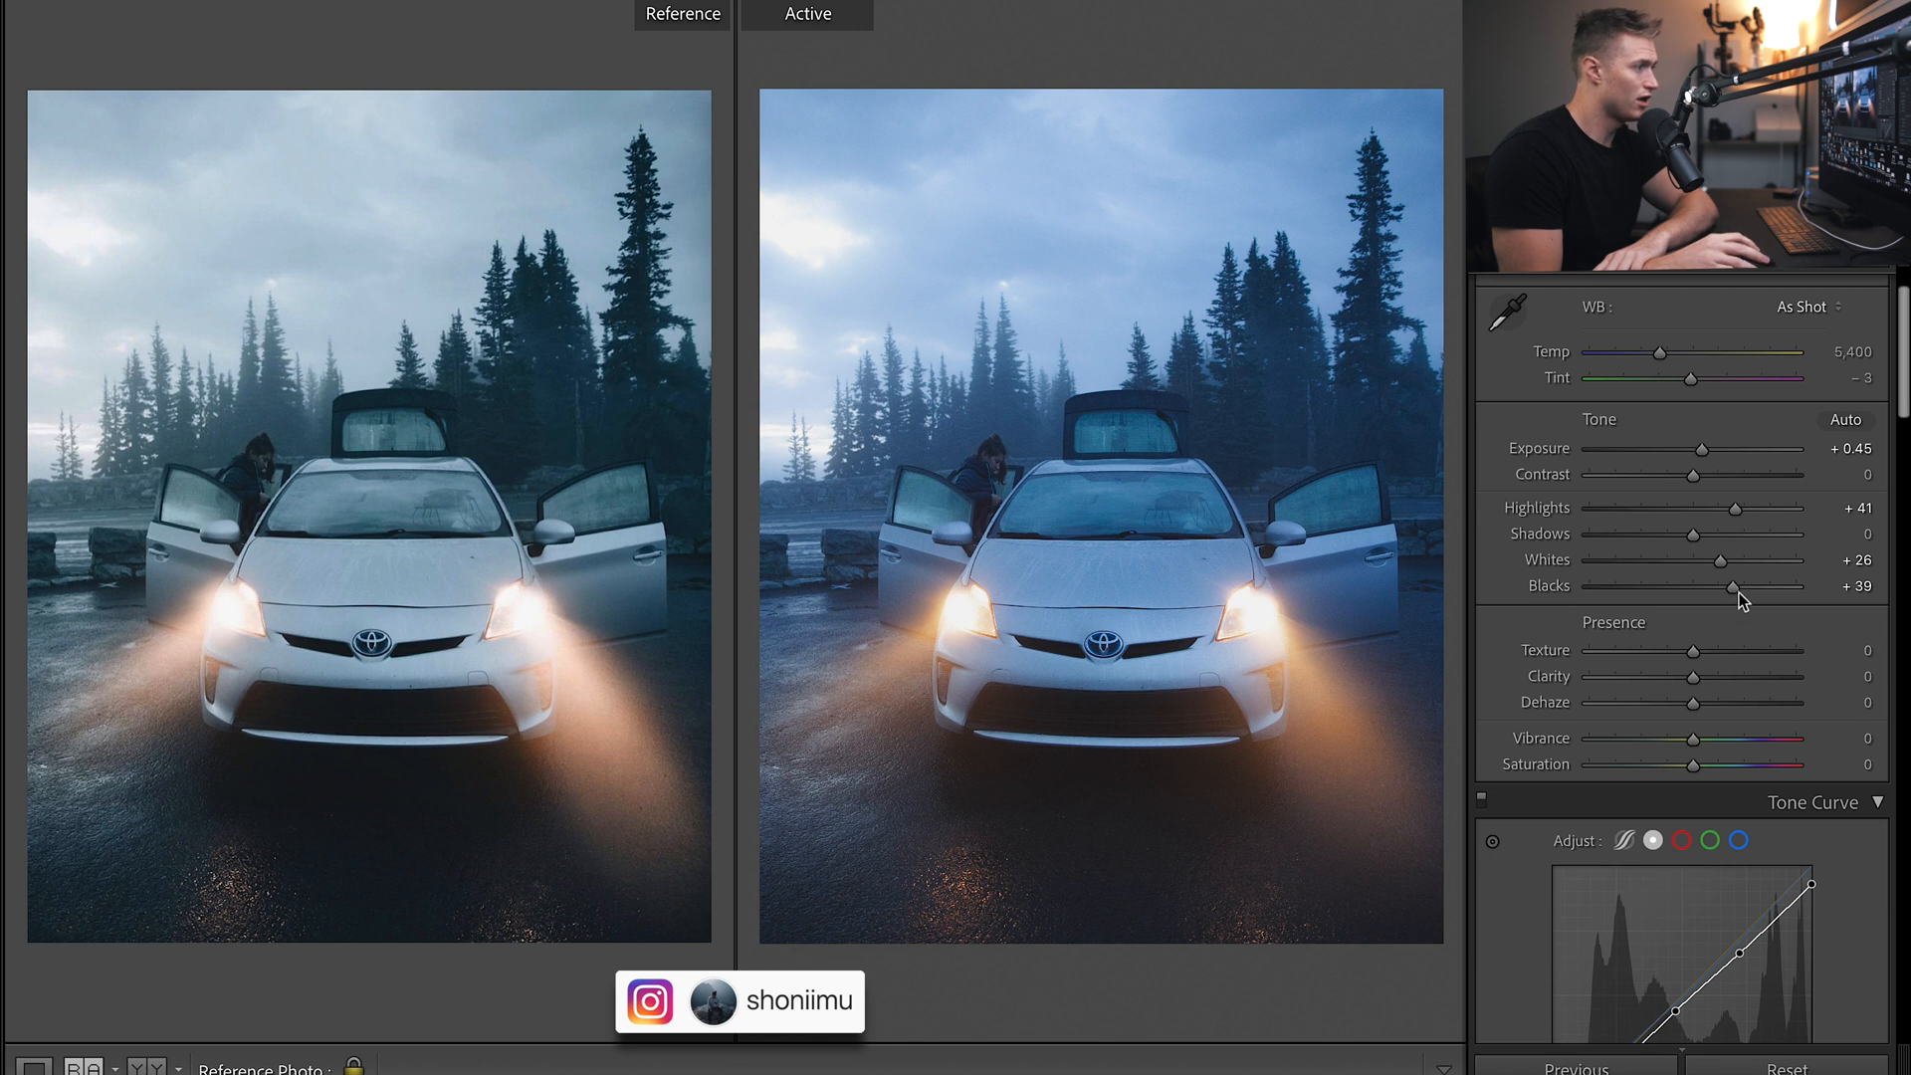
left_click_drag(1736, 586, 1673, 586)
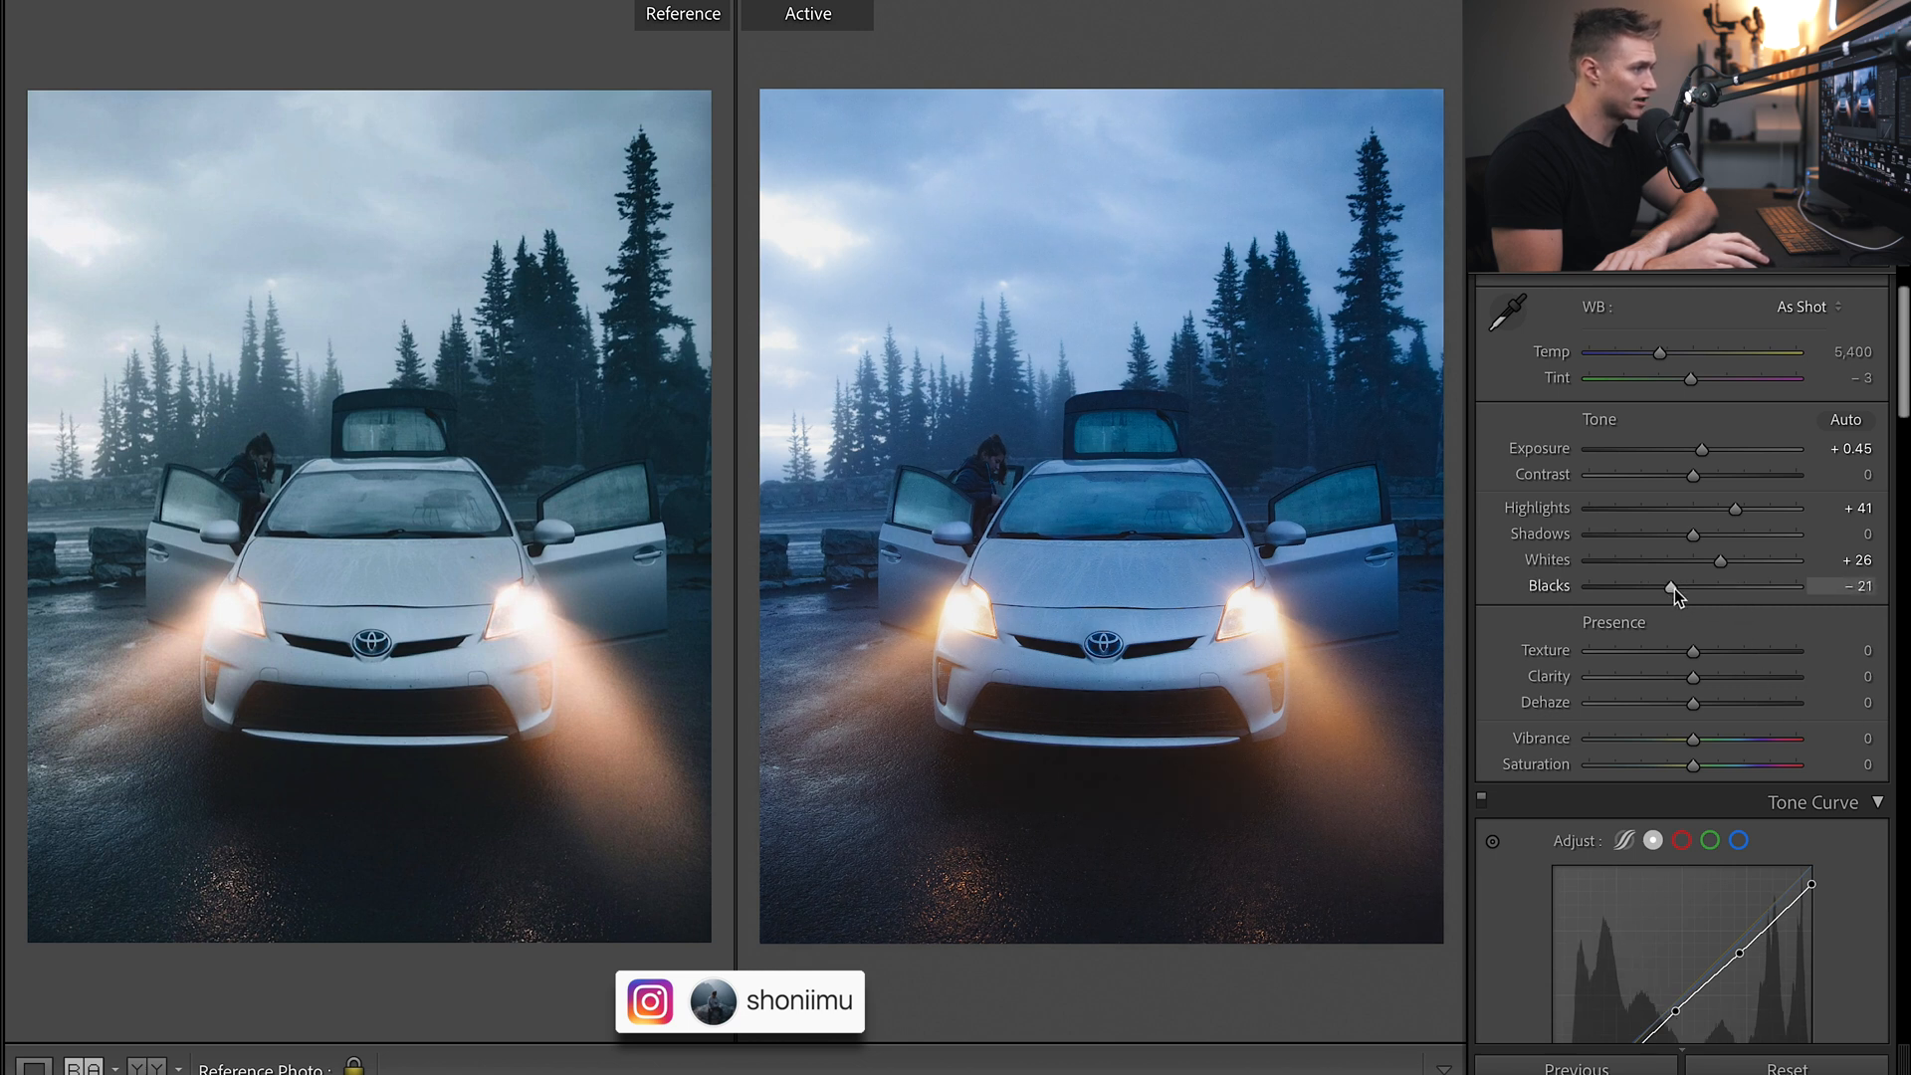
left_click_drag(1673, 586, 1743, 586)
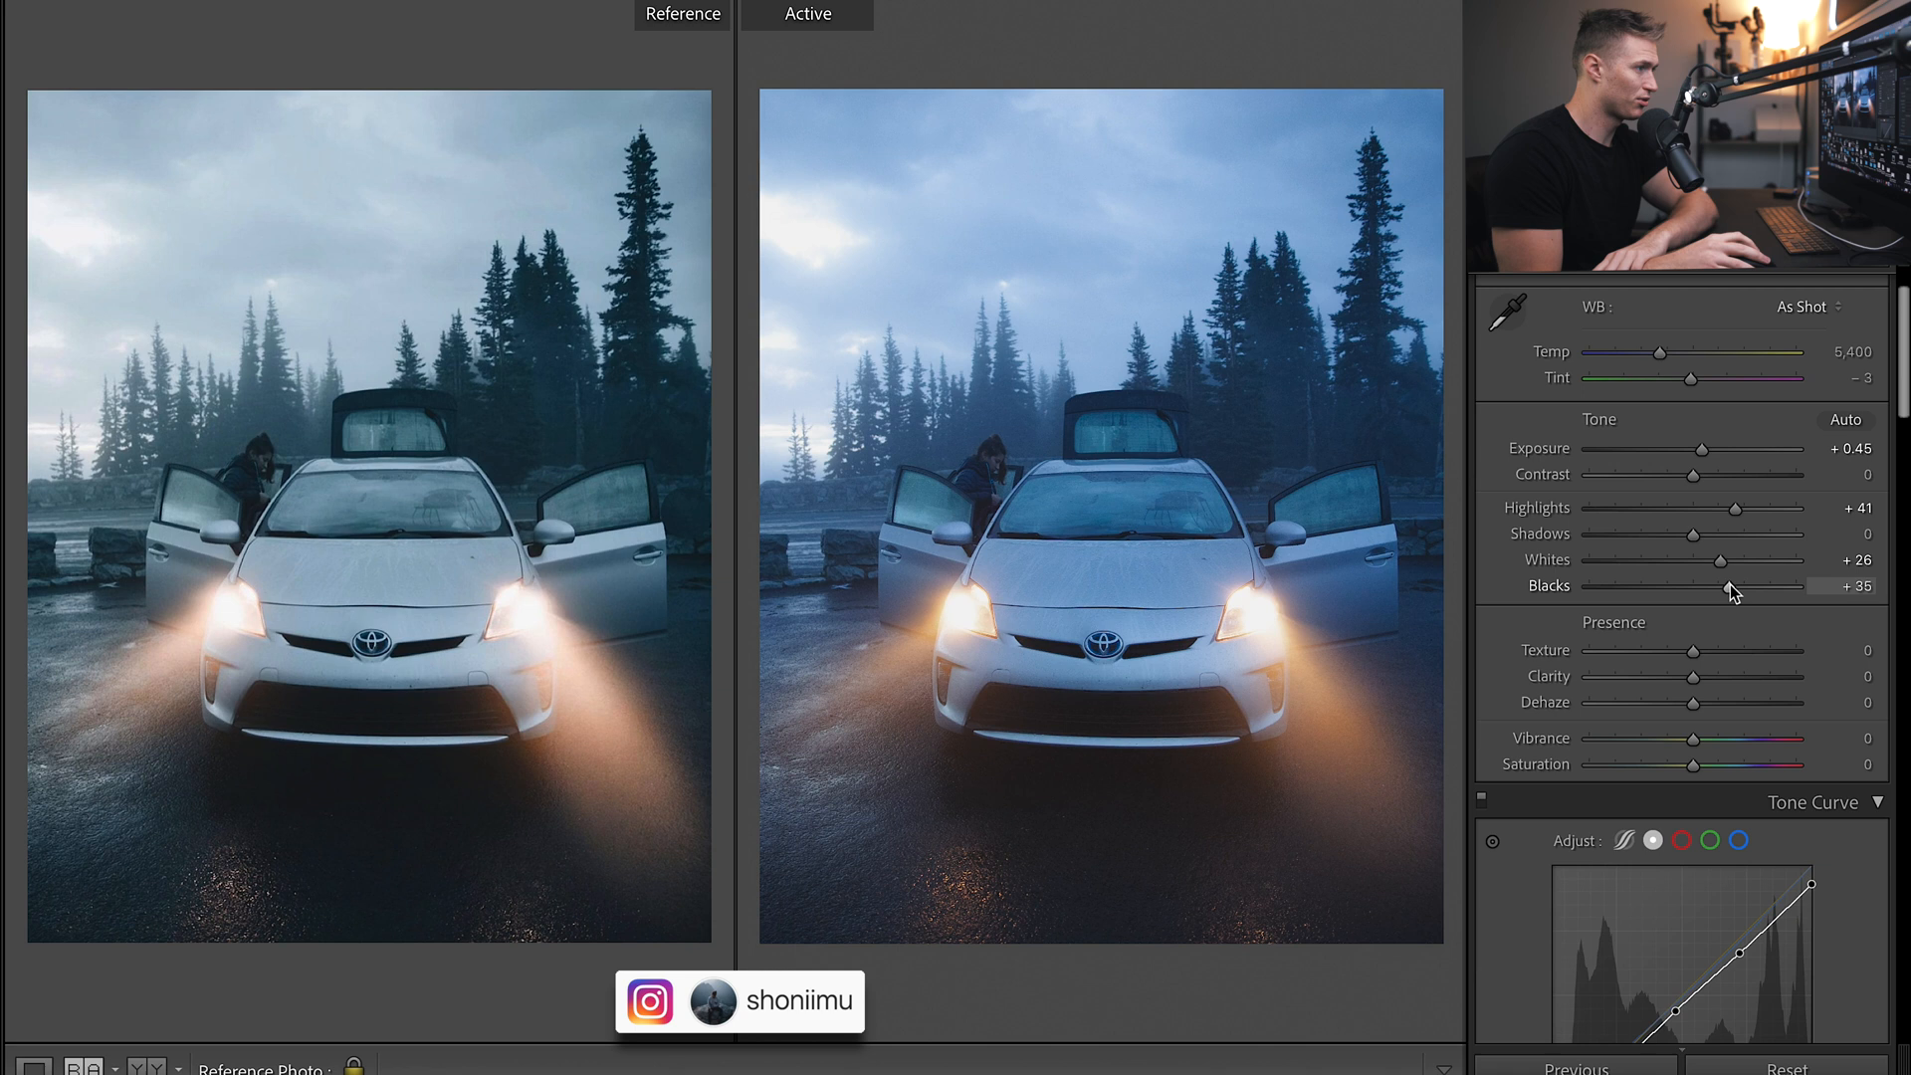
left_click_drag(1732, 586, 1725, 587)
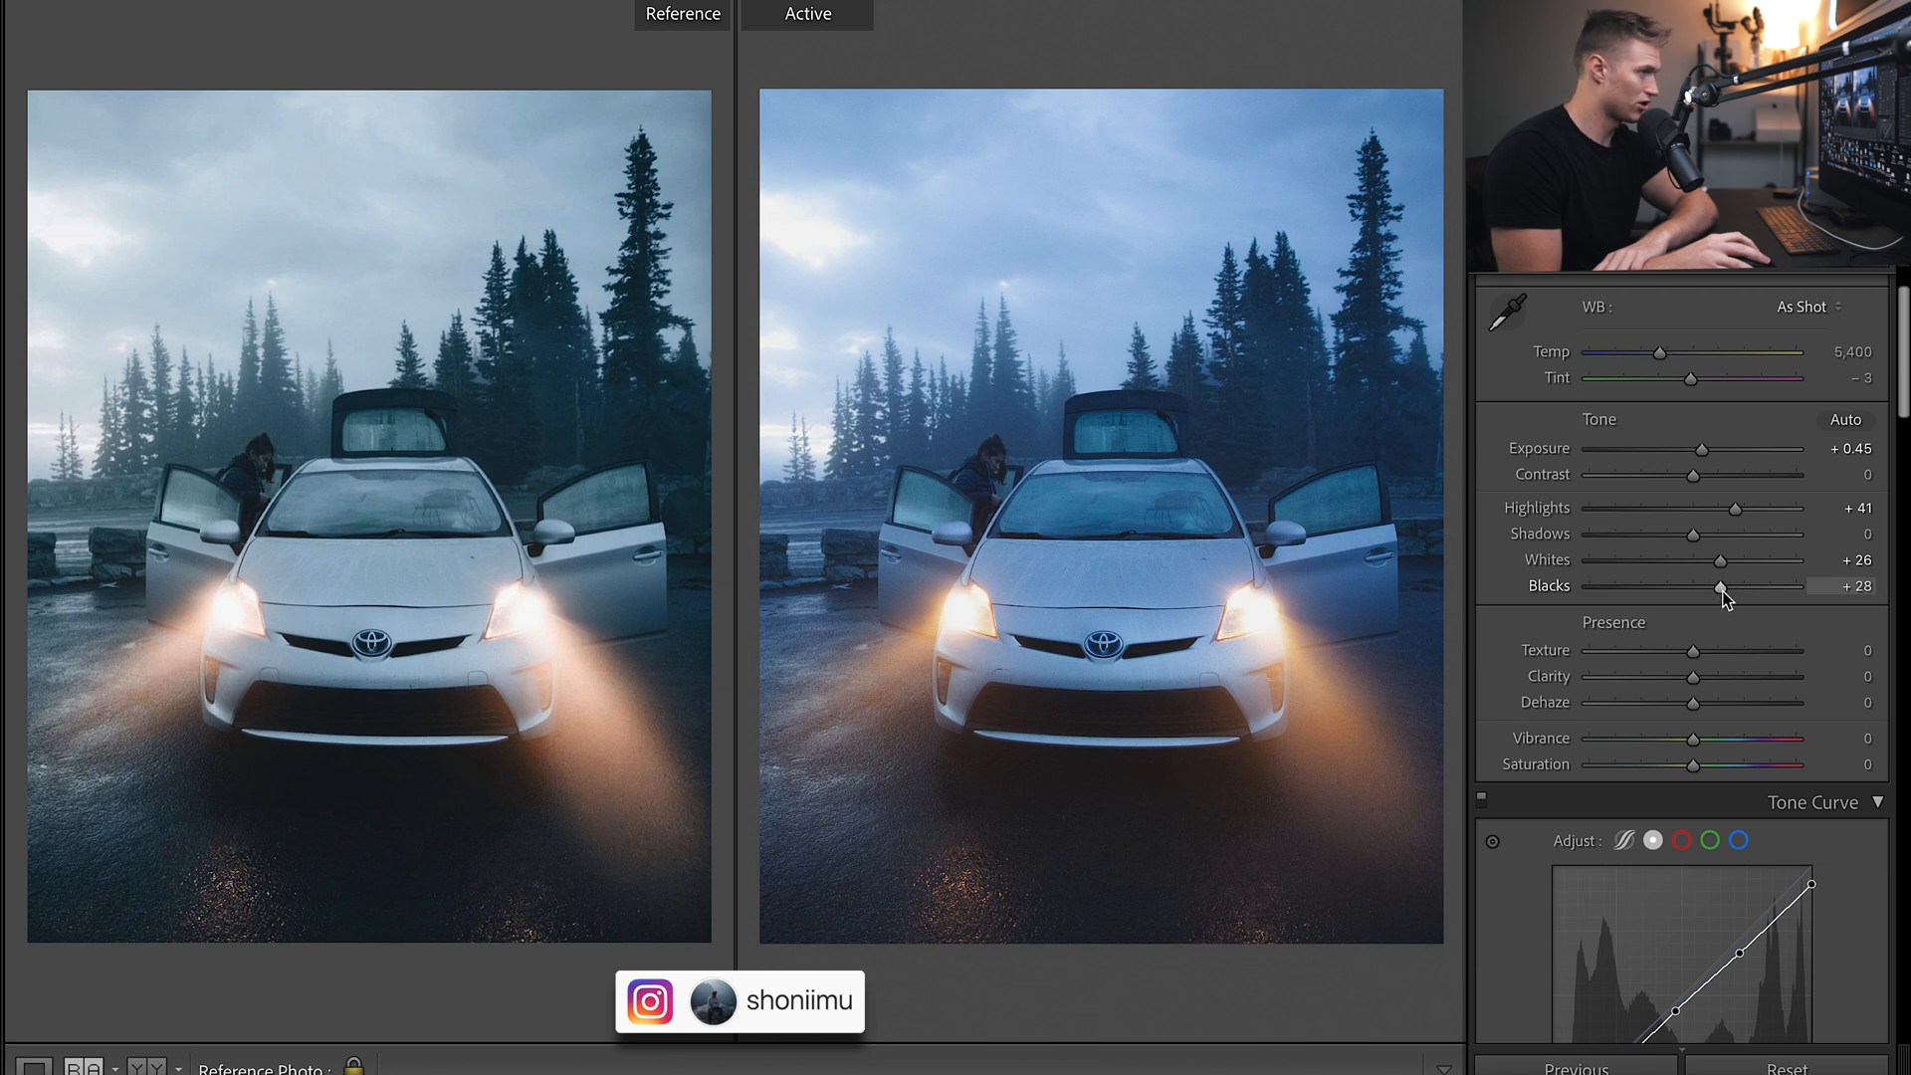
left_click_drag(1730, 586, 1715, 586)
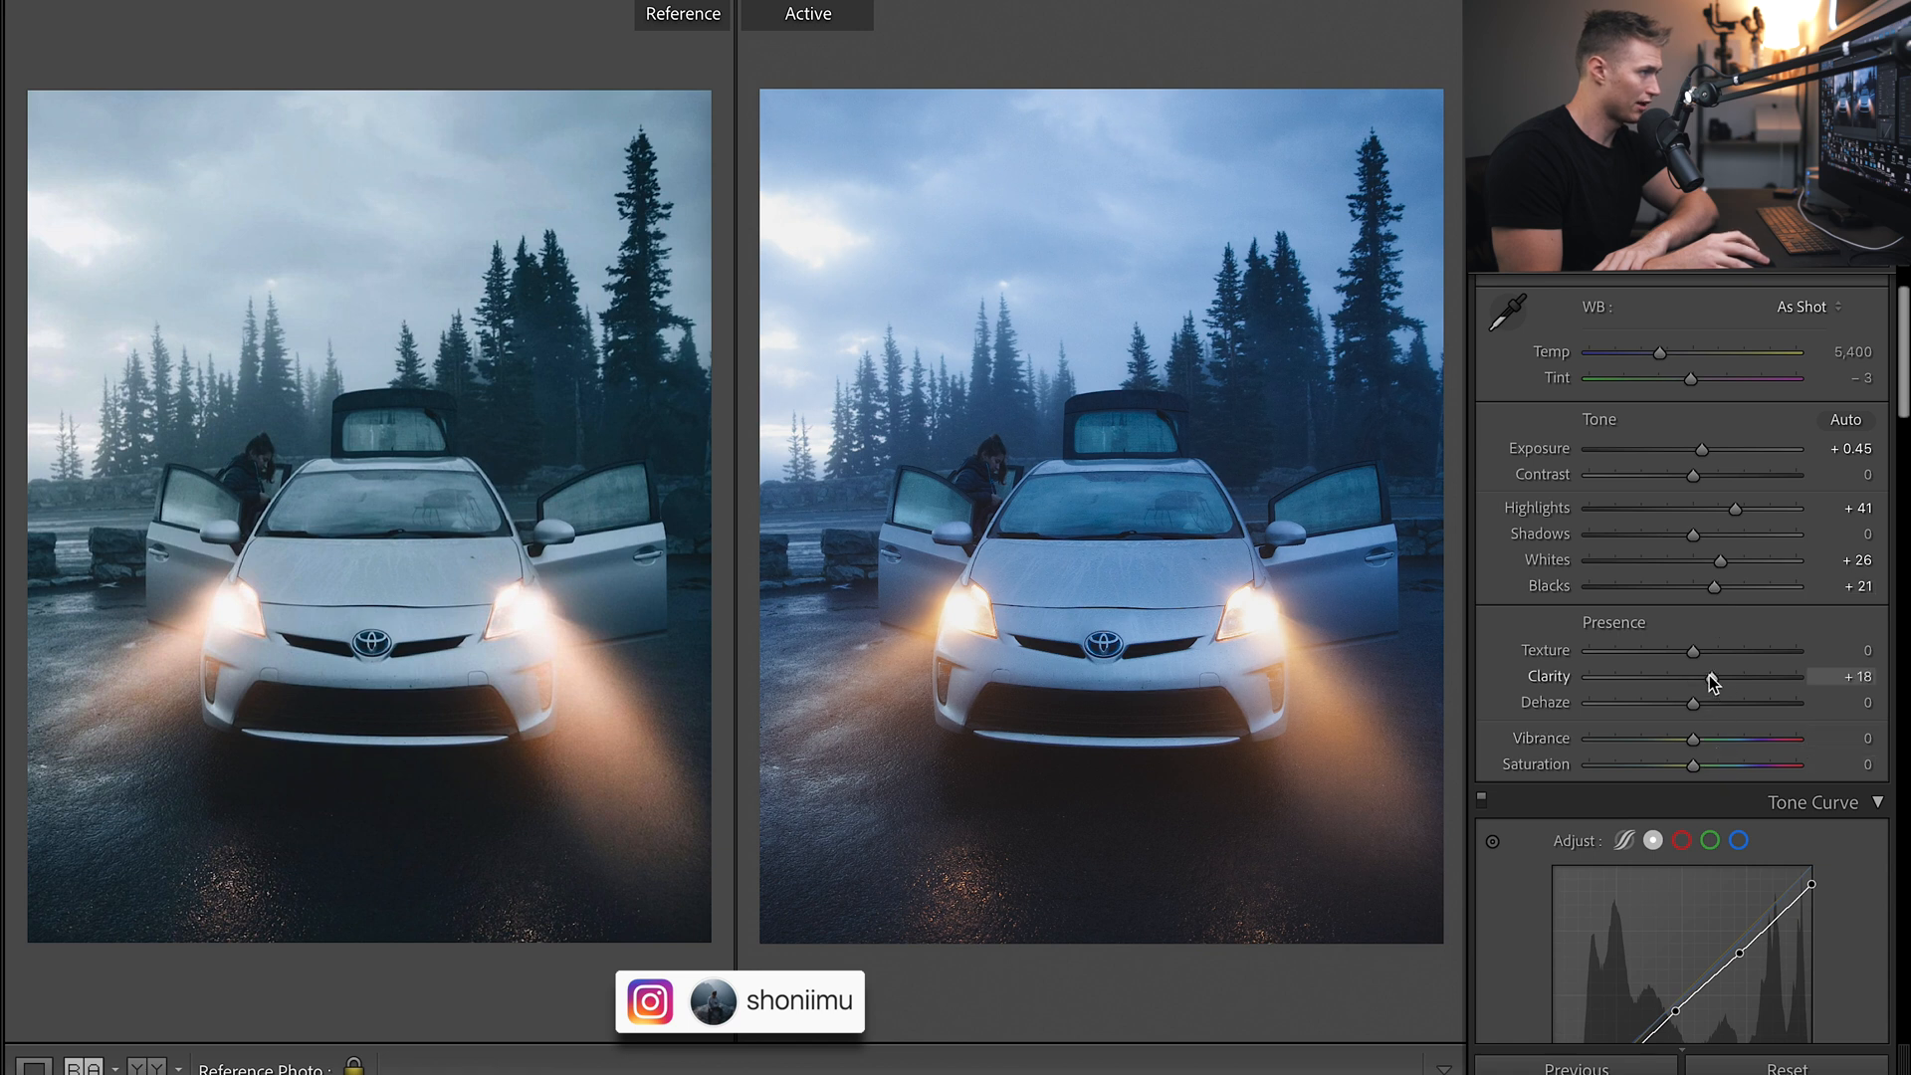
Add a touch of clarity, set Dehaze to -4 and Vibrance to +17.
left_click_drag(1712, 677, 1706, 677)
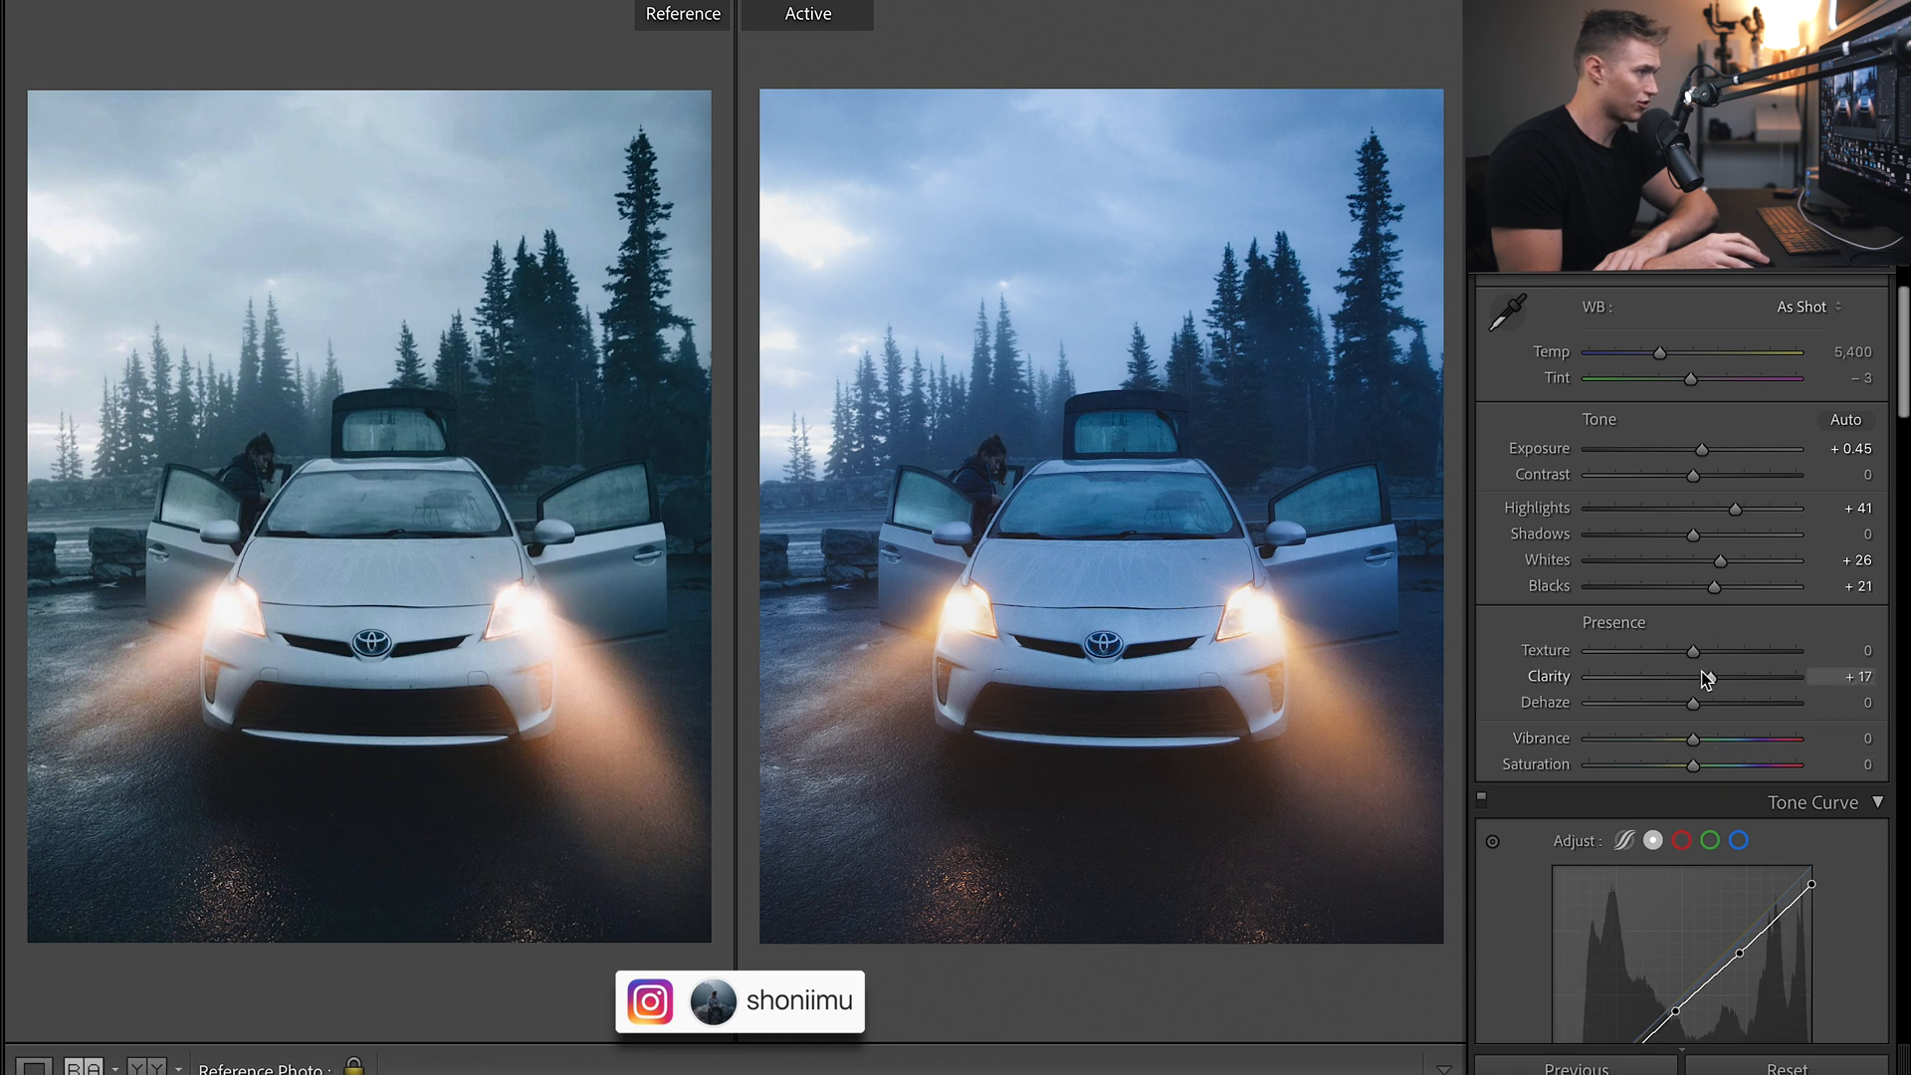
left_click_drag(1704, 675, 1719, 675)
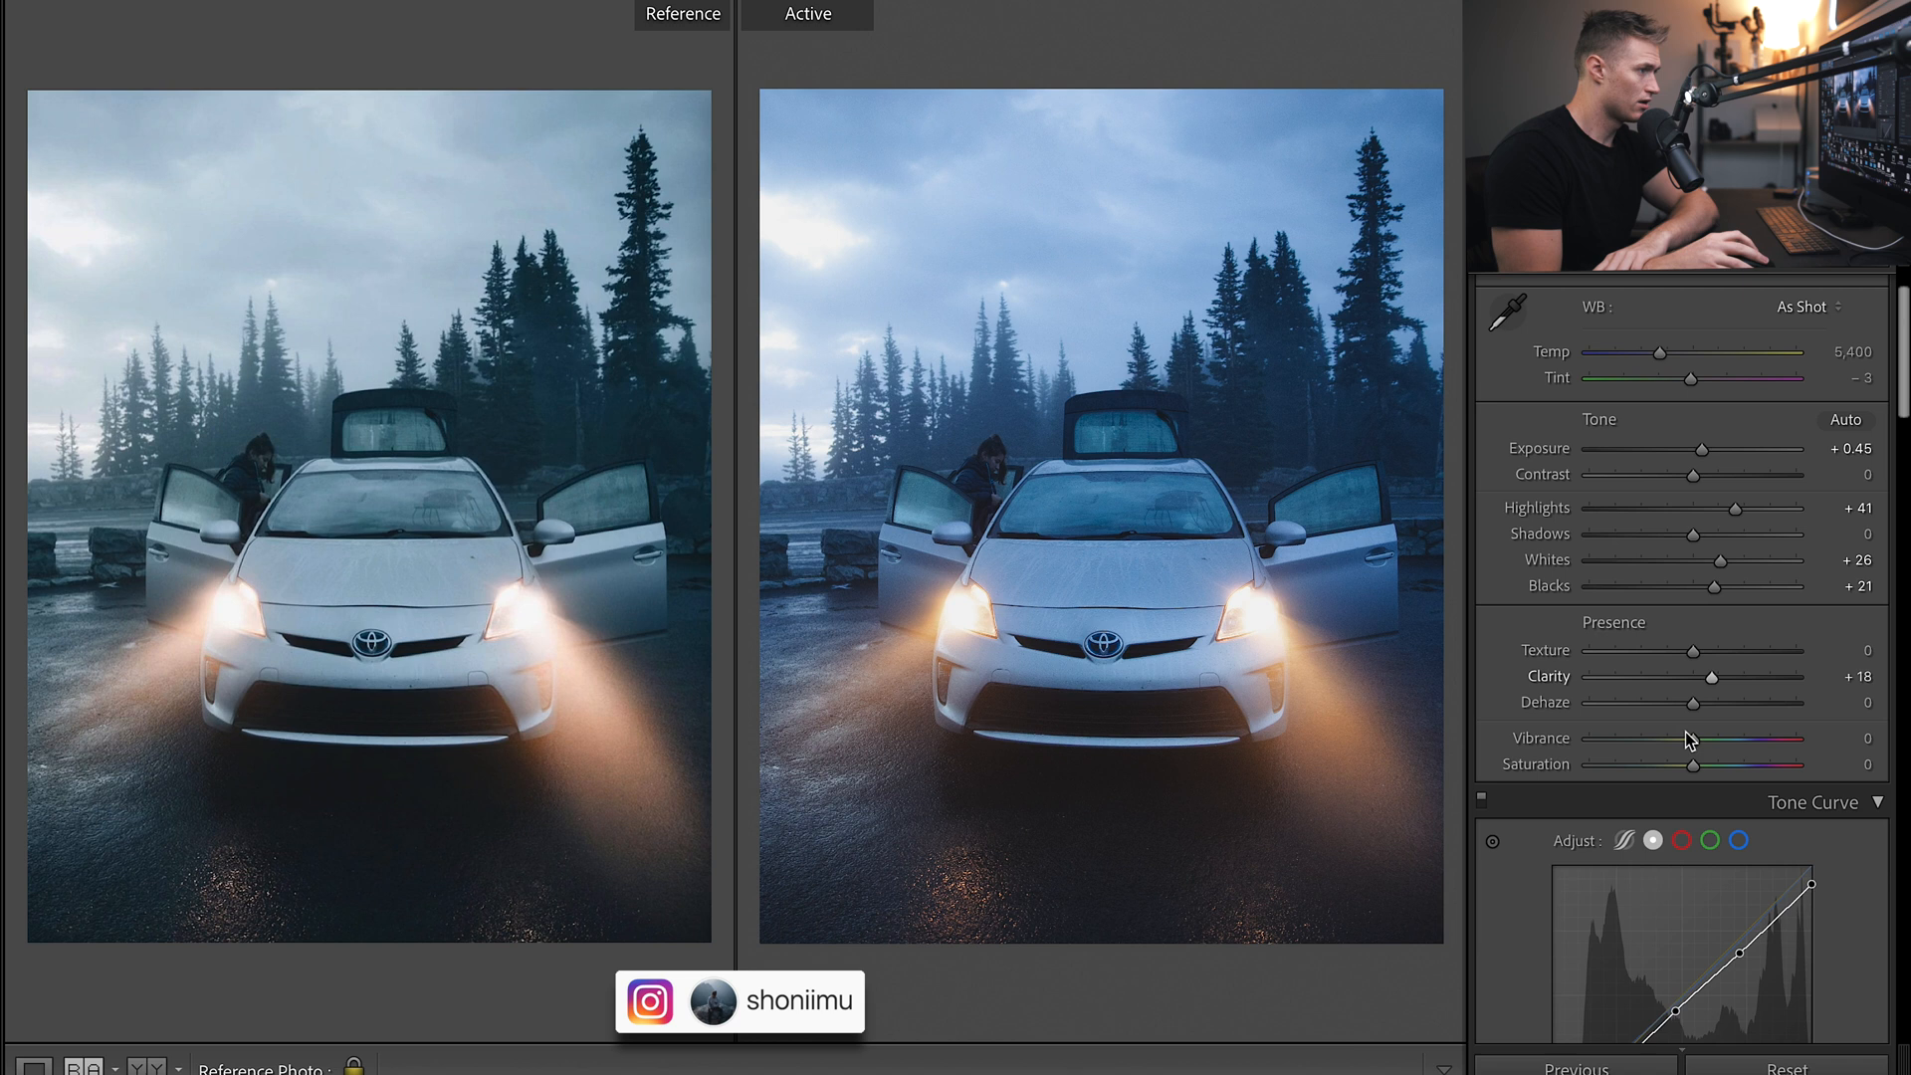
left_click_drag(1693, 704, 1682, 703)
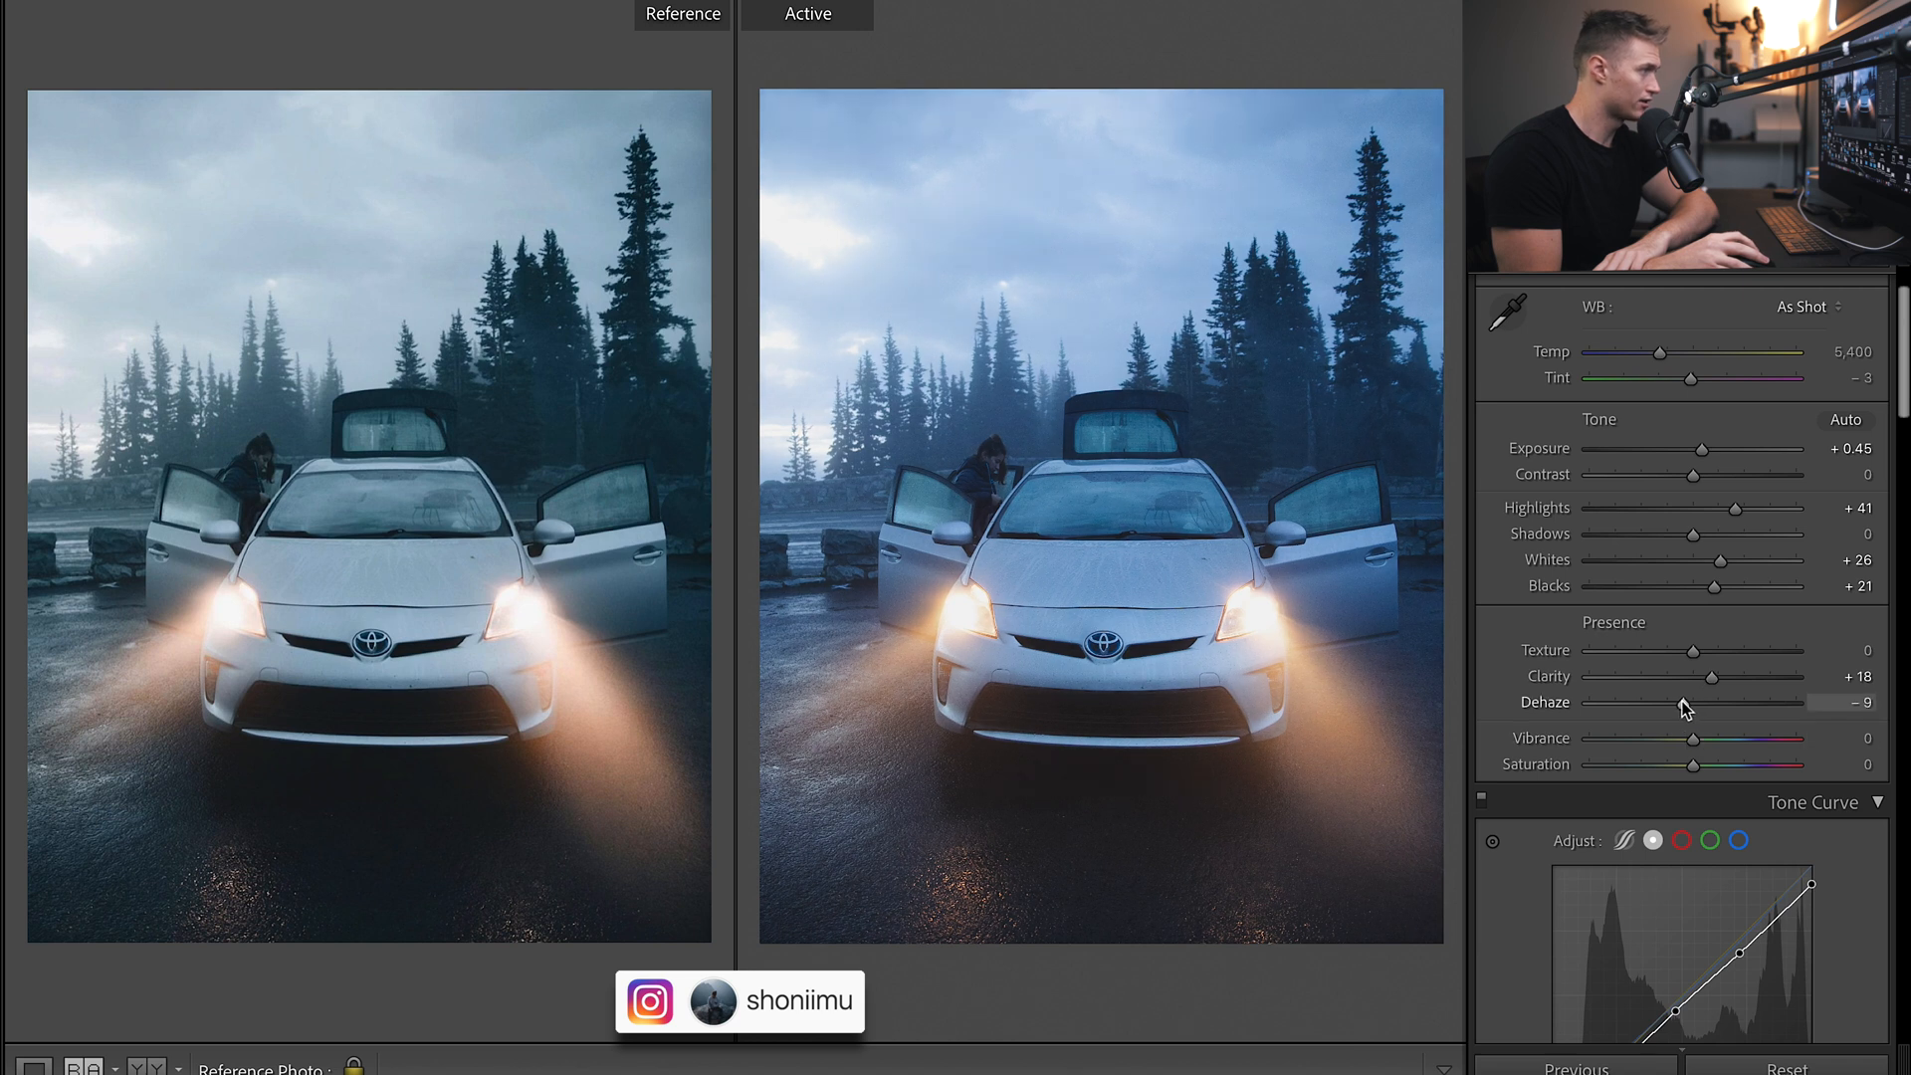
left_click_drag(1673, 702, 1690, 702)
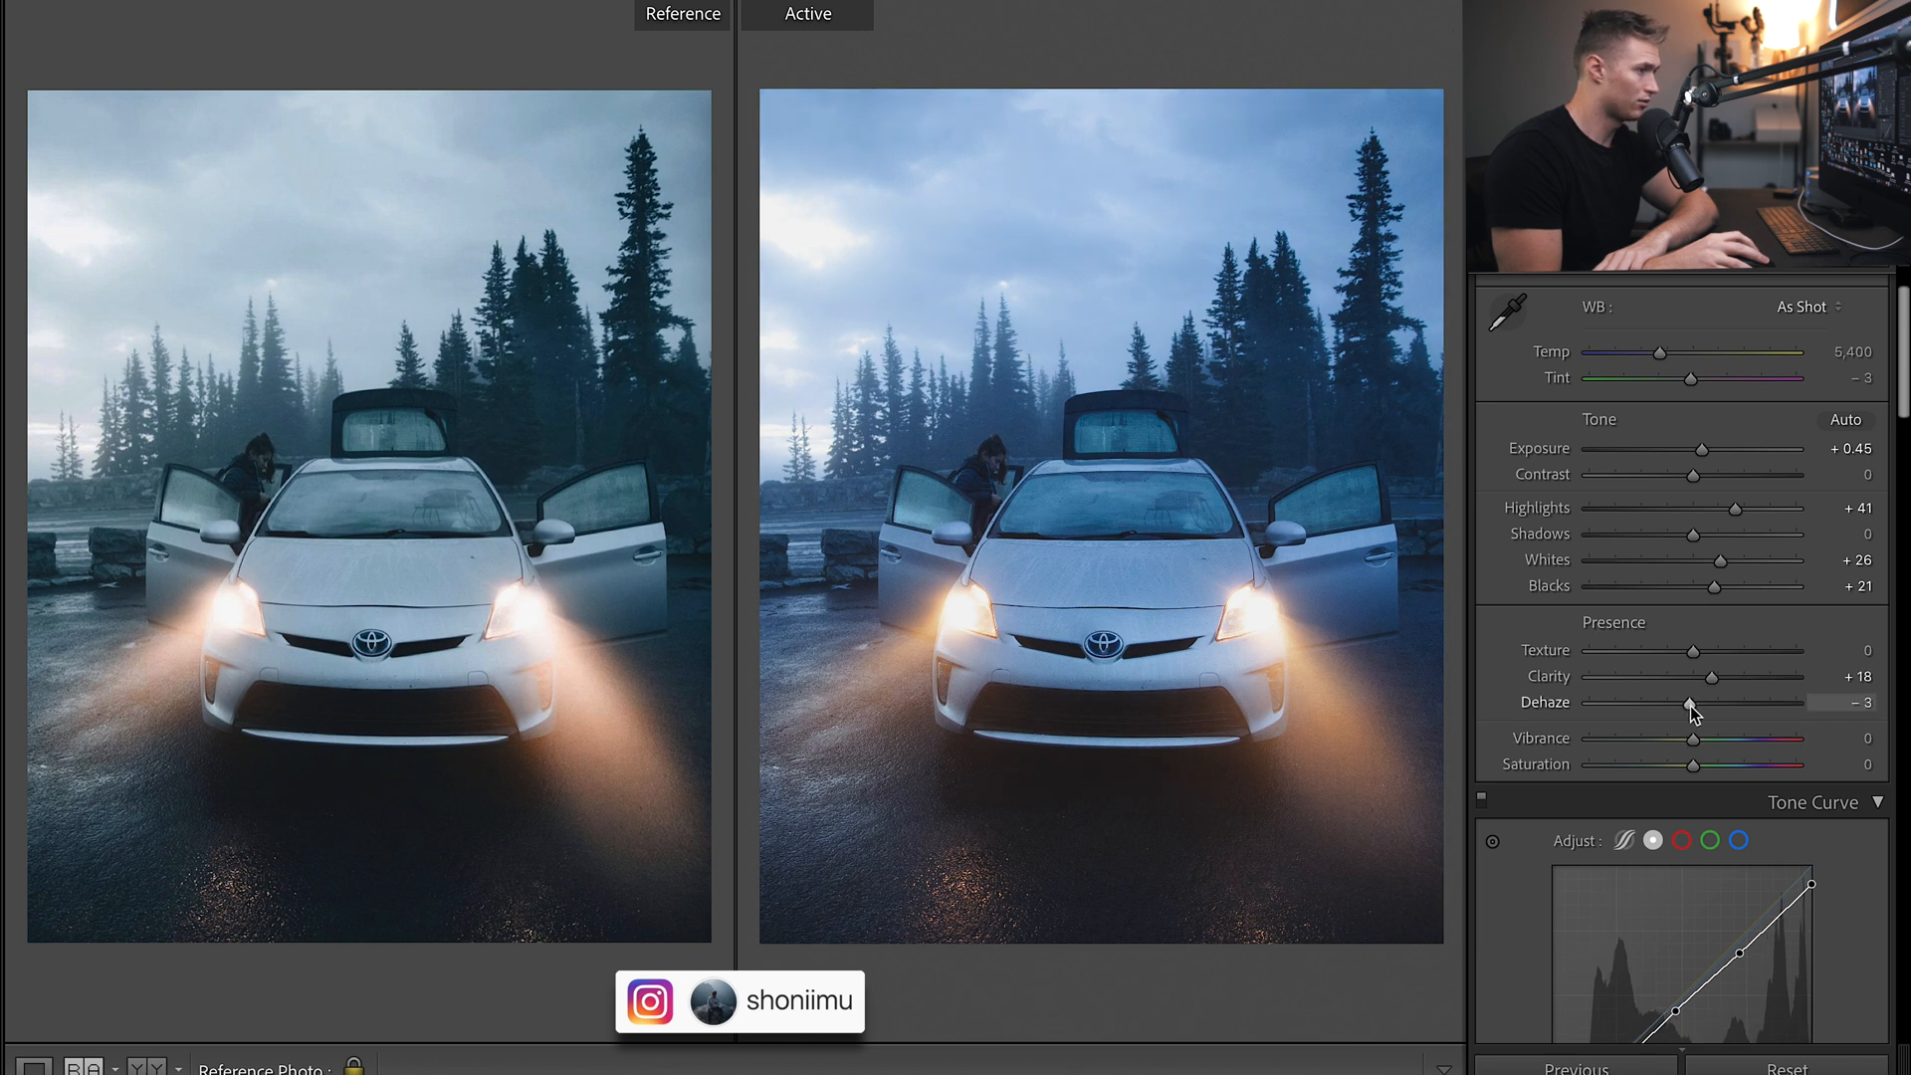
left_click_drag(1692, 704, 1685, 704)
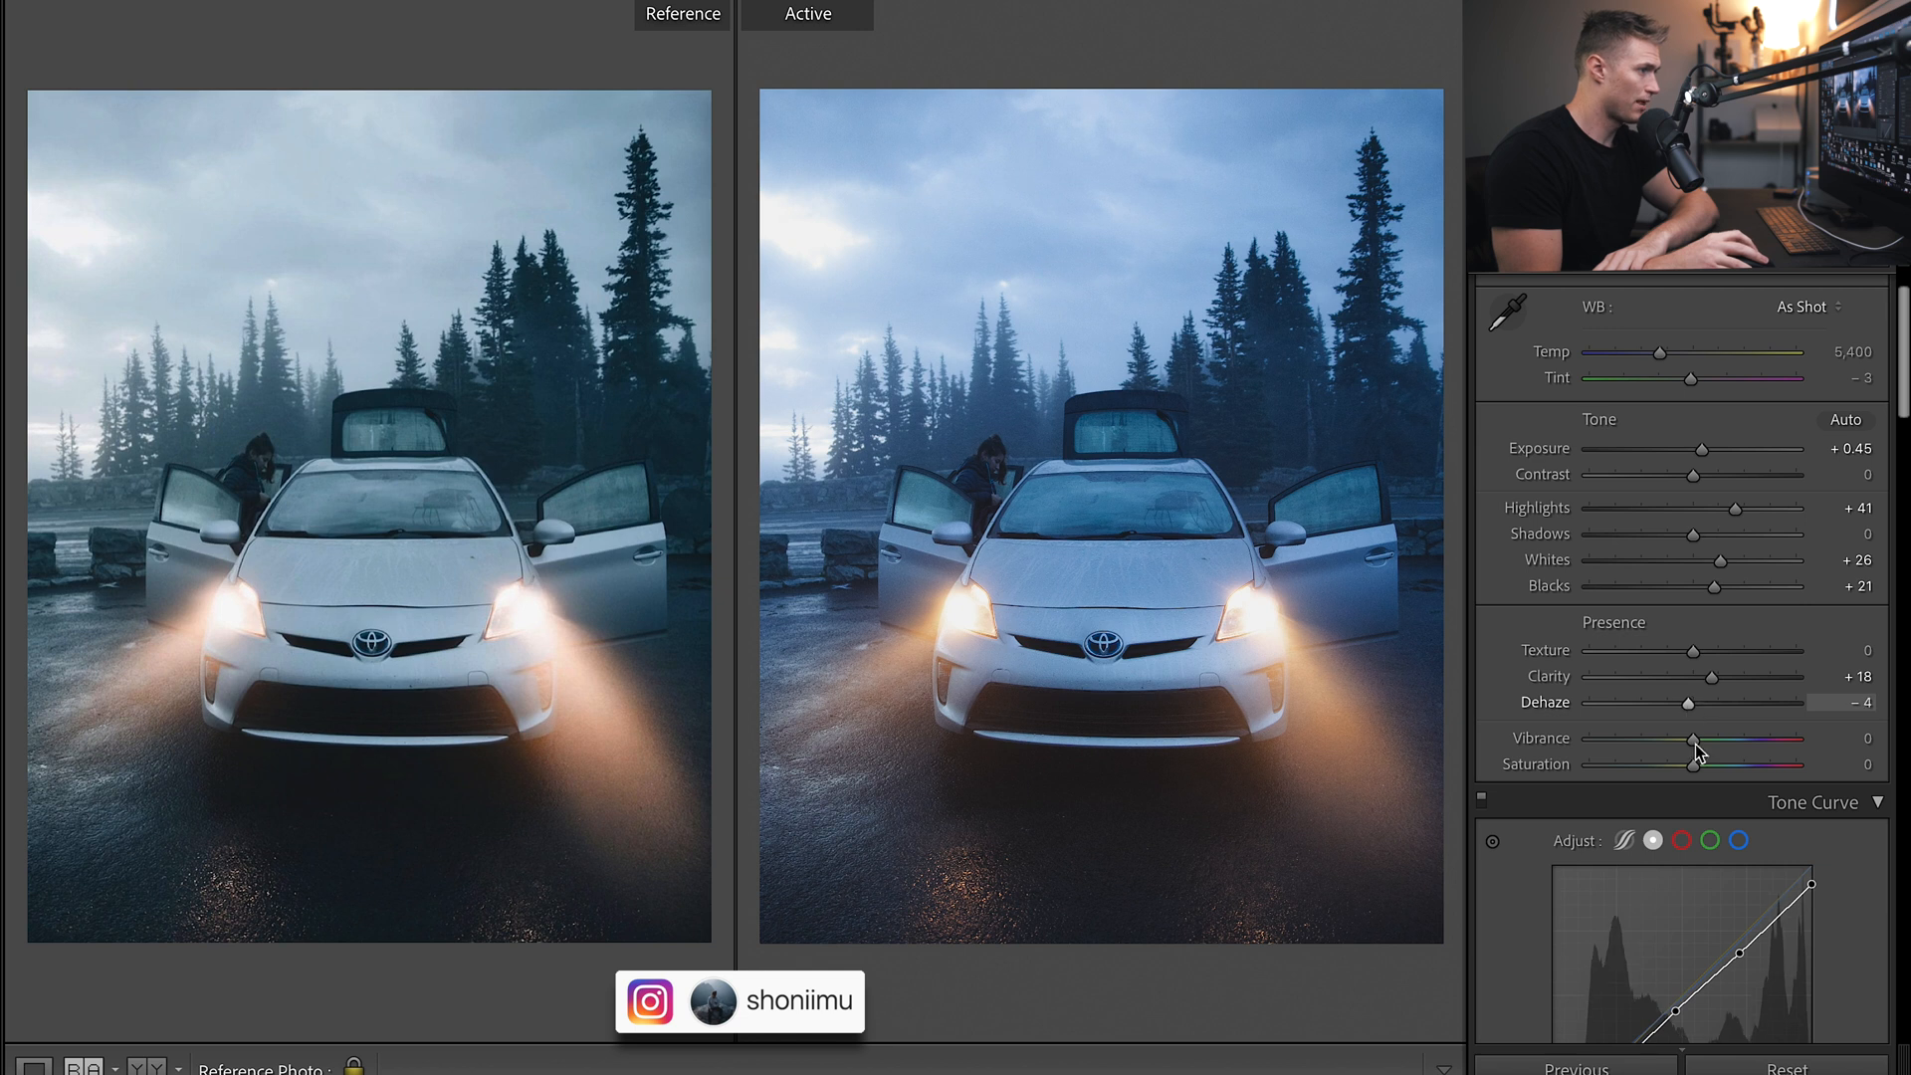
left_click_drag(1689, 739, 1734, 739)
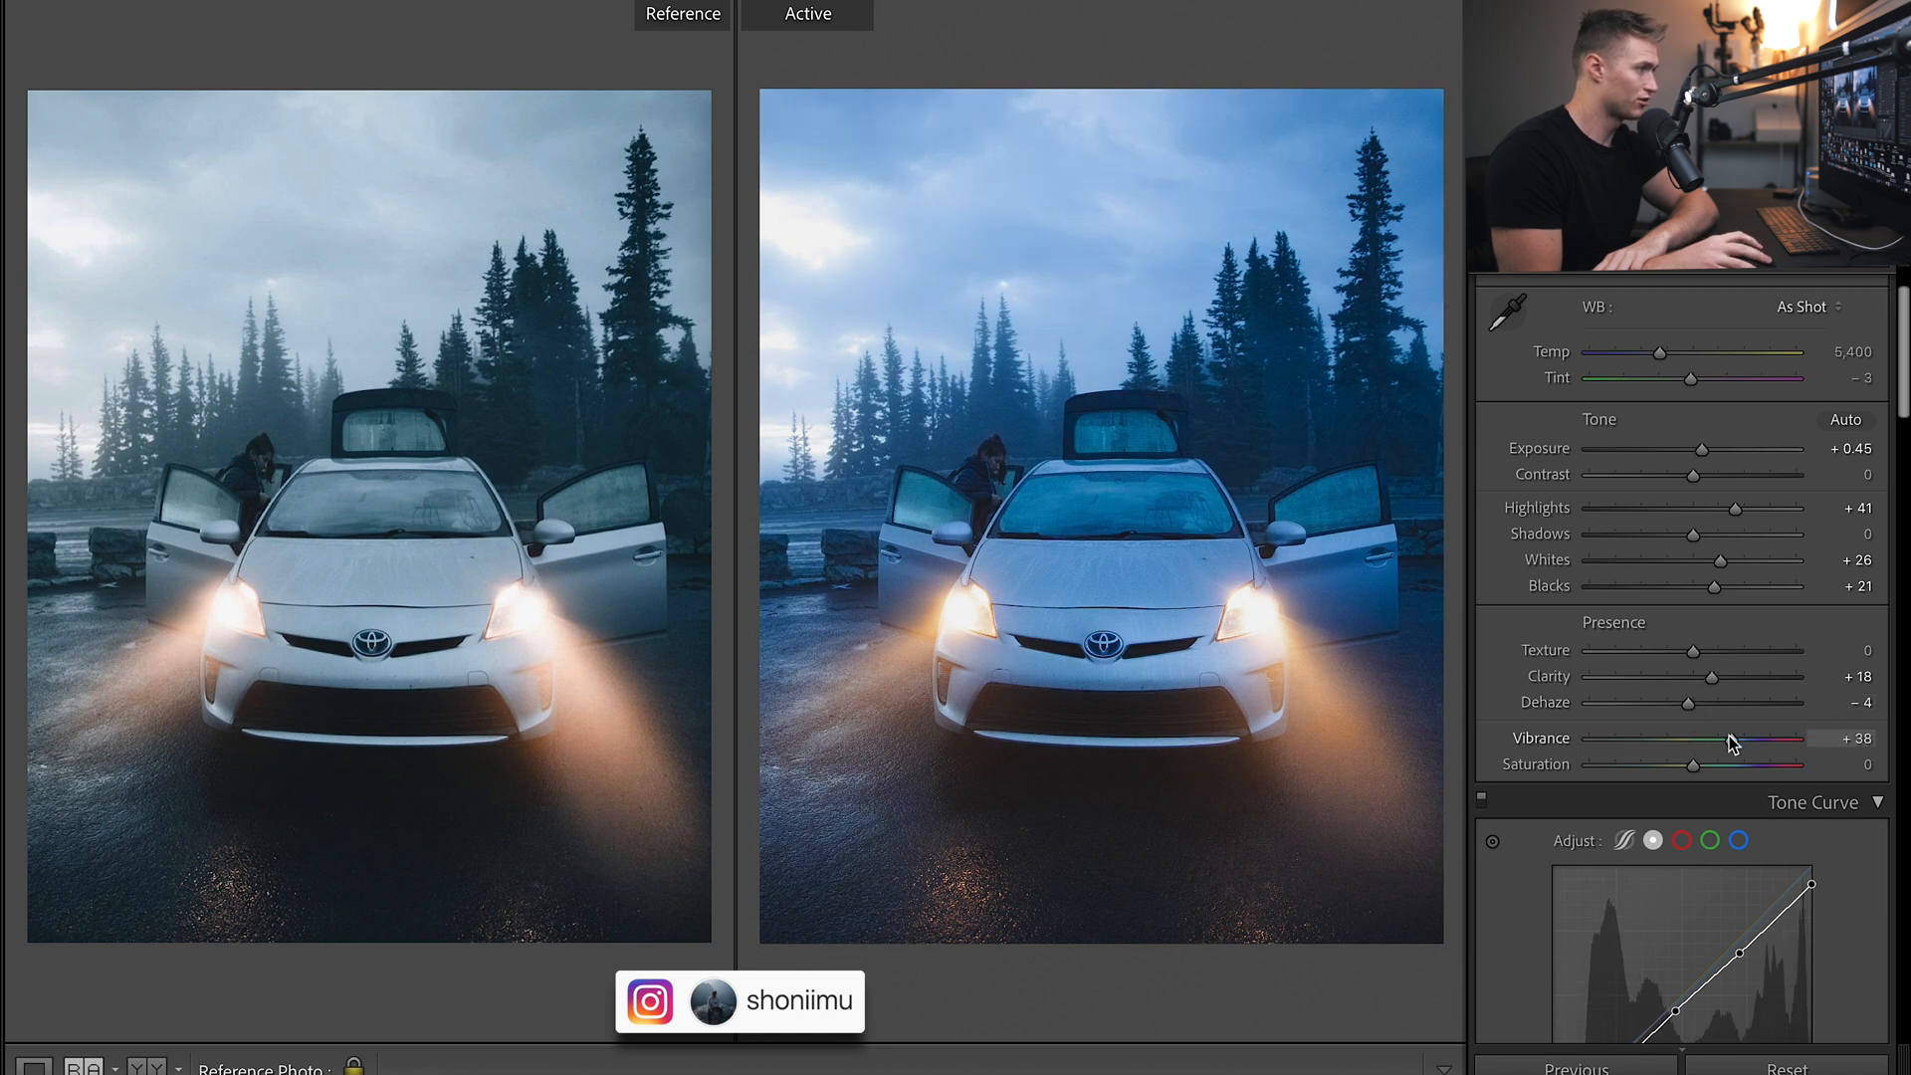
left_click_drag(1733, 739, 1711, 739)
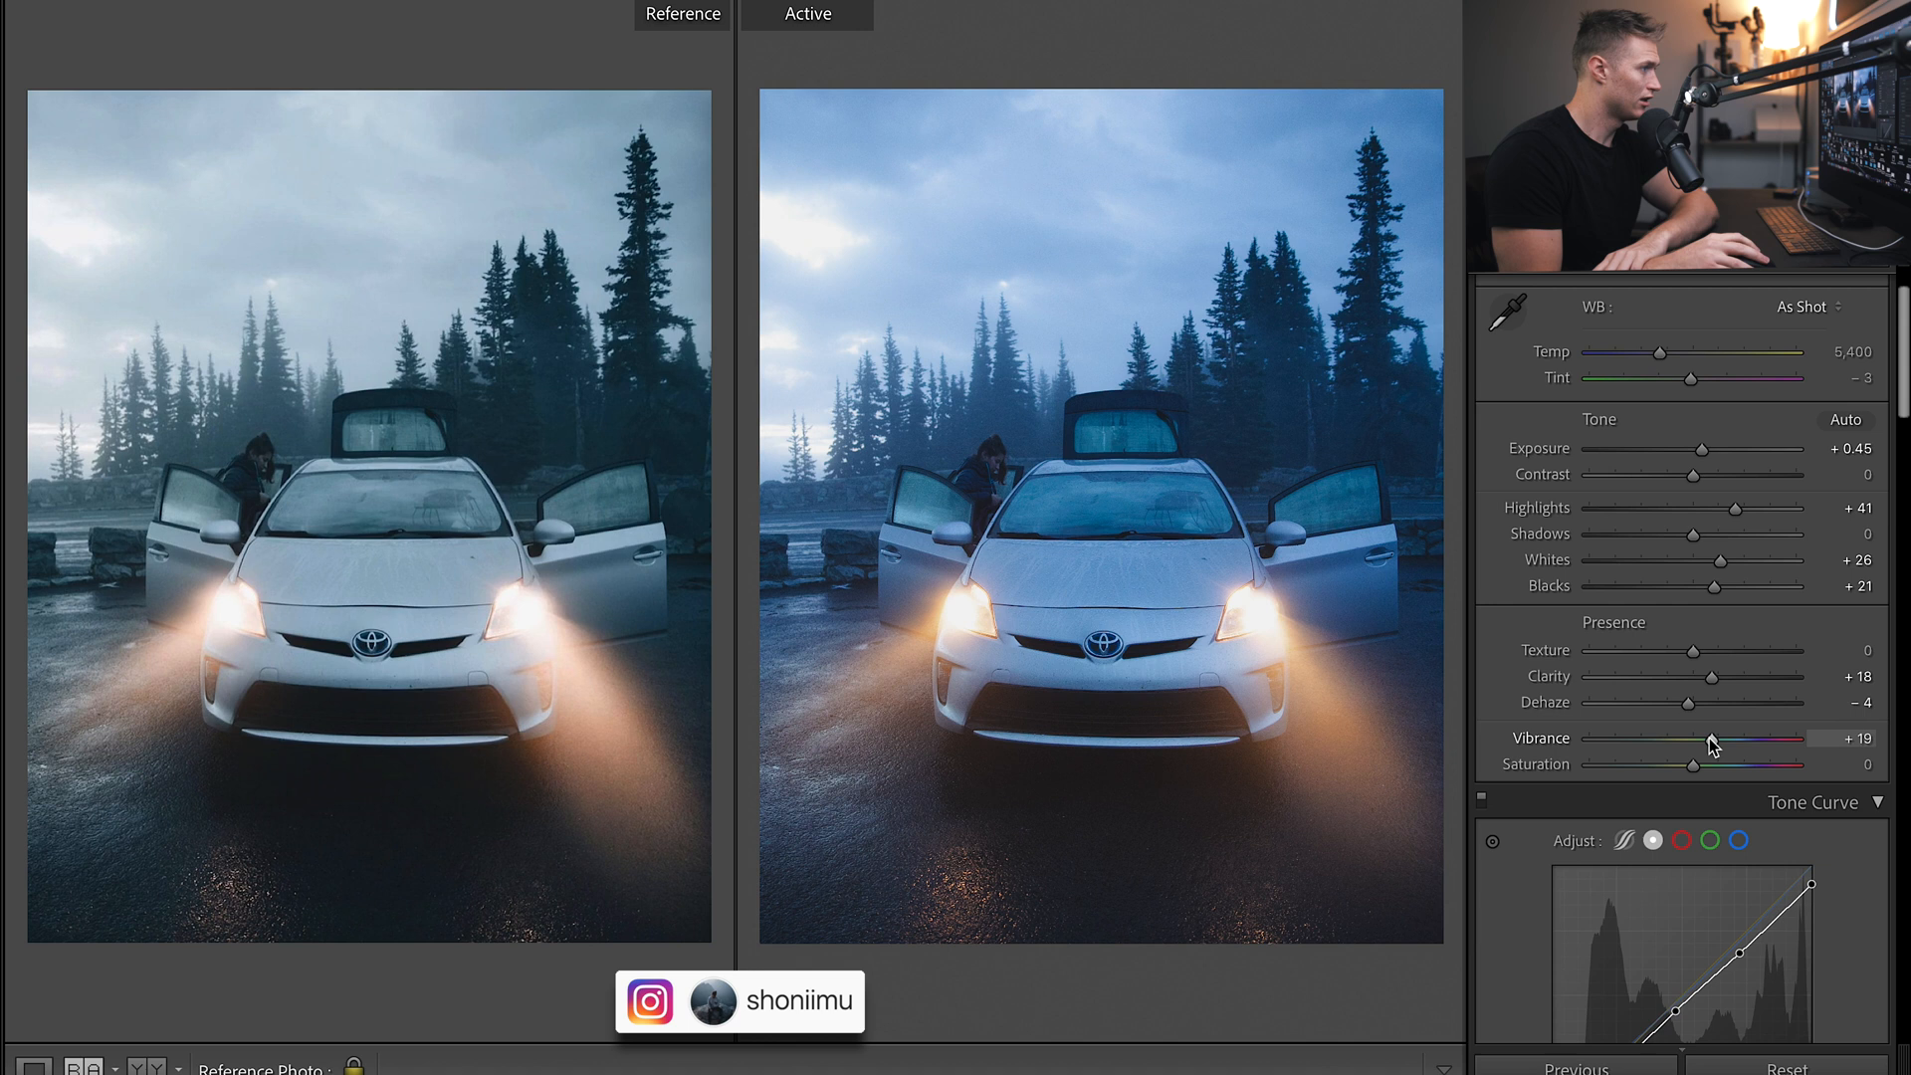
left_click_drag(1694, 738, 1688, 737)
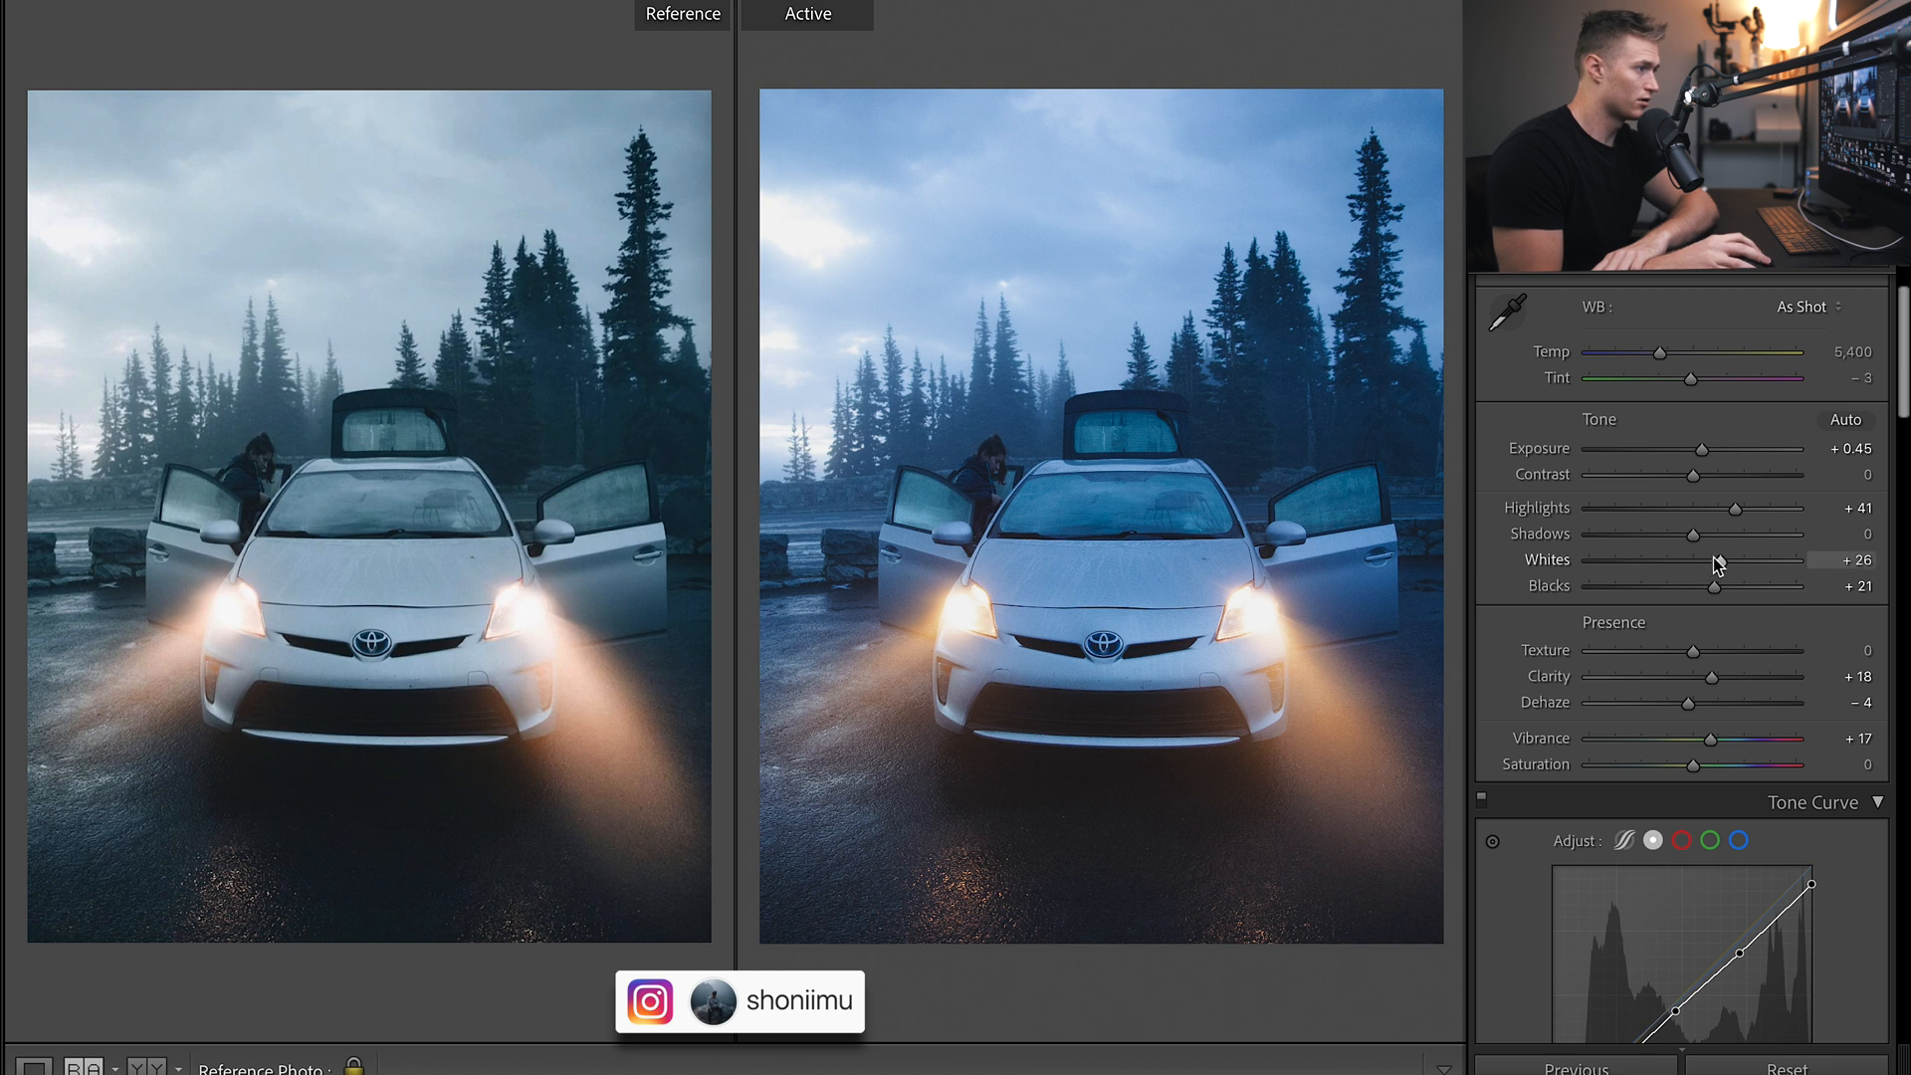
Lower Whites to +22 and Shadows to -5, and raise Contrast to about +36.
left_click_drag(1731, 559, 1712, 559)
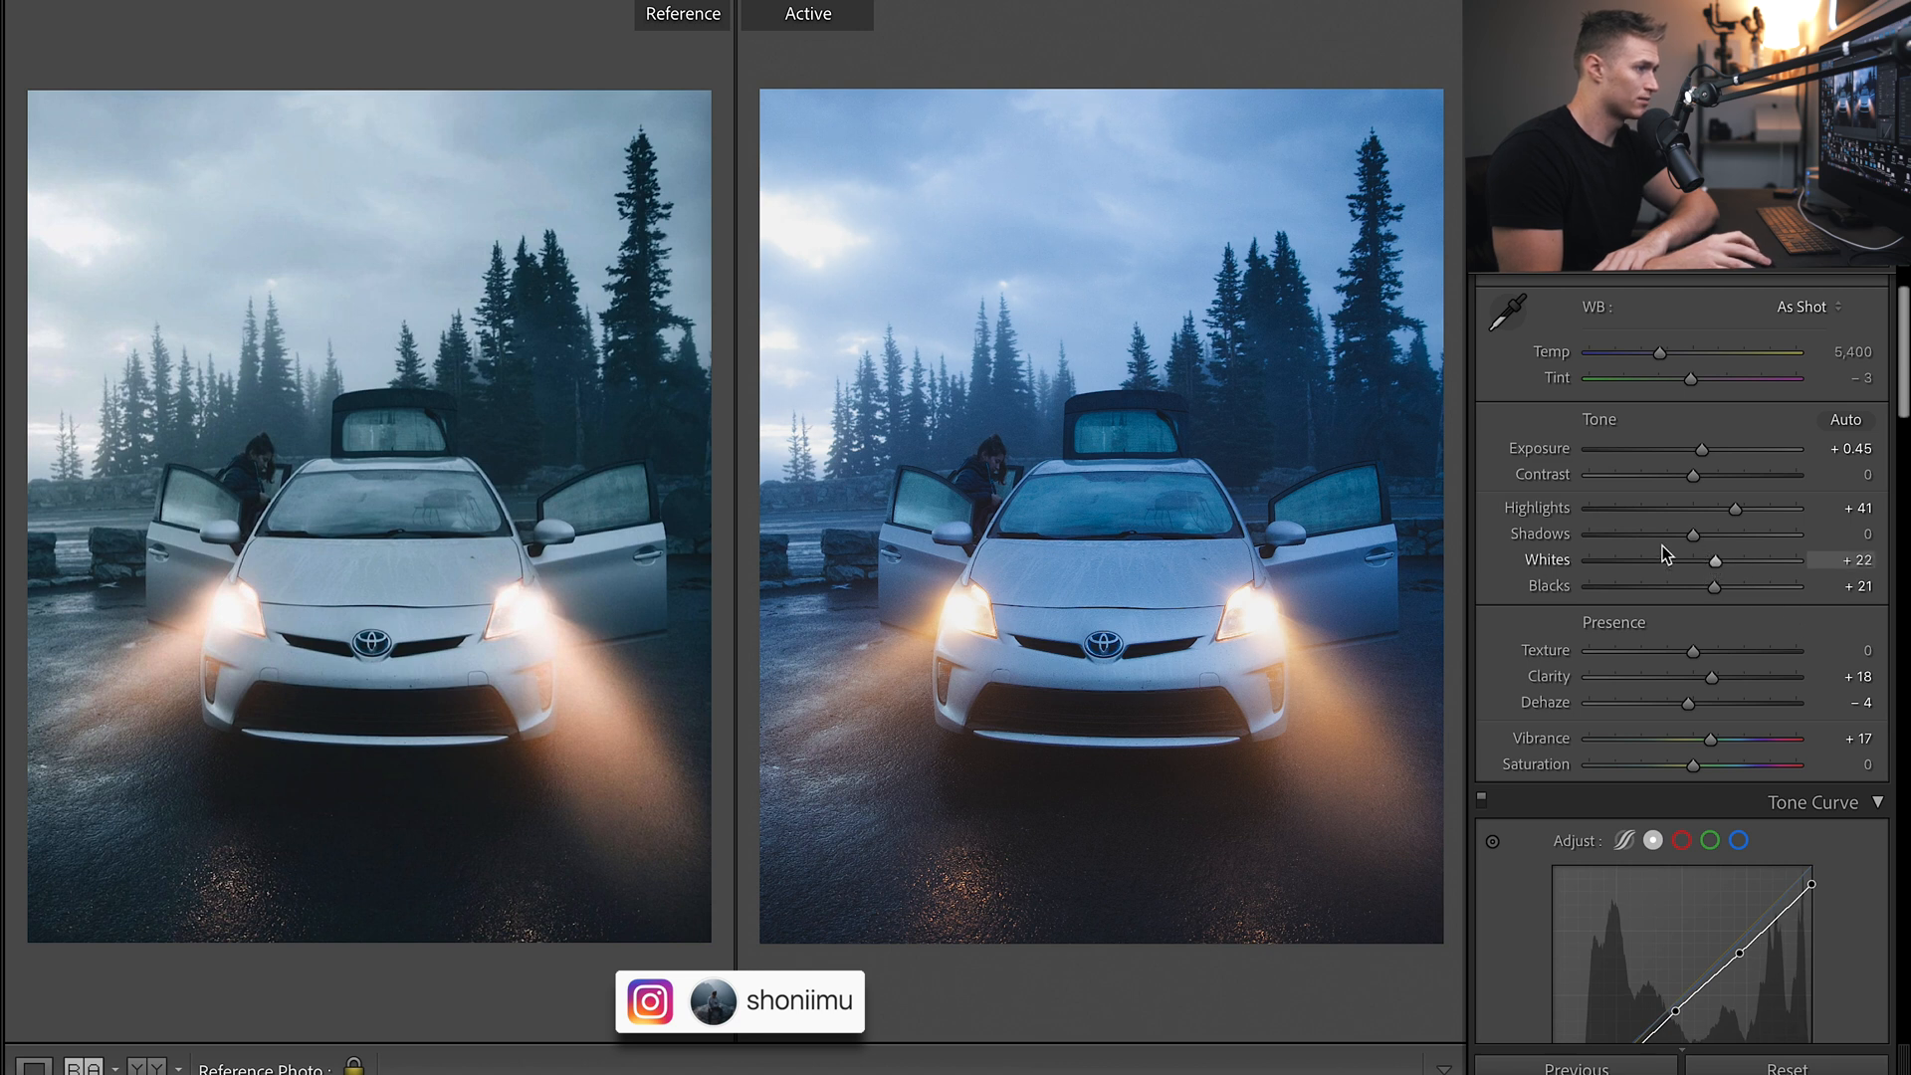
left_click_drag(1712, 536, 1693, 535)
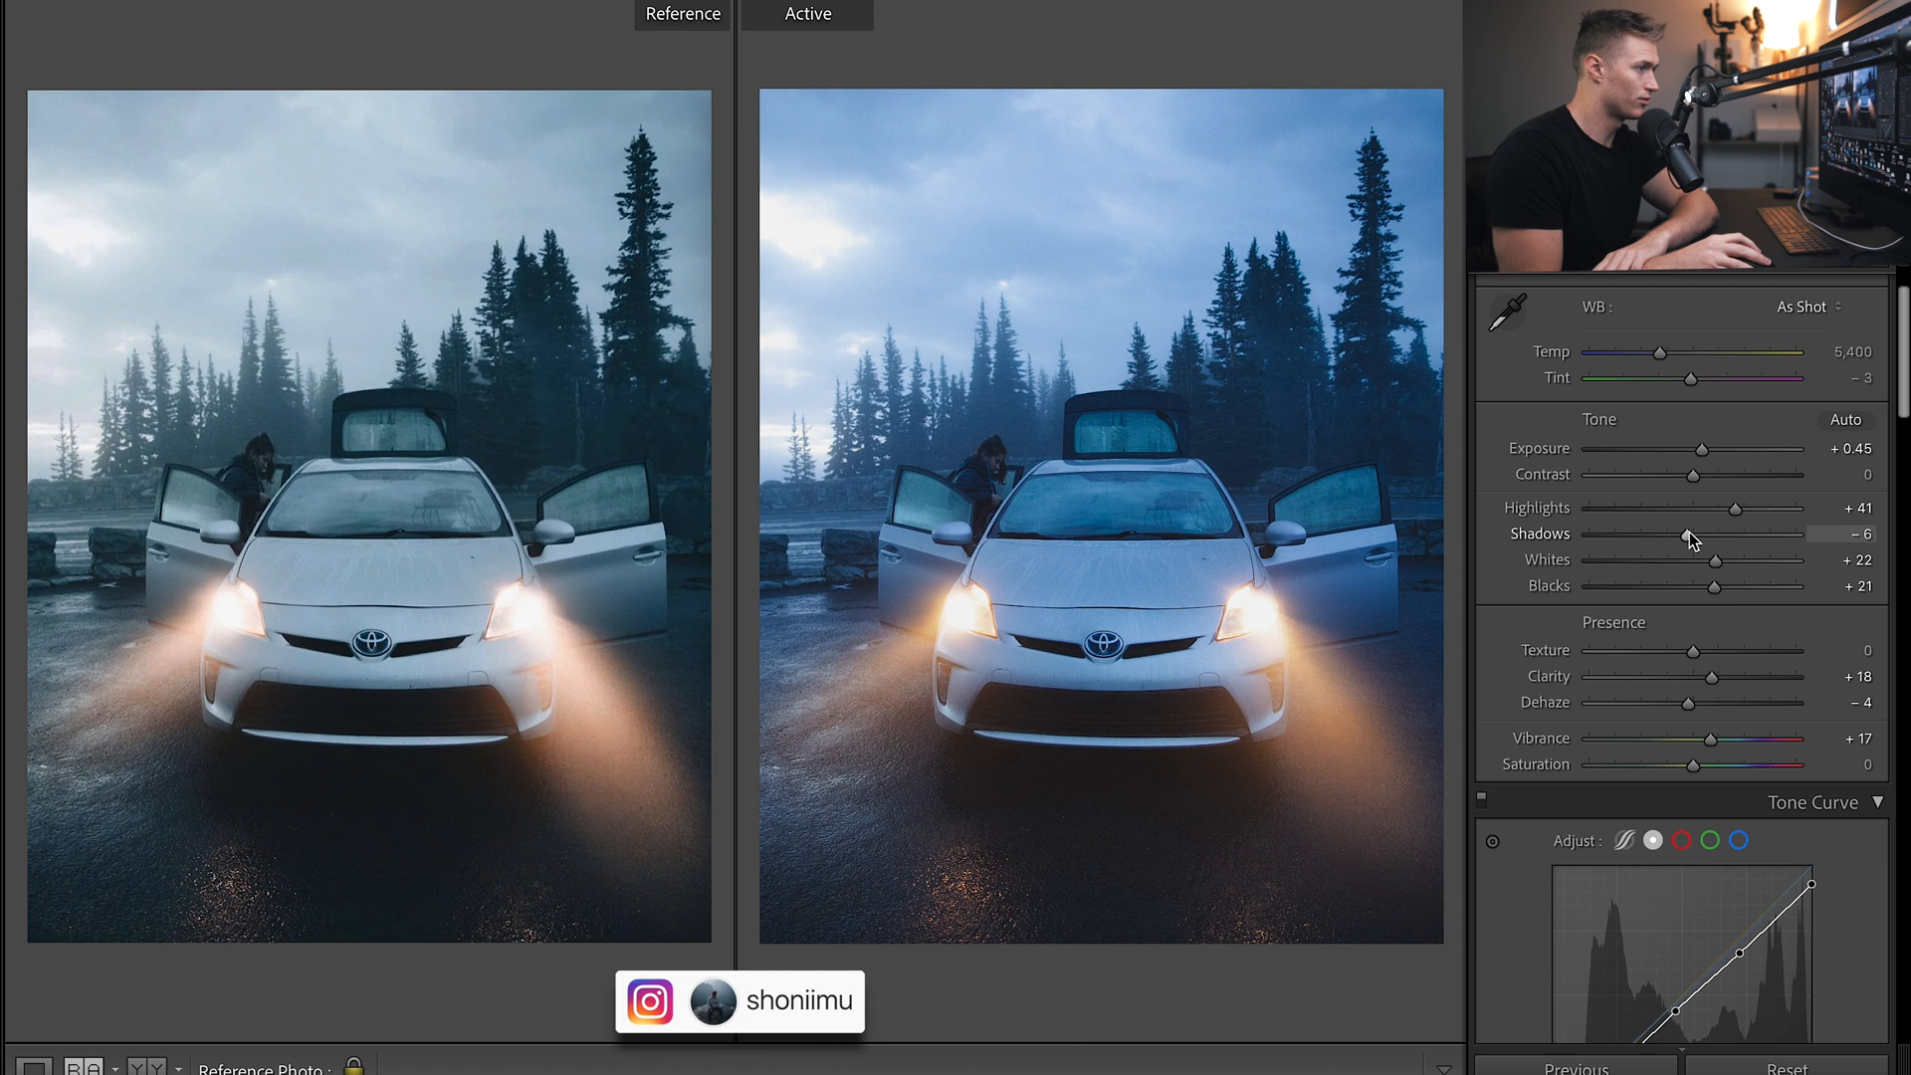
left_click_drag(1692, 539, 1698, 539)
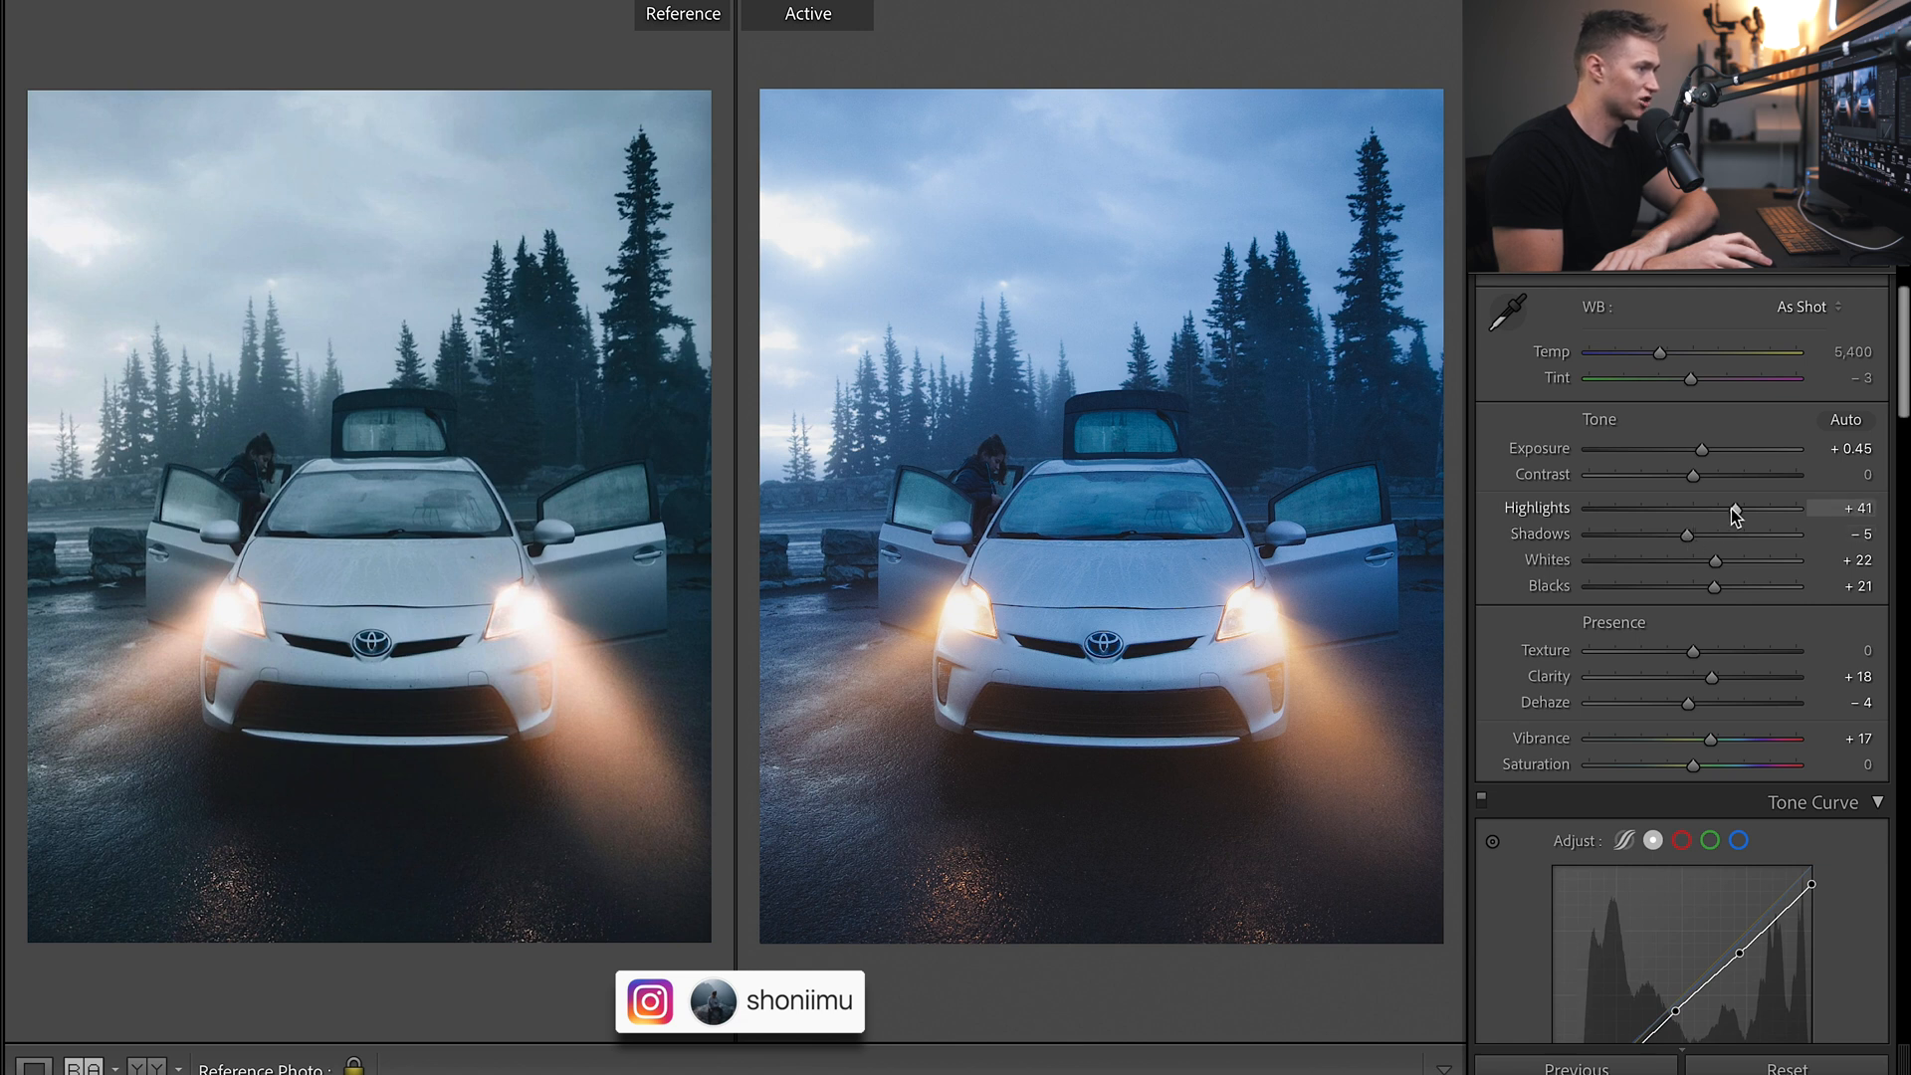
left_click_drag(1692, 476, 1722, 475)
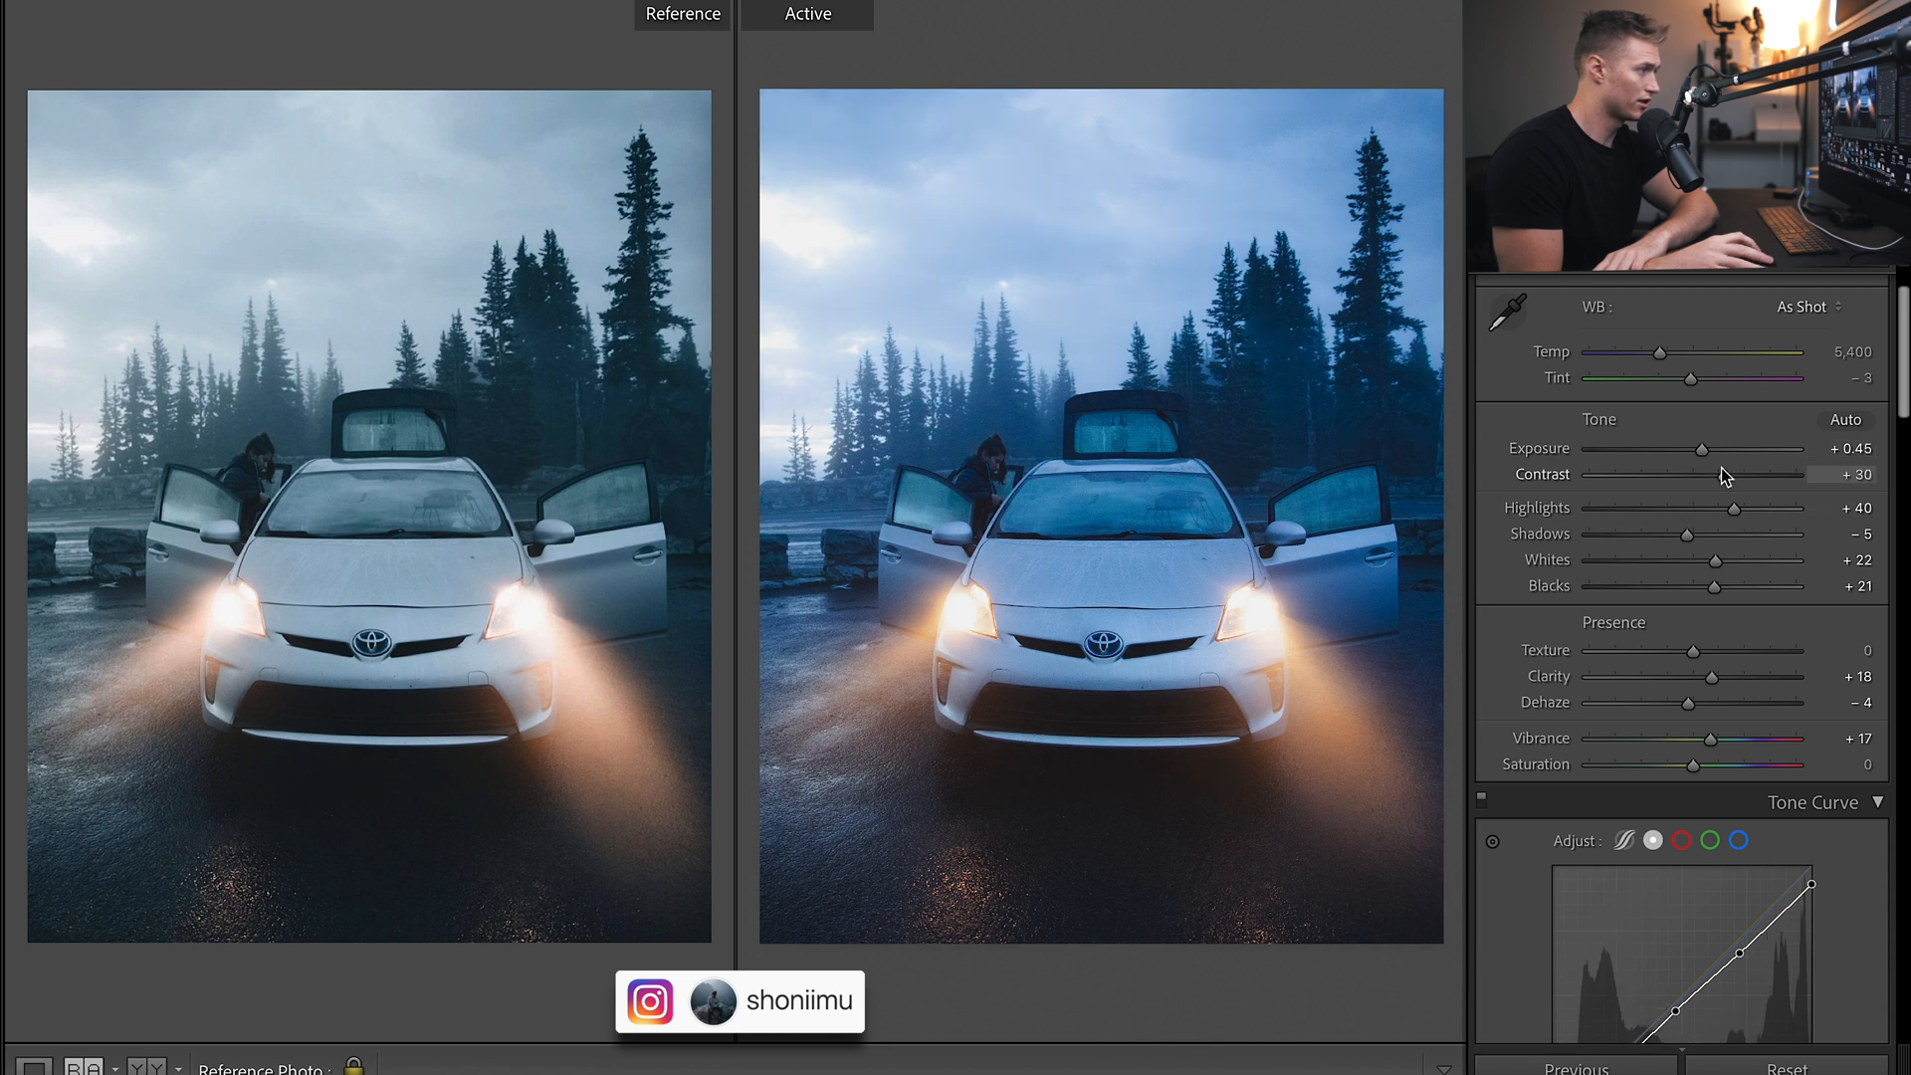
left_click_drag(1719, 476, 1725, 476)
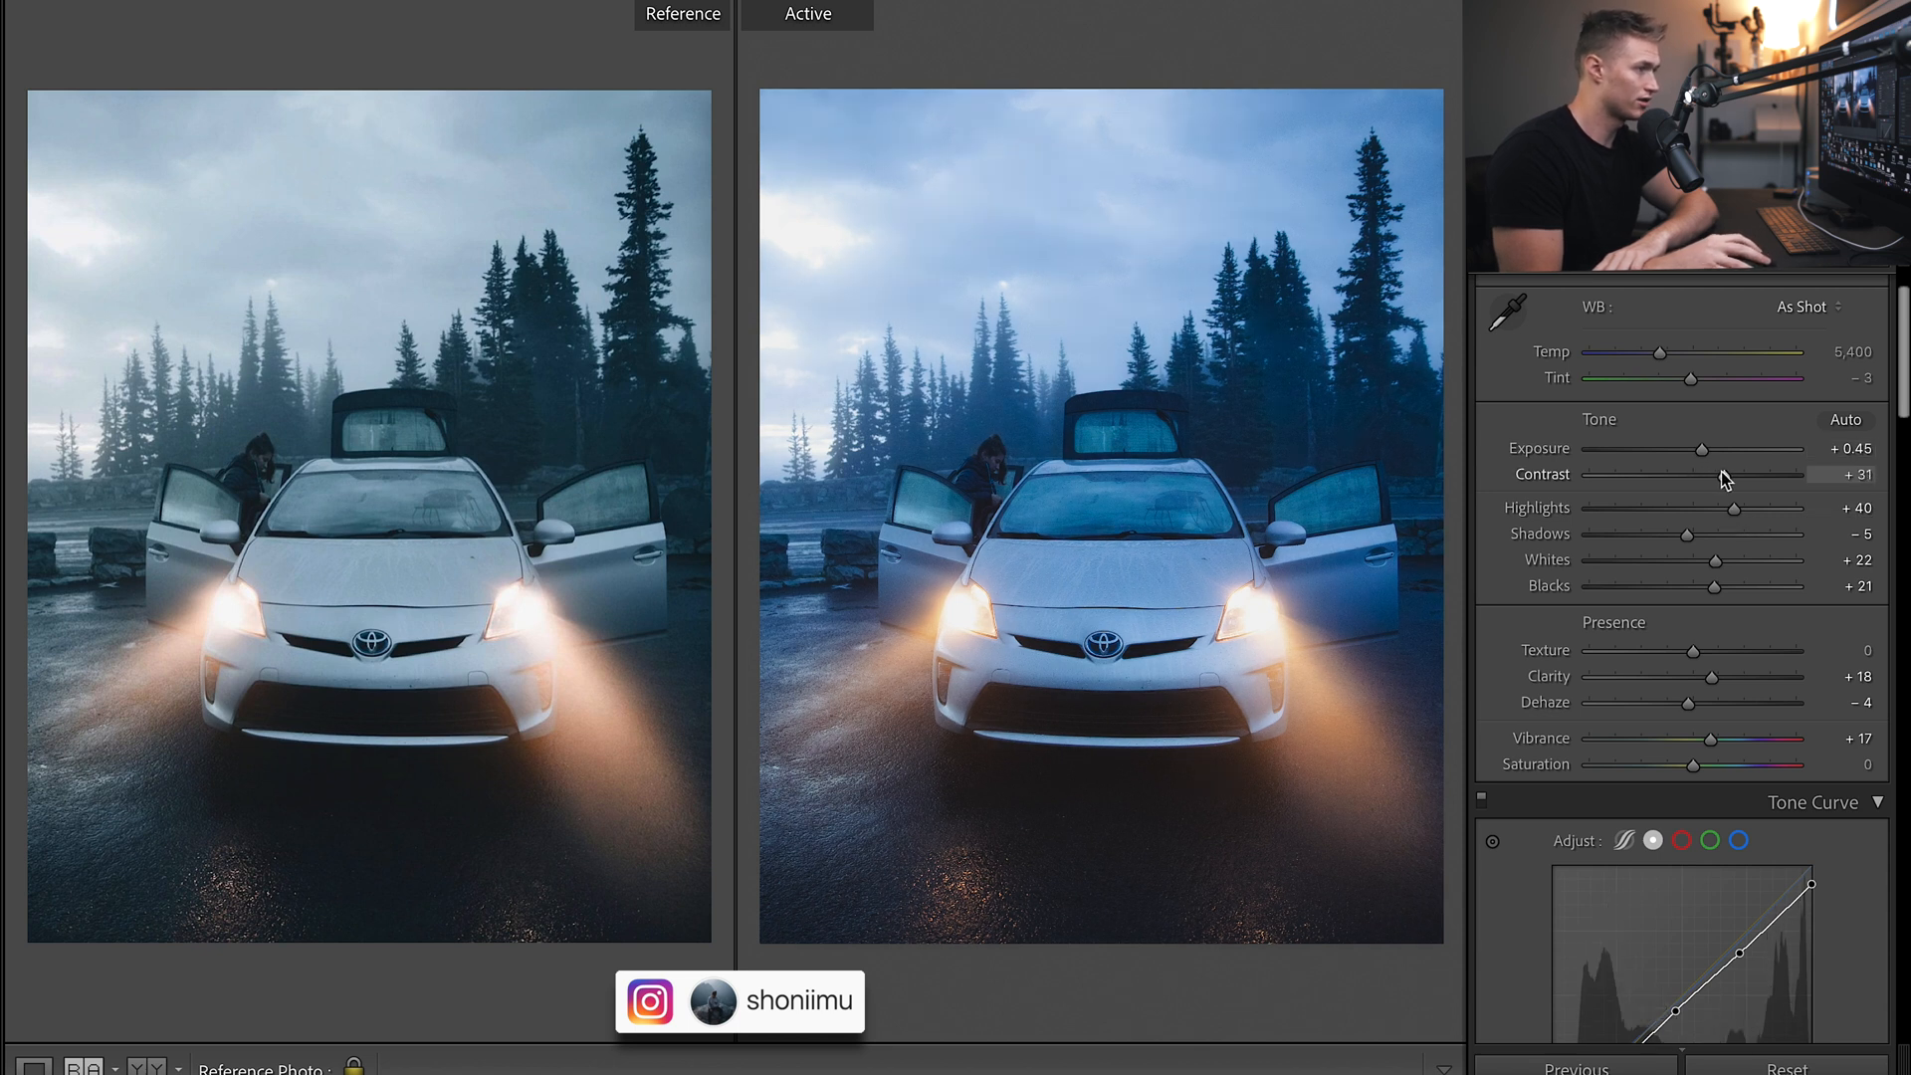
left_click_drag(1713, 480, 1731, 480)
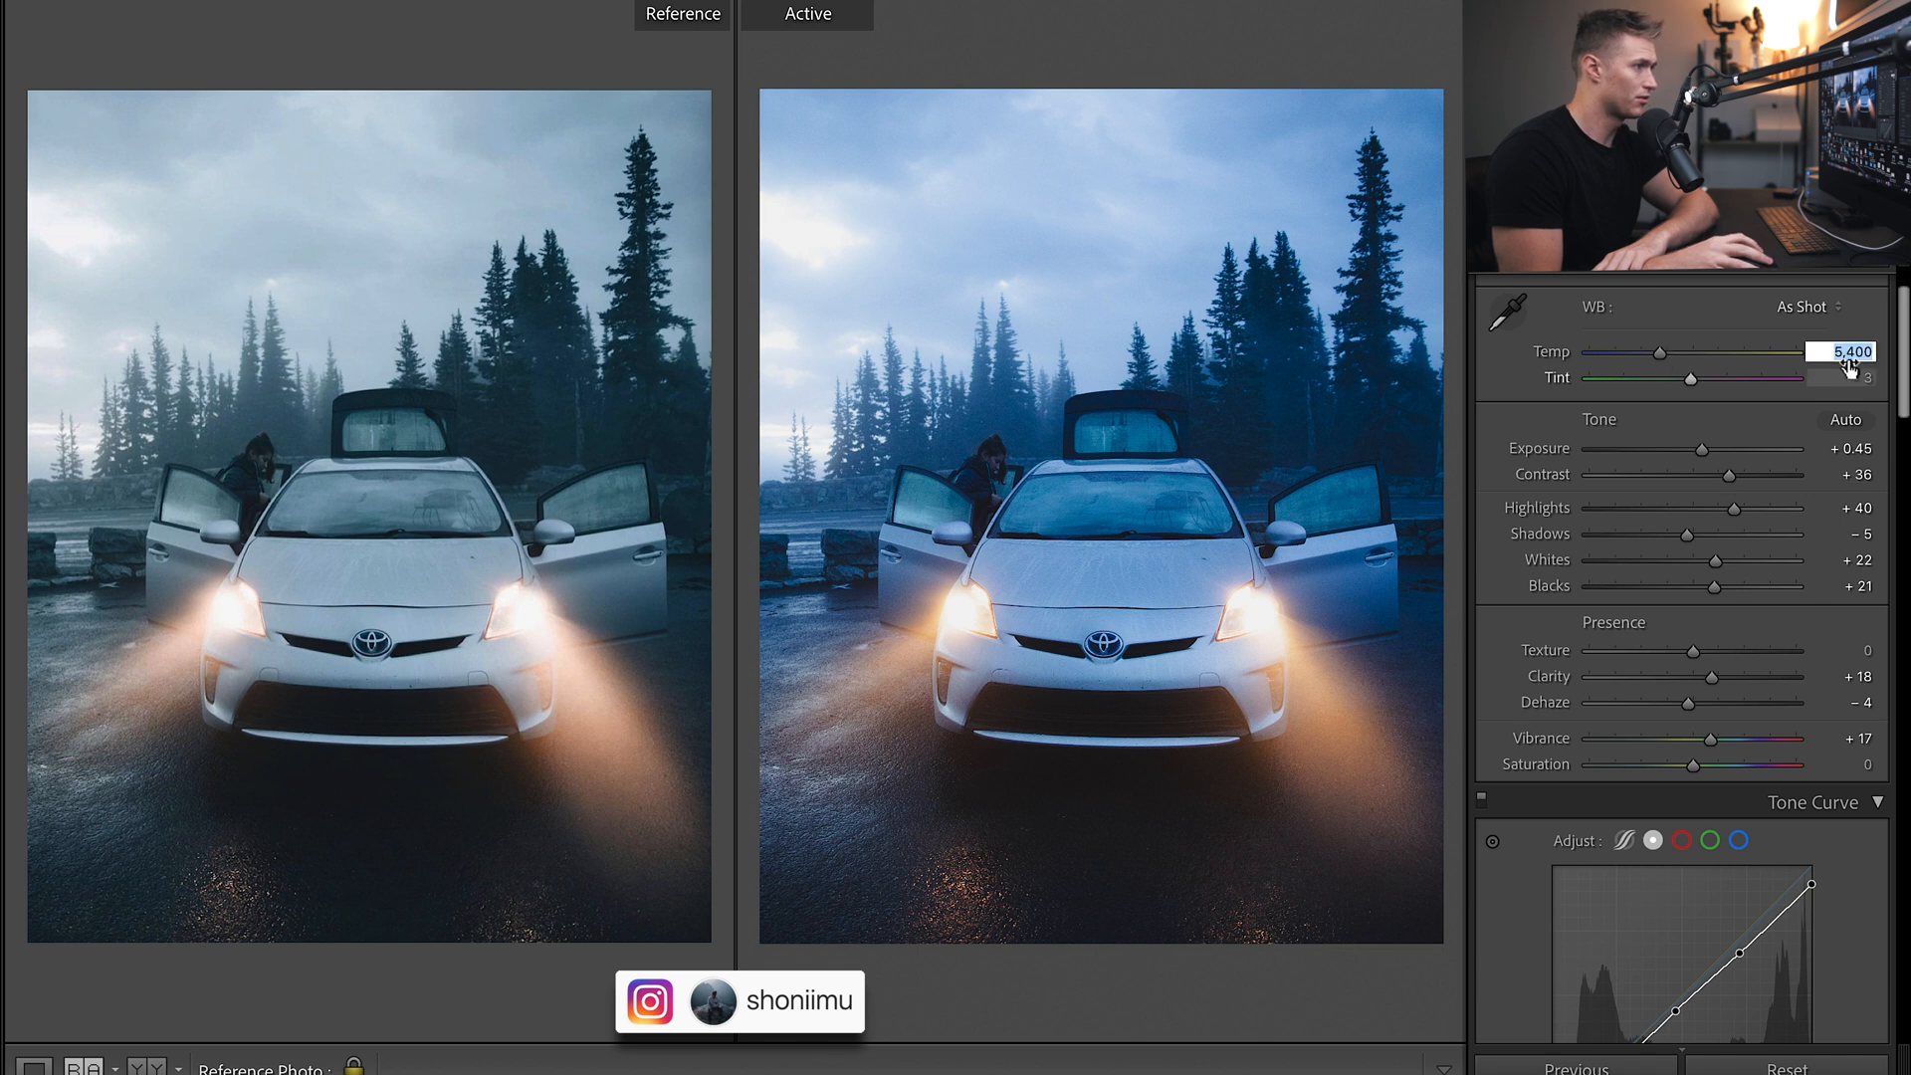
Enter a white balance temperature of 5,500.
type("5,500")
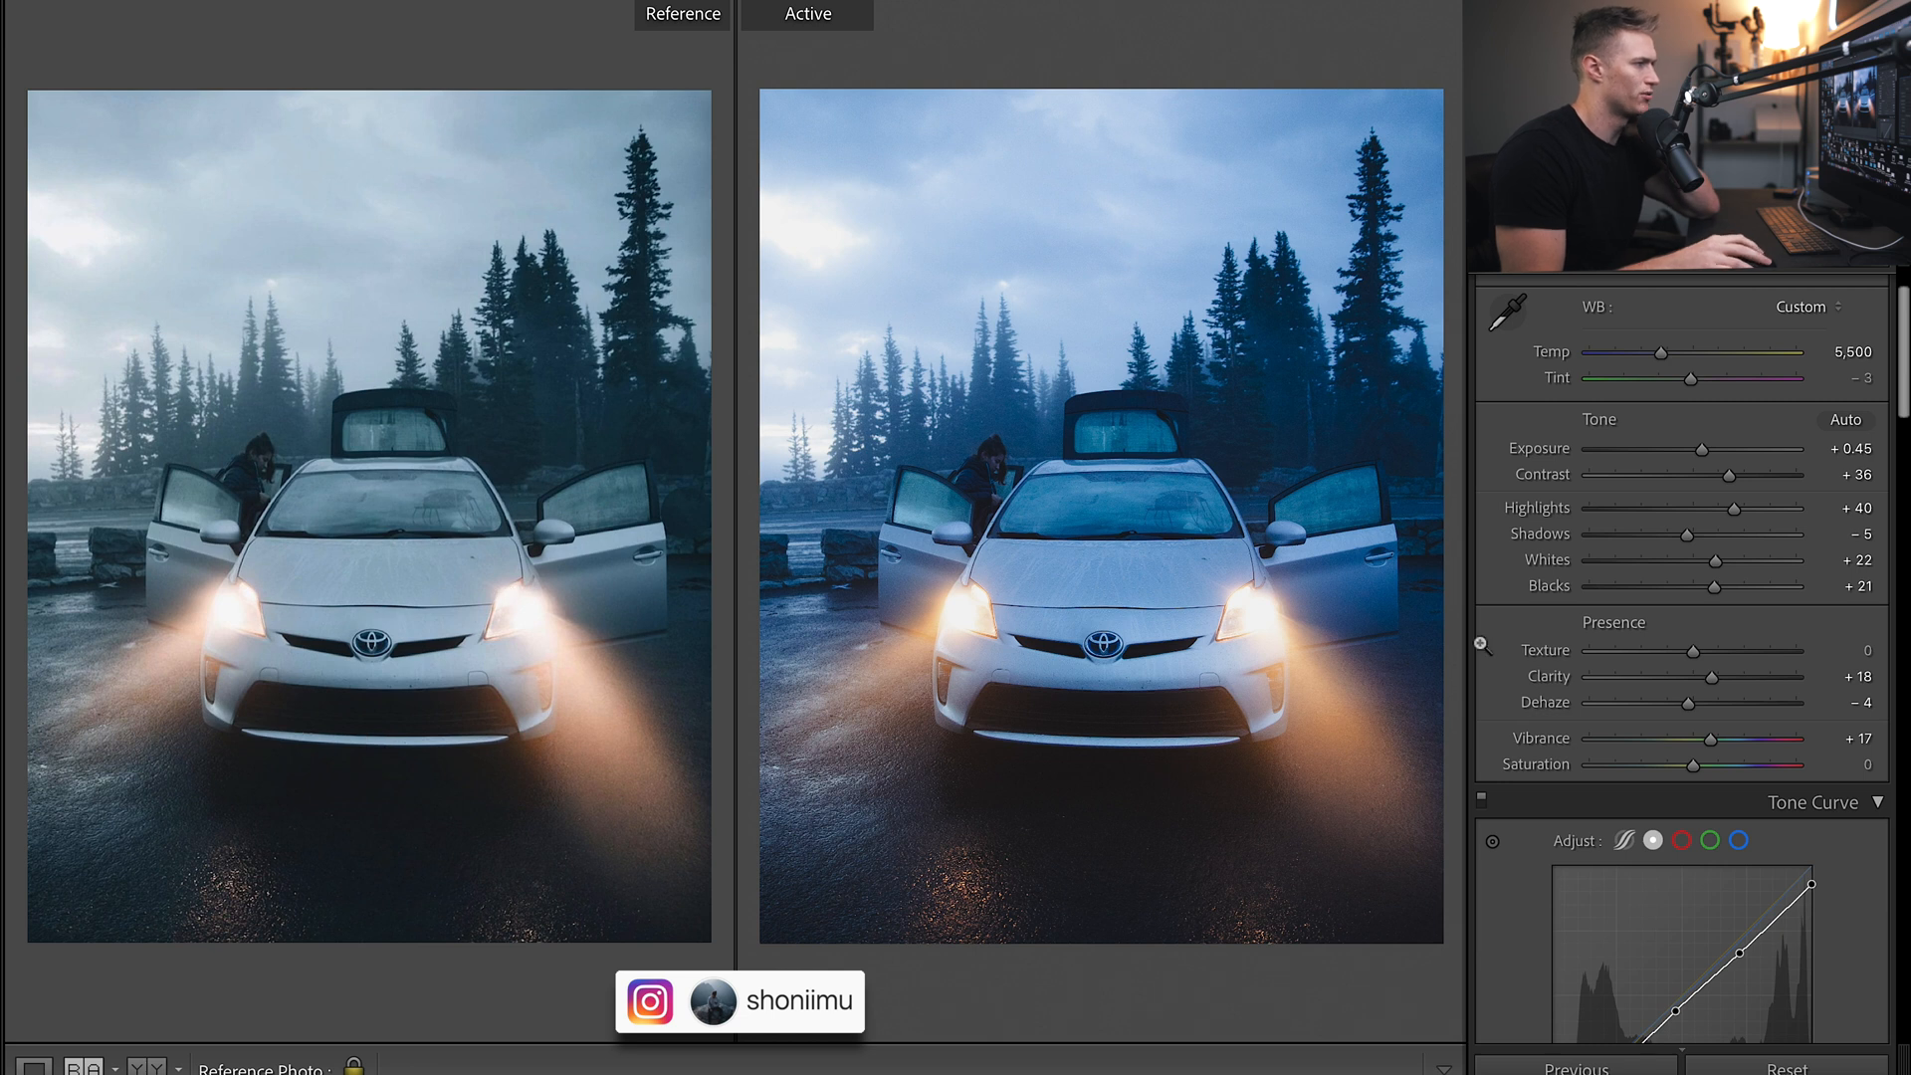
scroll("down", 3)
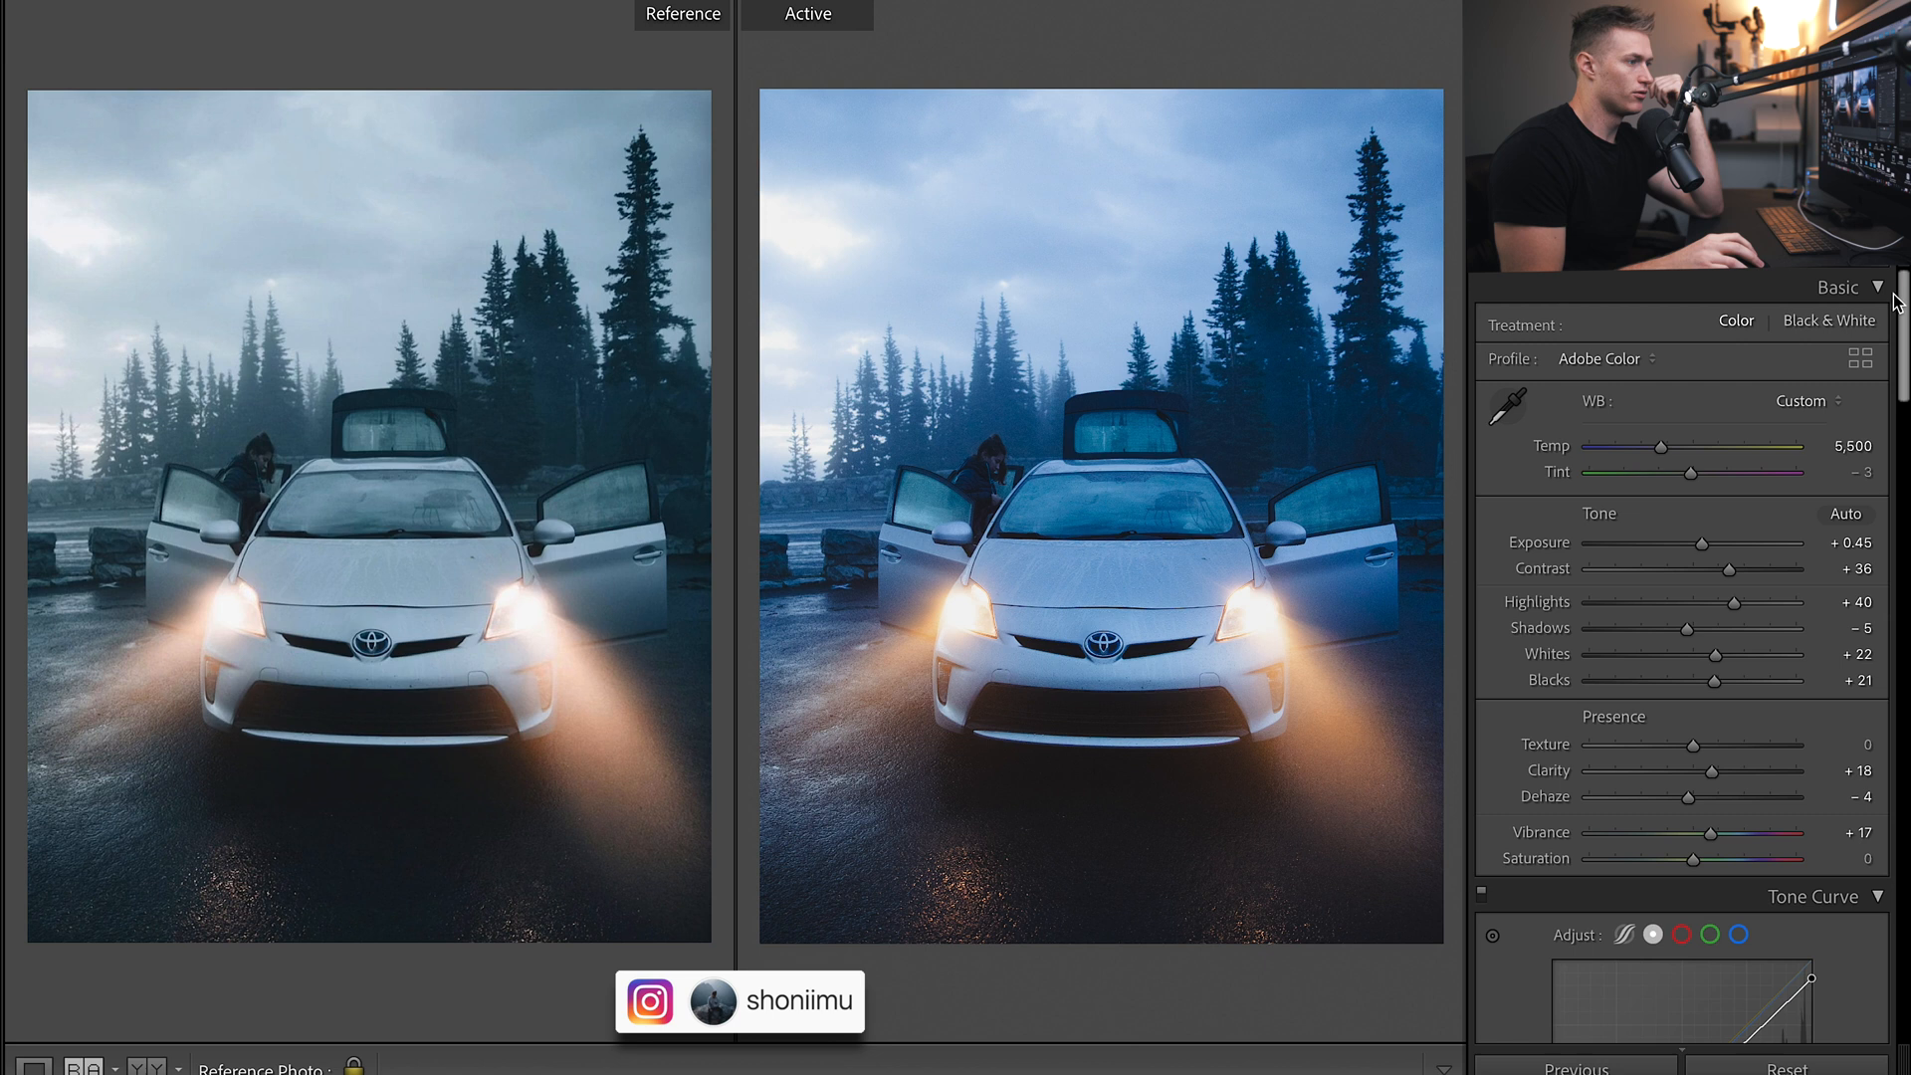
Give the Color Grading Shadows wheel a teal tint: Hue 188, Saturation about 6.
scroll("down", 3)
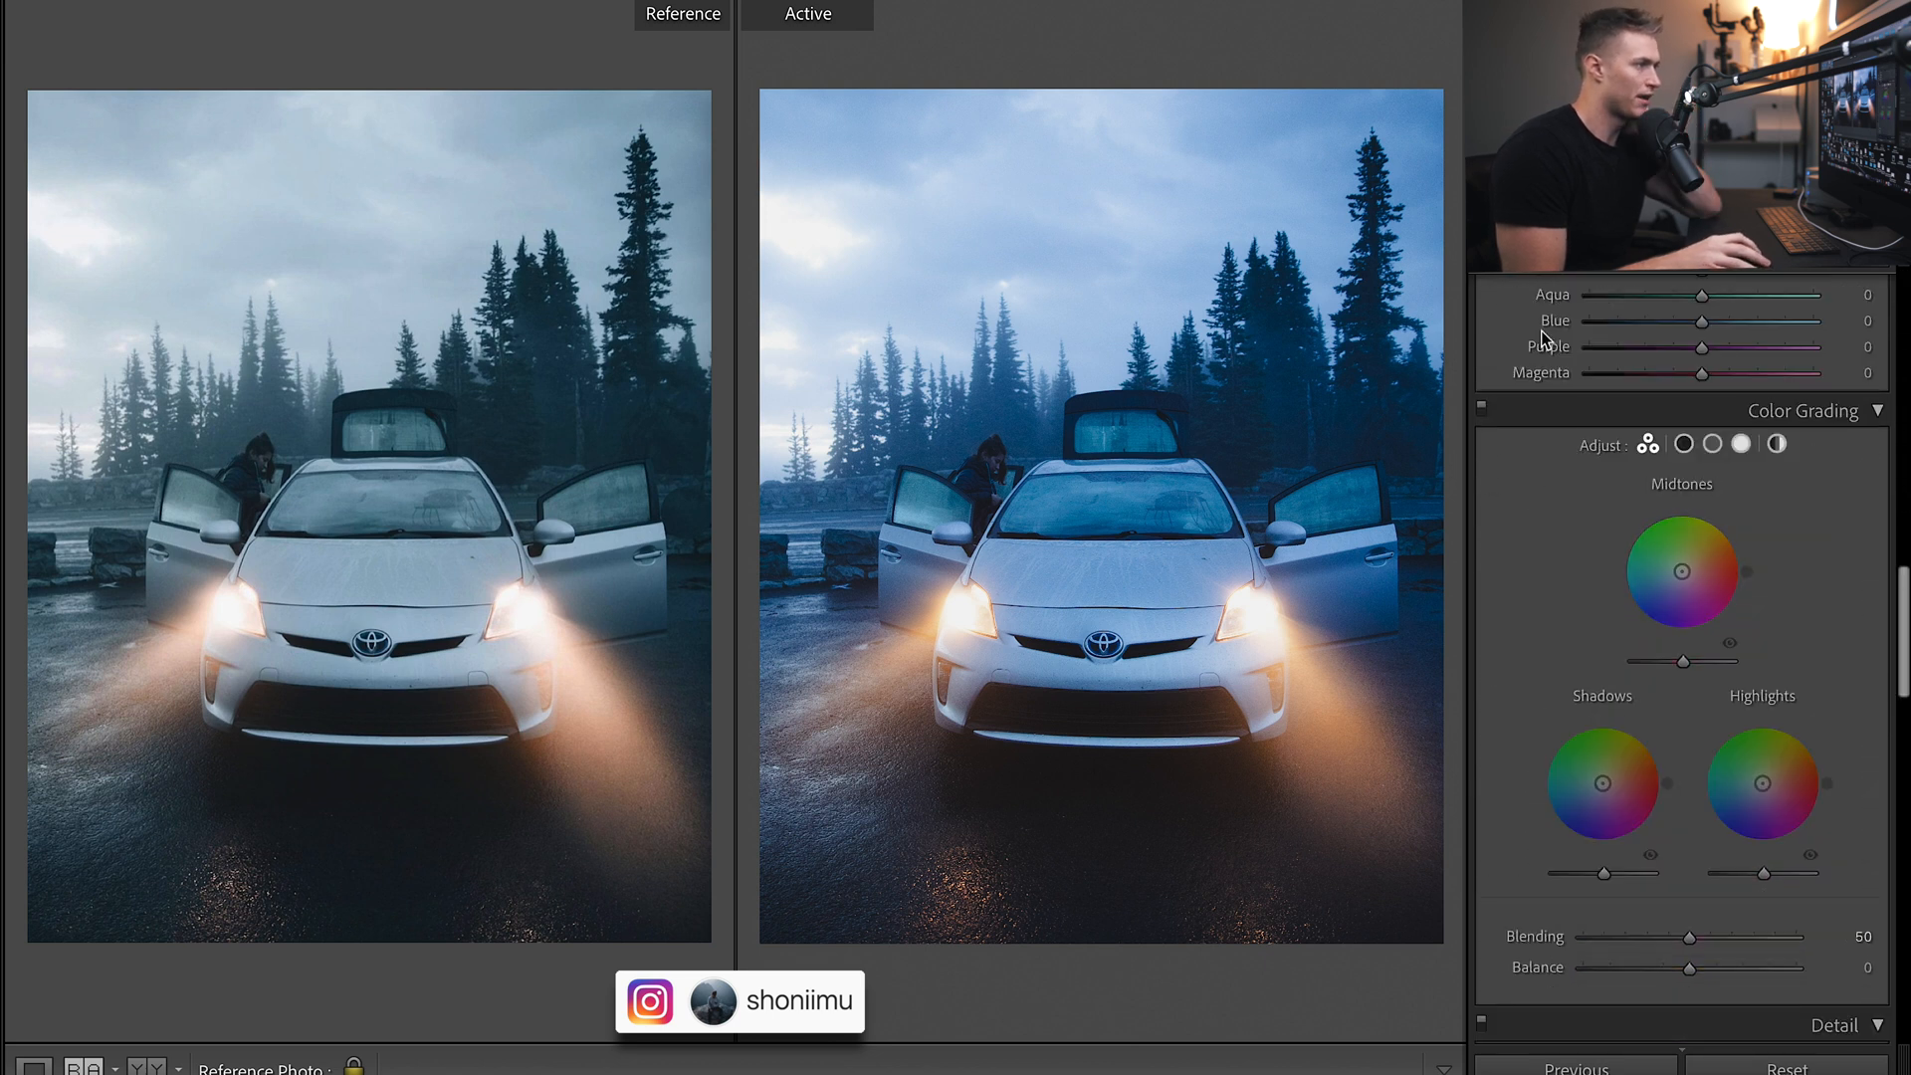
left_click(1687, 444)
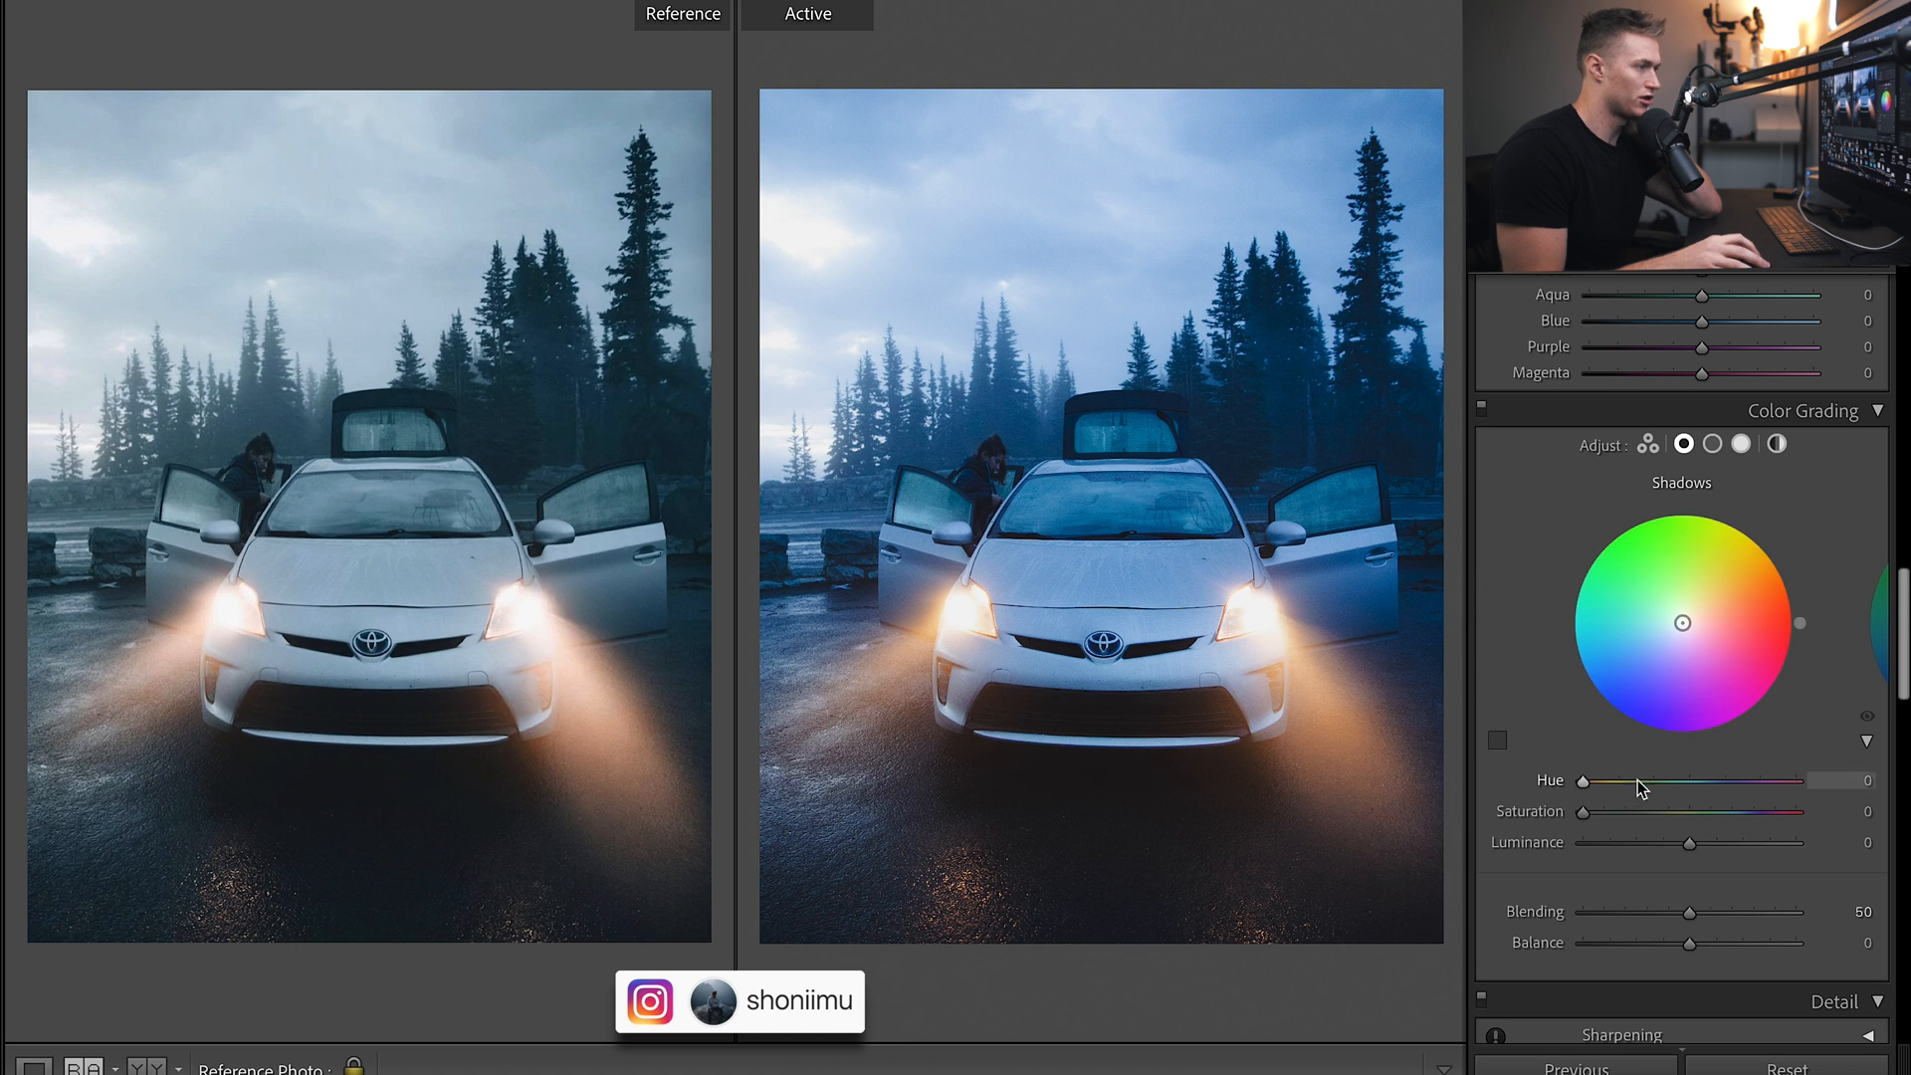
left_click_drag(1584, 780, 1686, 780)
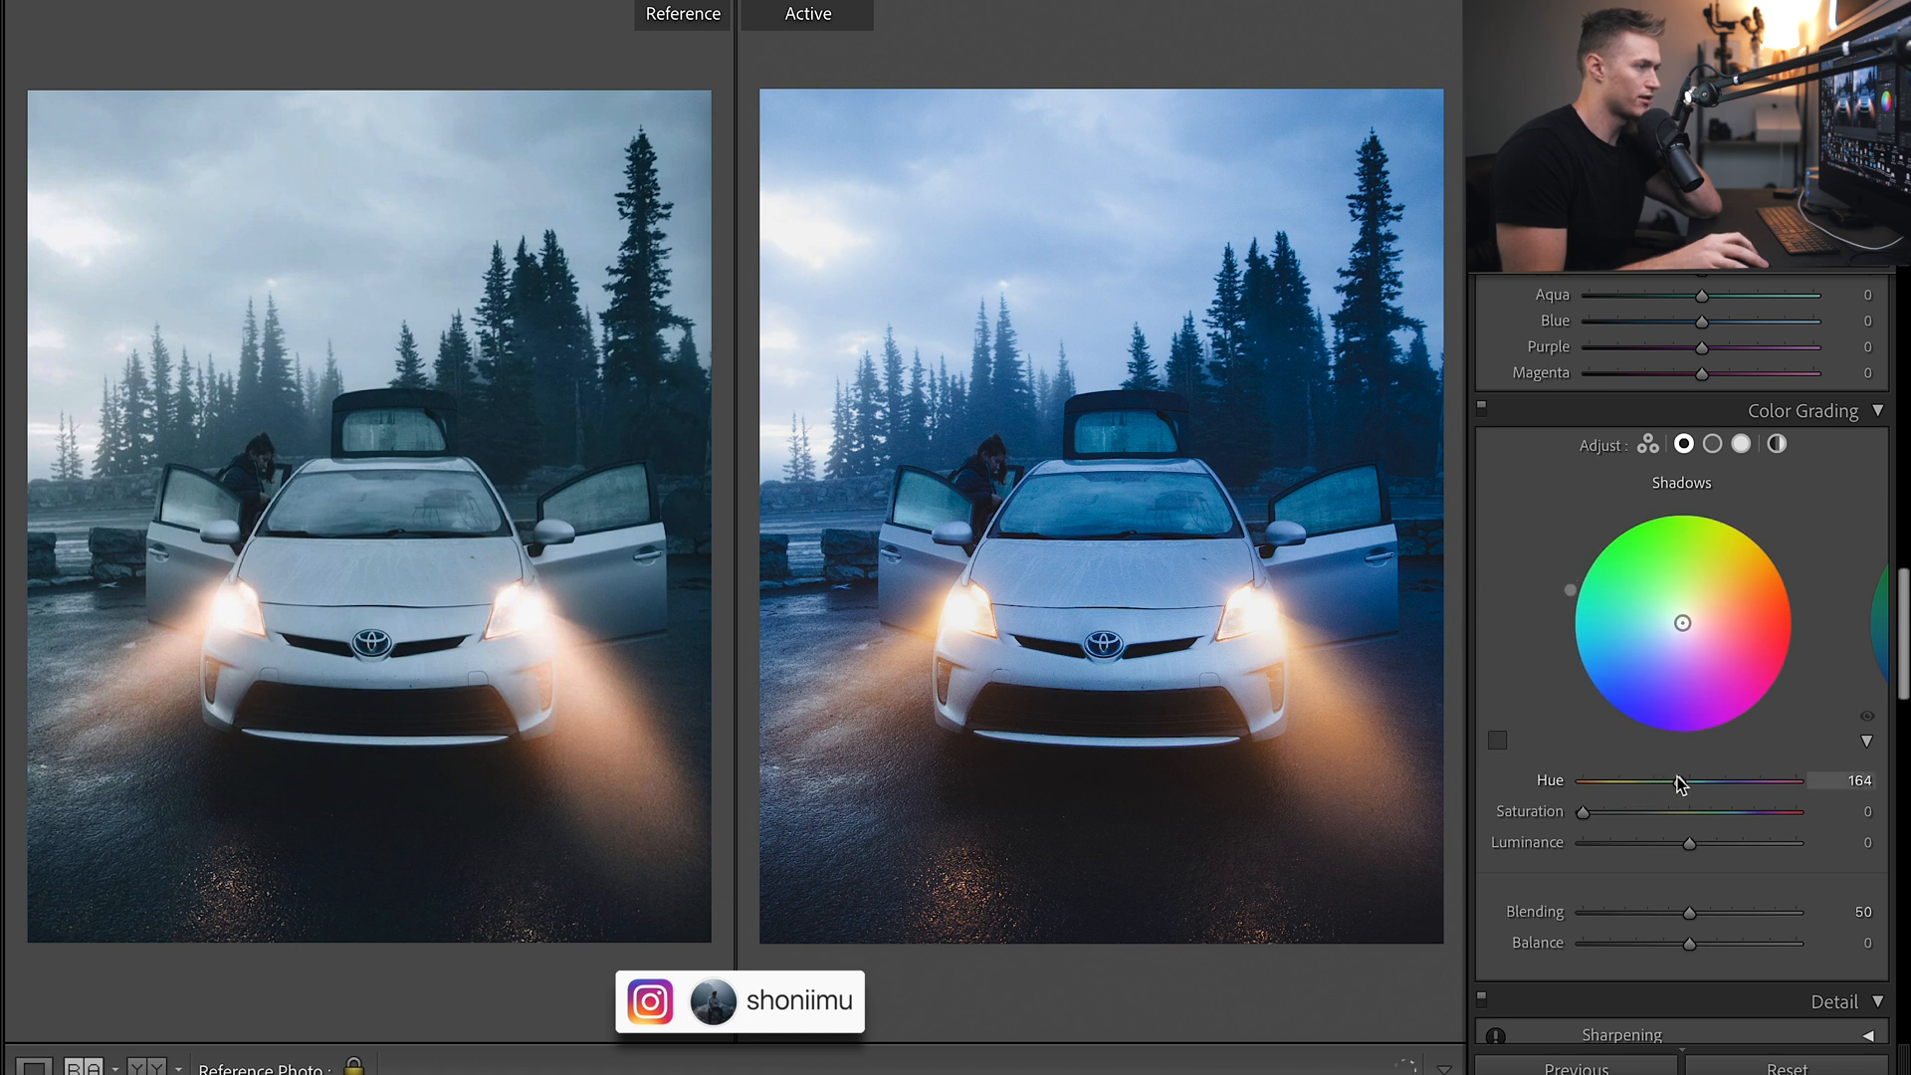
left_click_drag(1676, 781, 1692, 786)
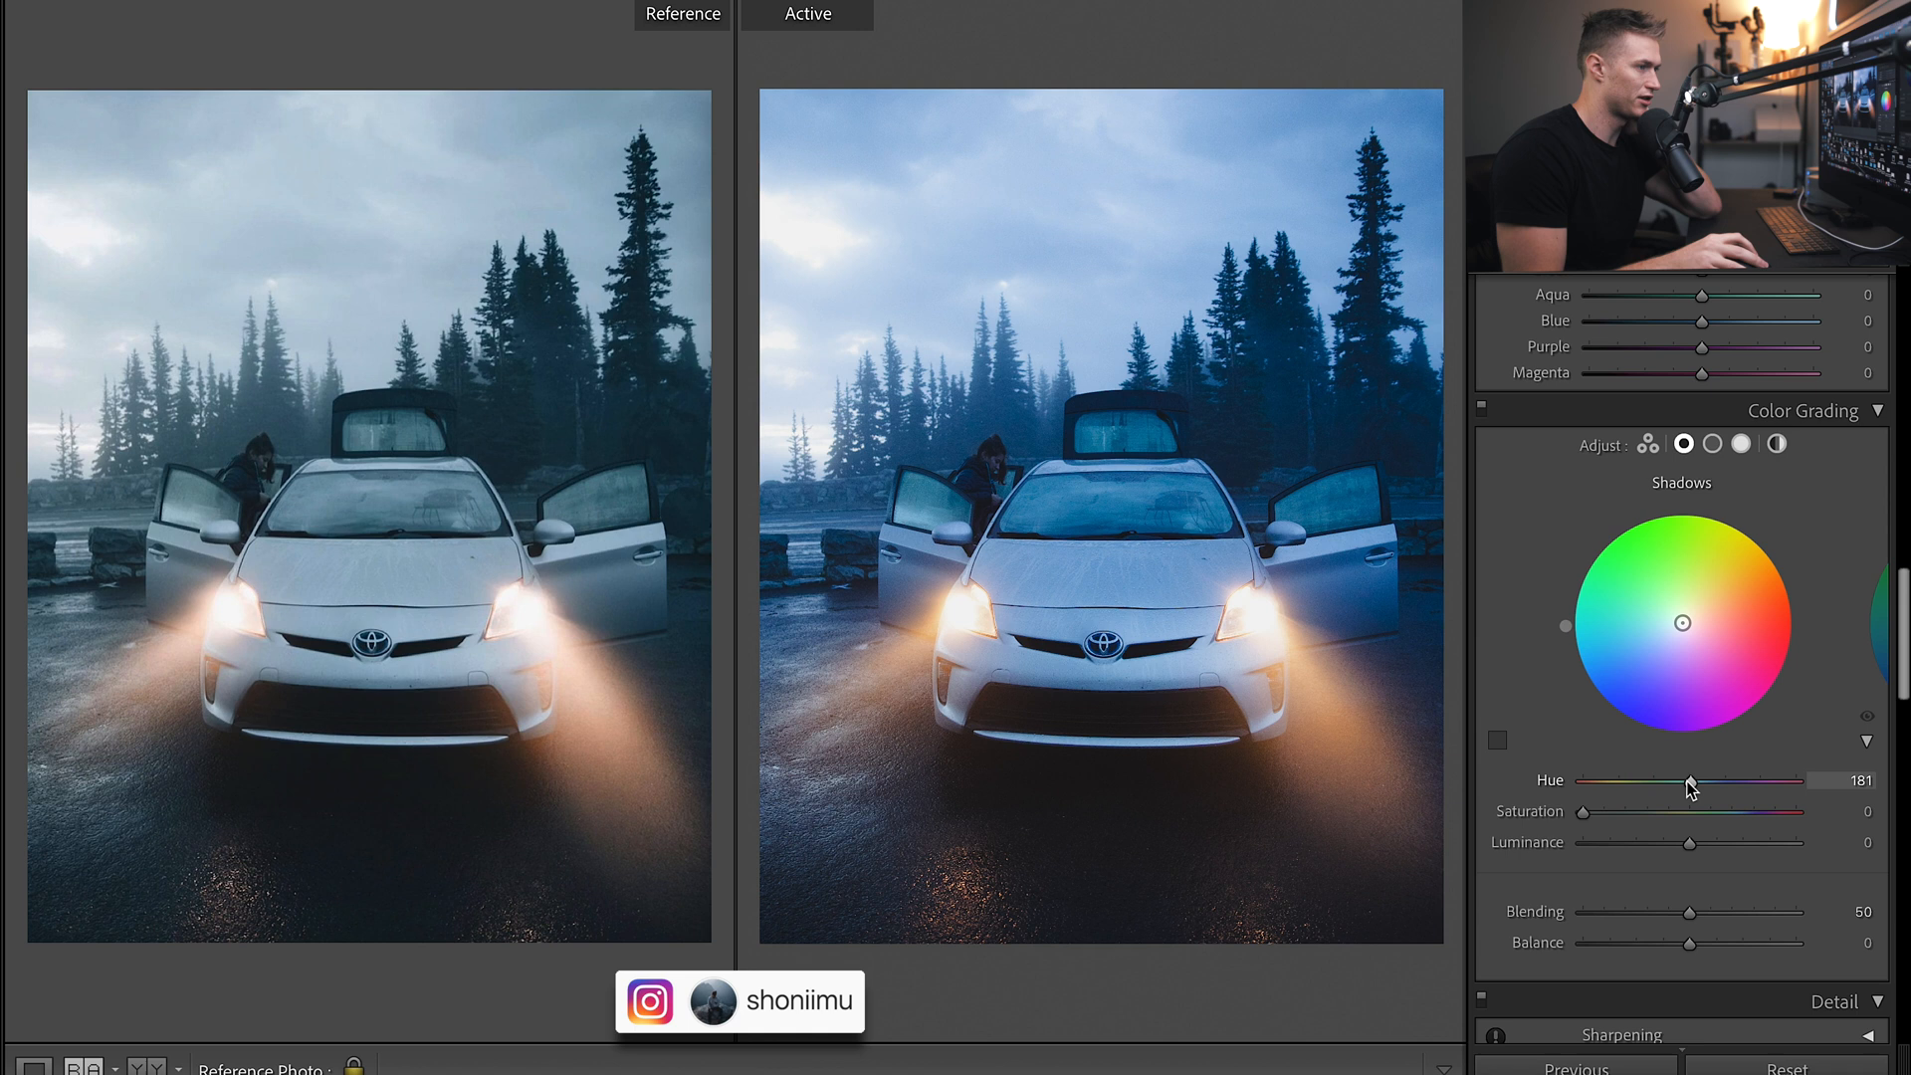
left_click_drag(1688, 787, 1695, 787)
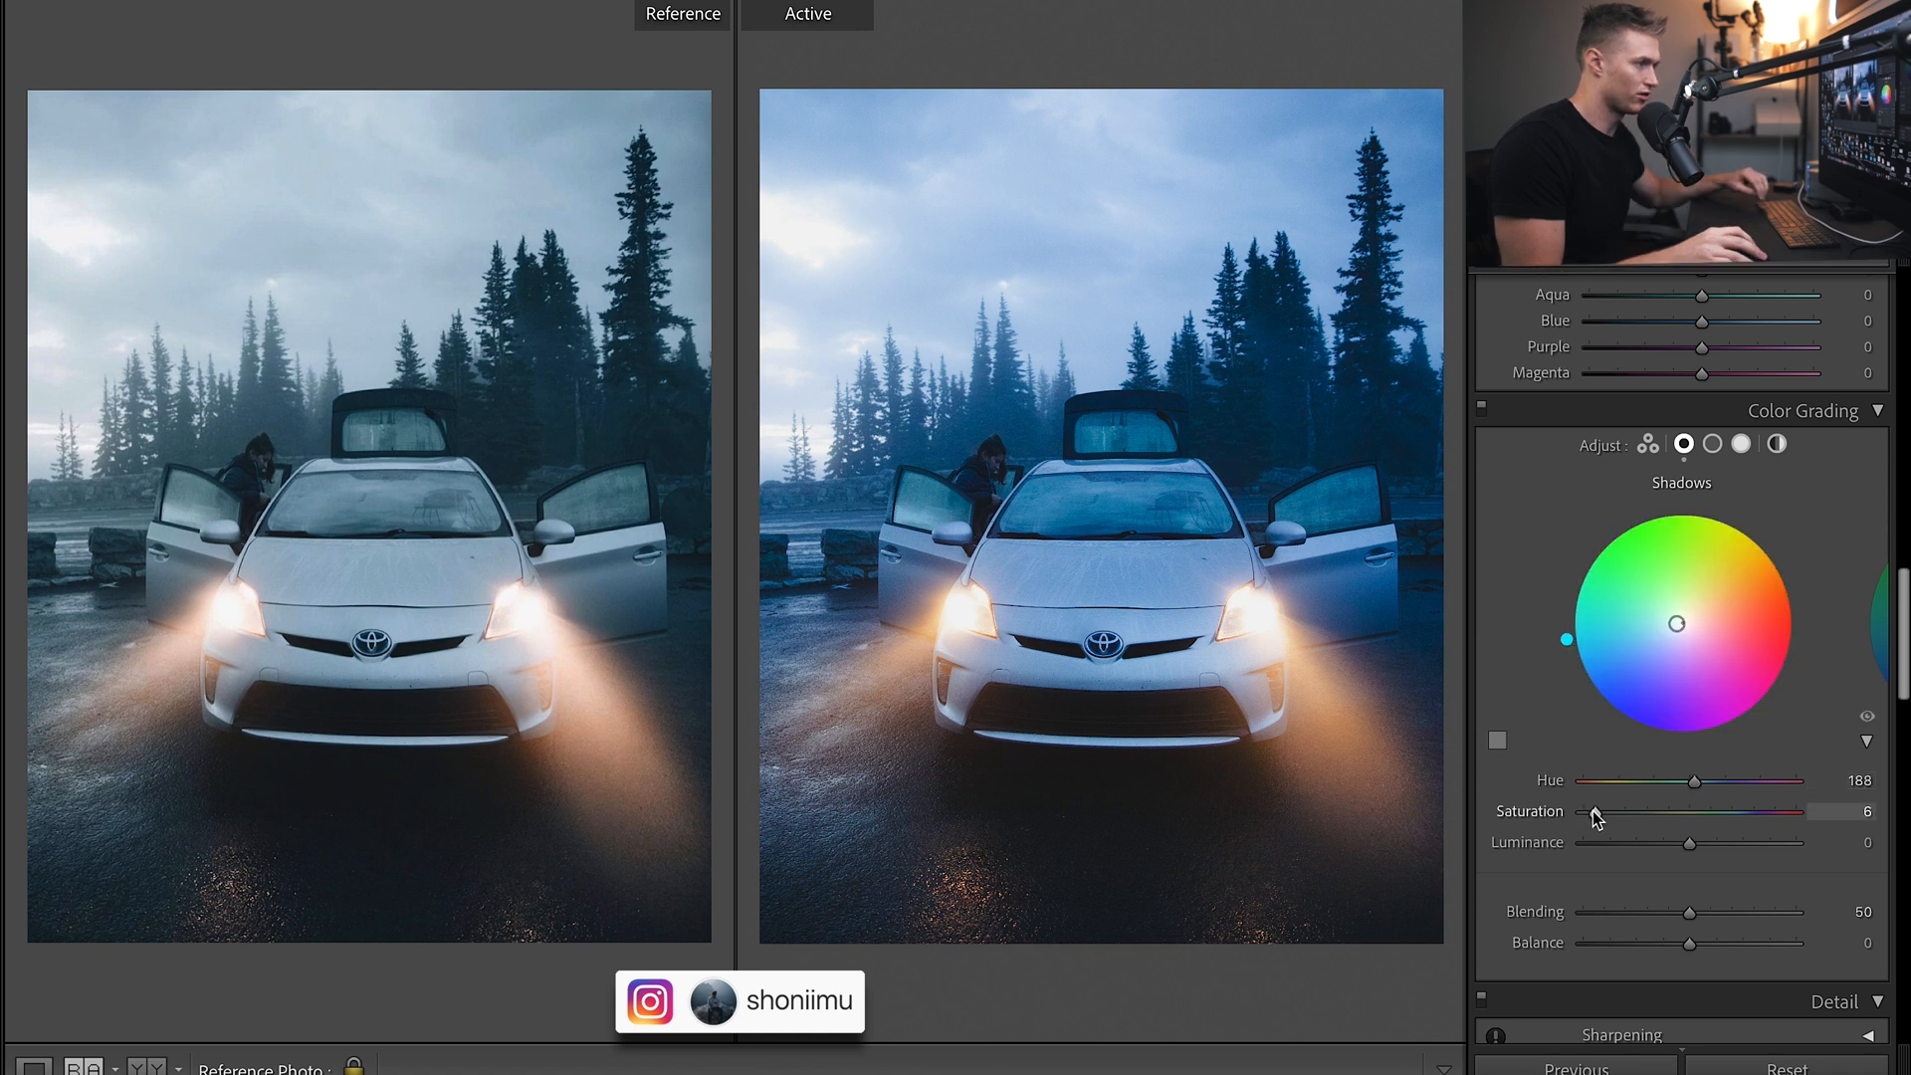
left_click_drag(1592, 814, 1607, 813)
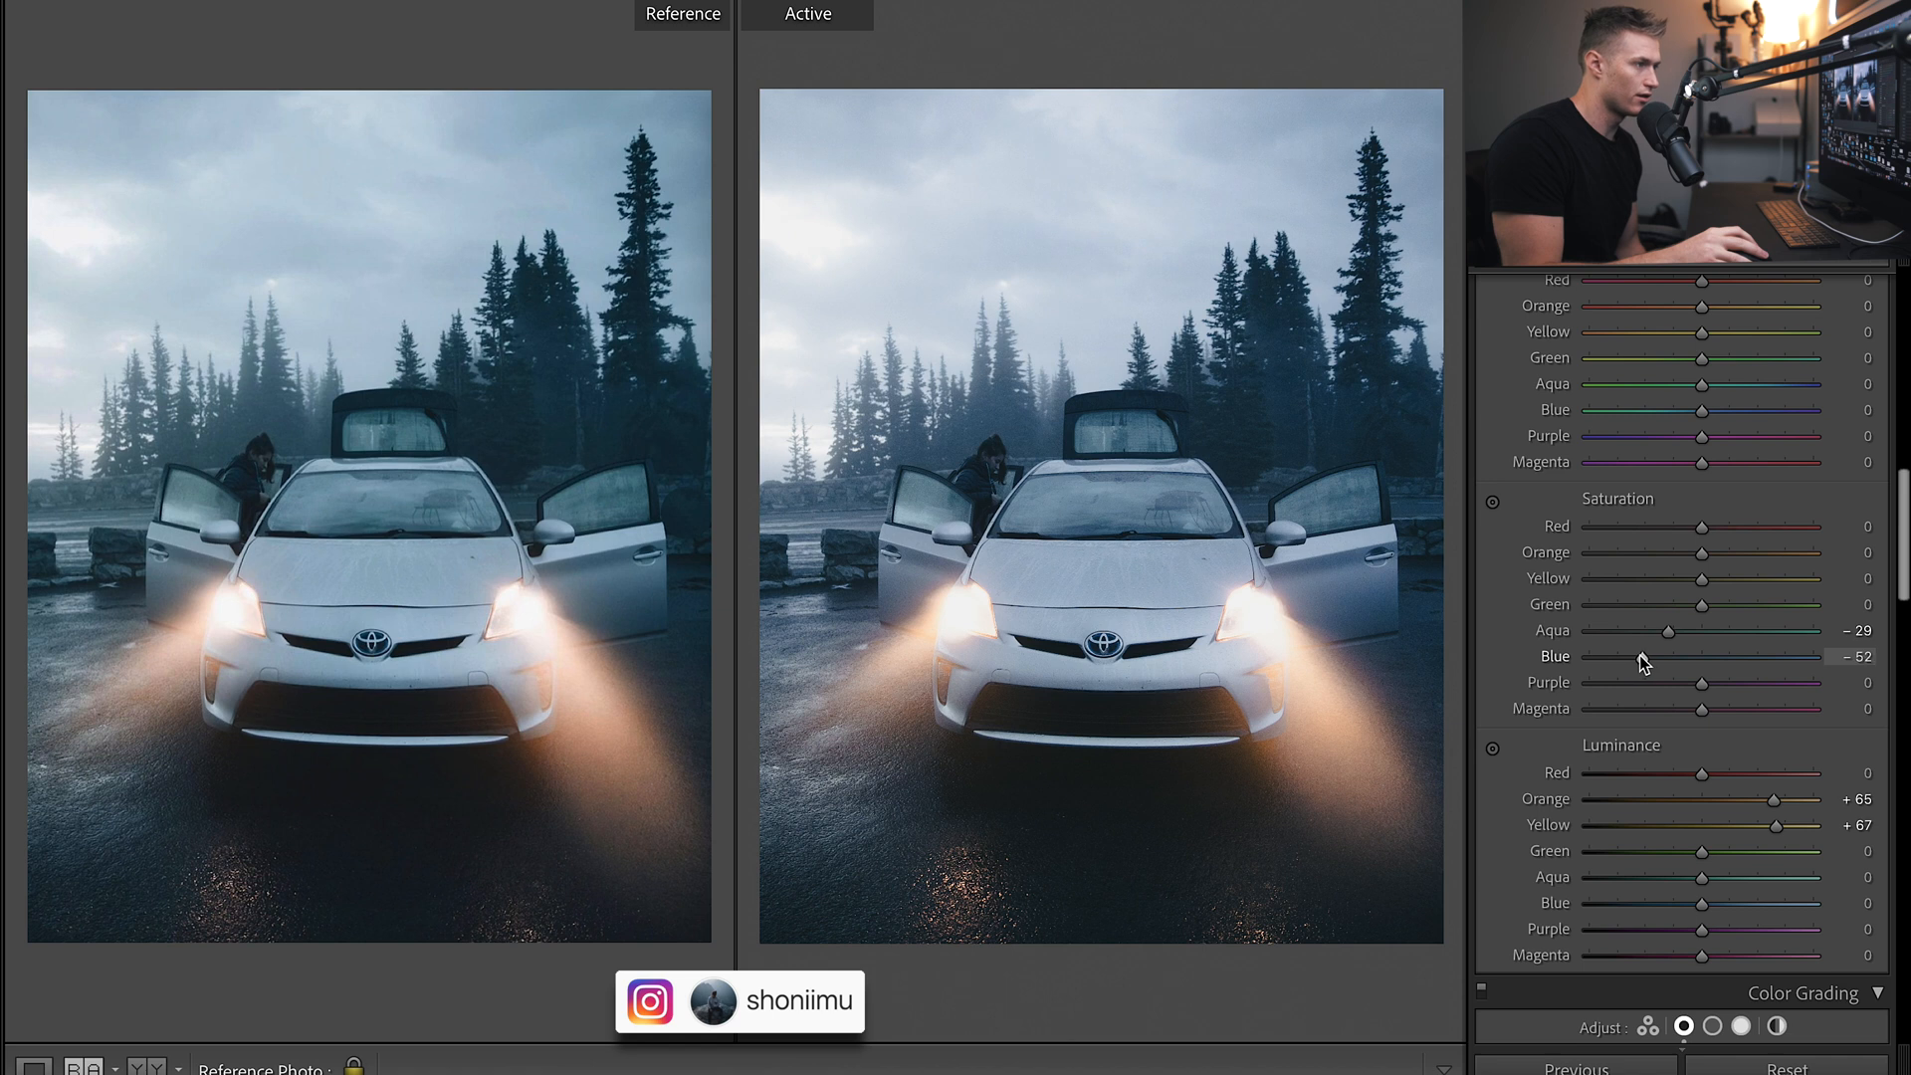
Set HSL saturation to Aqua -54, Green -35, Yellow +48 and Orange +20.
left_click_drag(1668, 630, 1644, 631)
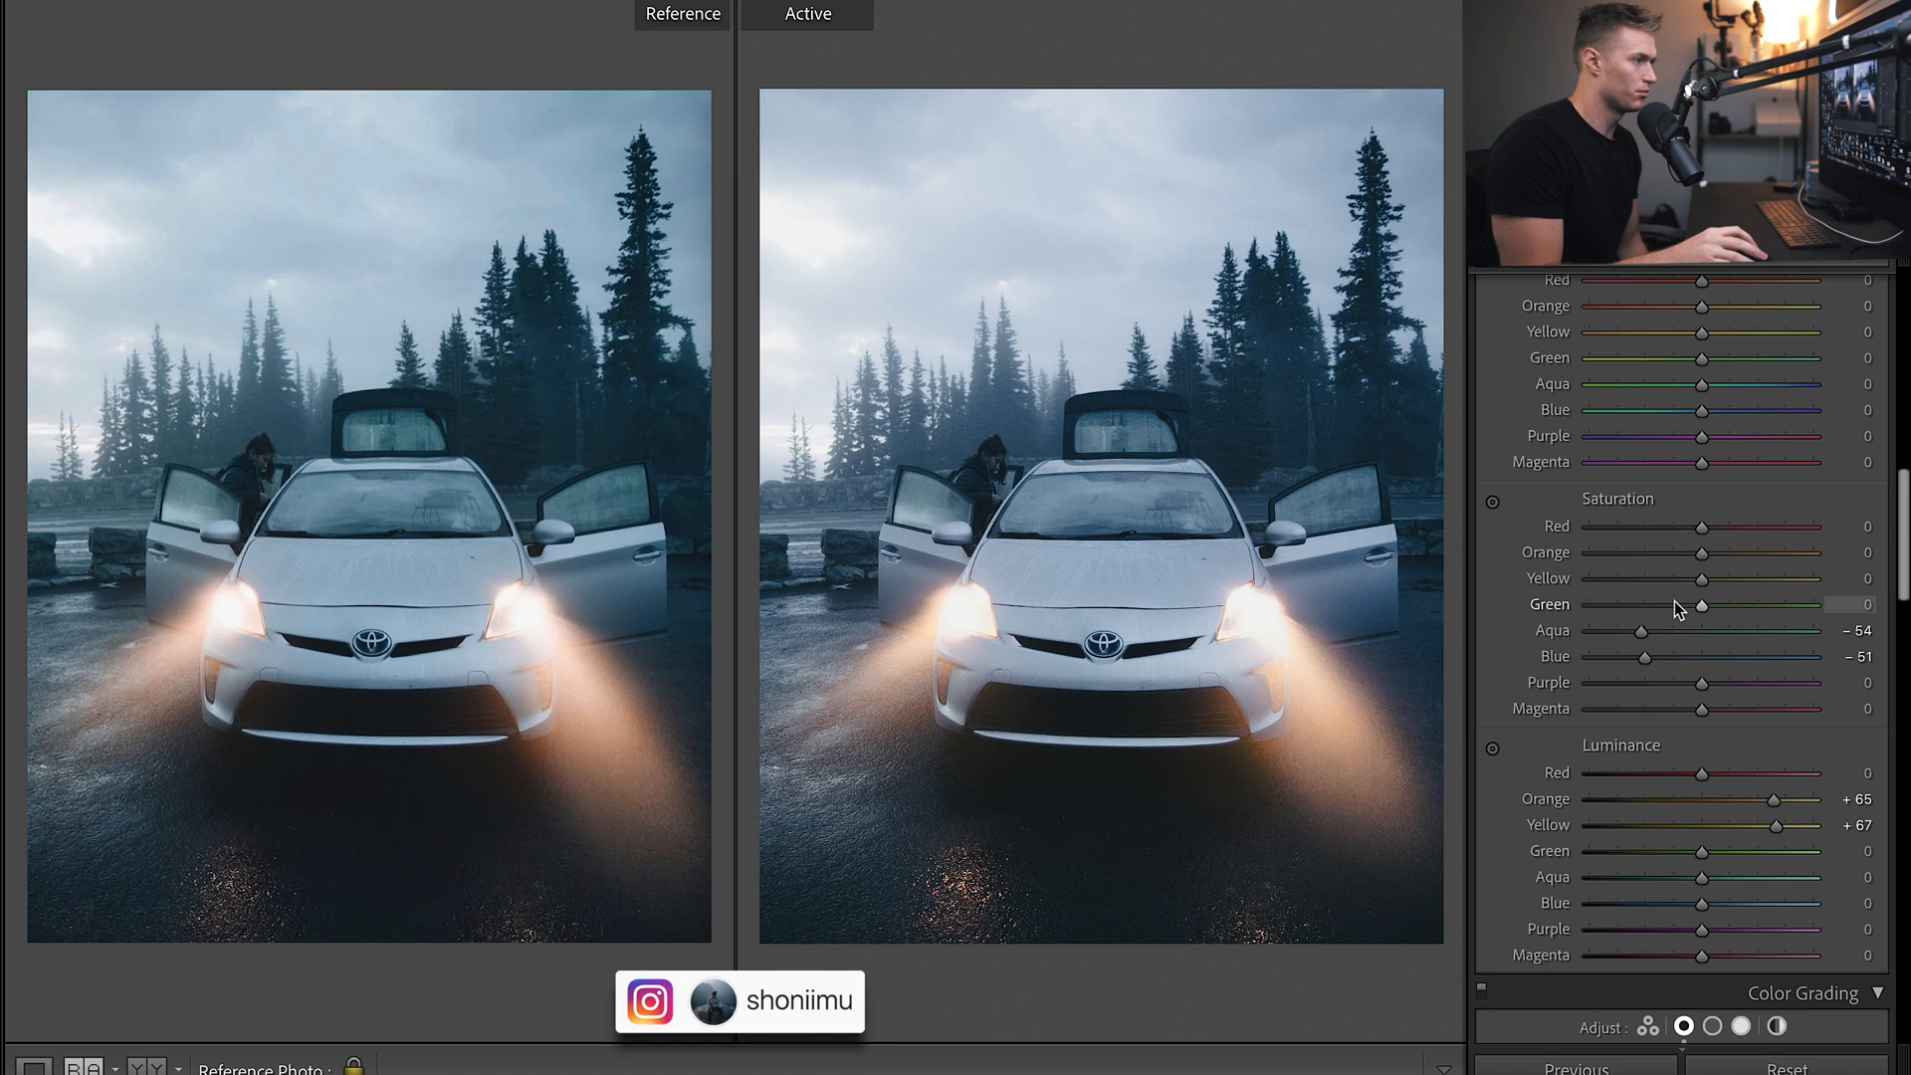
left_click_drag(1704, 608, 1667, 607)
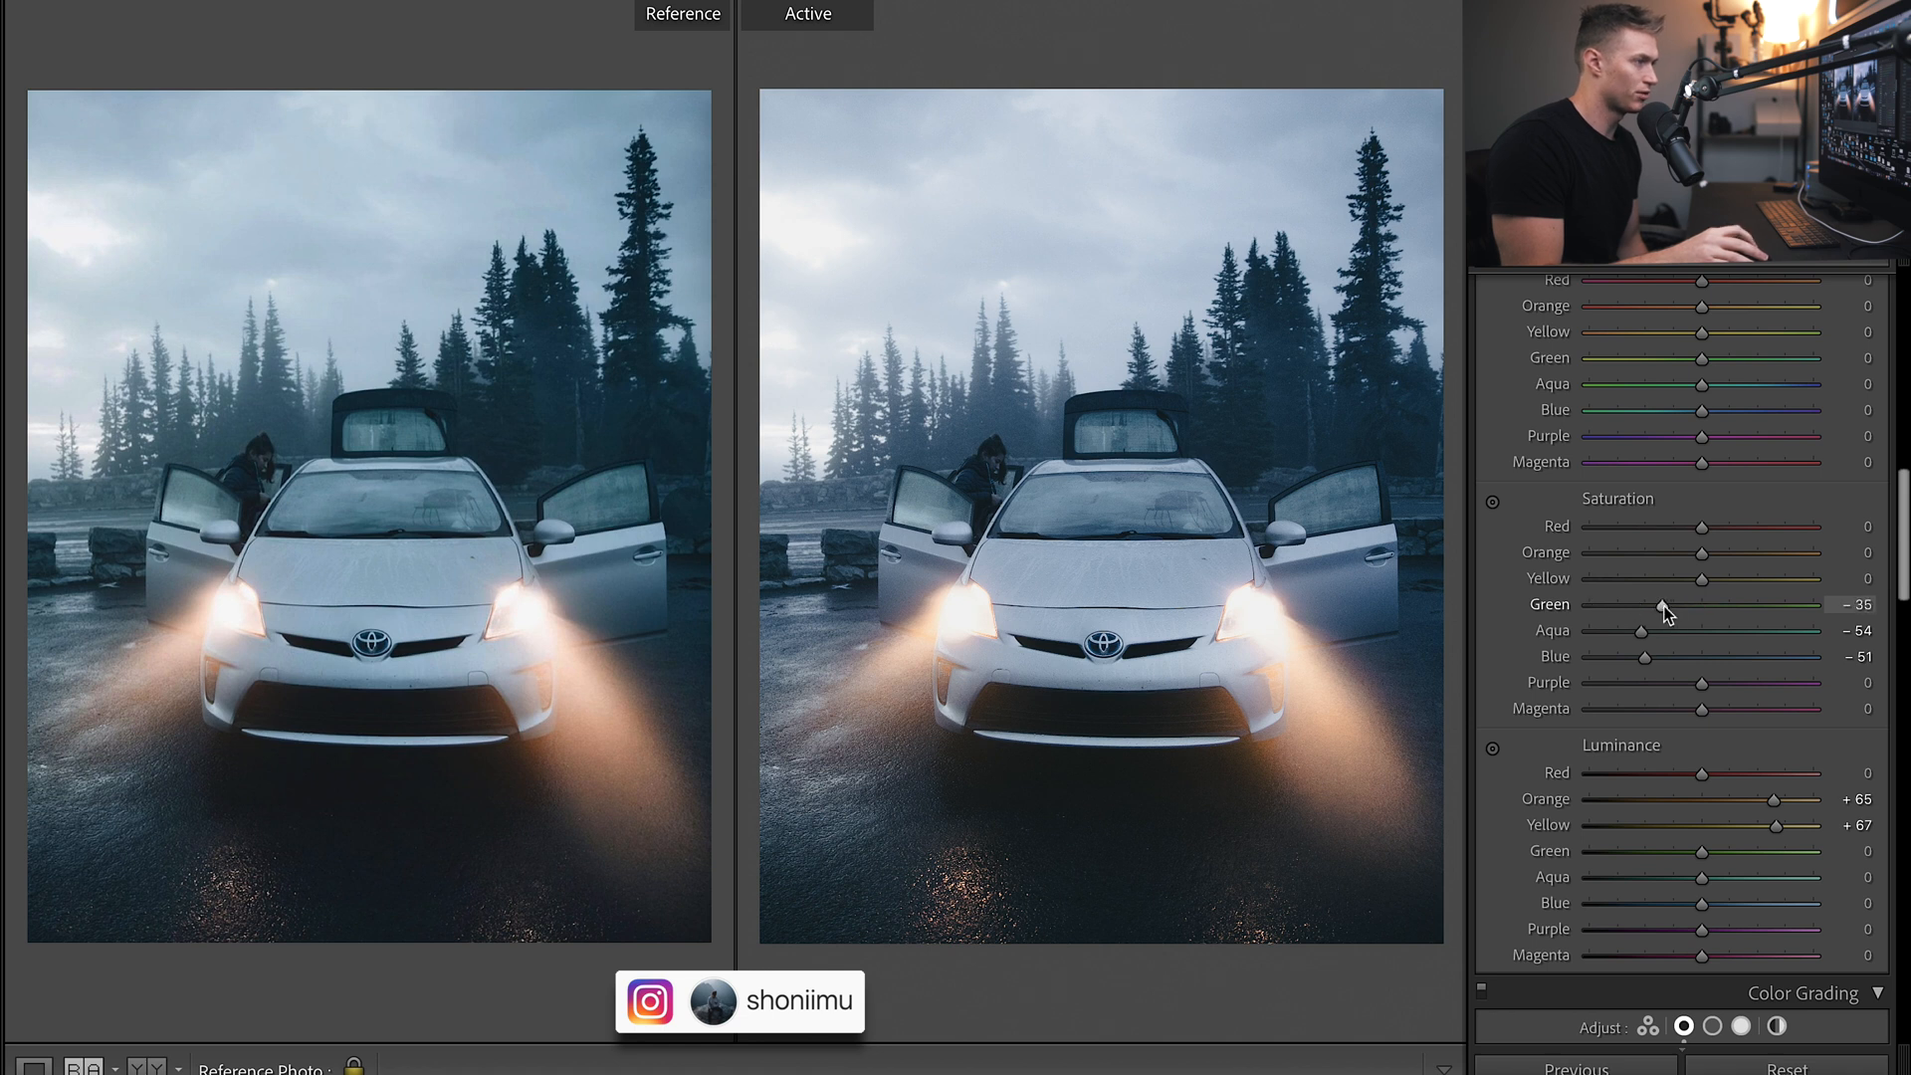
left_click_drag(1701, 579, 1753, 579)
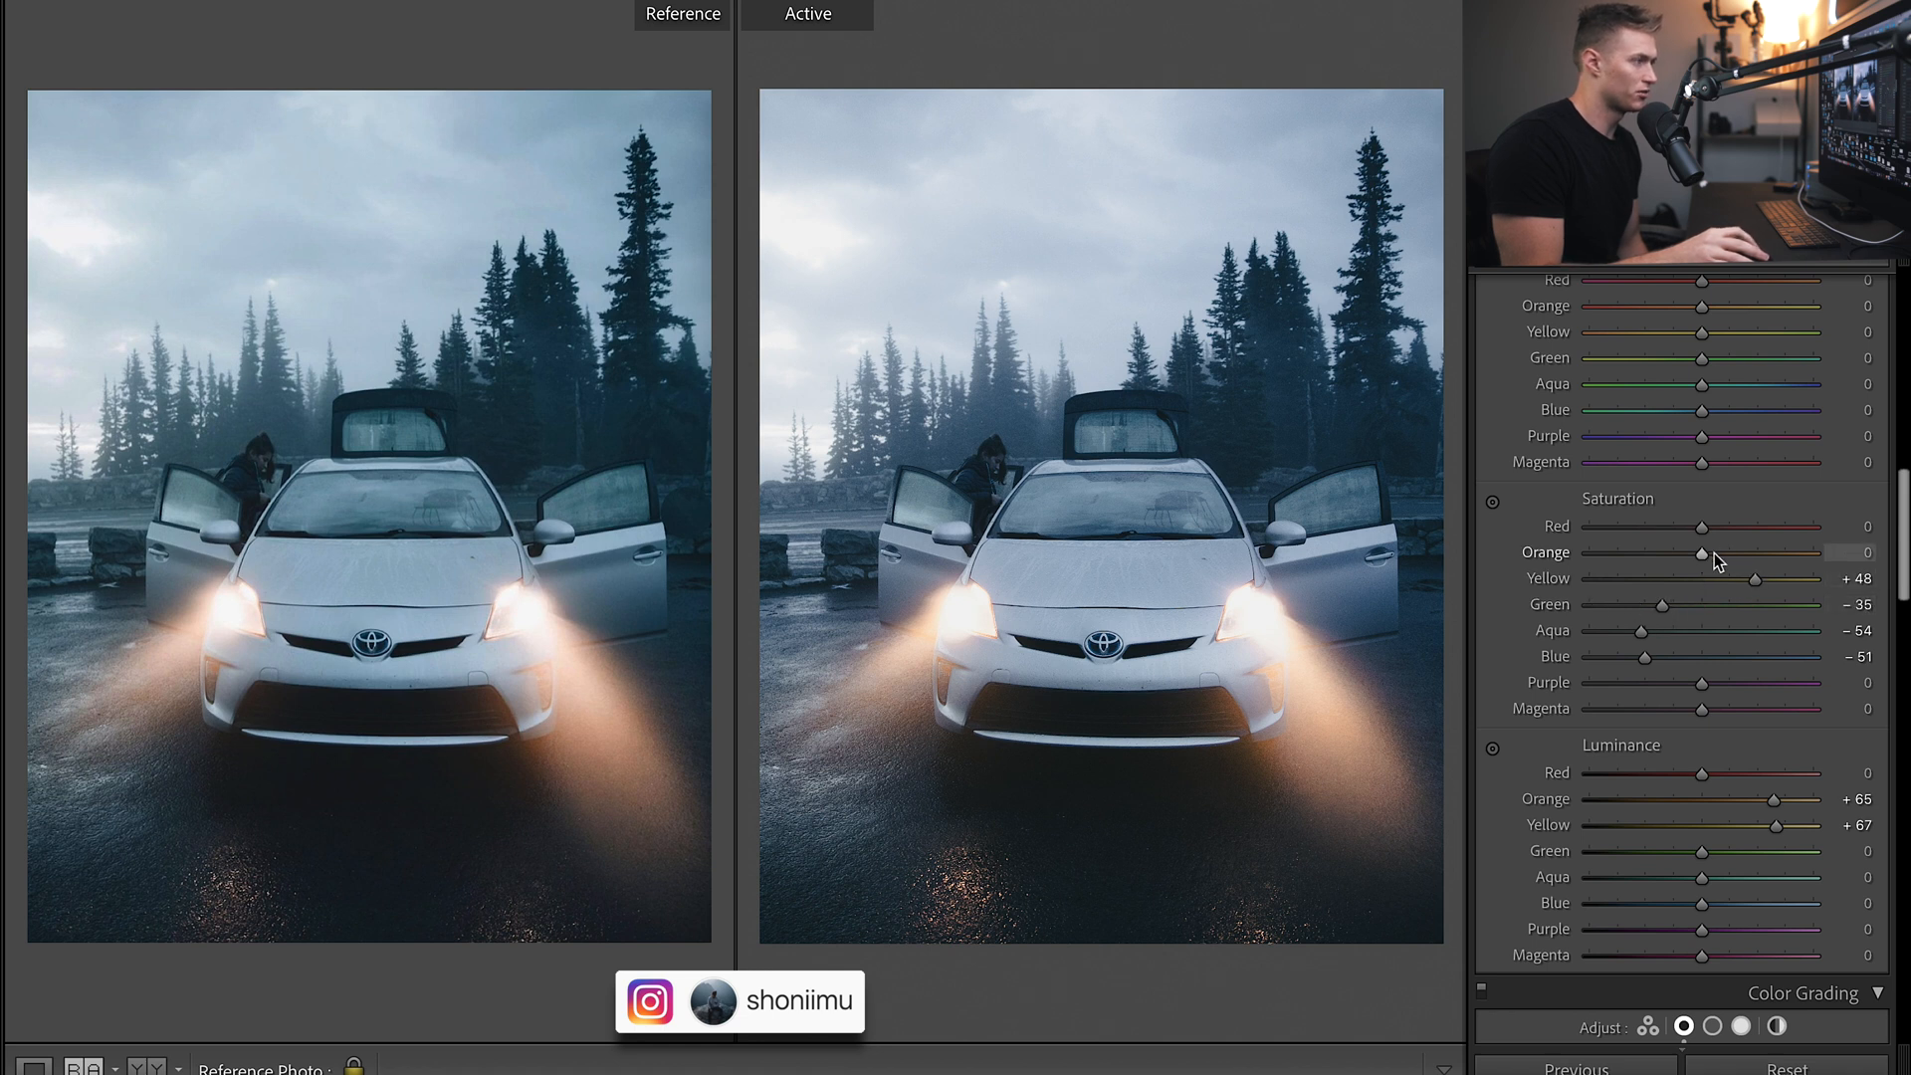
left_click_drag(1703, 552, 1731, 552)
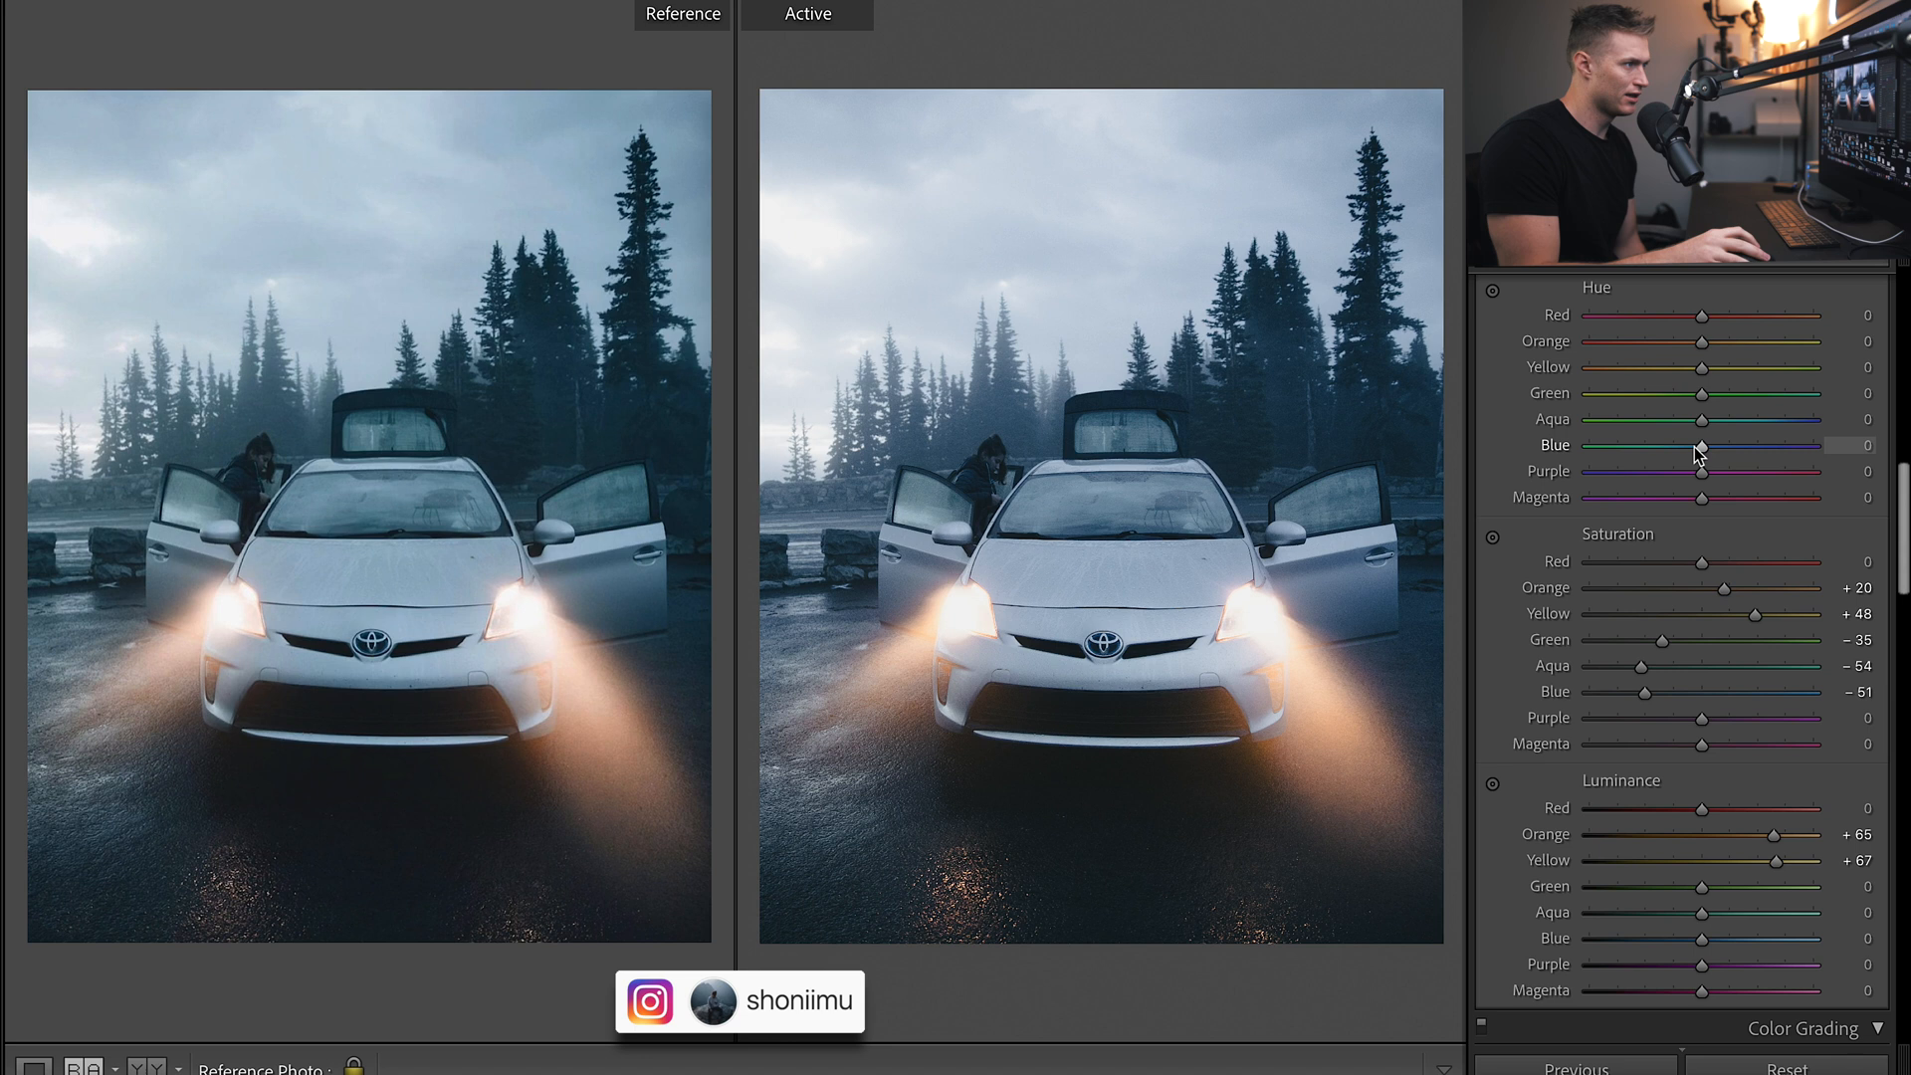
Shift the blue hue to -9 and the aqua hue to +40.
left_click_drag(1701, 445, 1688, 444)
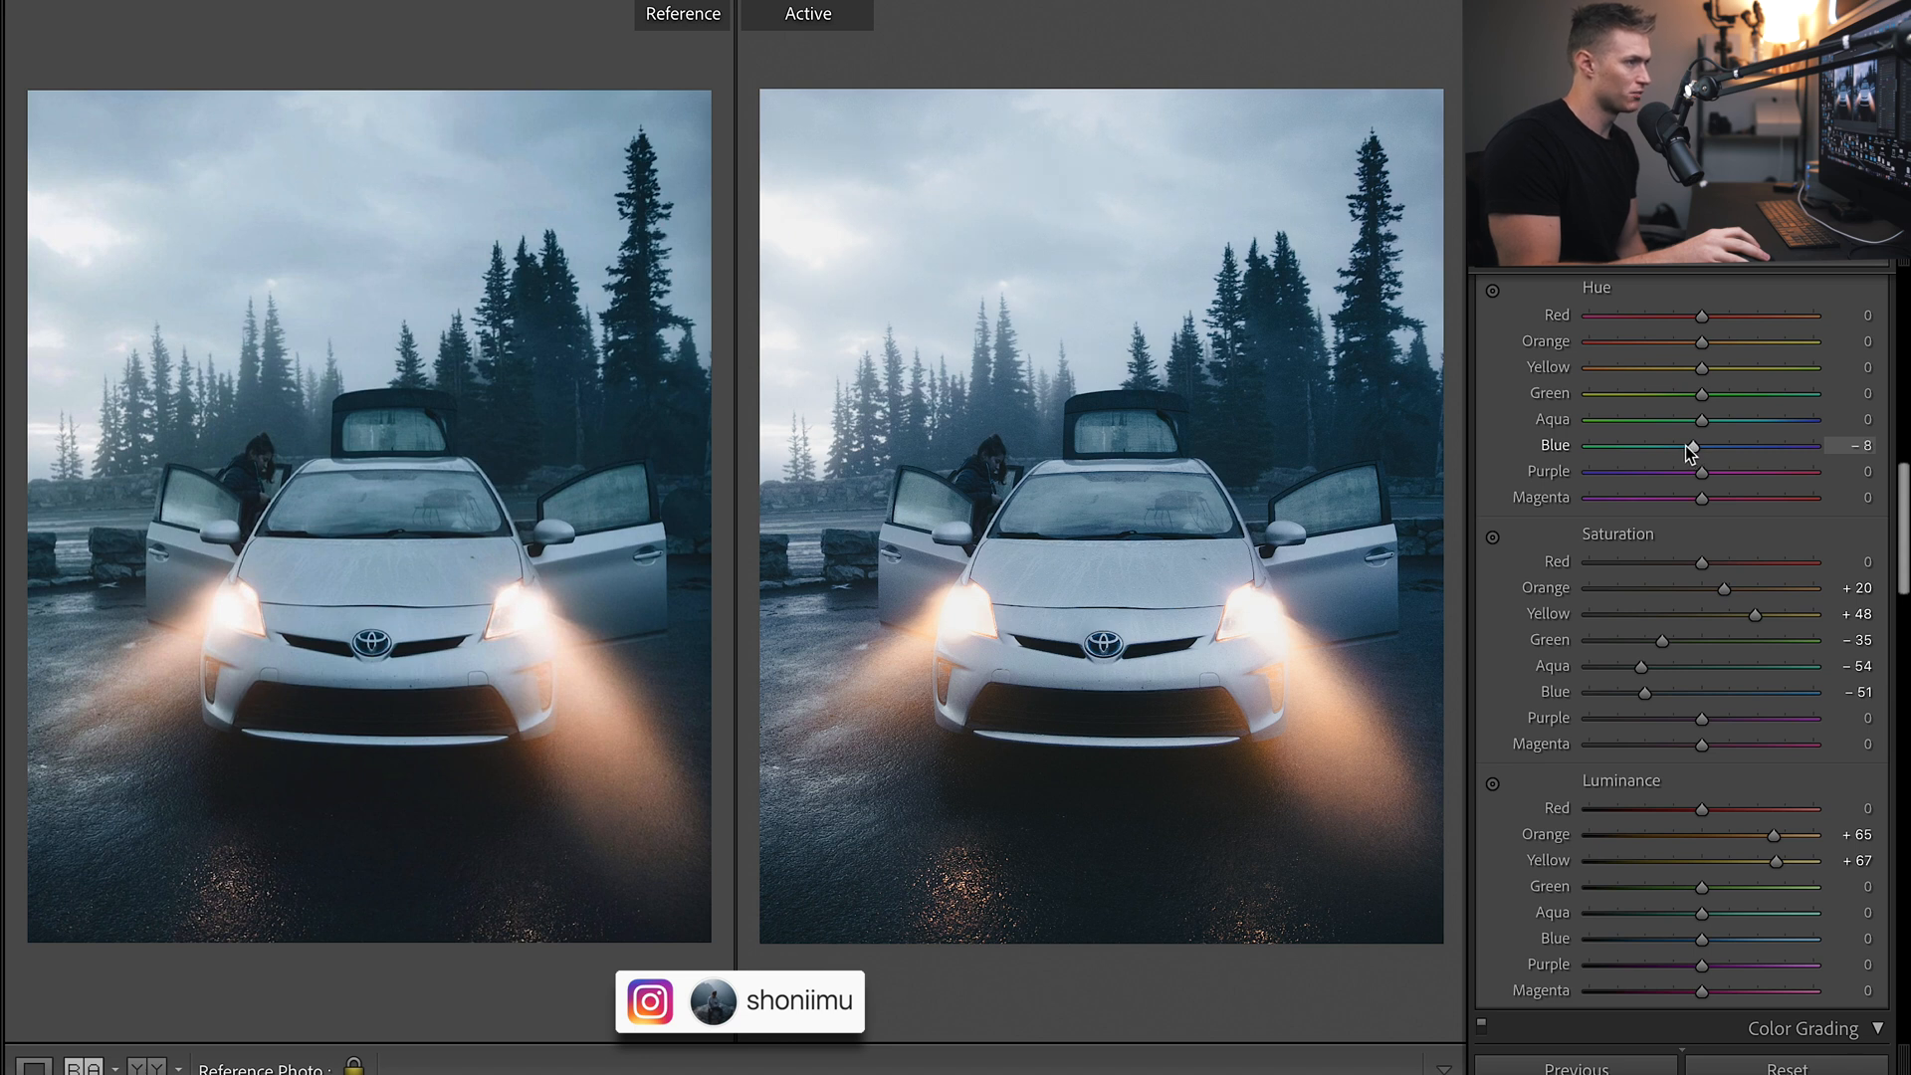
left_click_drag(1692, 445, 1689, 445)
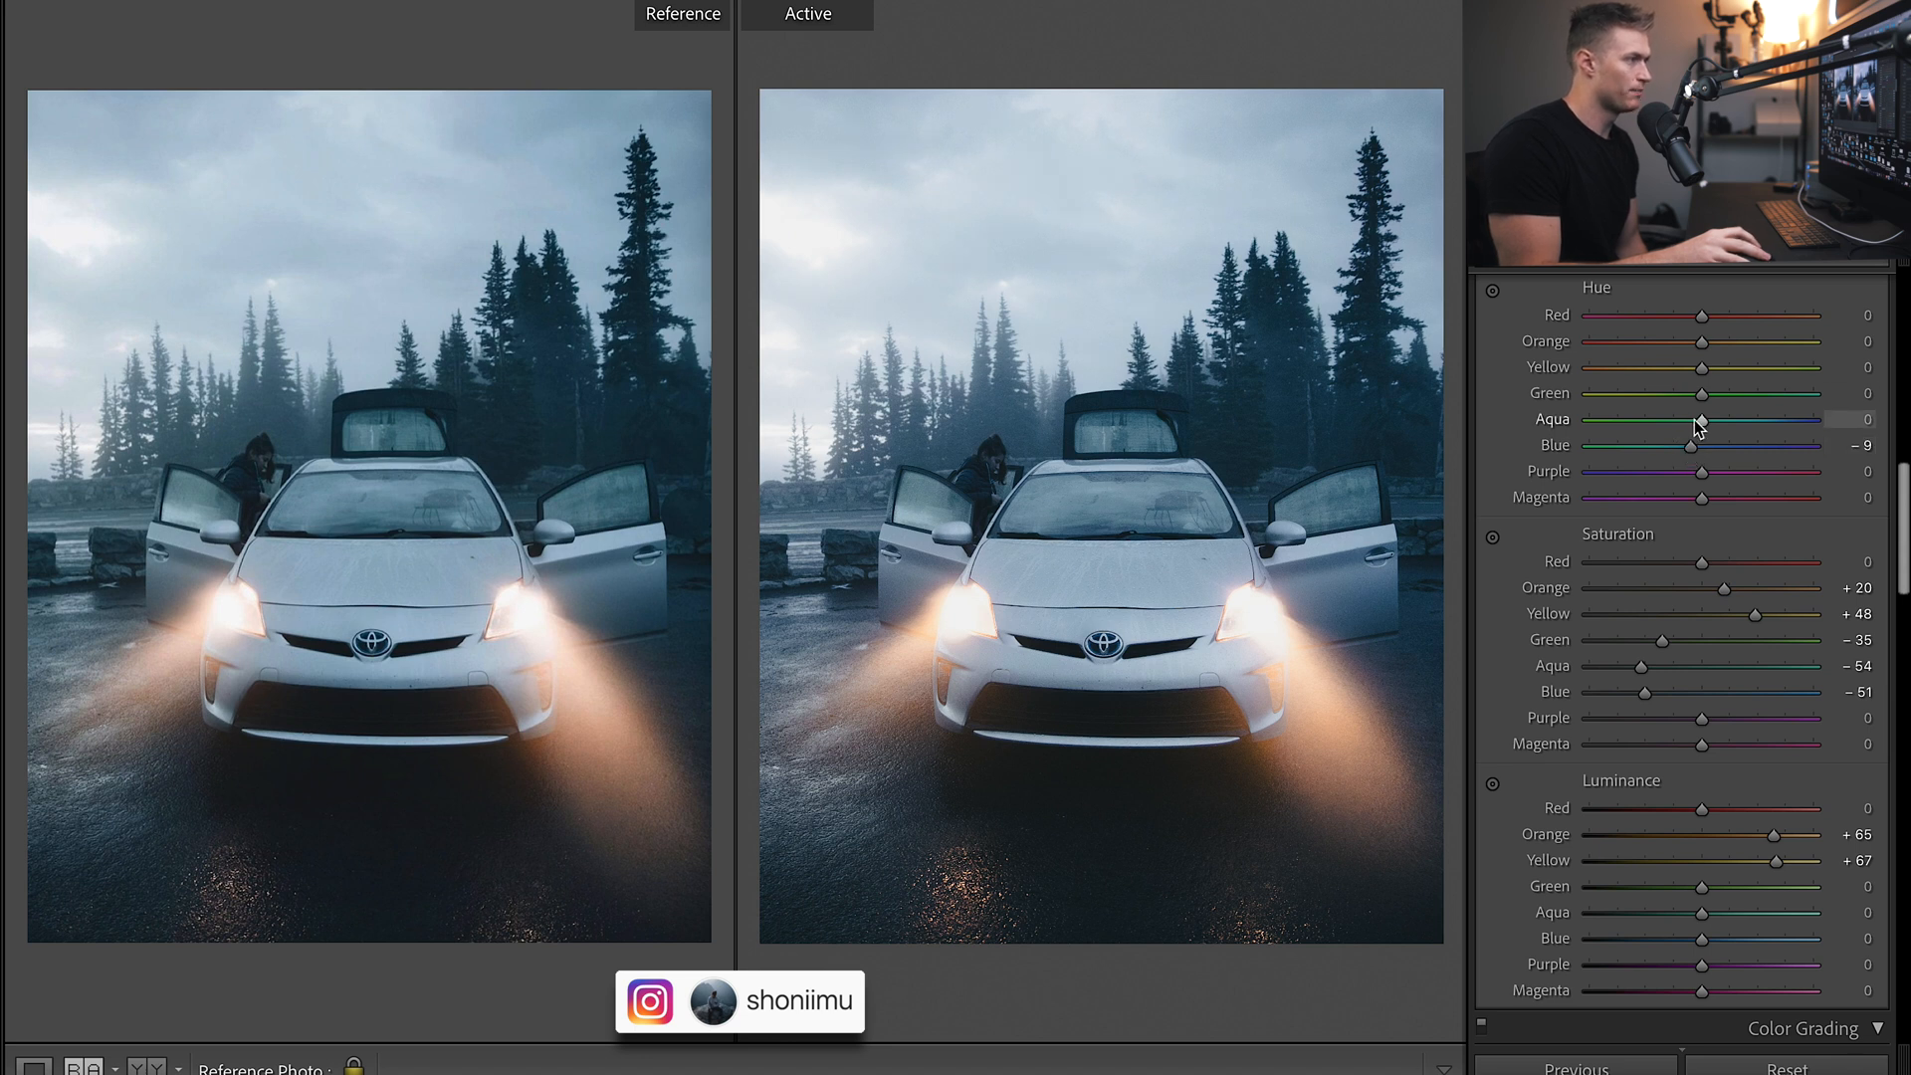
left_click_drag(1704, 419, 1835, 419)
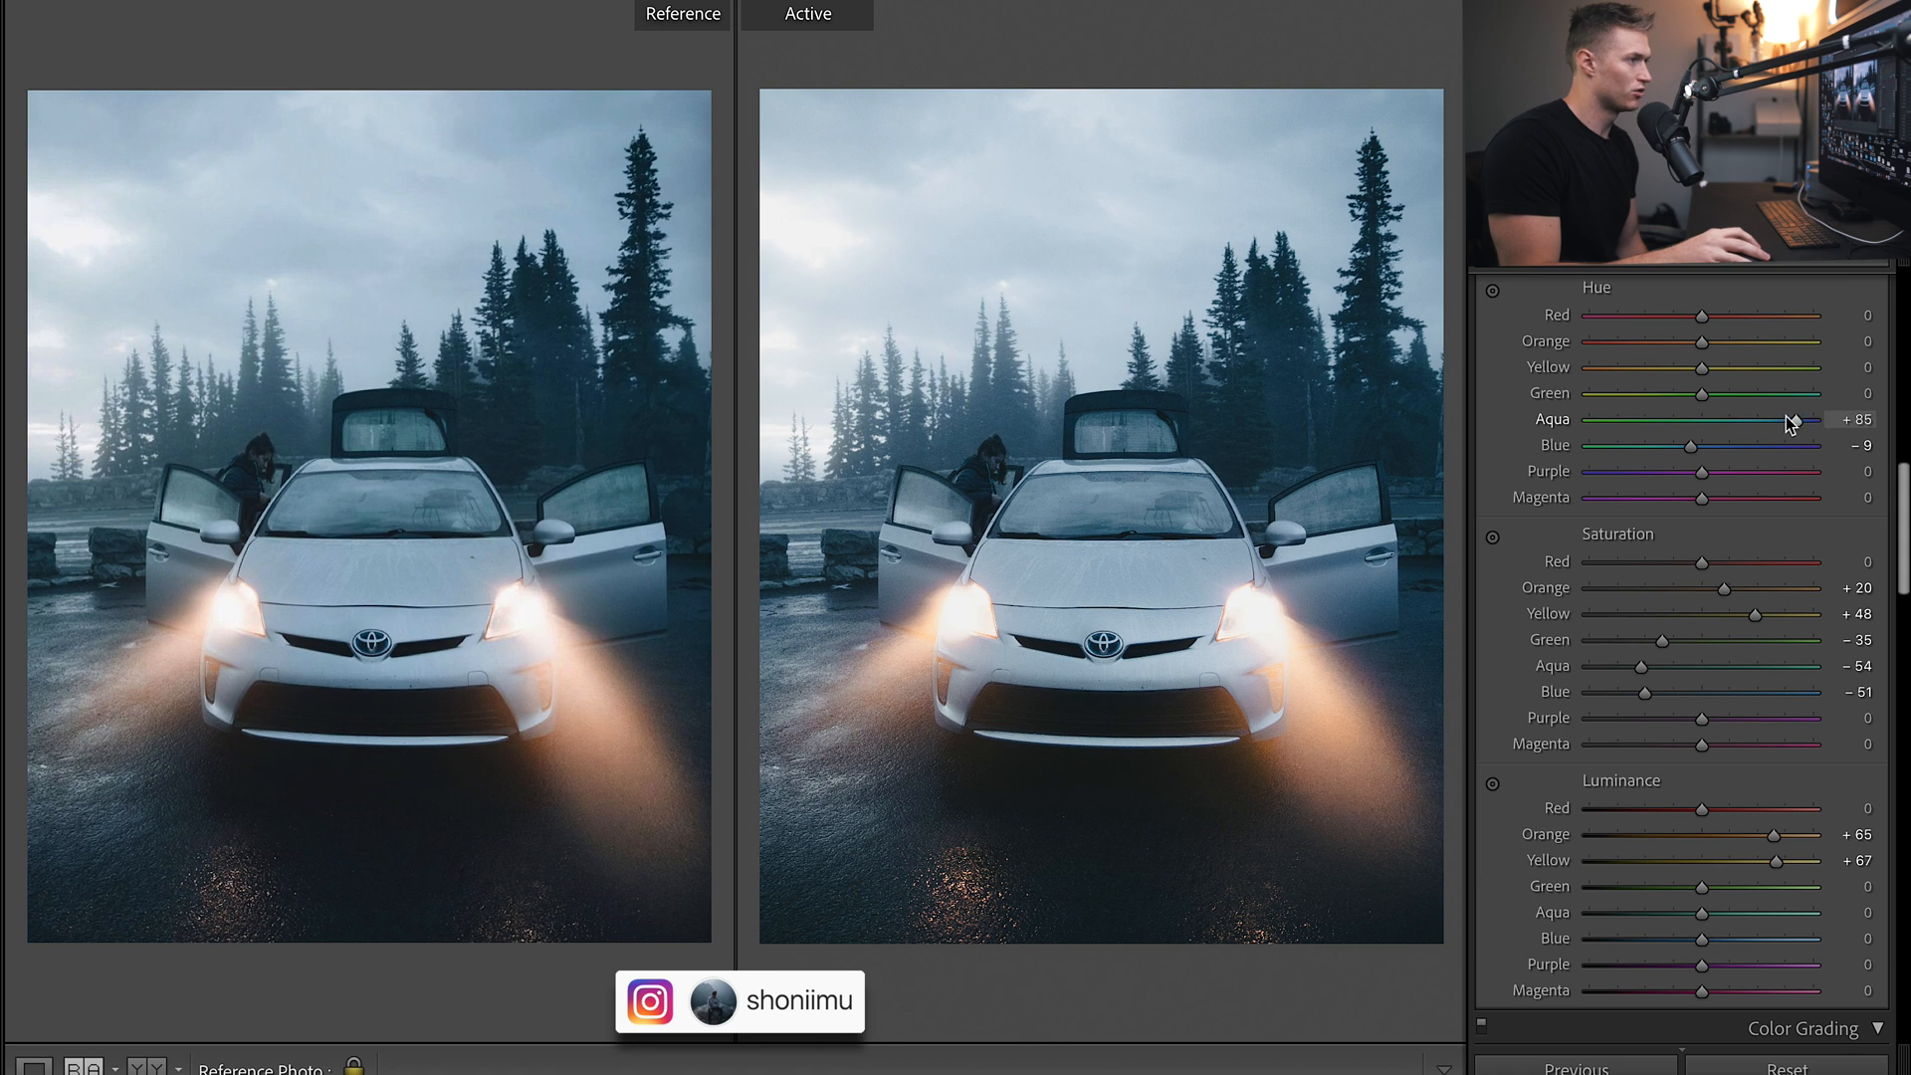
left_click_drag(1790, 418, 1732, 418)
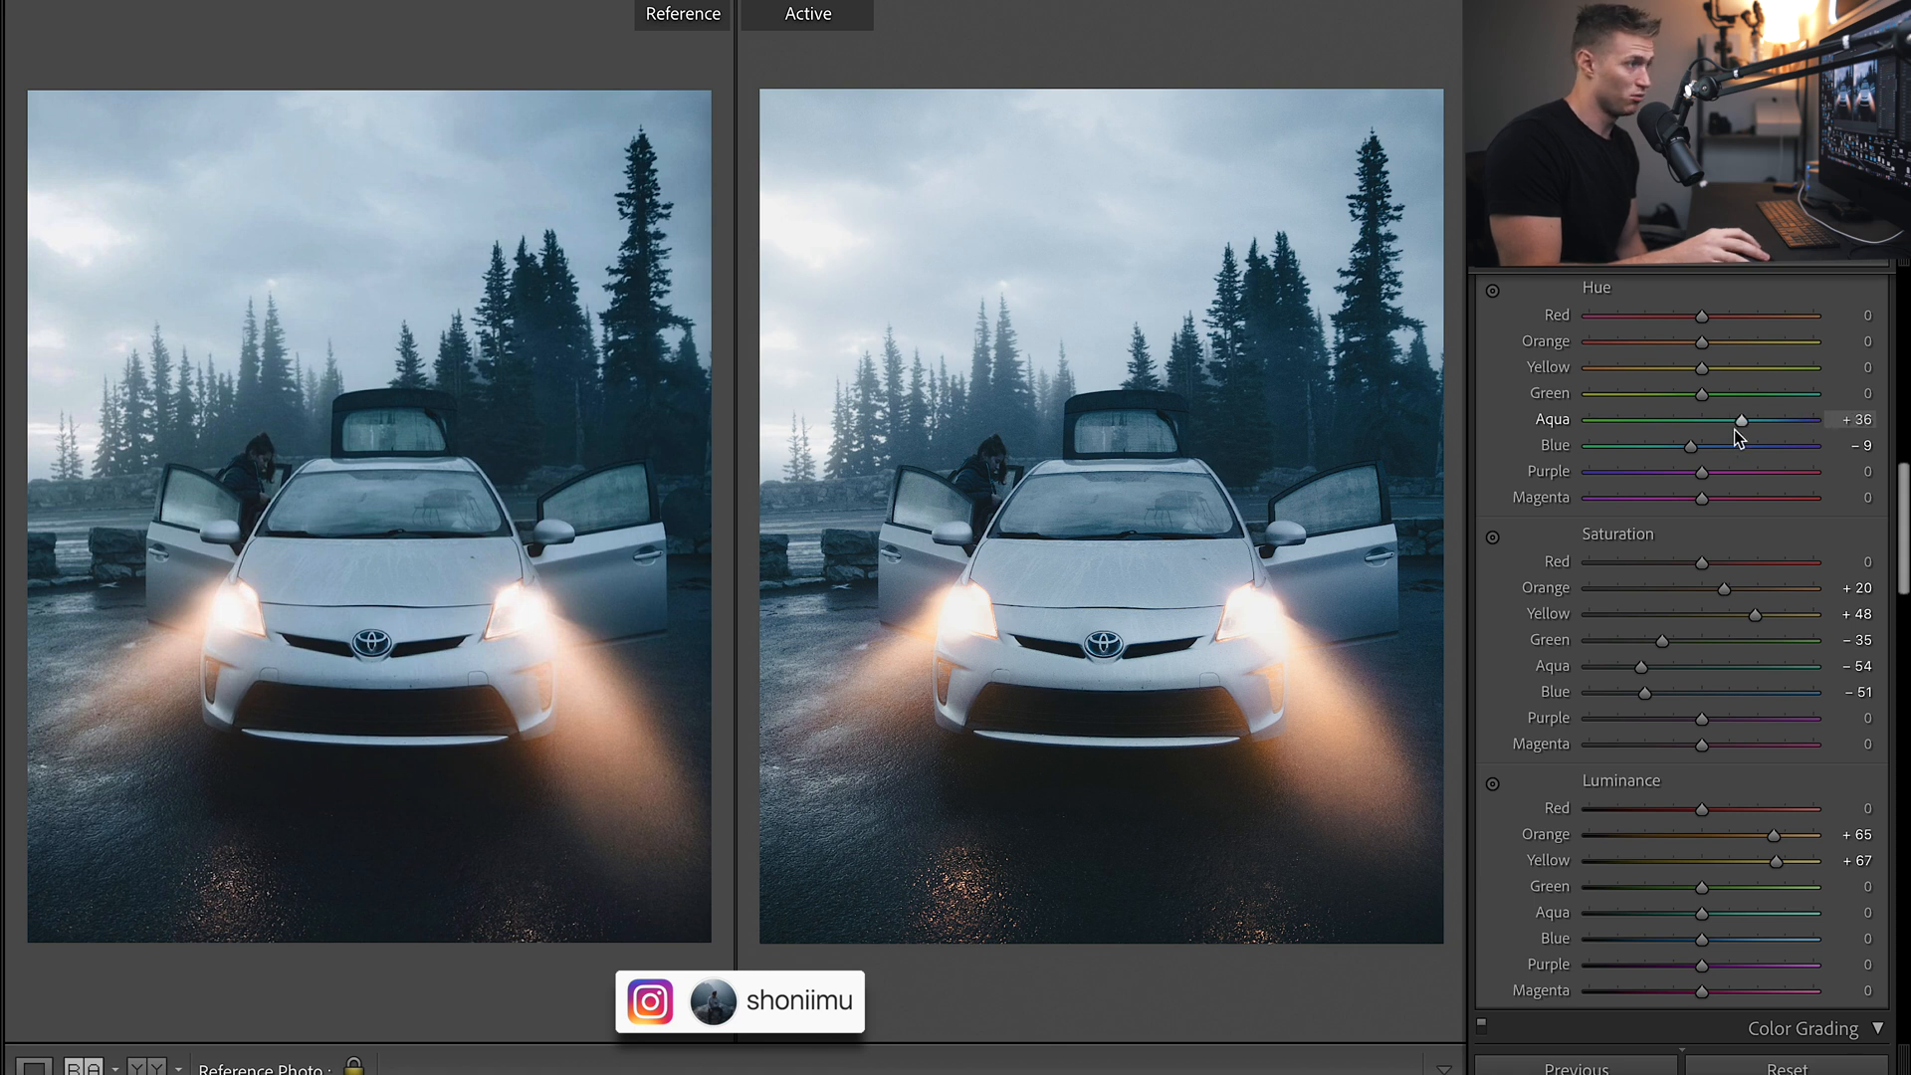
left_click_drag(1726, 419, 1737, 419)
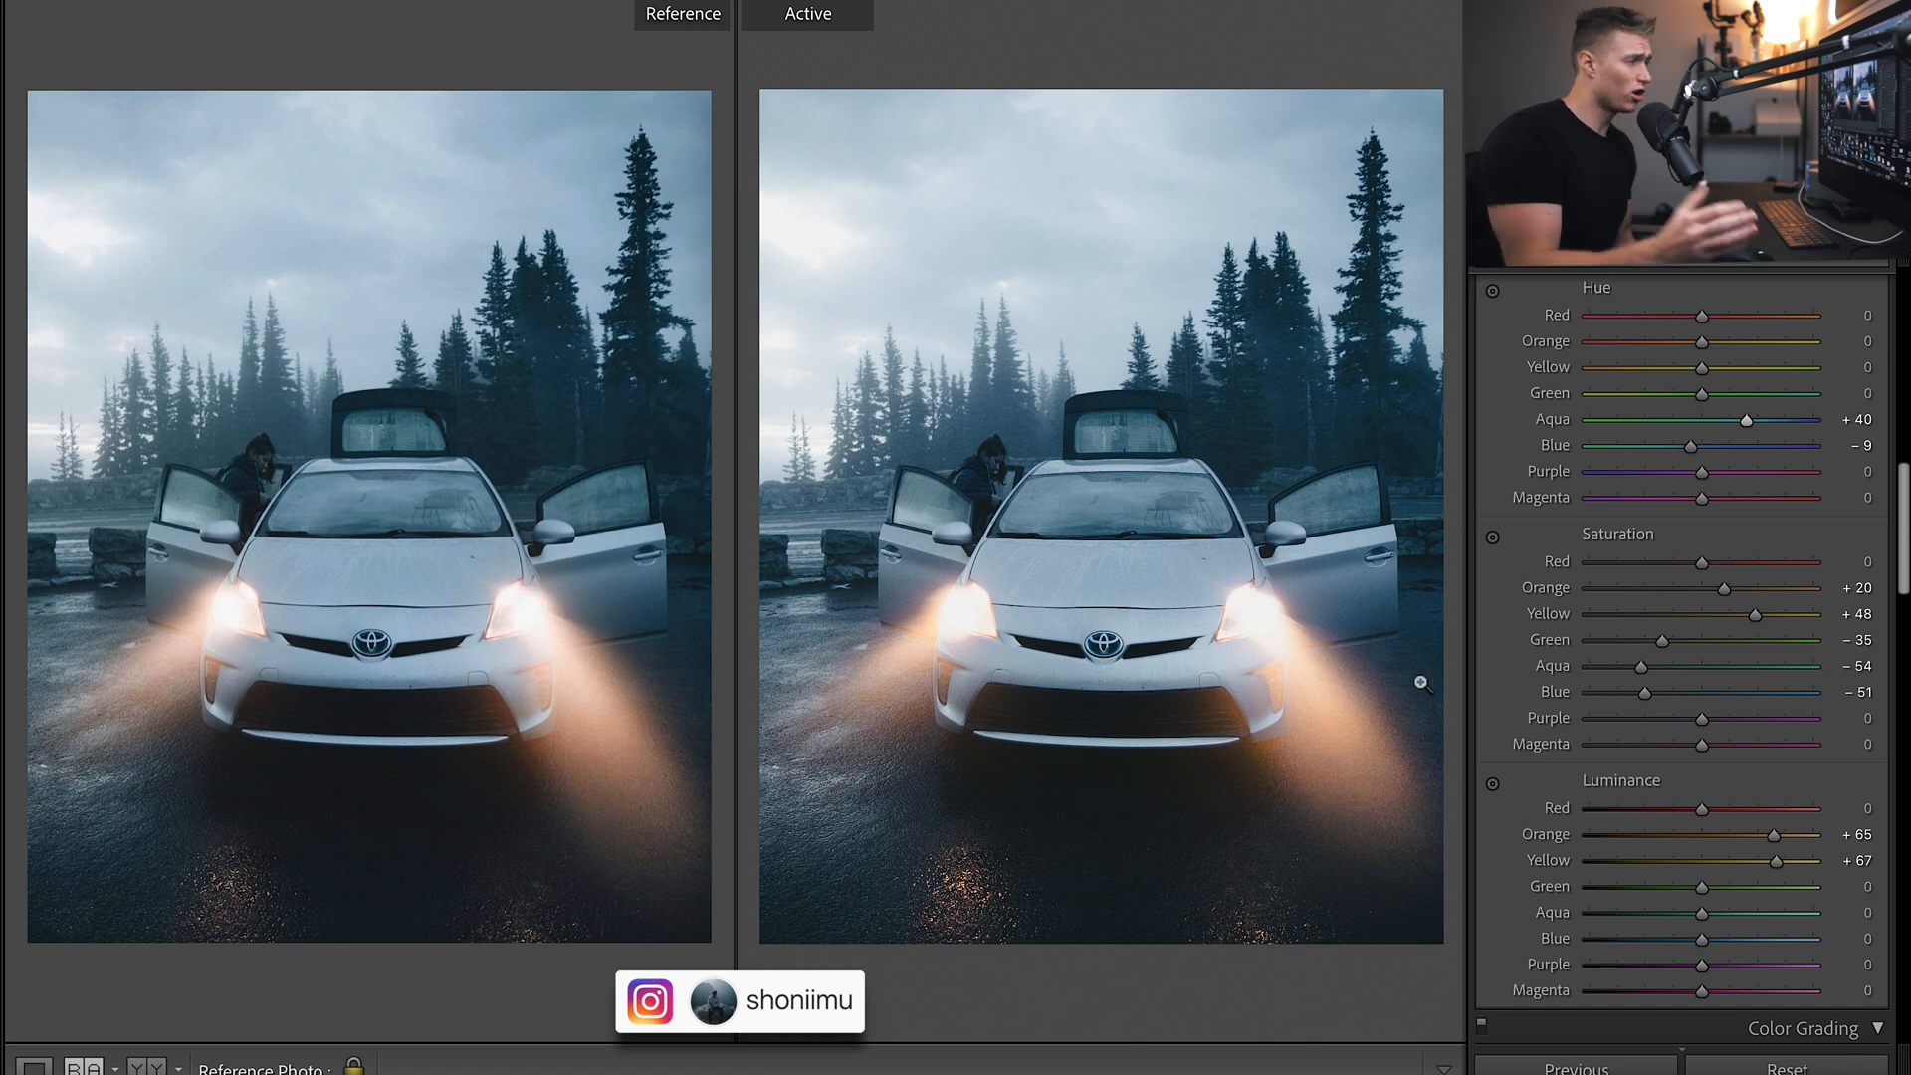
Shift the red hue to +28 and the orange hue to -9.
left_click_drag(1703, 314, 1720, 315)
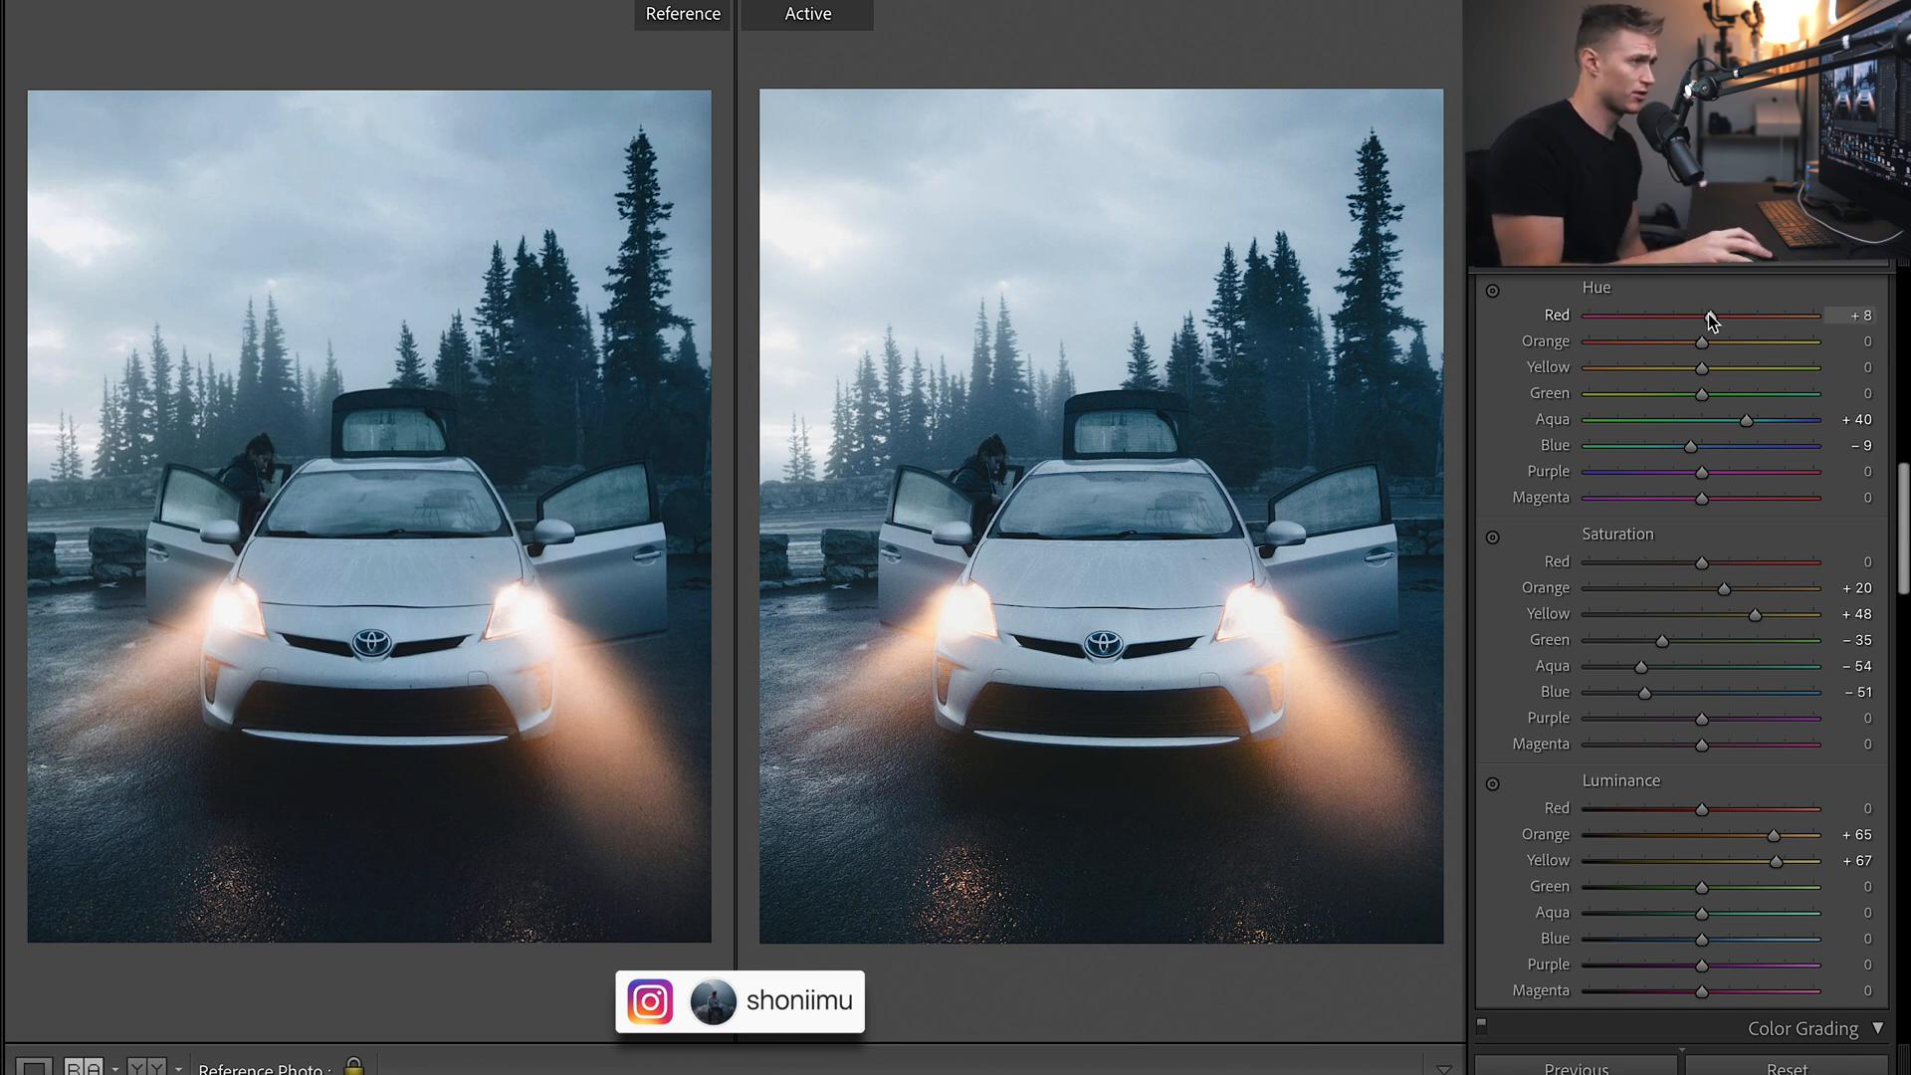
left_click_drag(1682, 315, 1755, 314)
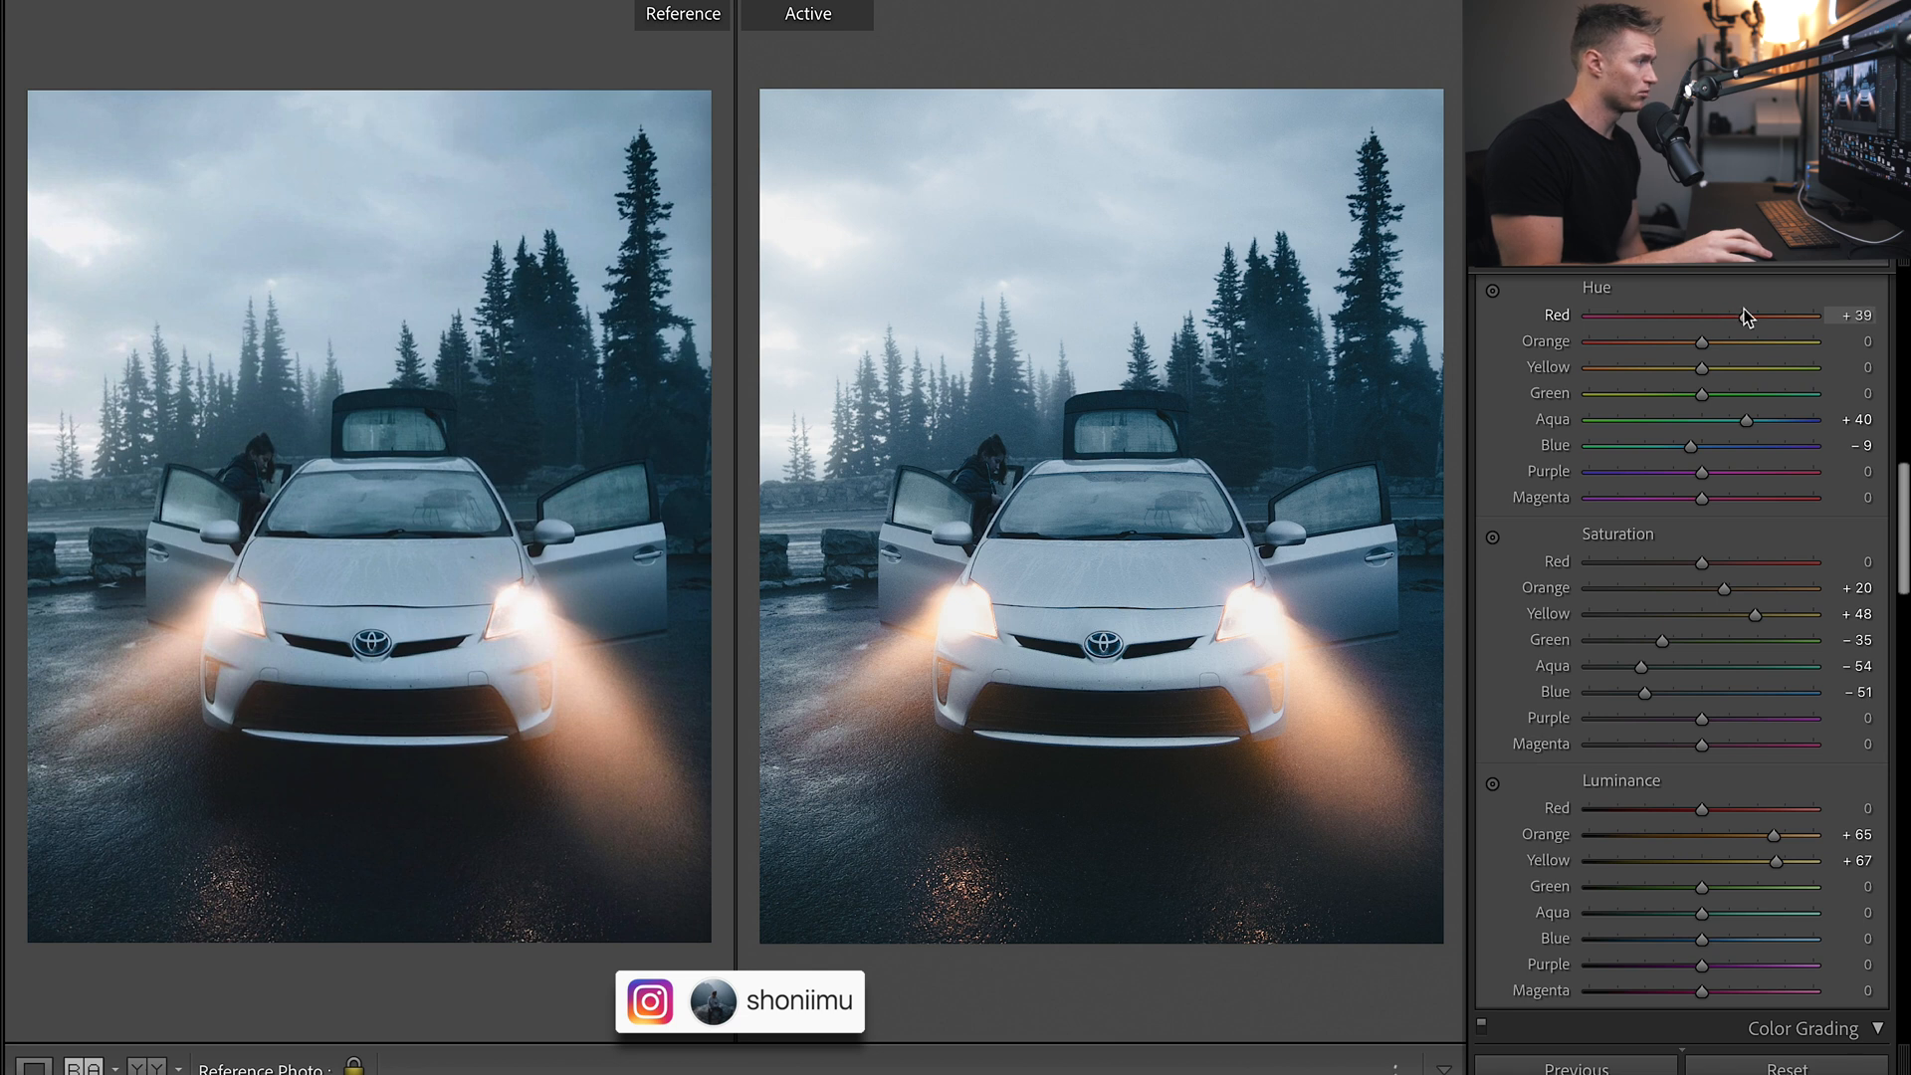
left_click_drag(1745, 314, 1739, 314)
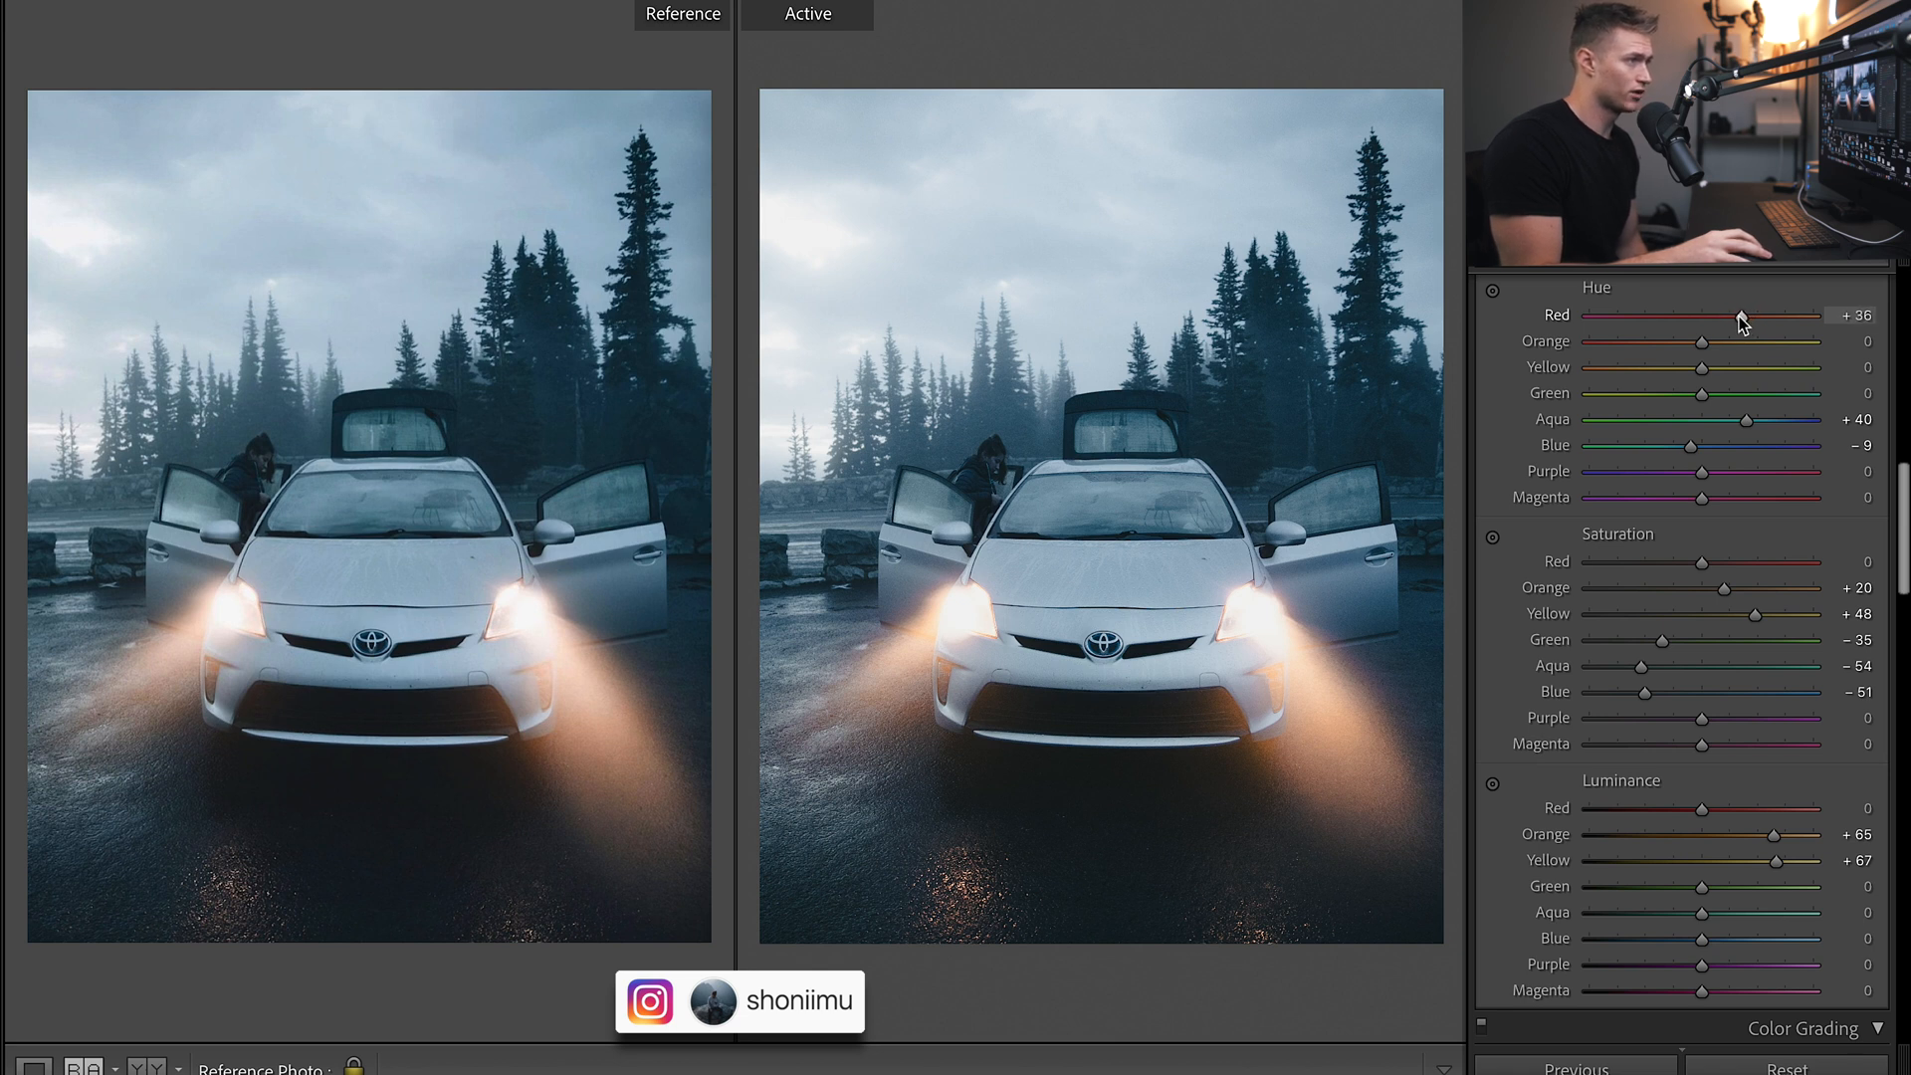
left_click_drag(1743, 315, 1731, 315)
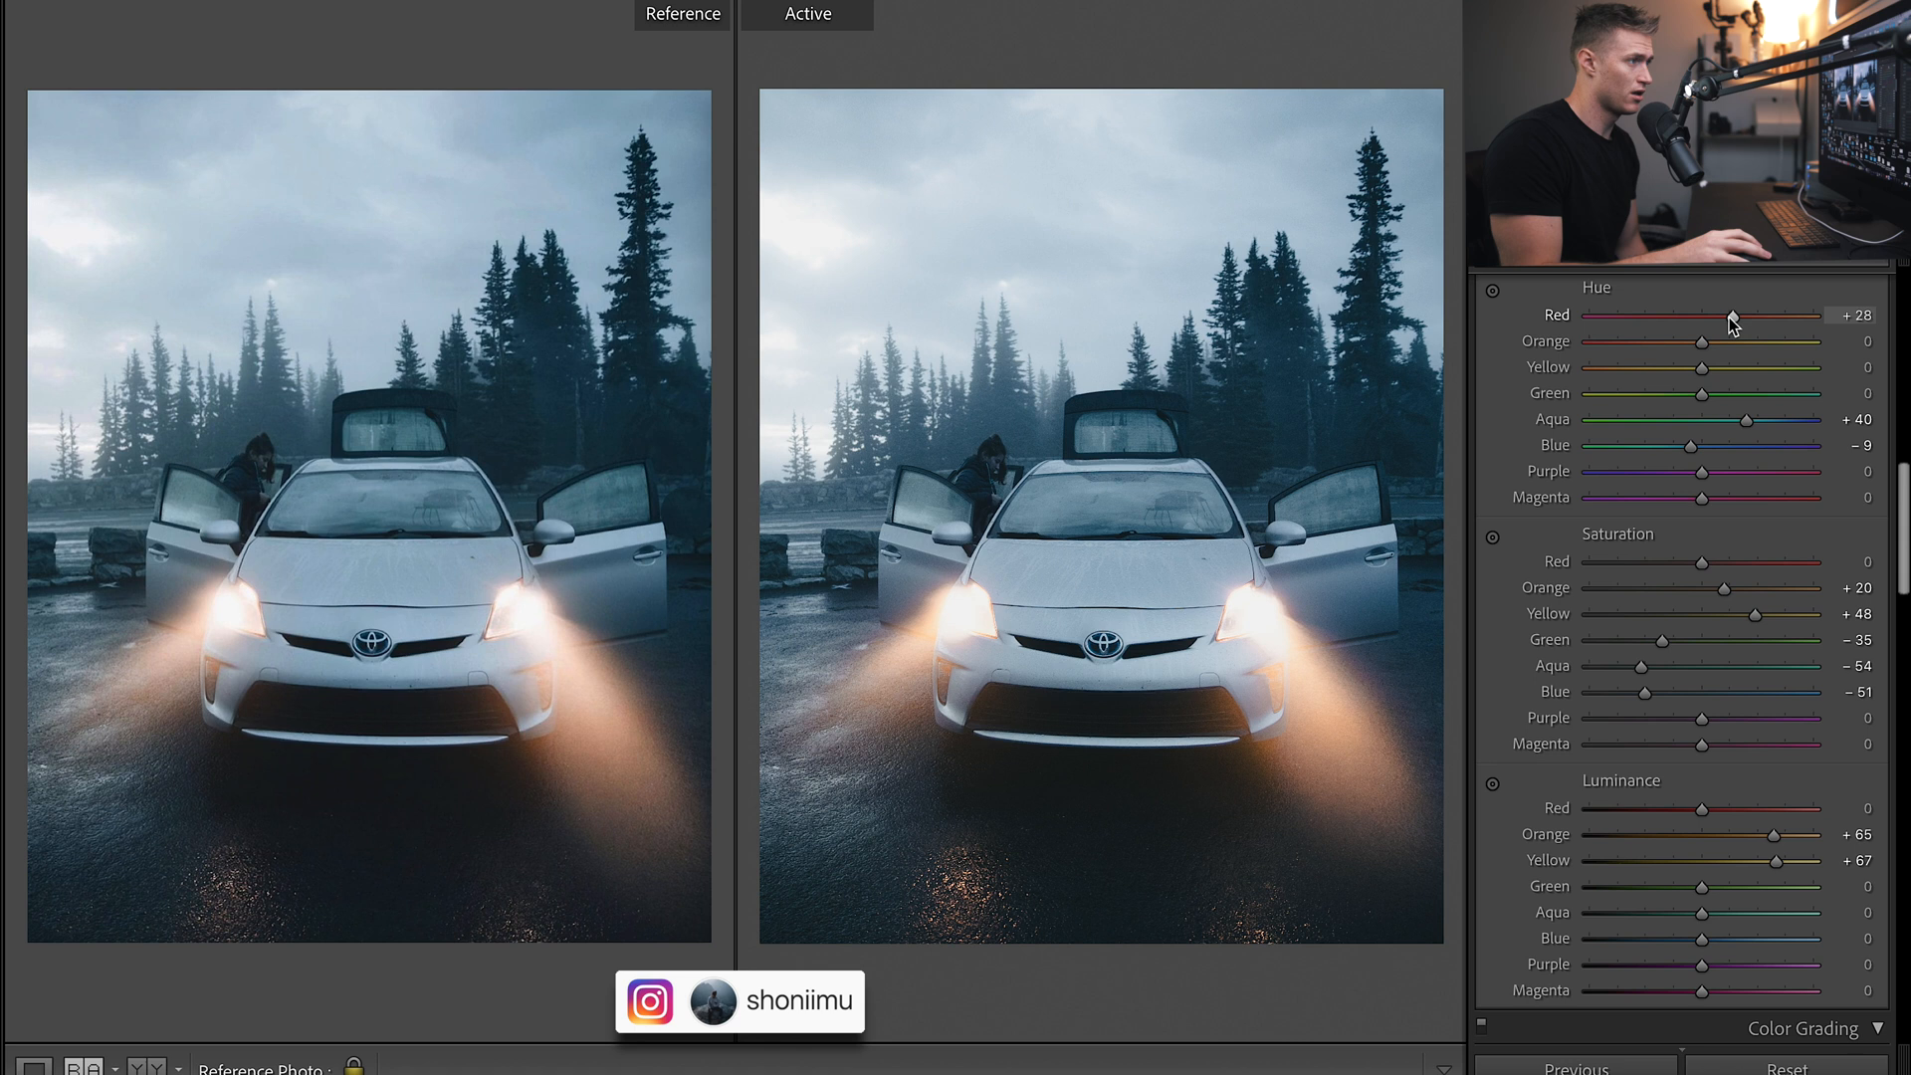
left_click_drag(1703, 343, 1725, 342)
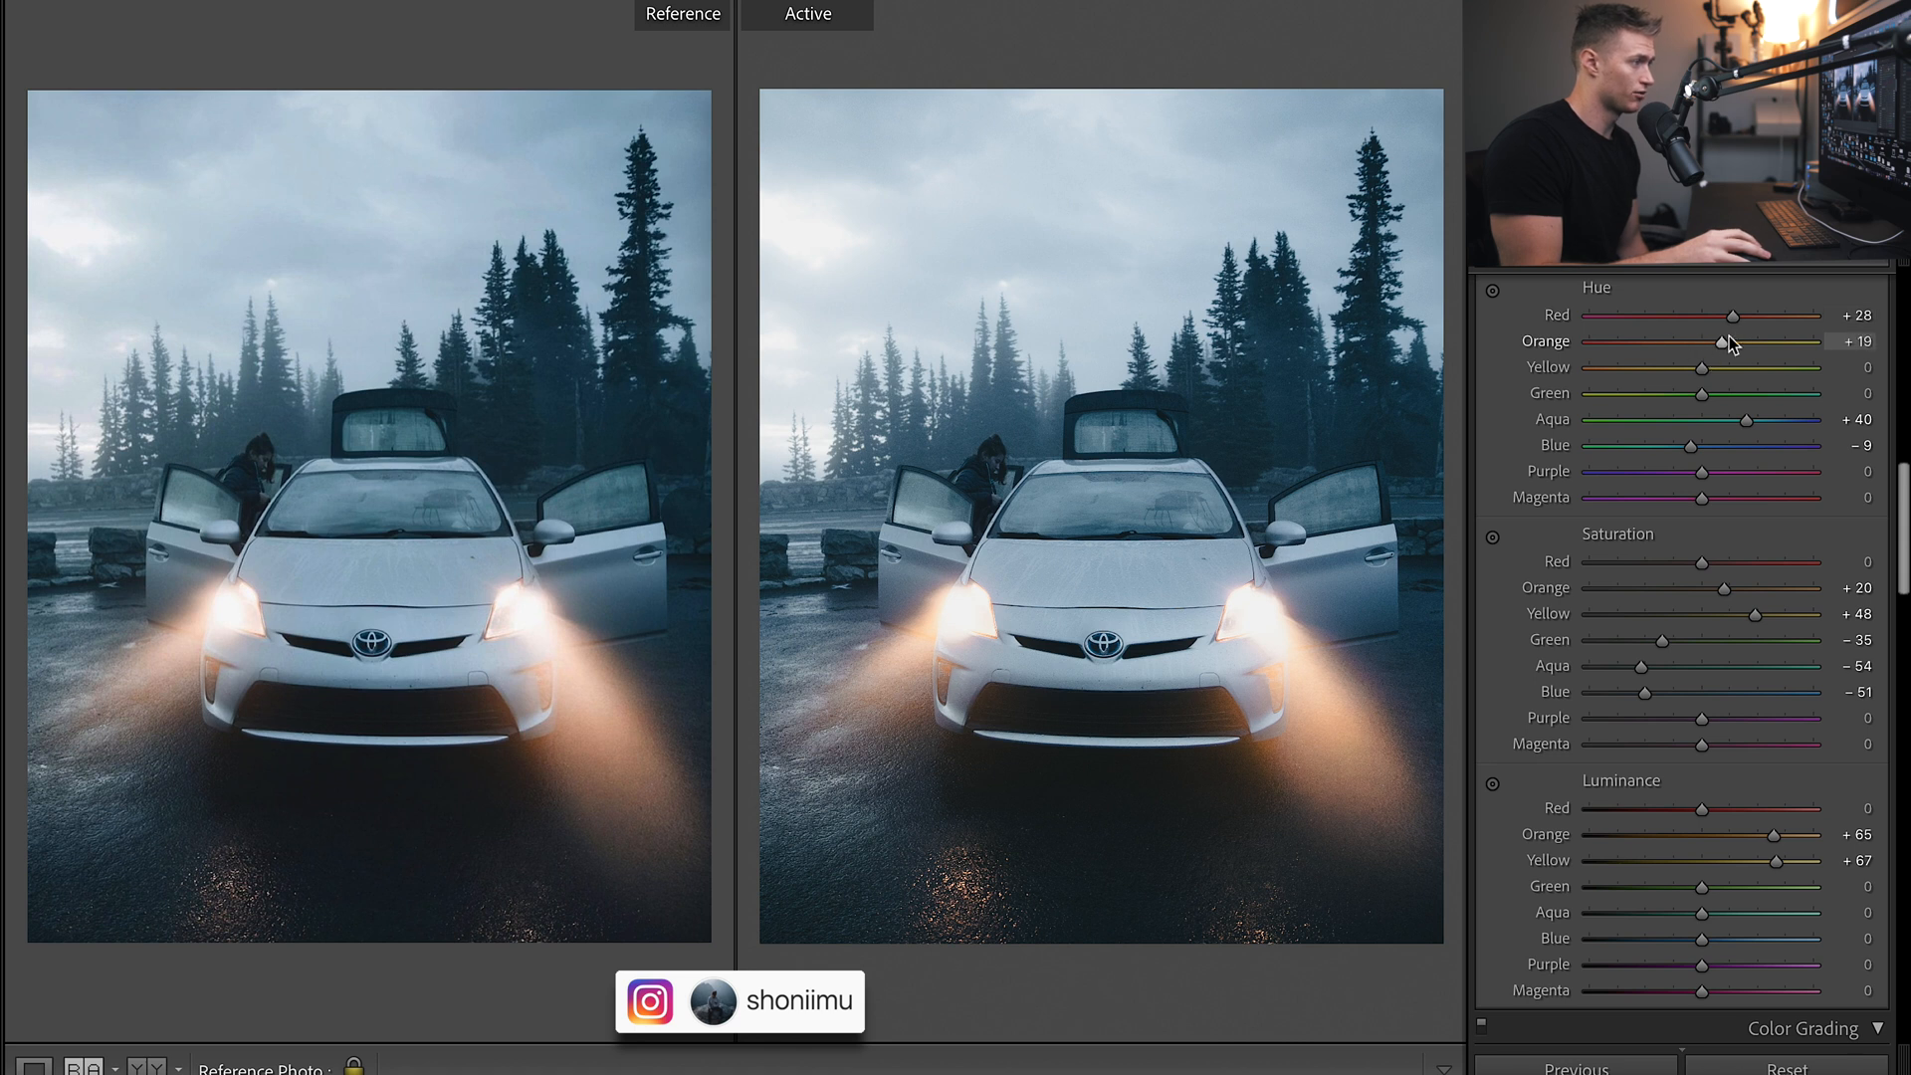
left_click_drag(1728, 341, 1682, 342)
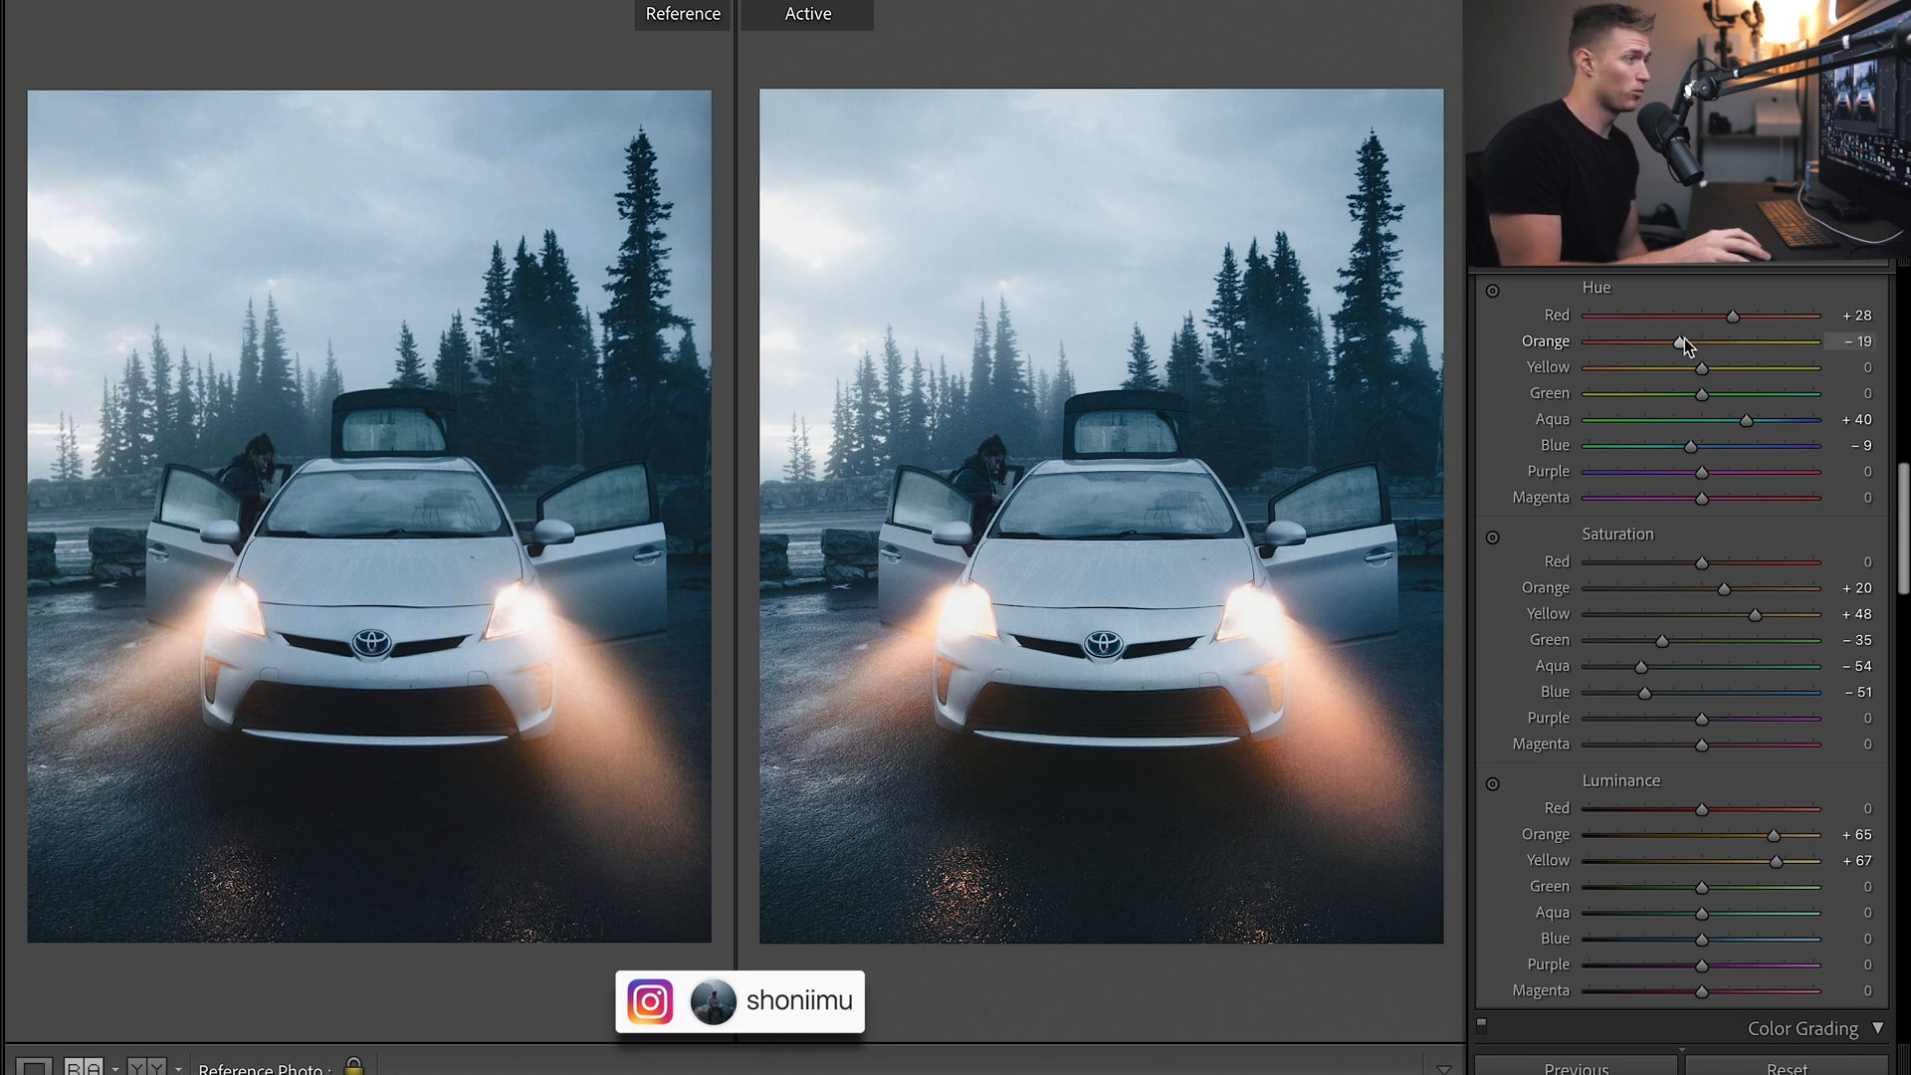
left_click_drag(1681, 342, 1692, 341)
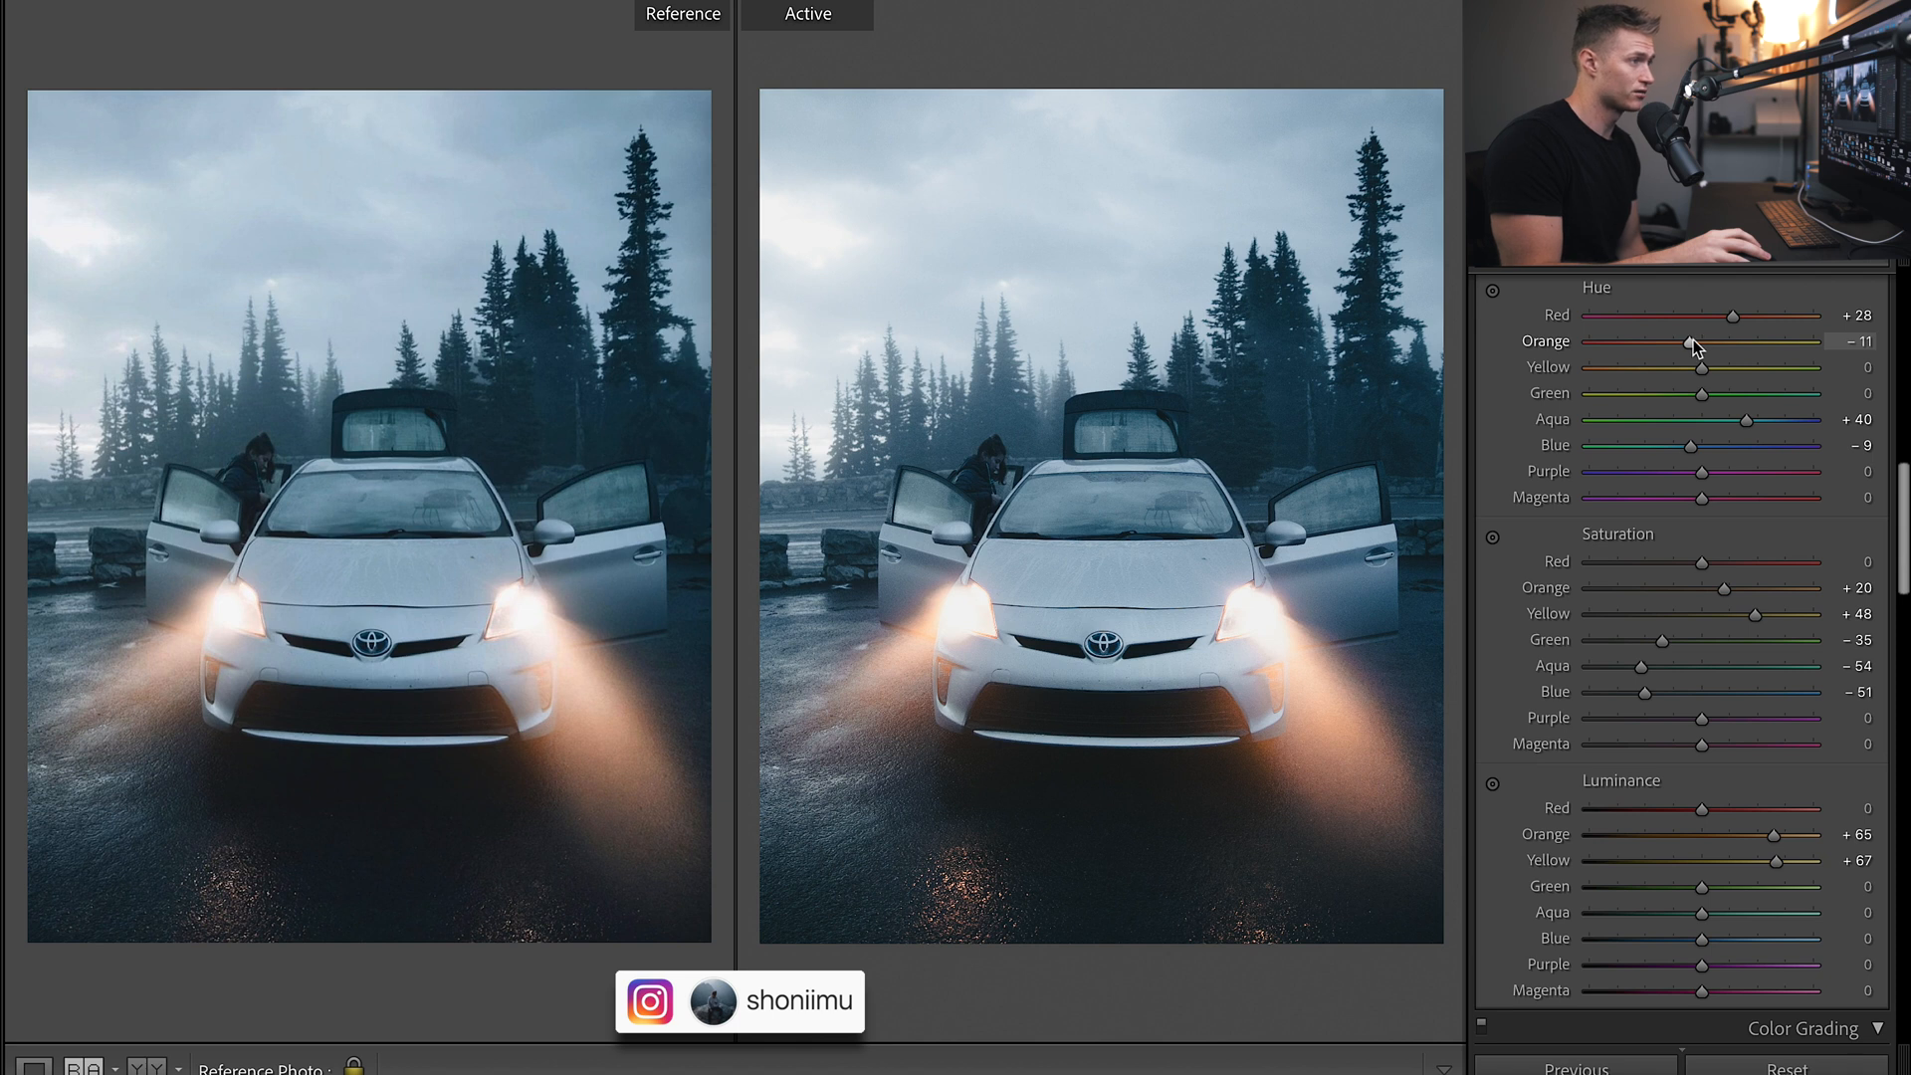
left_click_drag(1690, 343, 1696, 342)
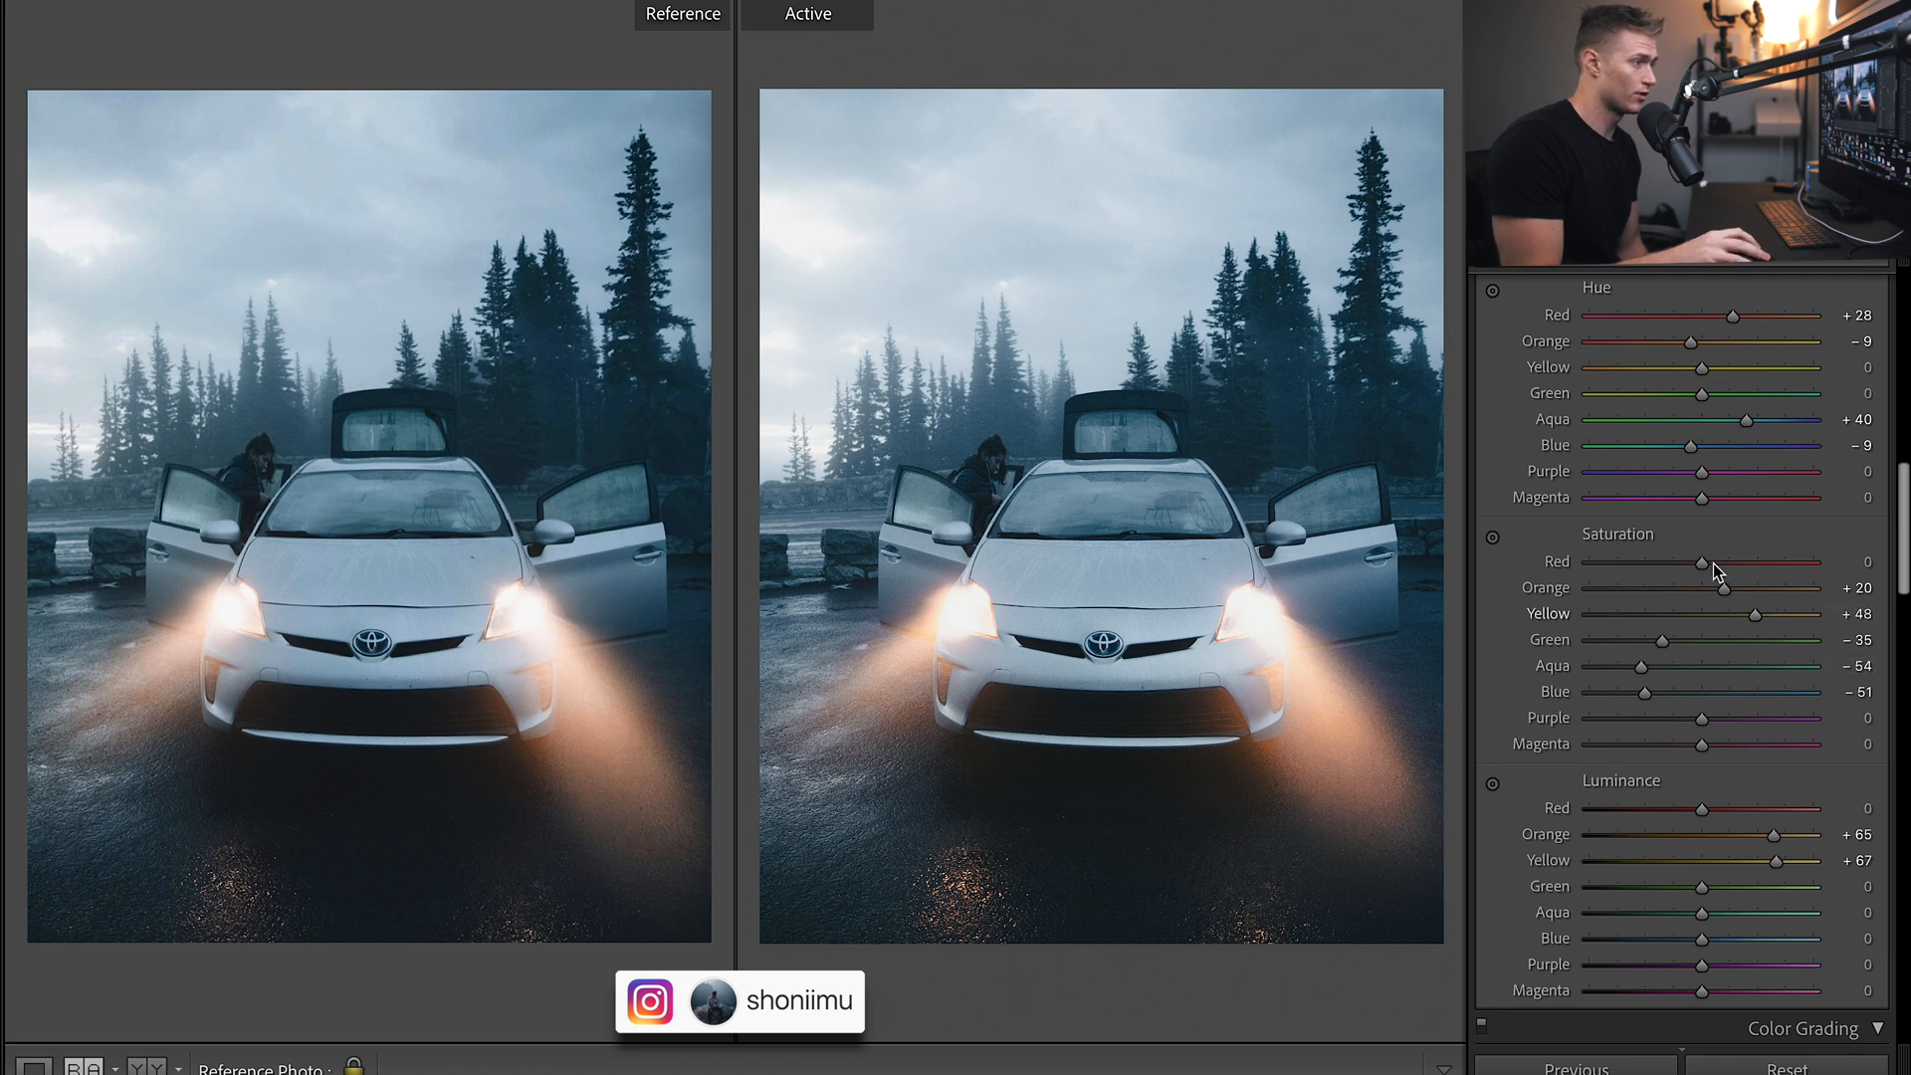
Set red saturation to -26, red luminance to +32 and blue luminance to -9.
left_click_drag(1704, 561, 1589, 561)
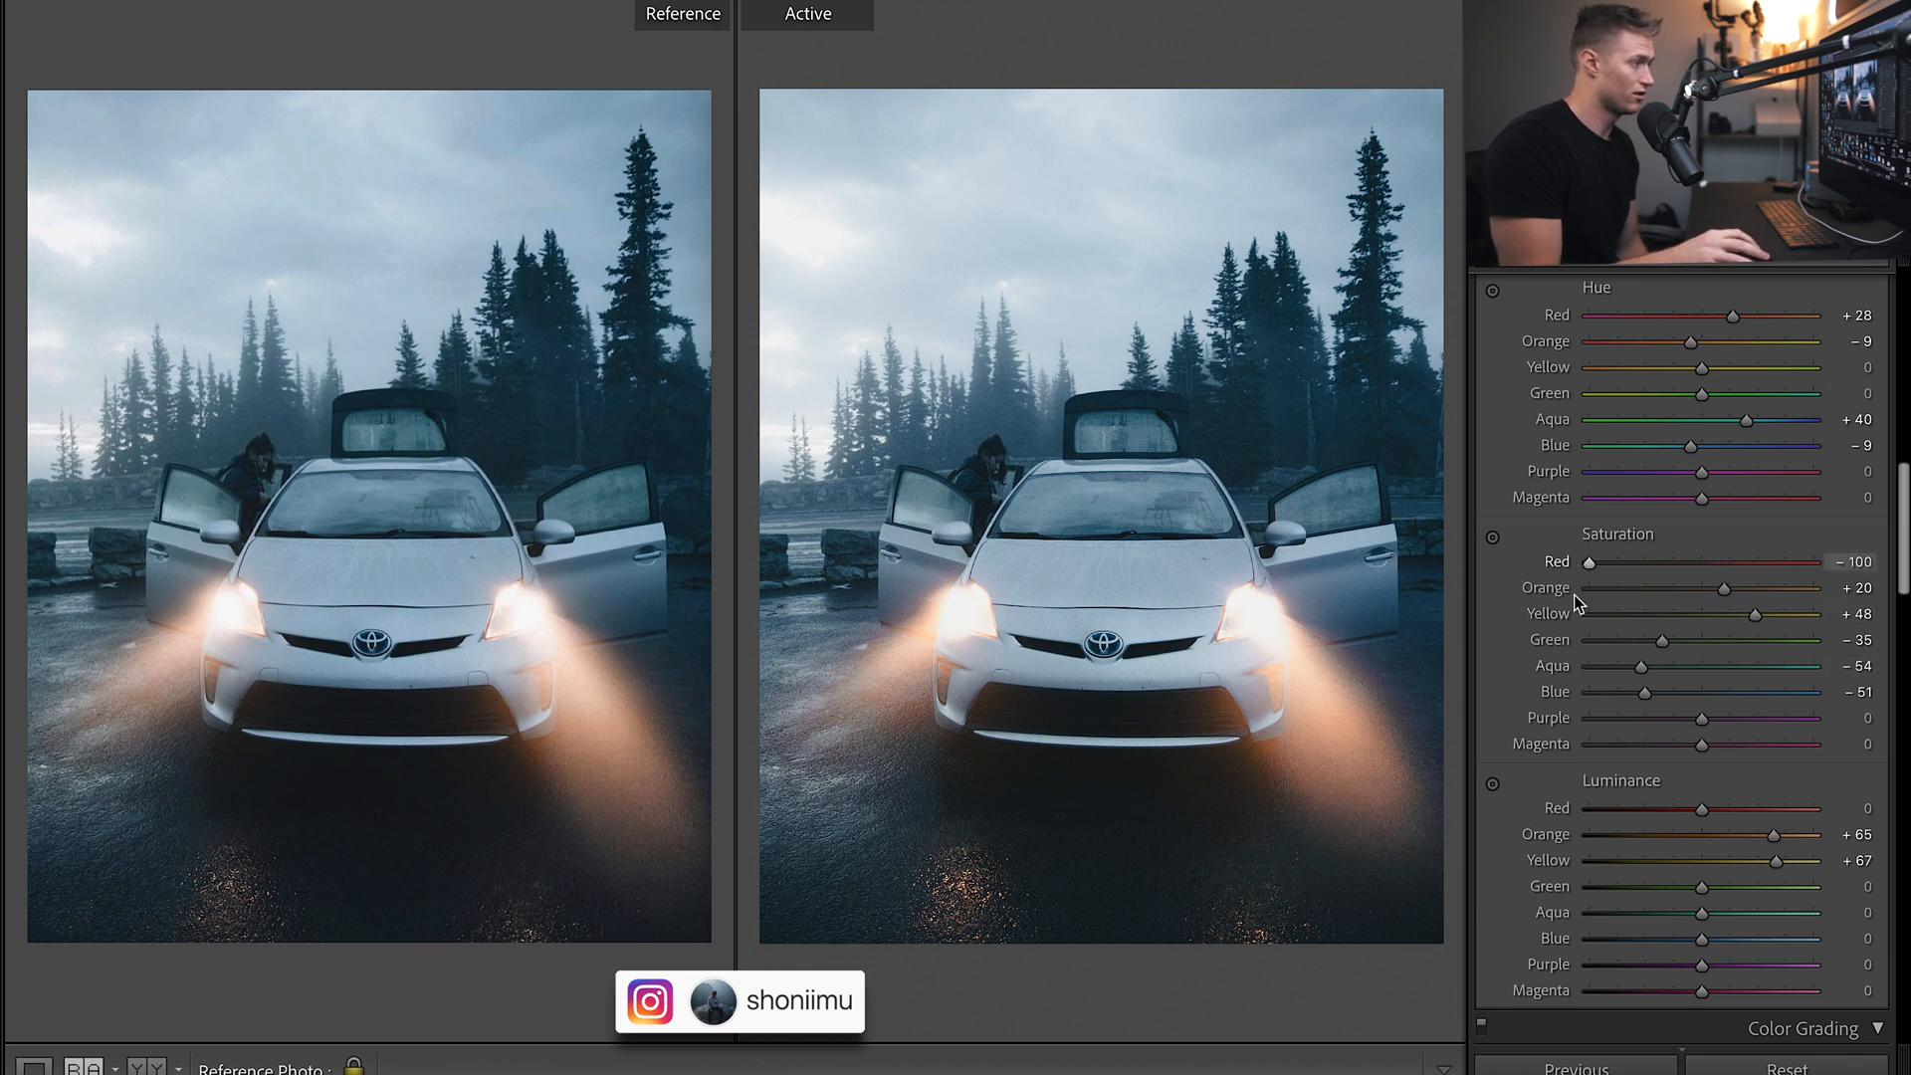
left_click_drag(1589, 560, 1676, 560)
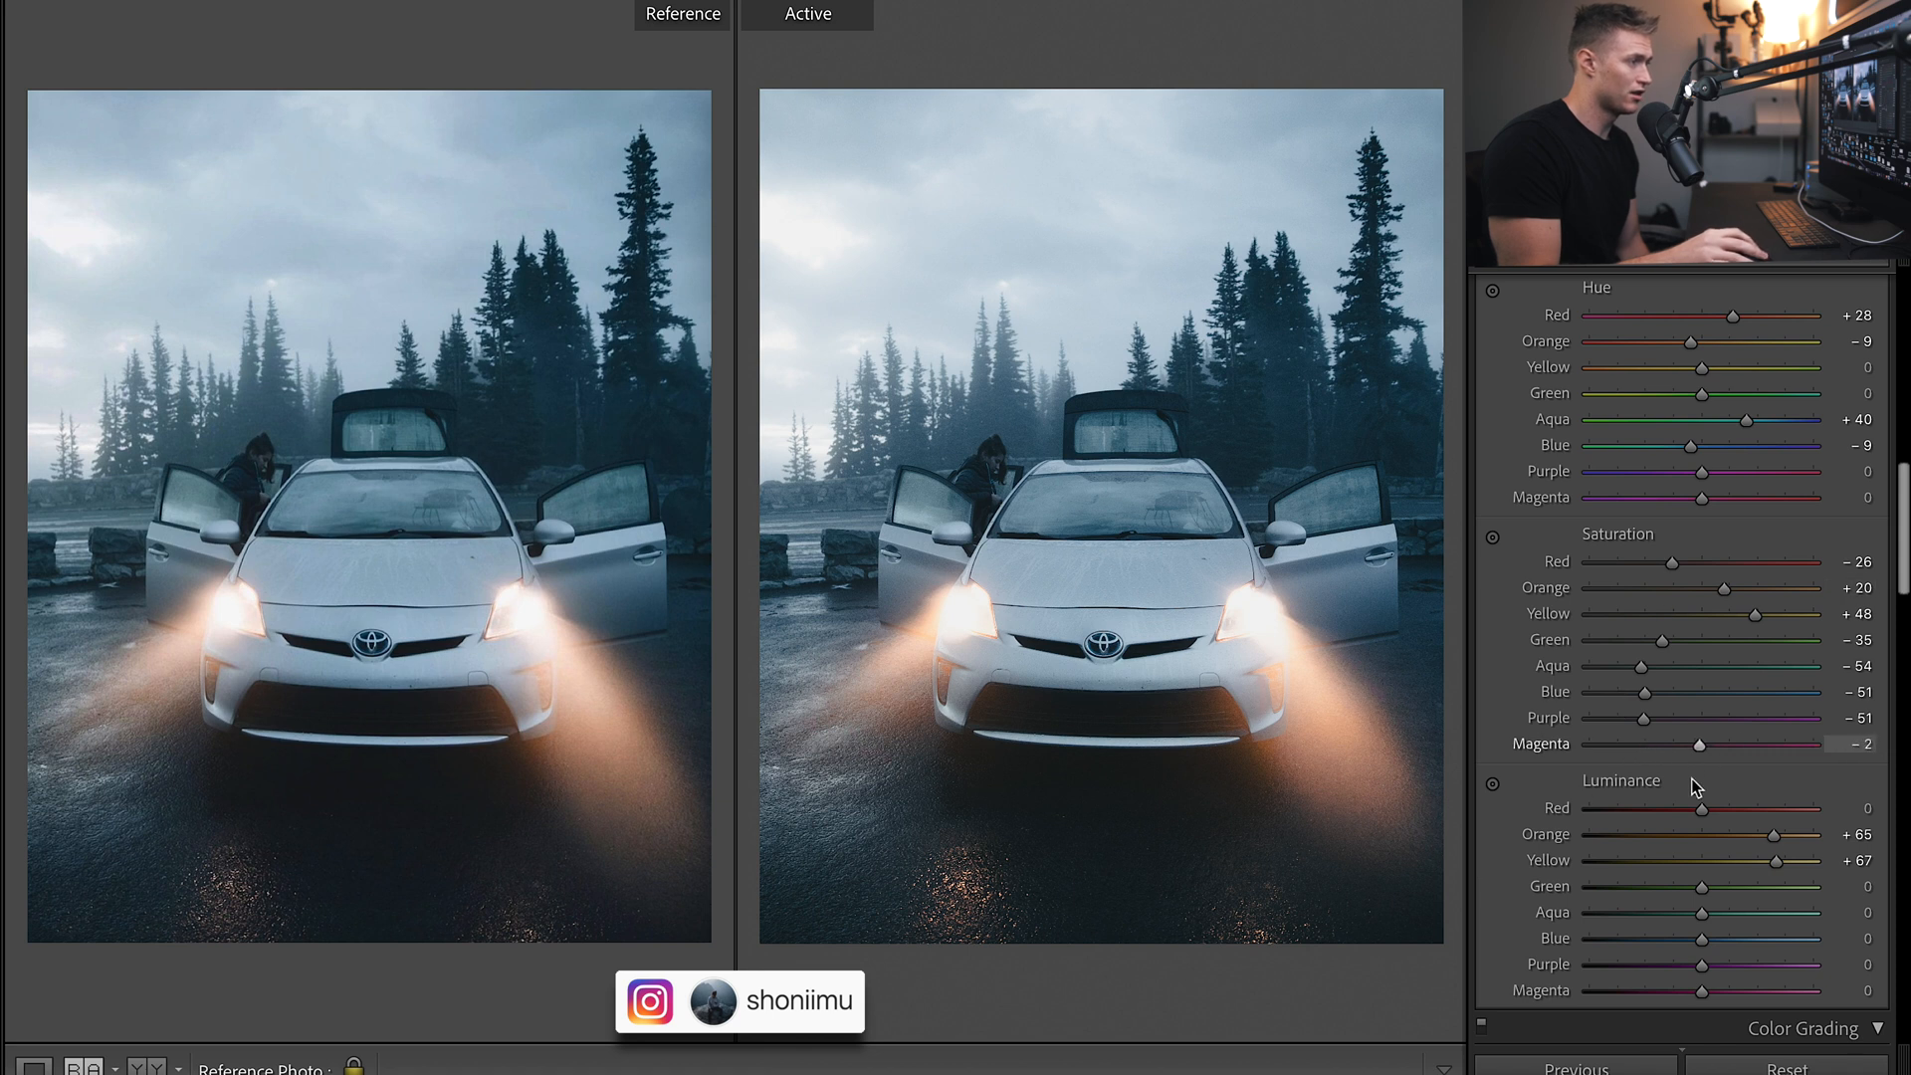
scroll("down", 3)
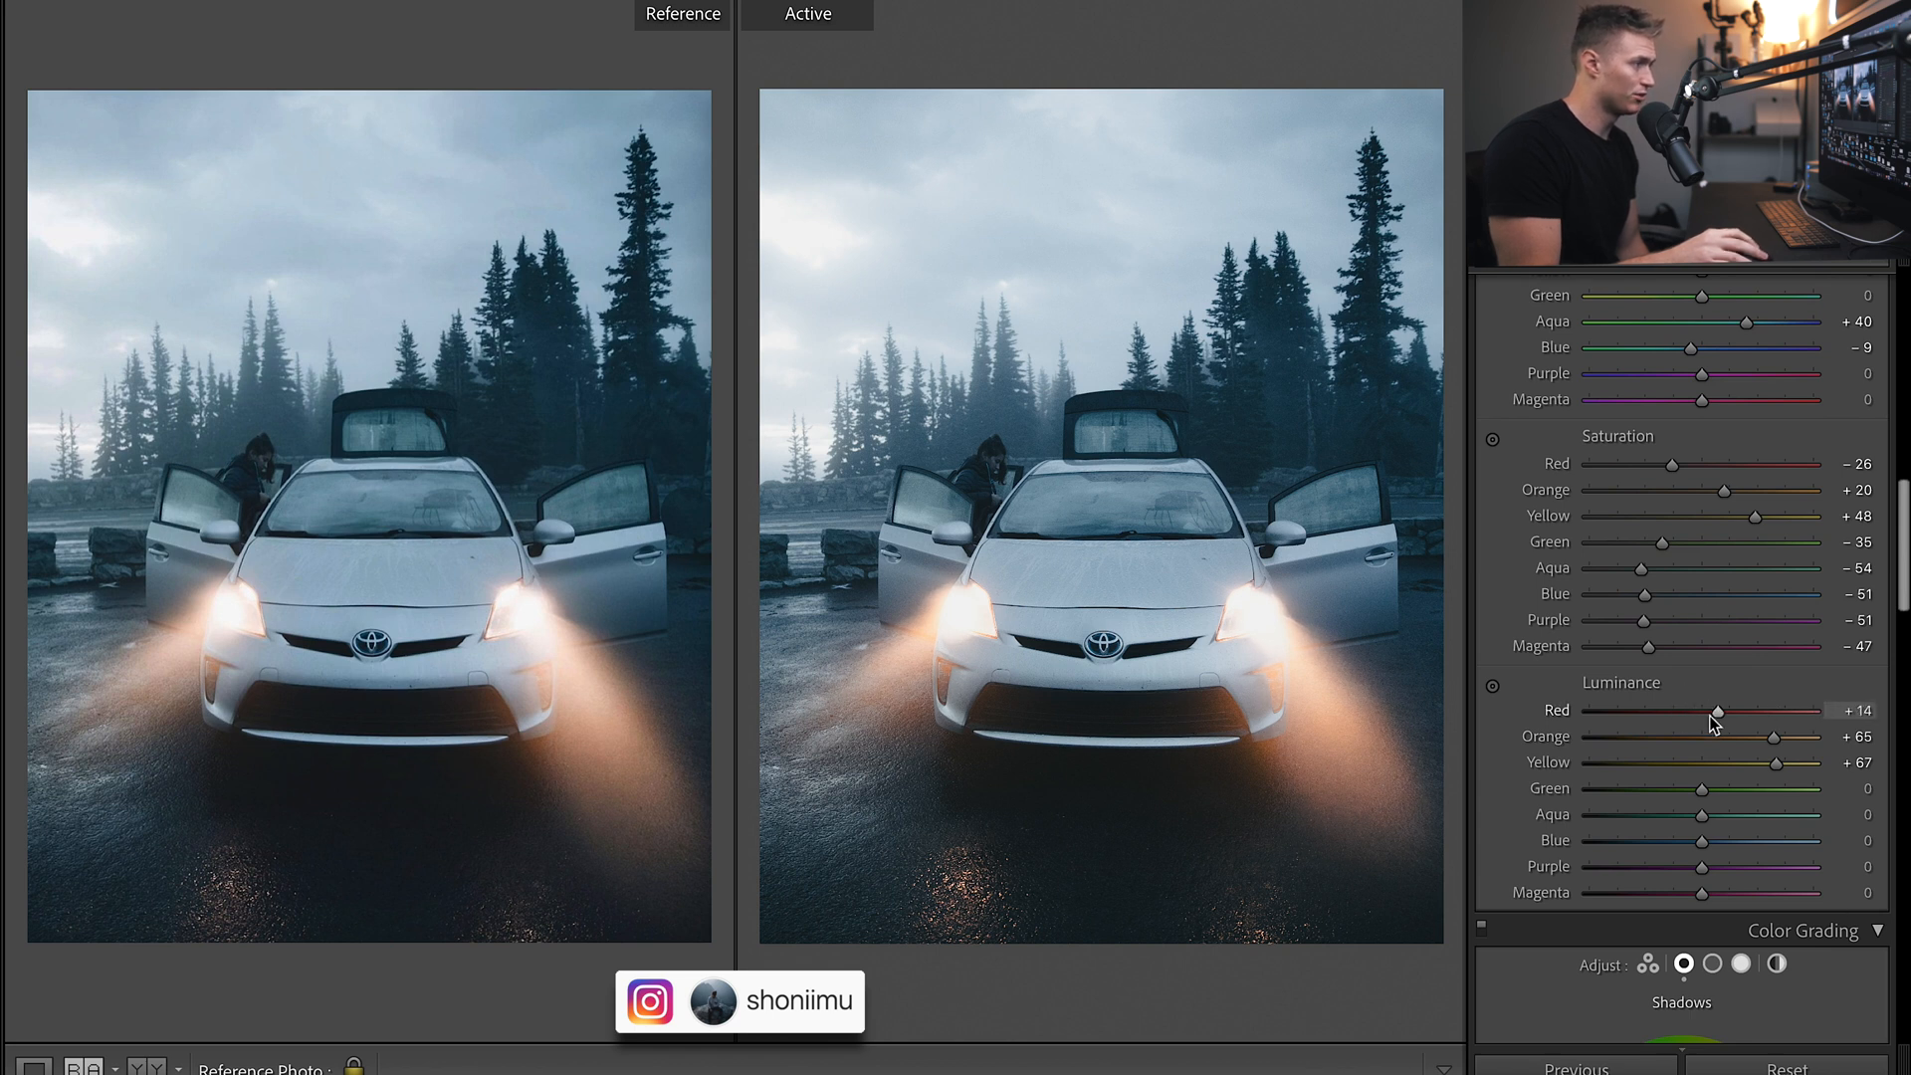
left_click_drag(1718, 710, 1736, 710)
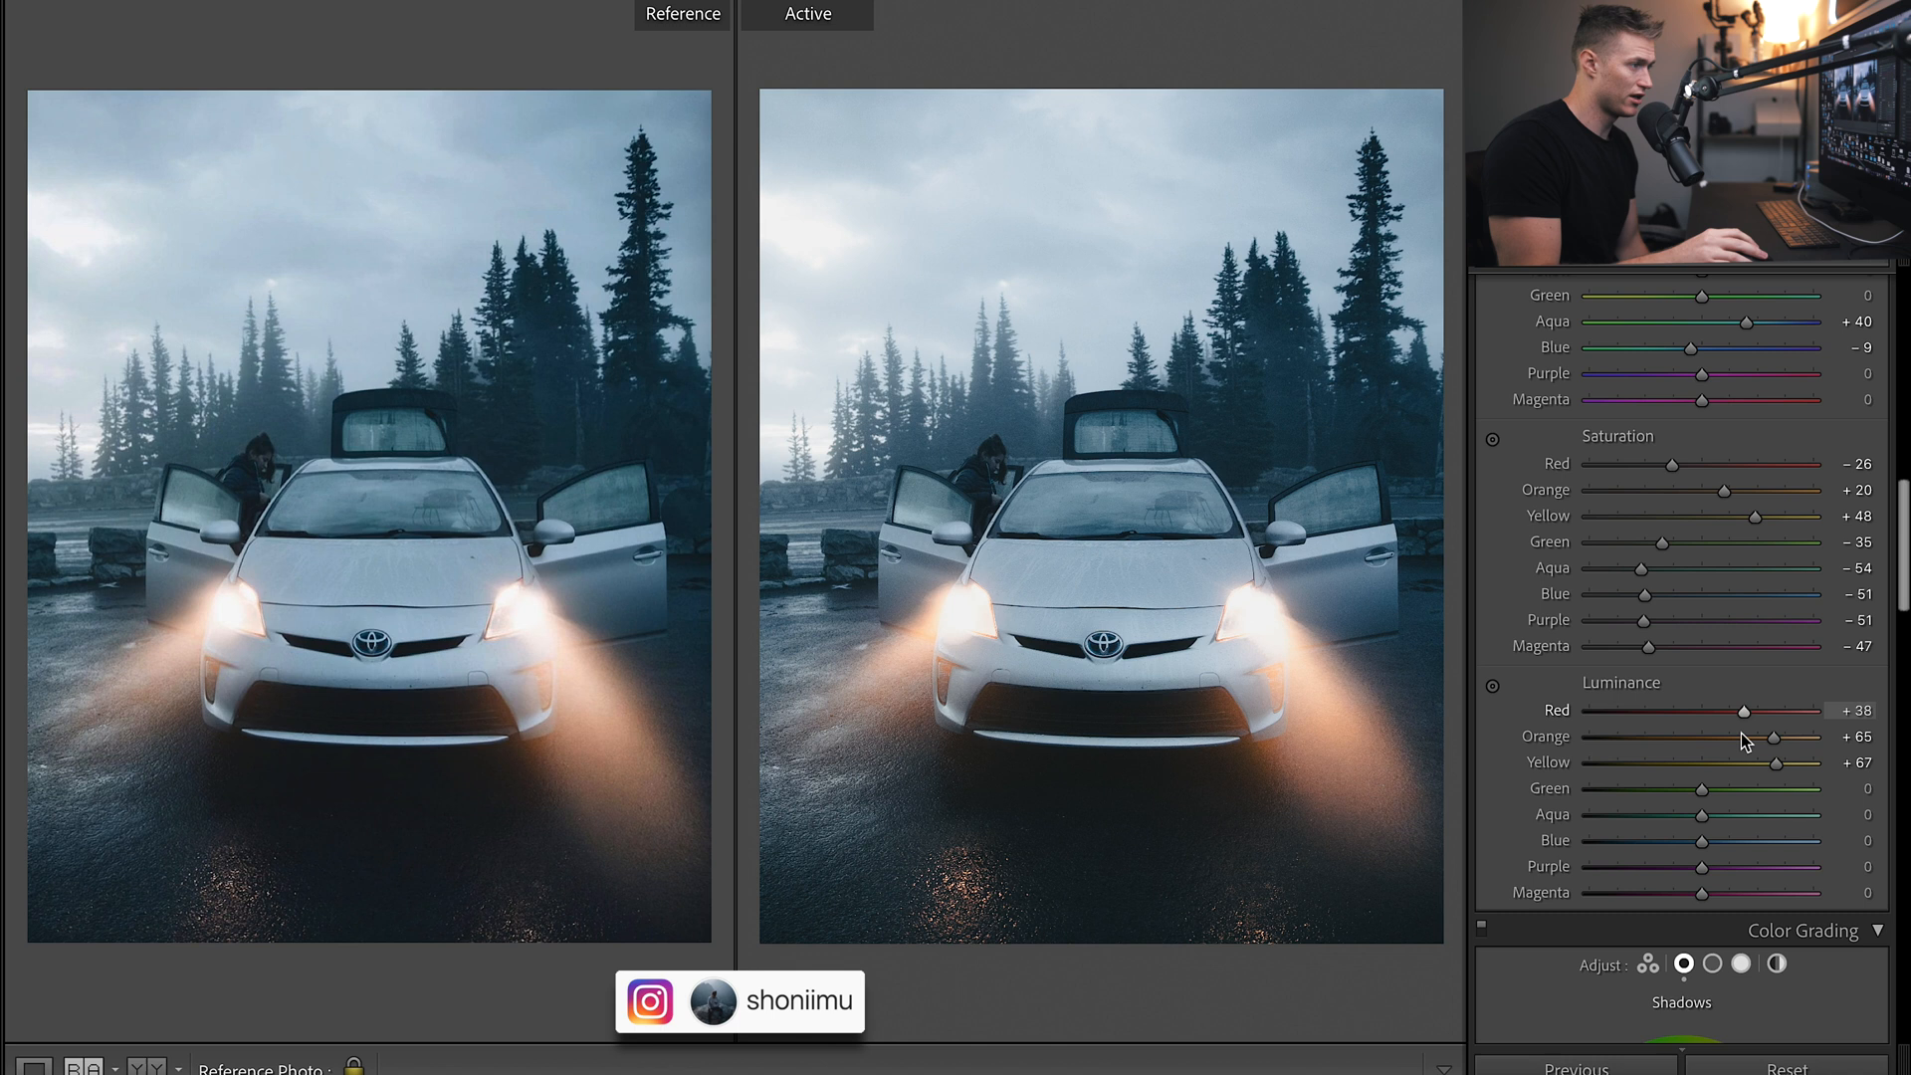
left_click_drag(1743, 709, 1737, 710)
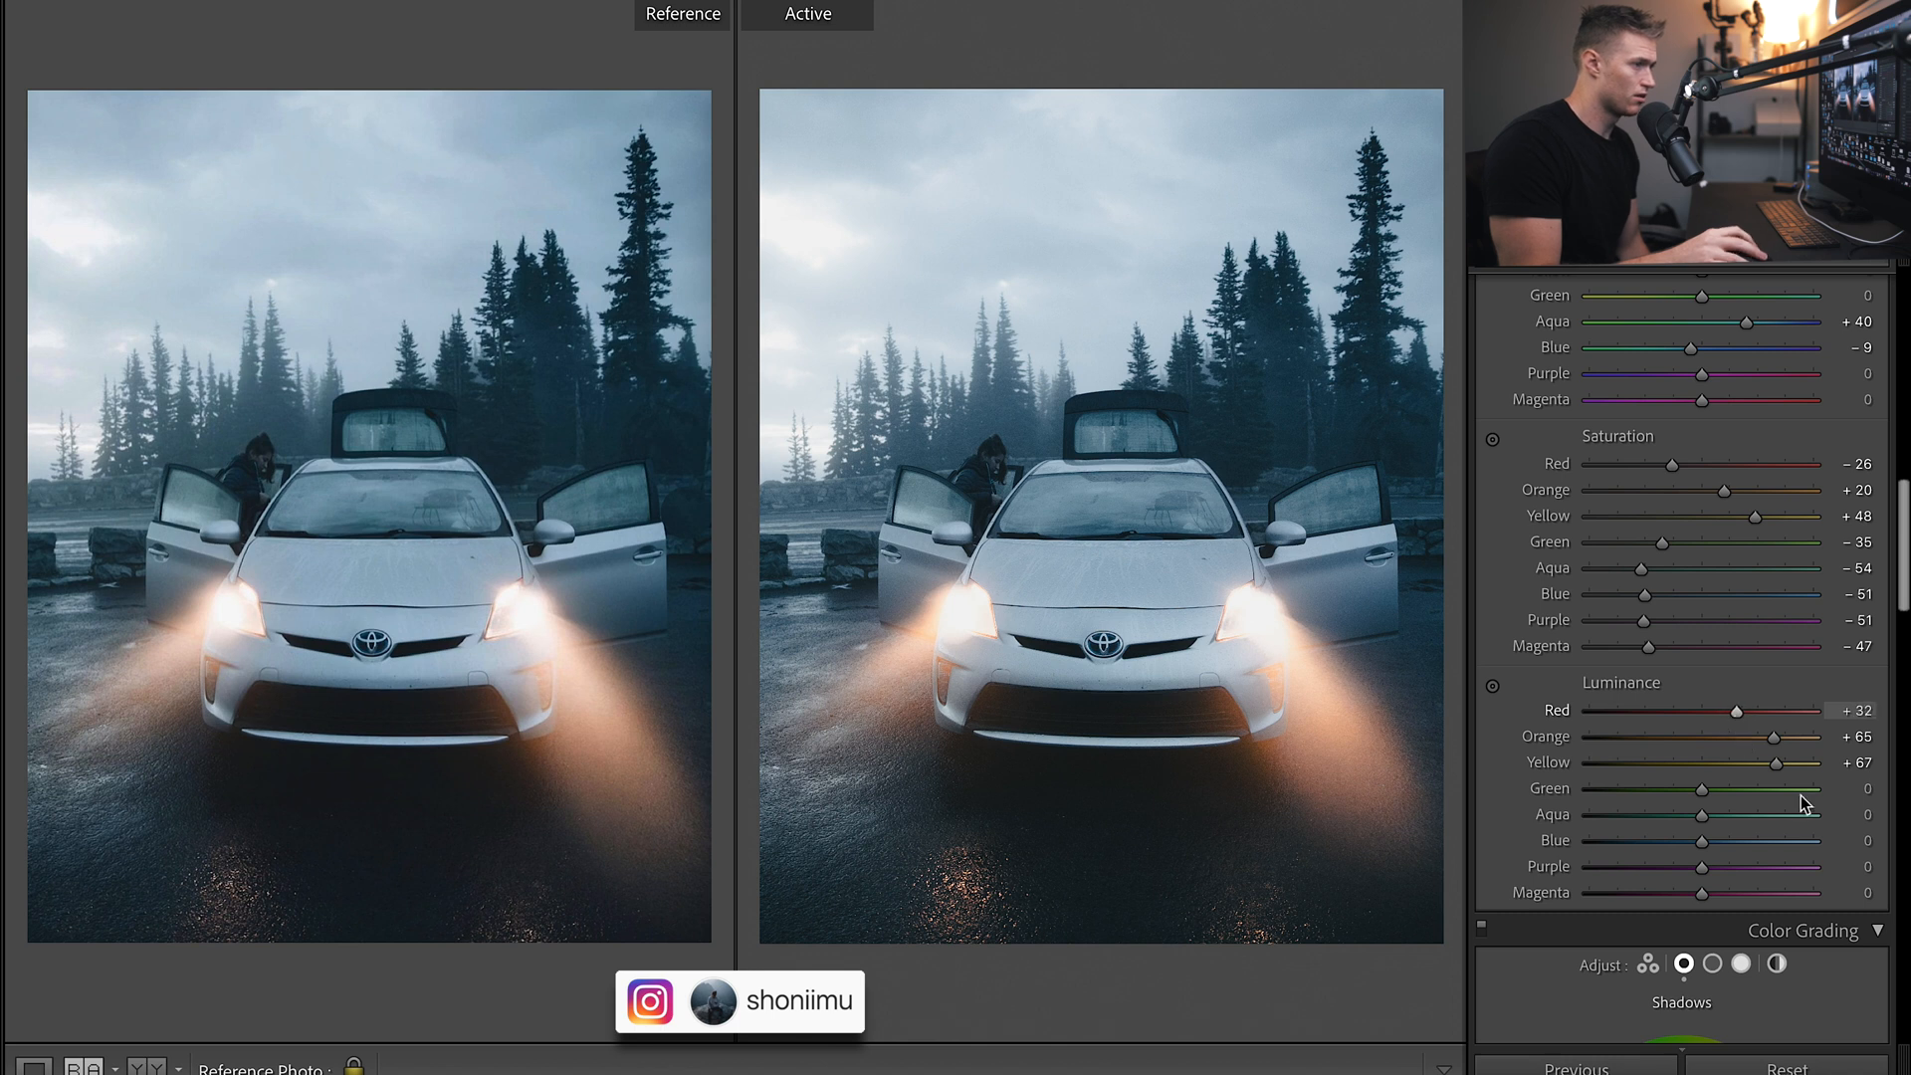
mouse_move(1589, 863)
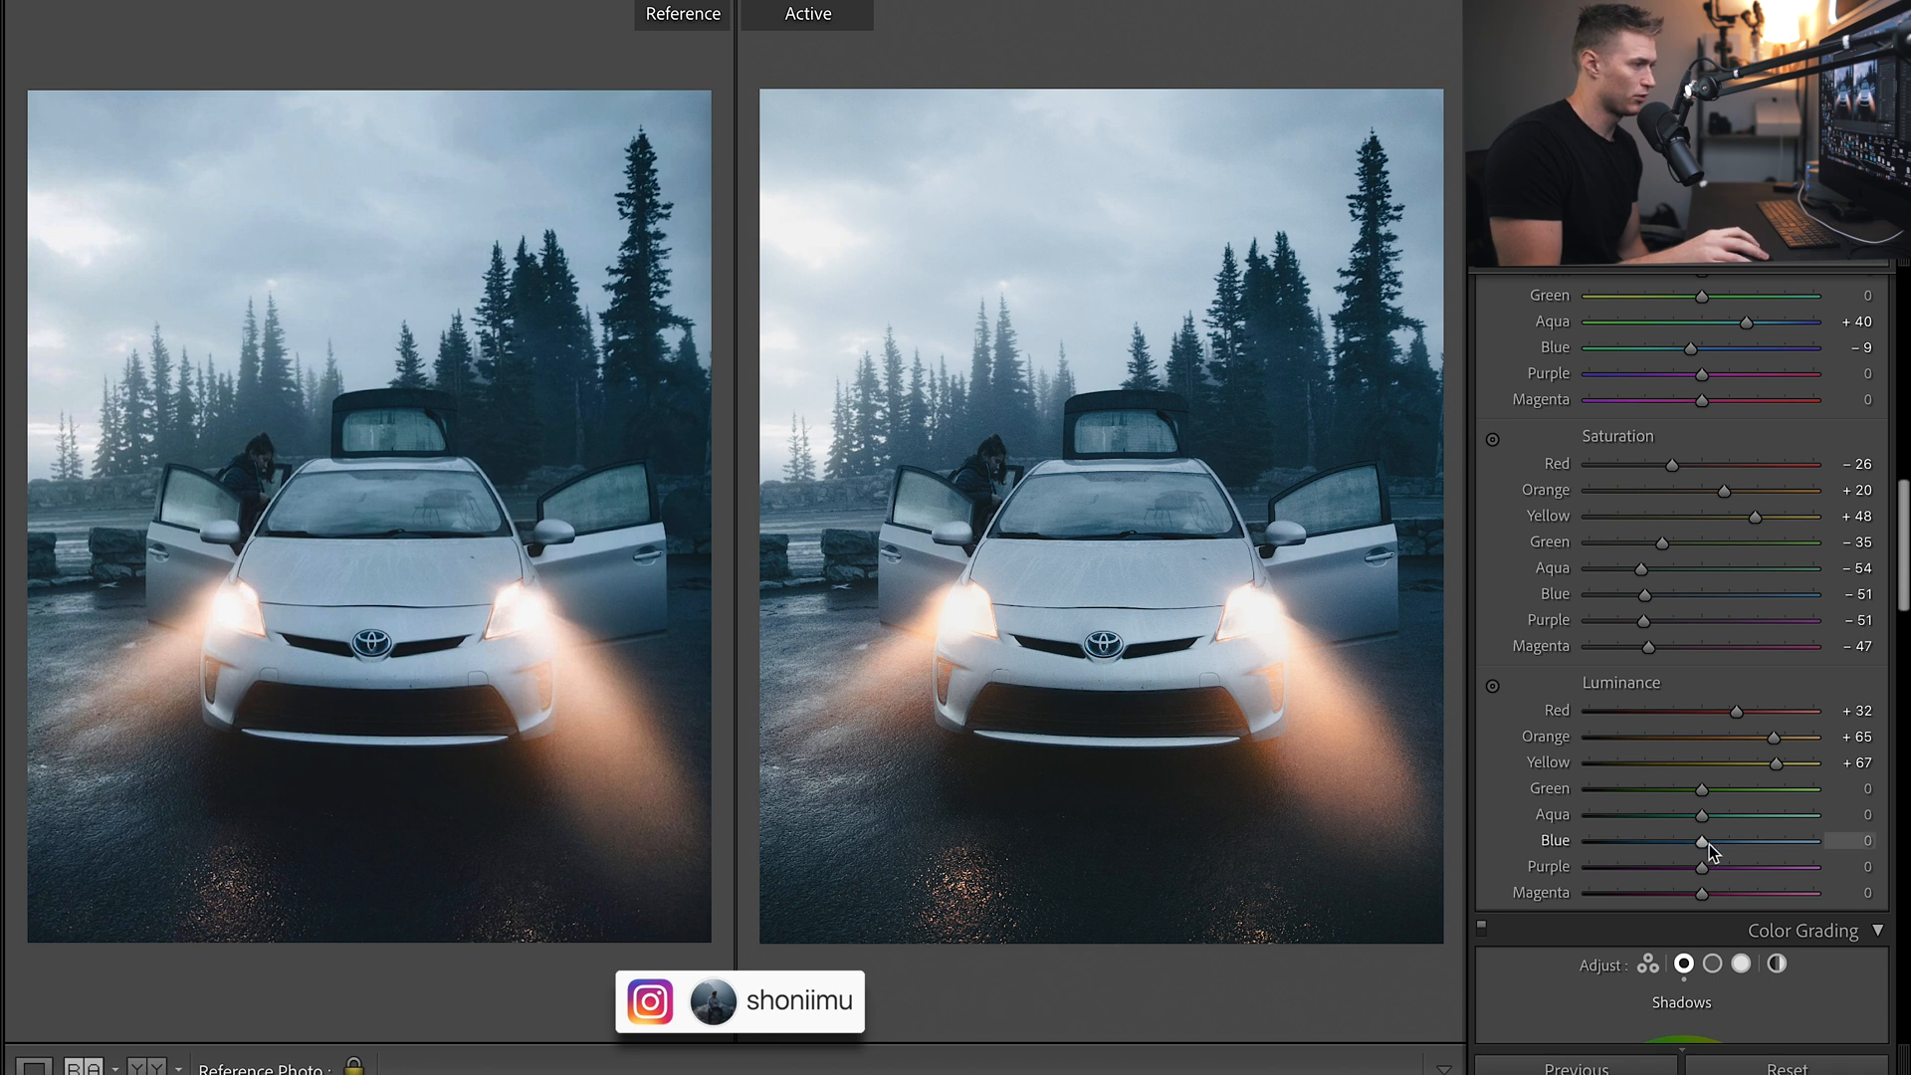
left_click_drag(1706, 841, 1698, 841)
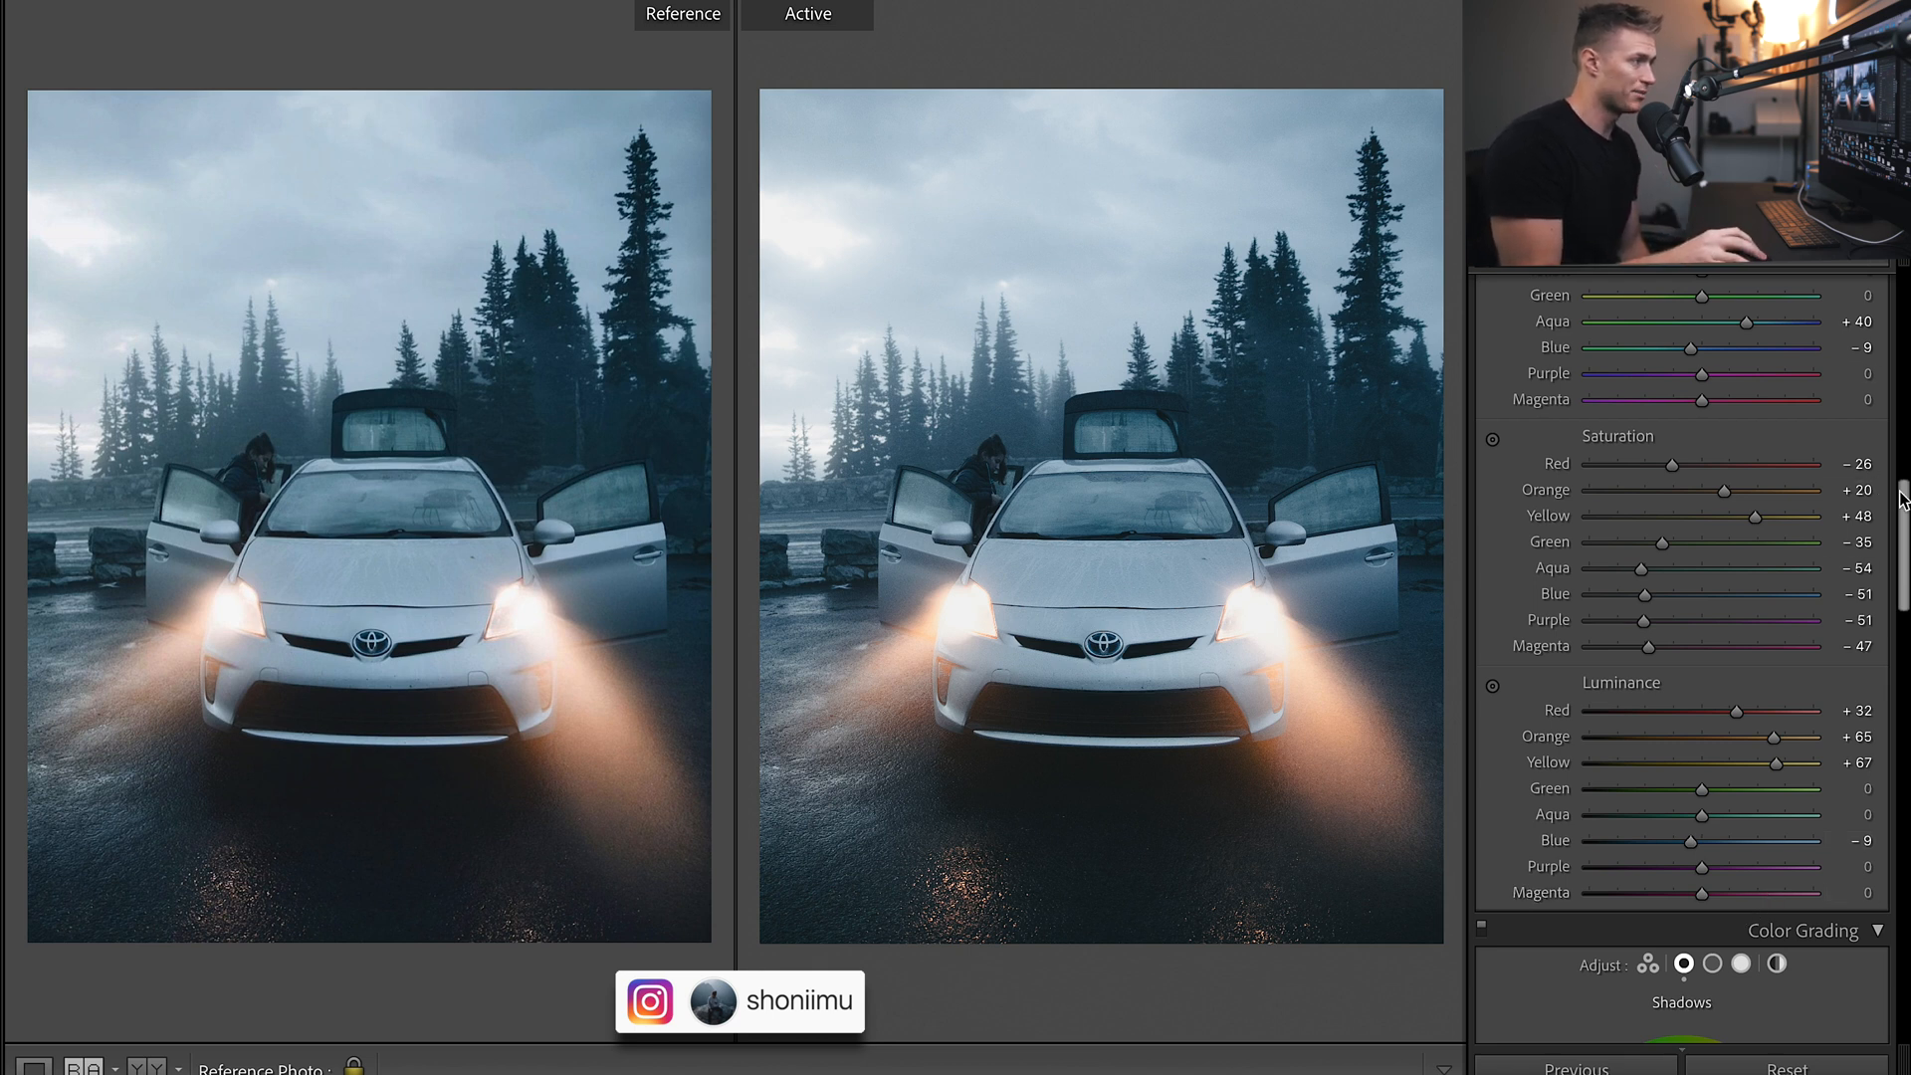
scroll("down", 3)
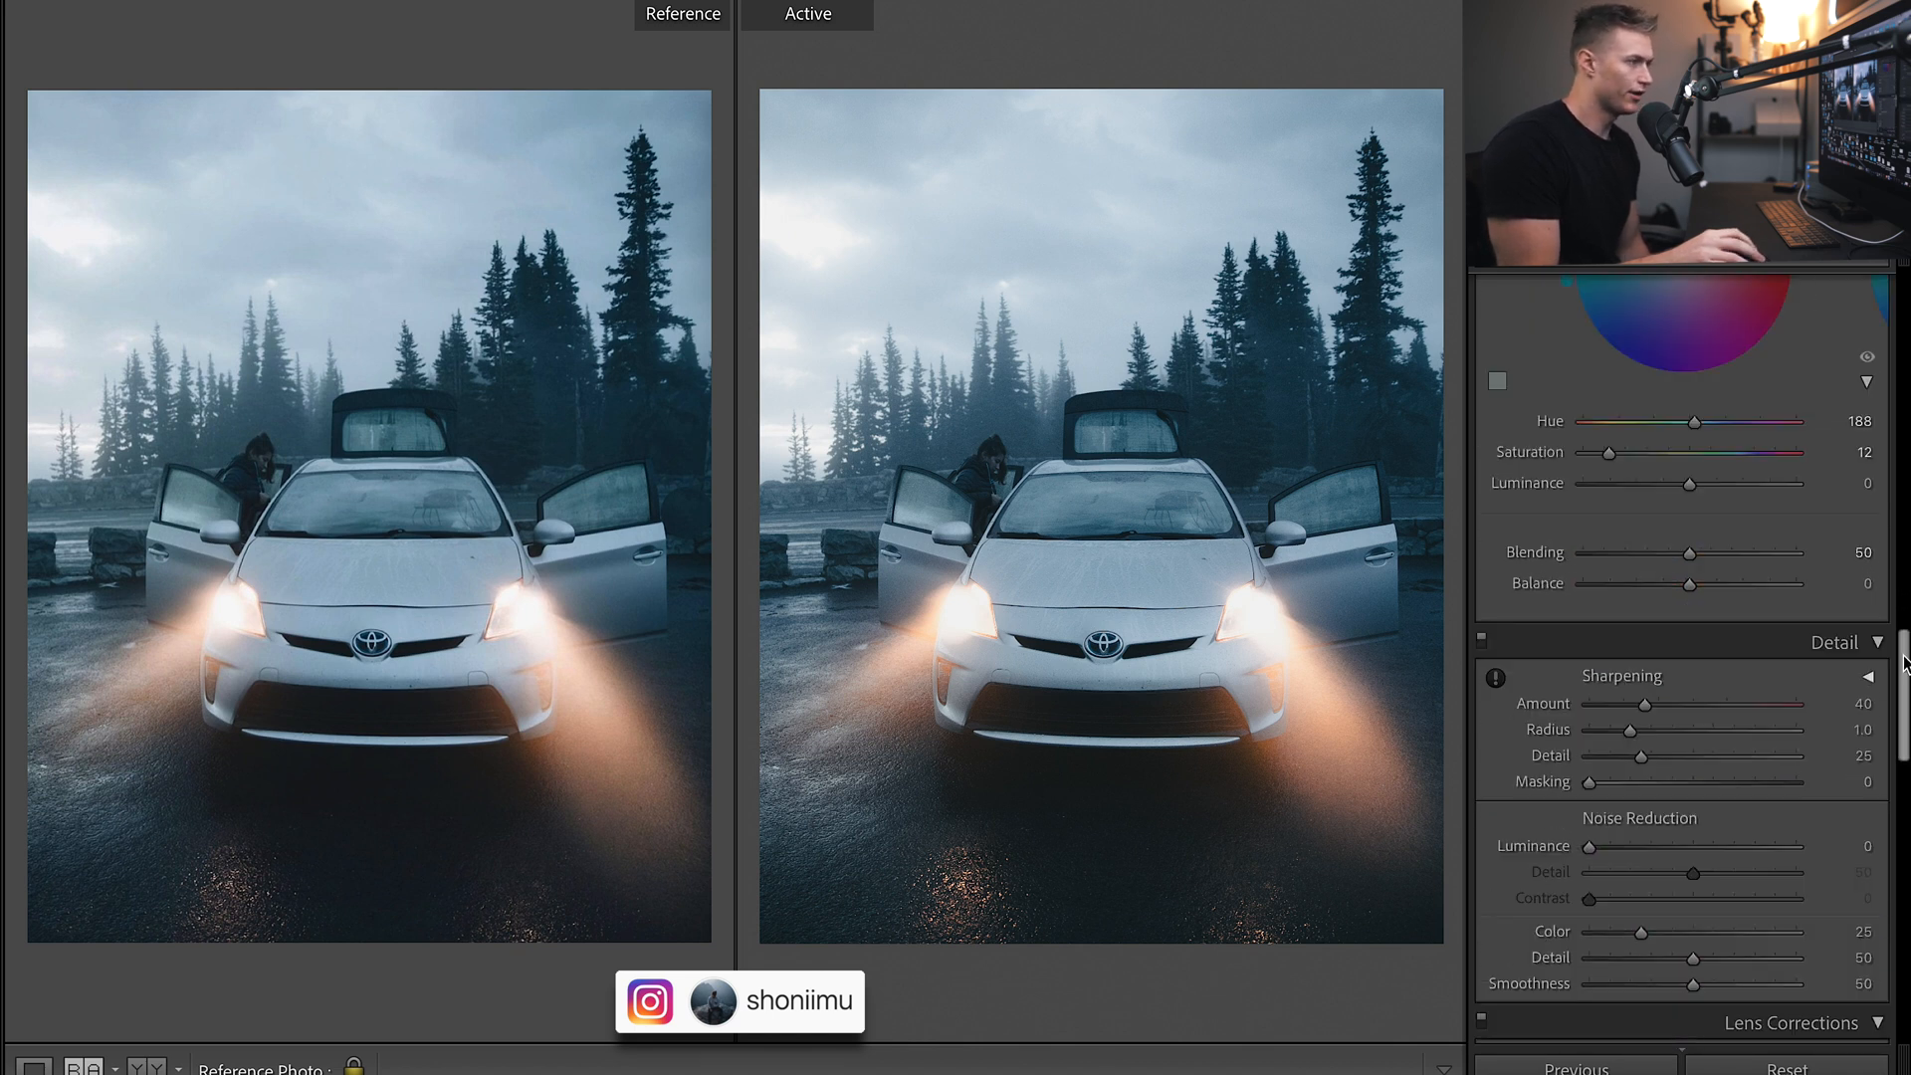
Set the Detail panel's Sharpening Masking slider to 70.
scroll("down", 3)
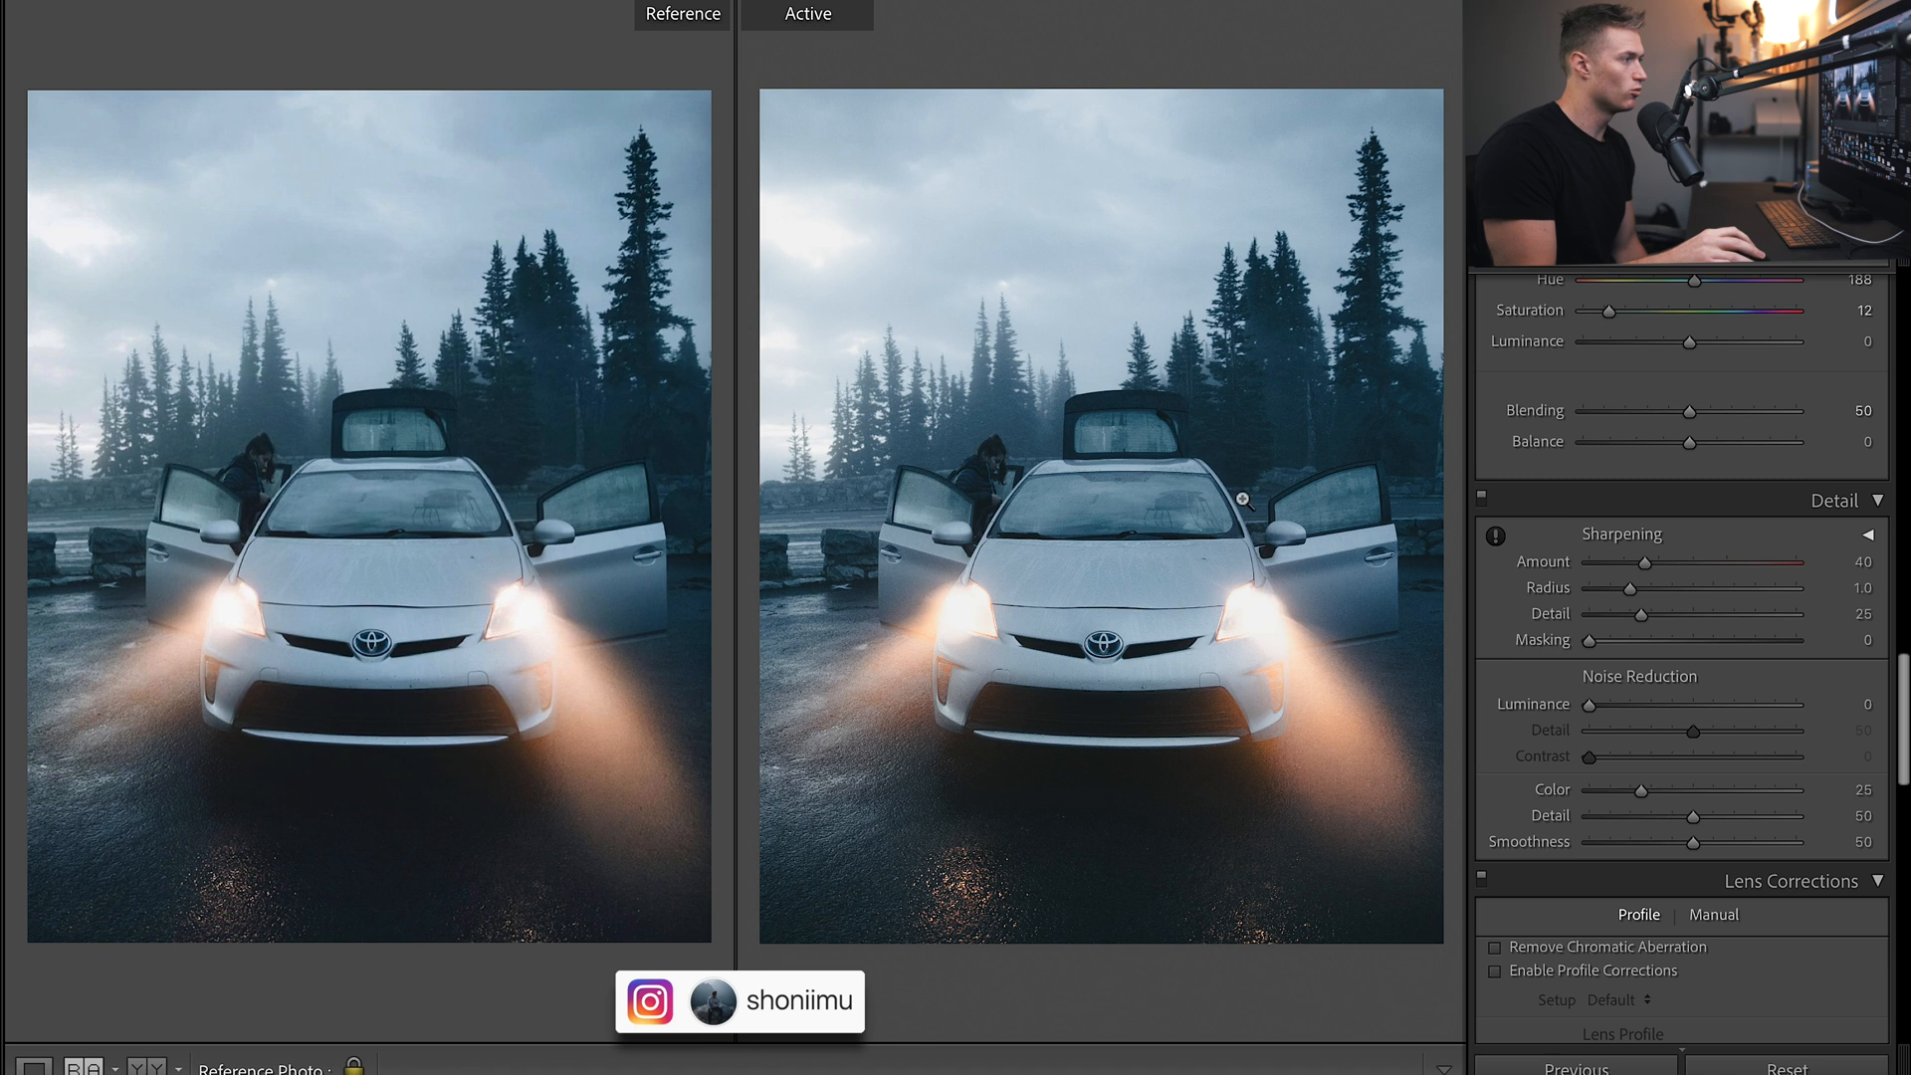
left_click_drag(1627, 641, 1728, 640)
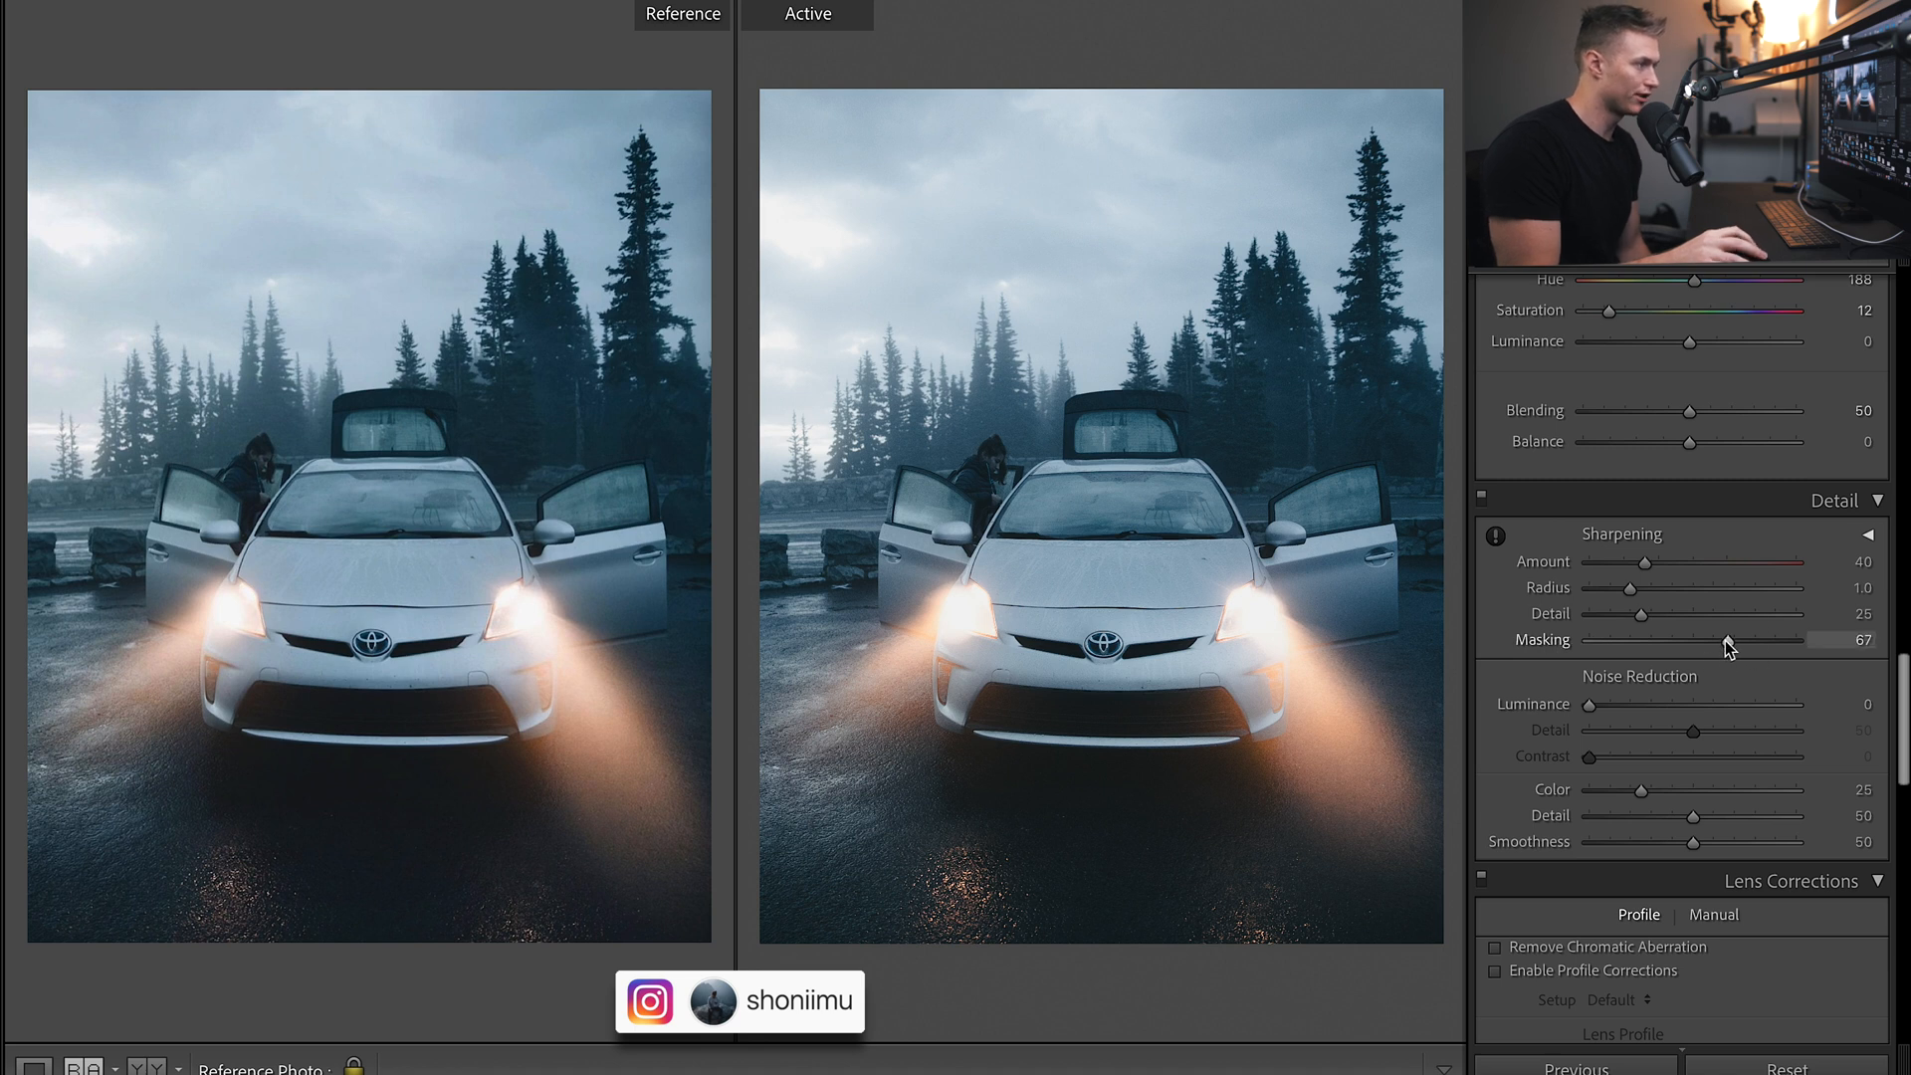
left_click_drag(1721, 641, 1731, 640)
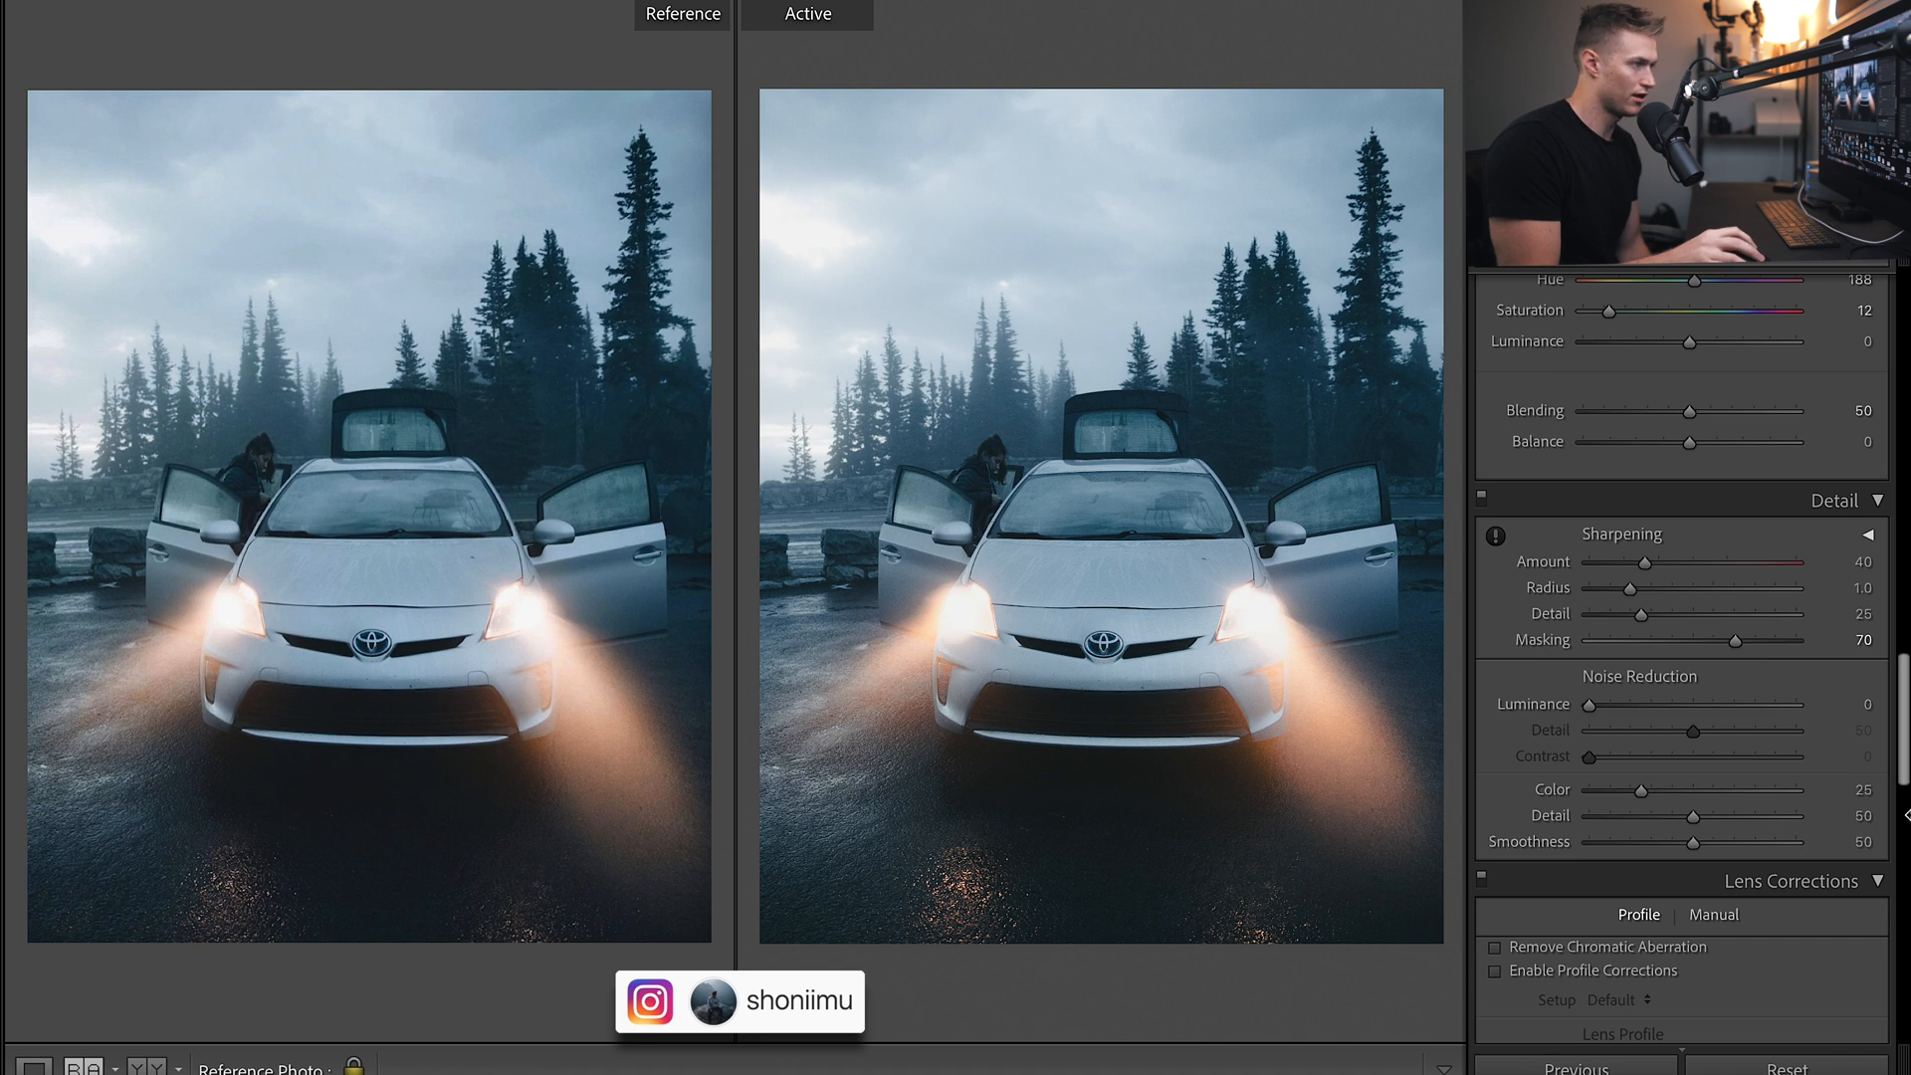
scroll("down", 3)
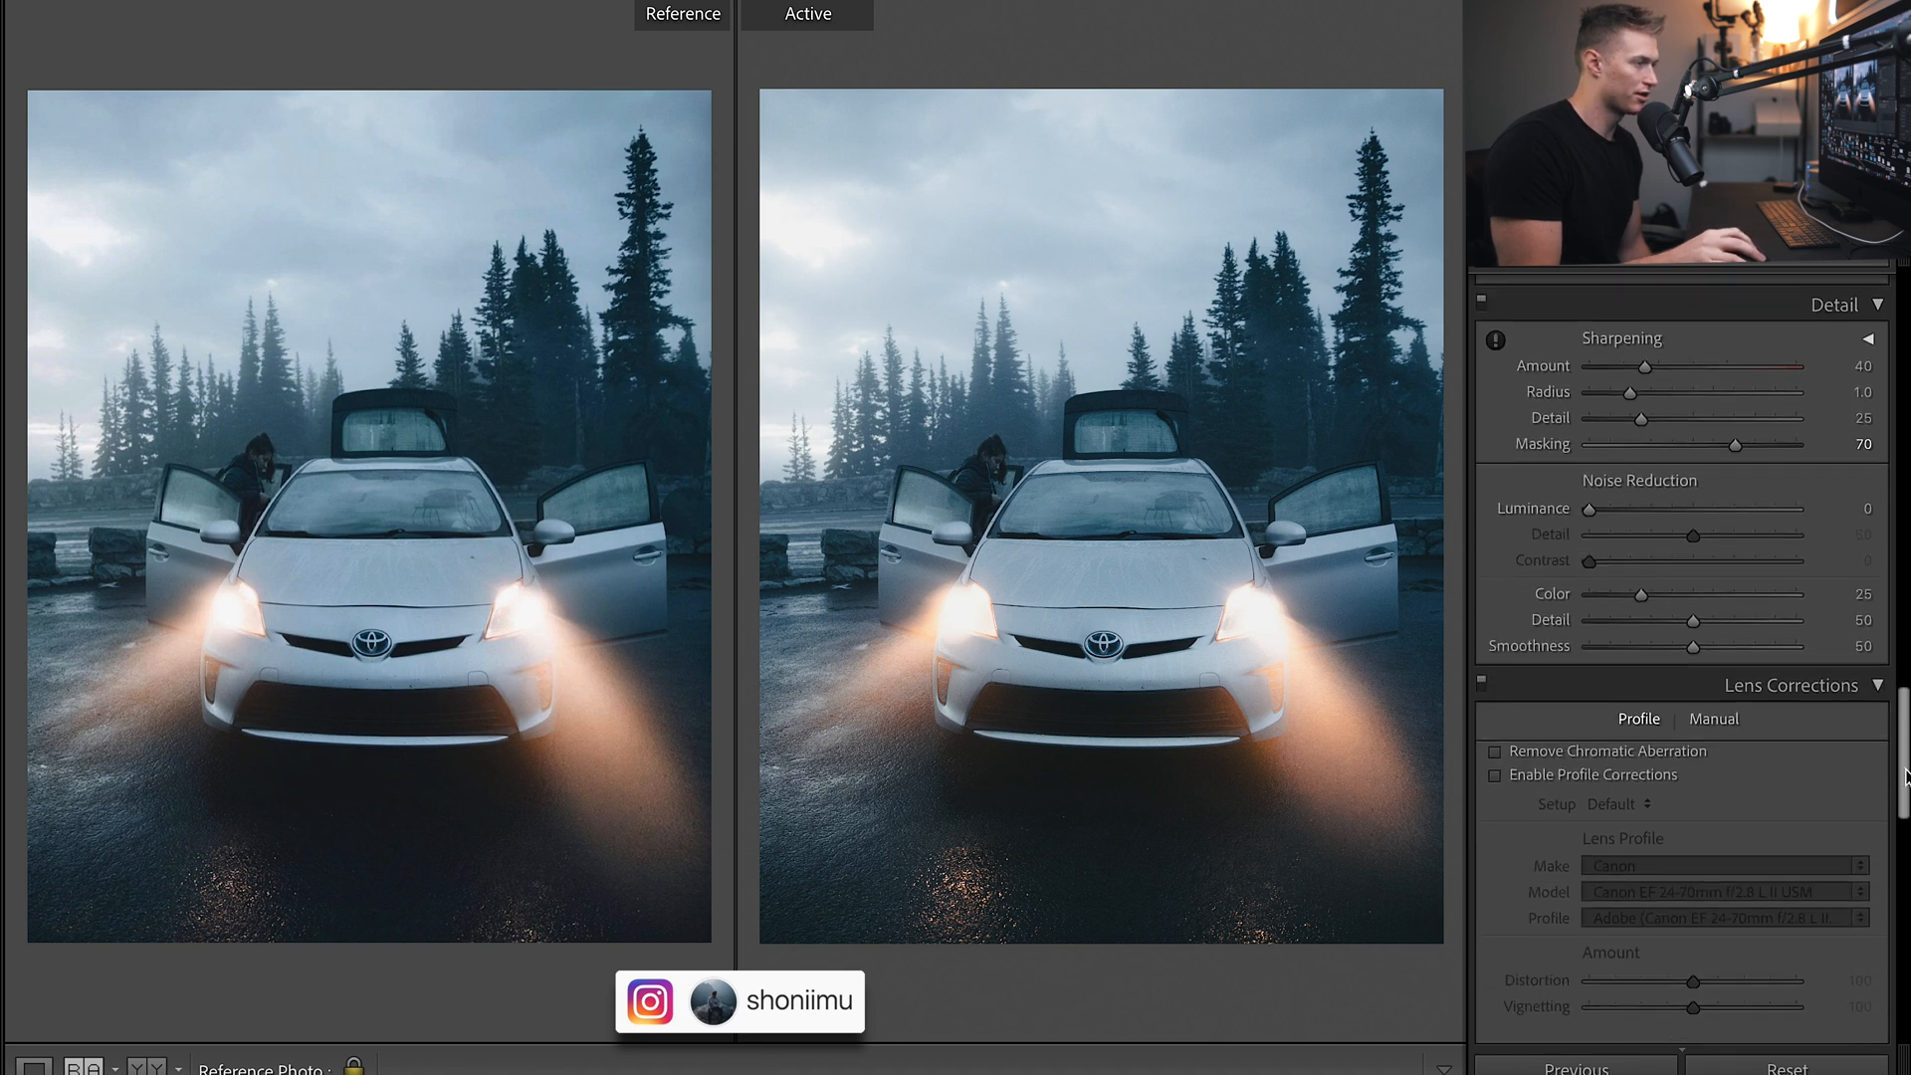
scroll("down", 3)
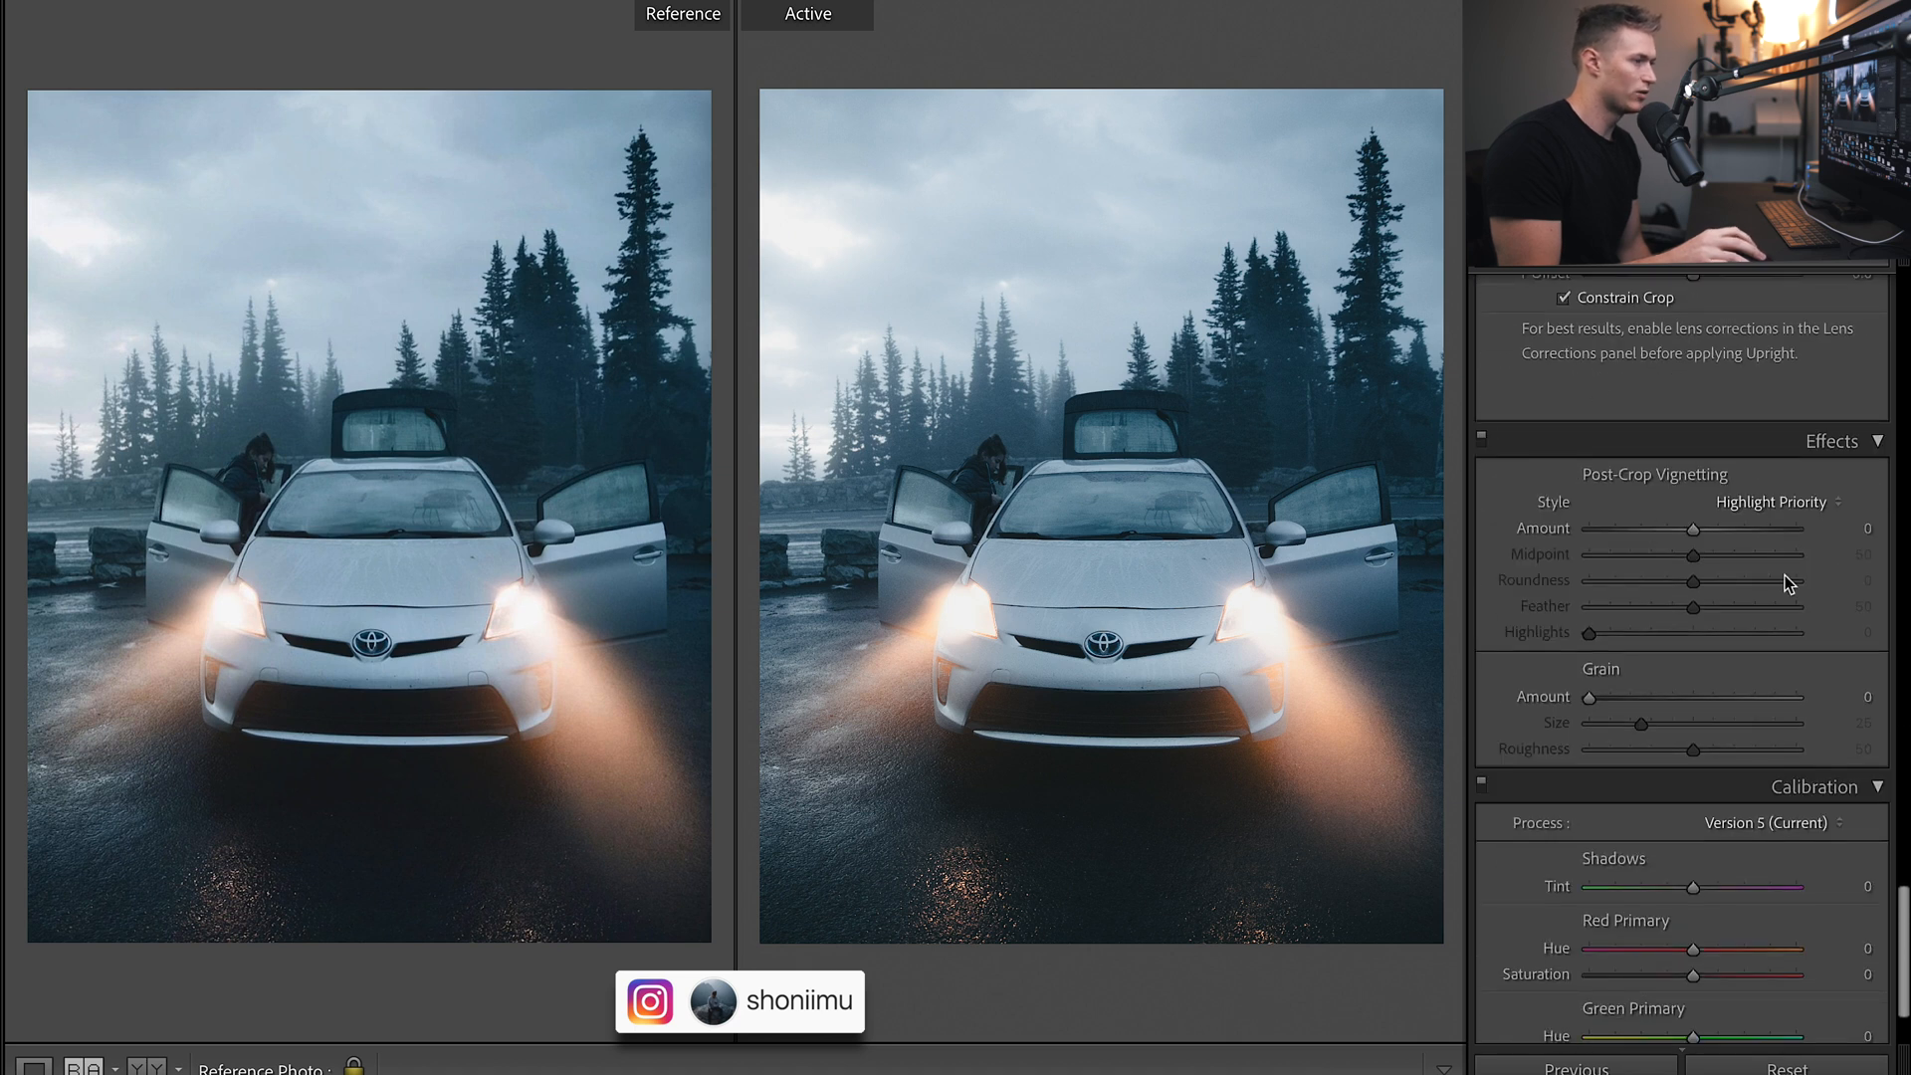
Set post-crop vignette Amount -5, Highlights 100, and Grain Amount 10.
left_click_drag(1731, 527, 1688, 527)
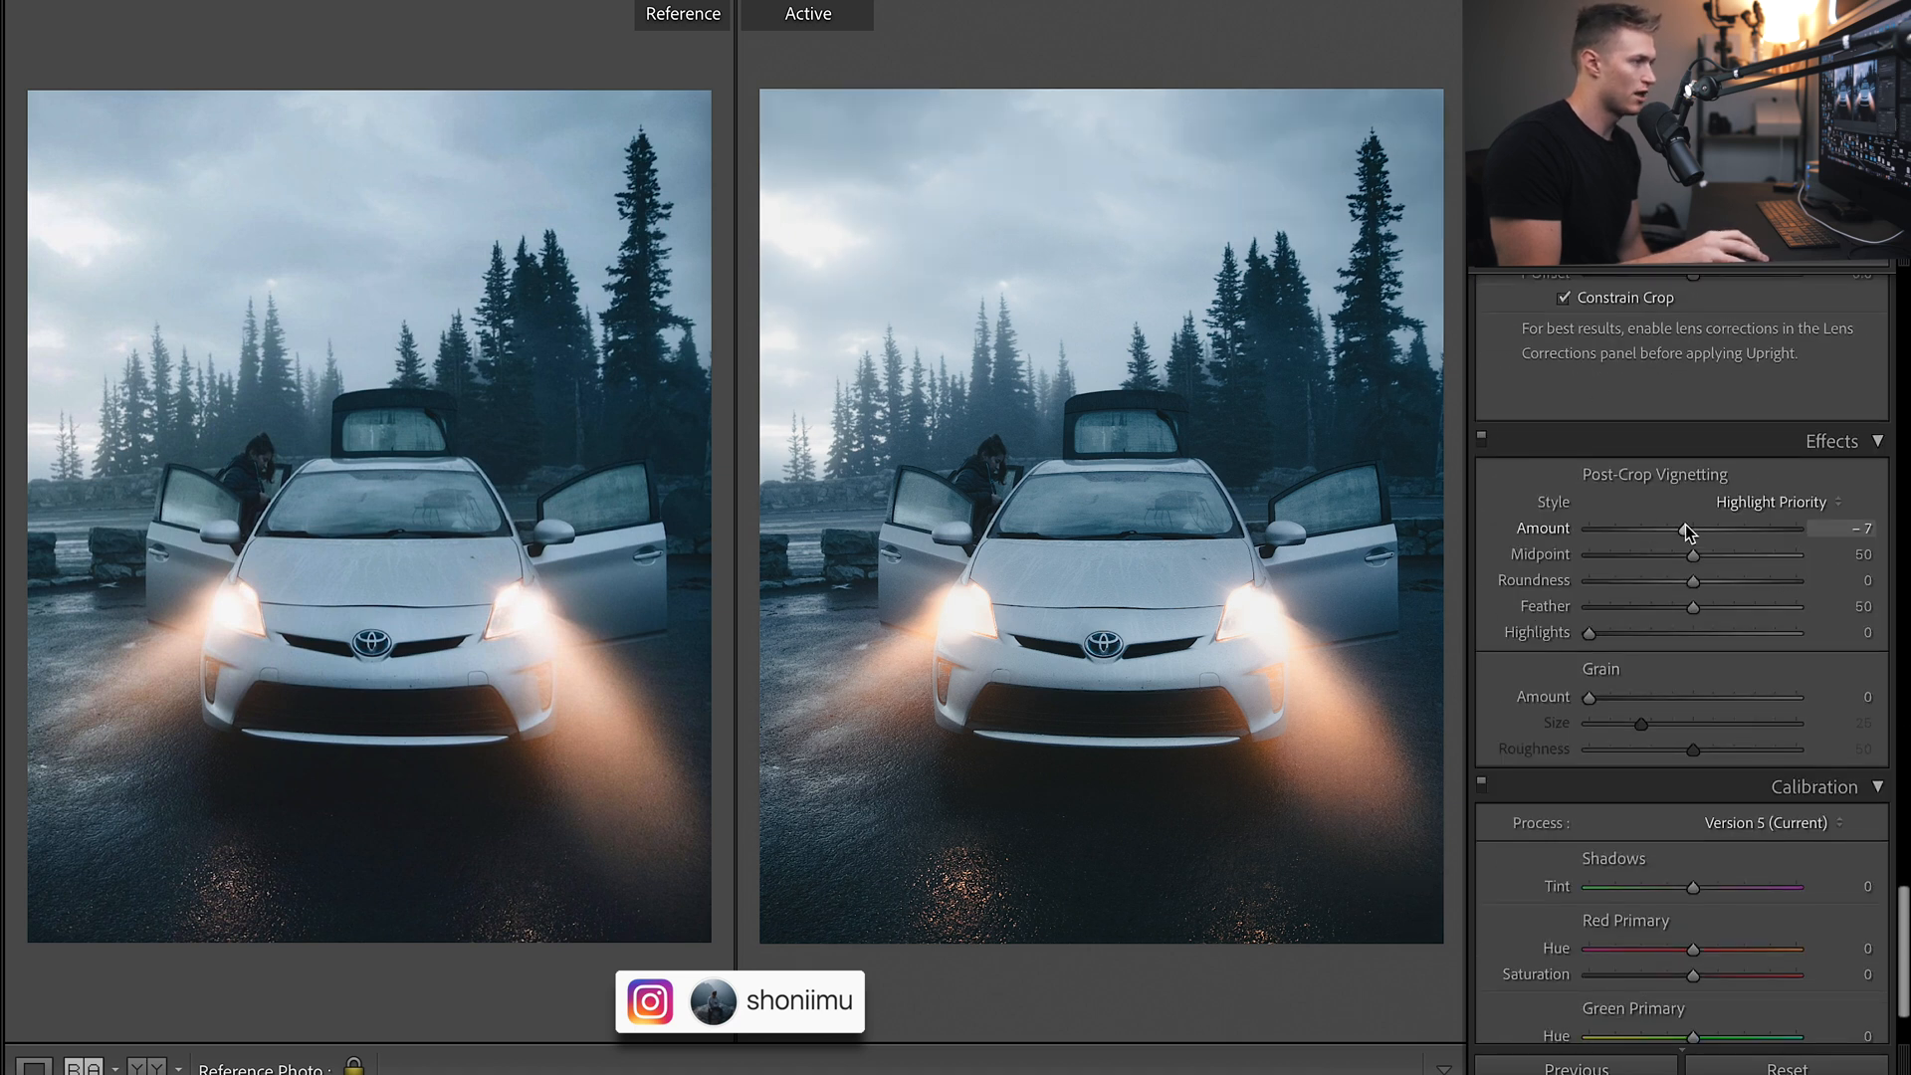
left_click_drag(1688, 529, 1696, 529)
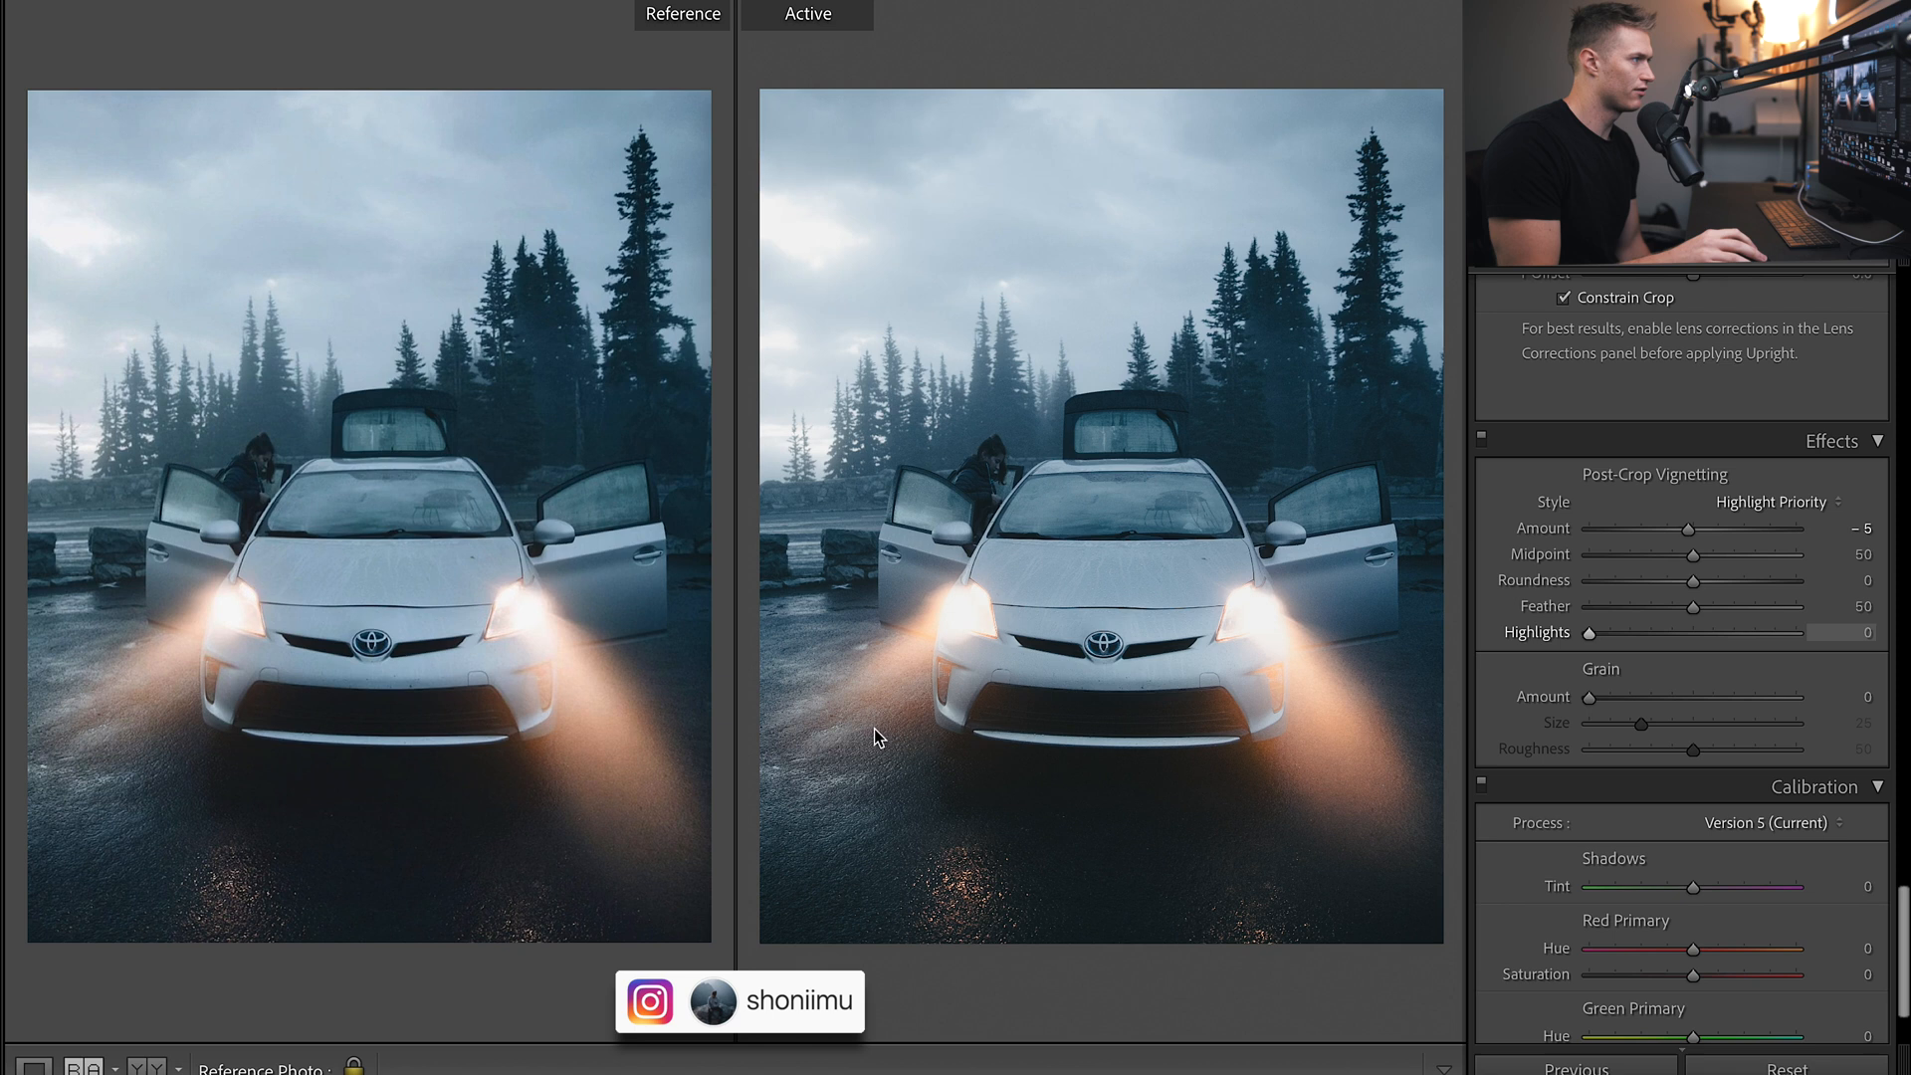
left_click_drag(1591, 631, 1755, 631)
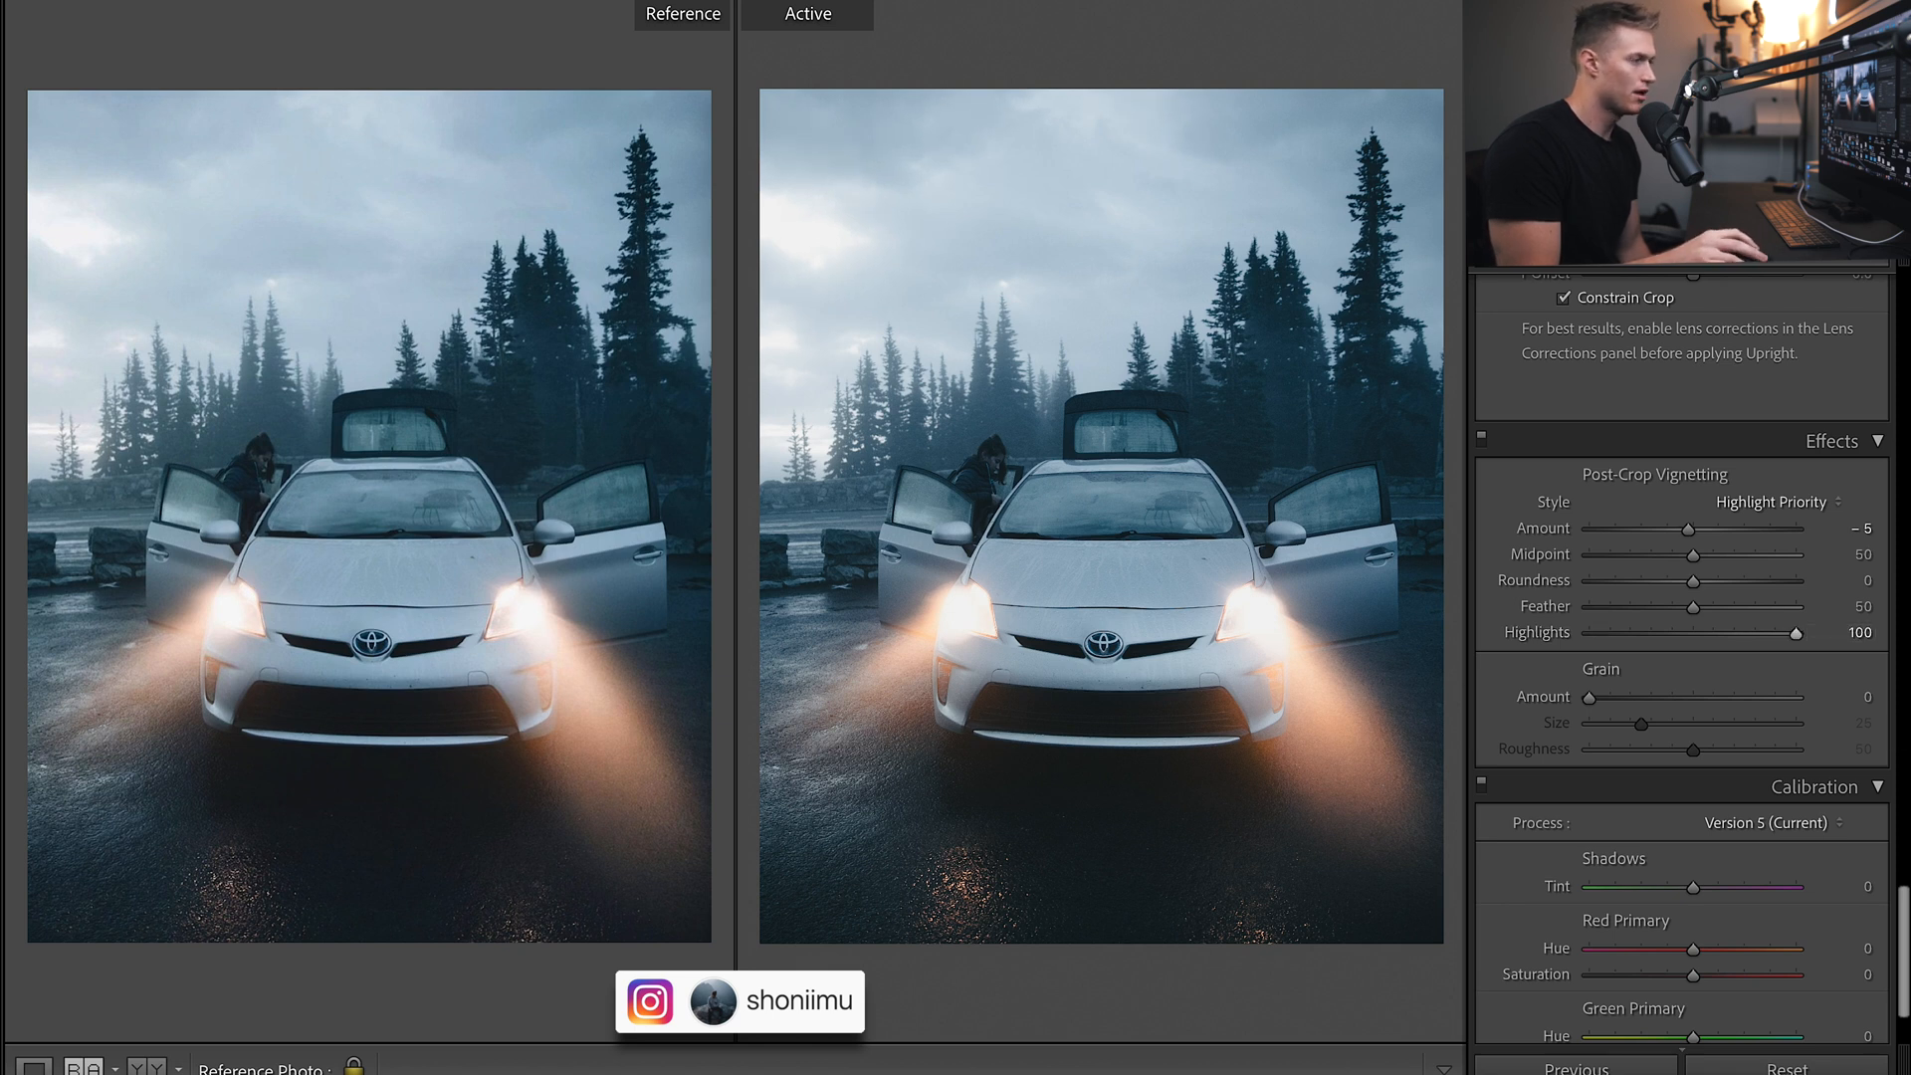
left_click_drag(1591, 696, 1606, 696)
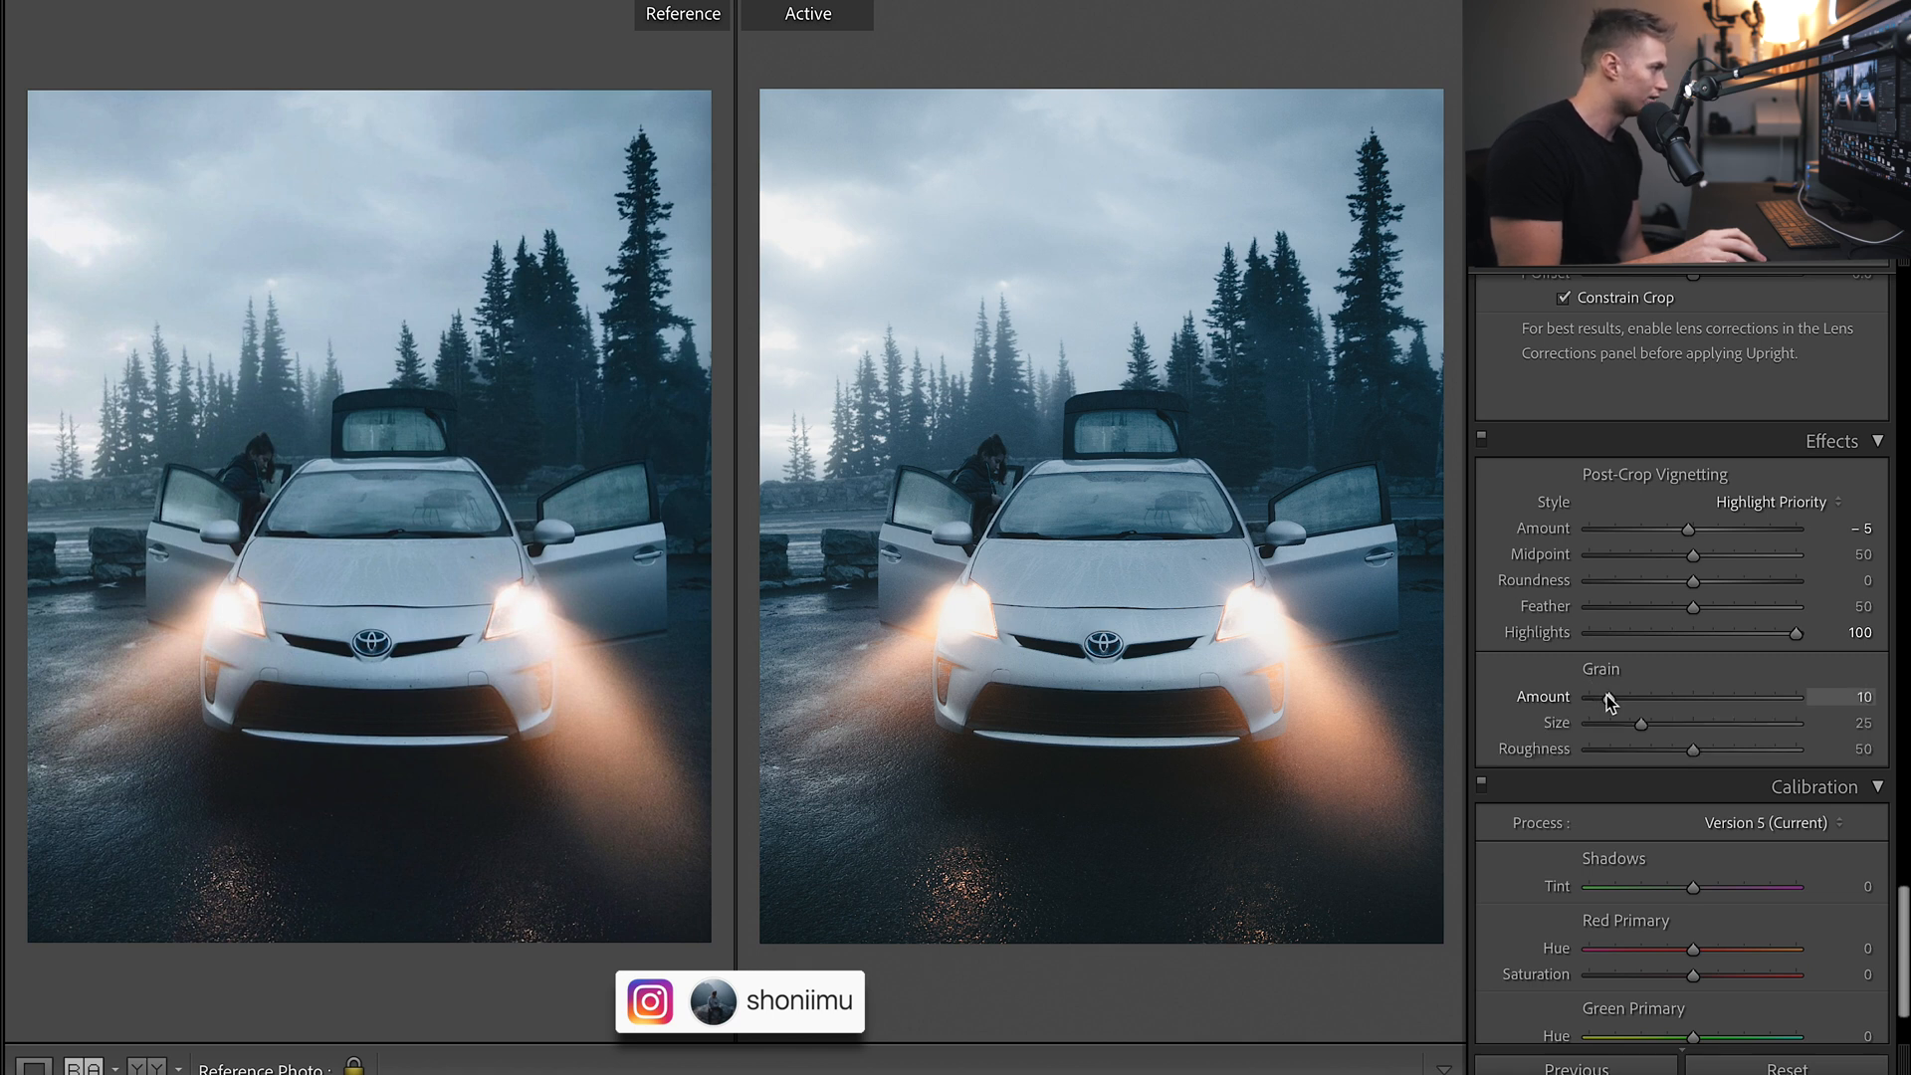
left_click_drag(1596, 697, 1615, 696)
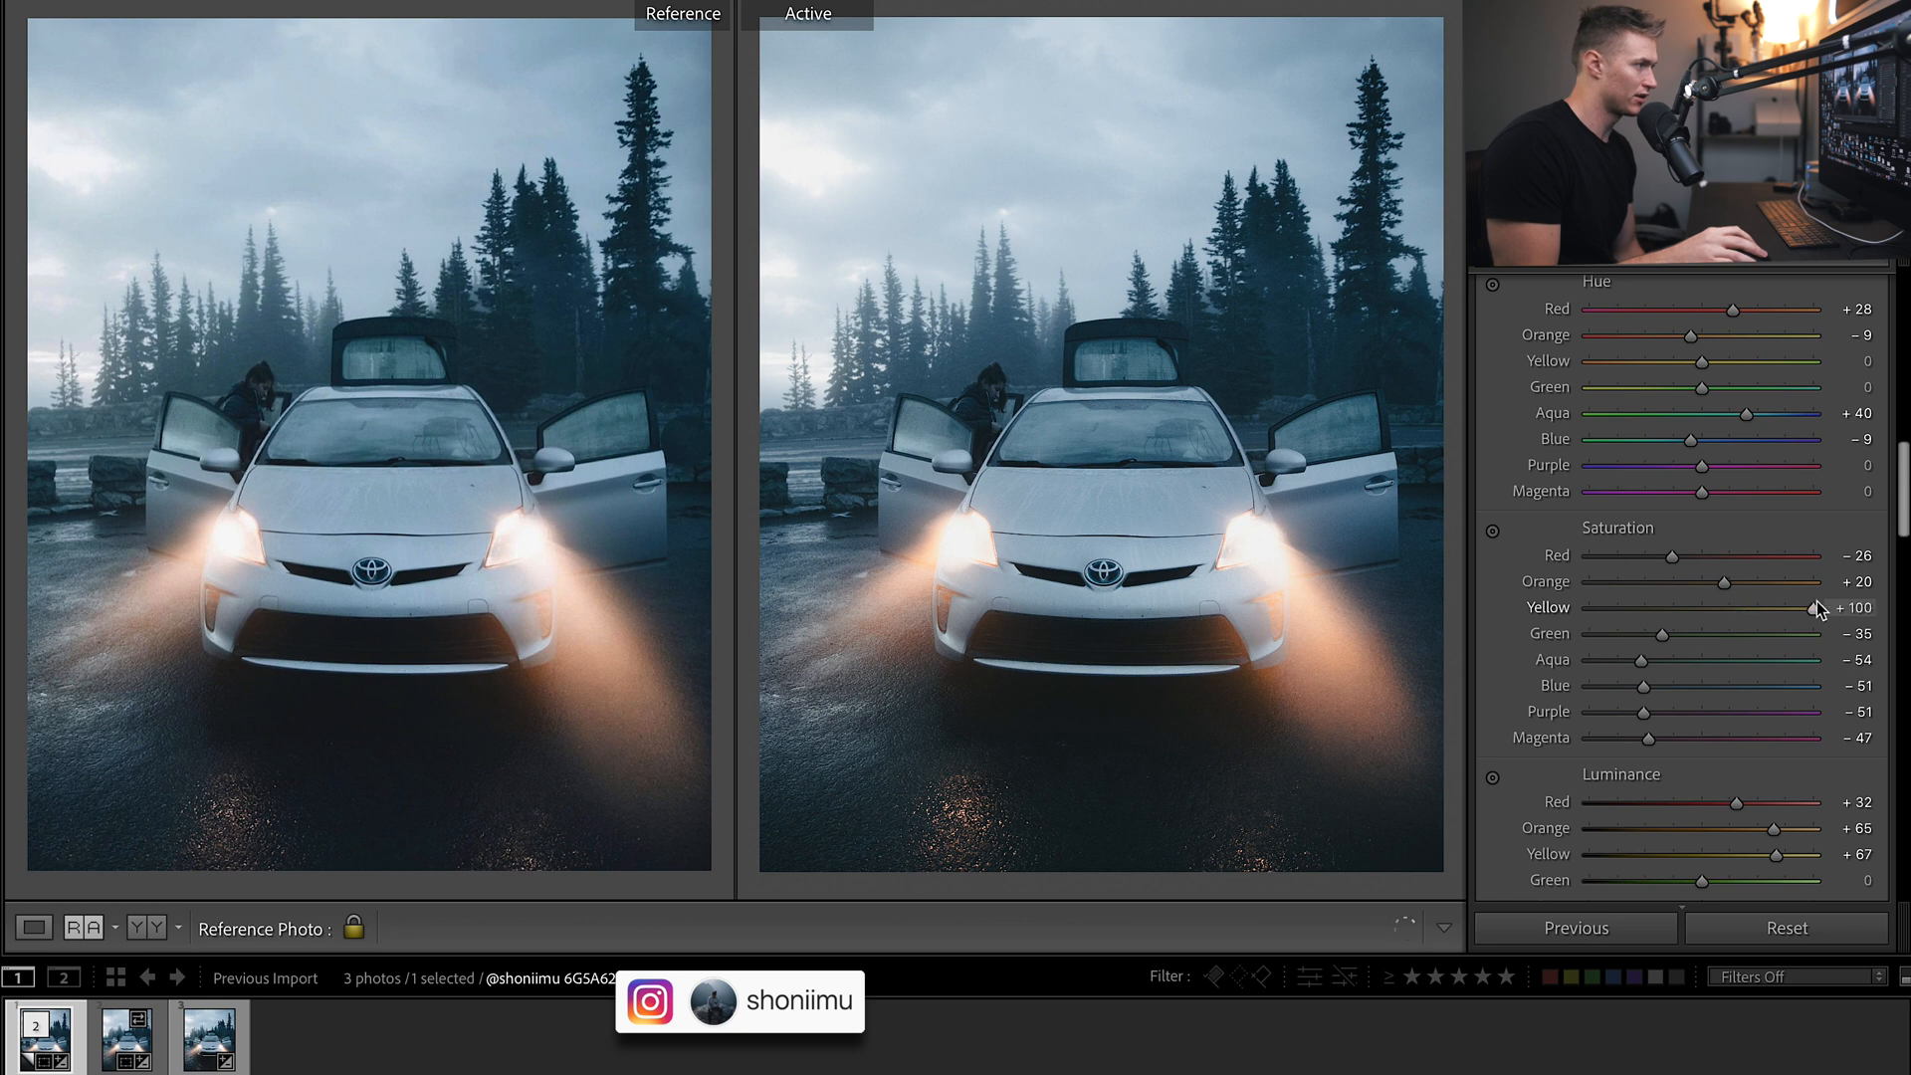
Set HSL saturation to yellow +22 and orange +11, and desaturate greens and magentas.
left_click_drag(1815, 607, 1720, 607)
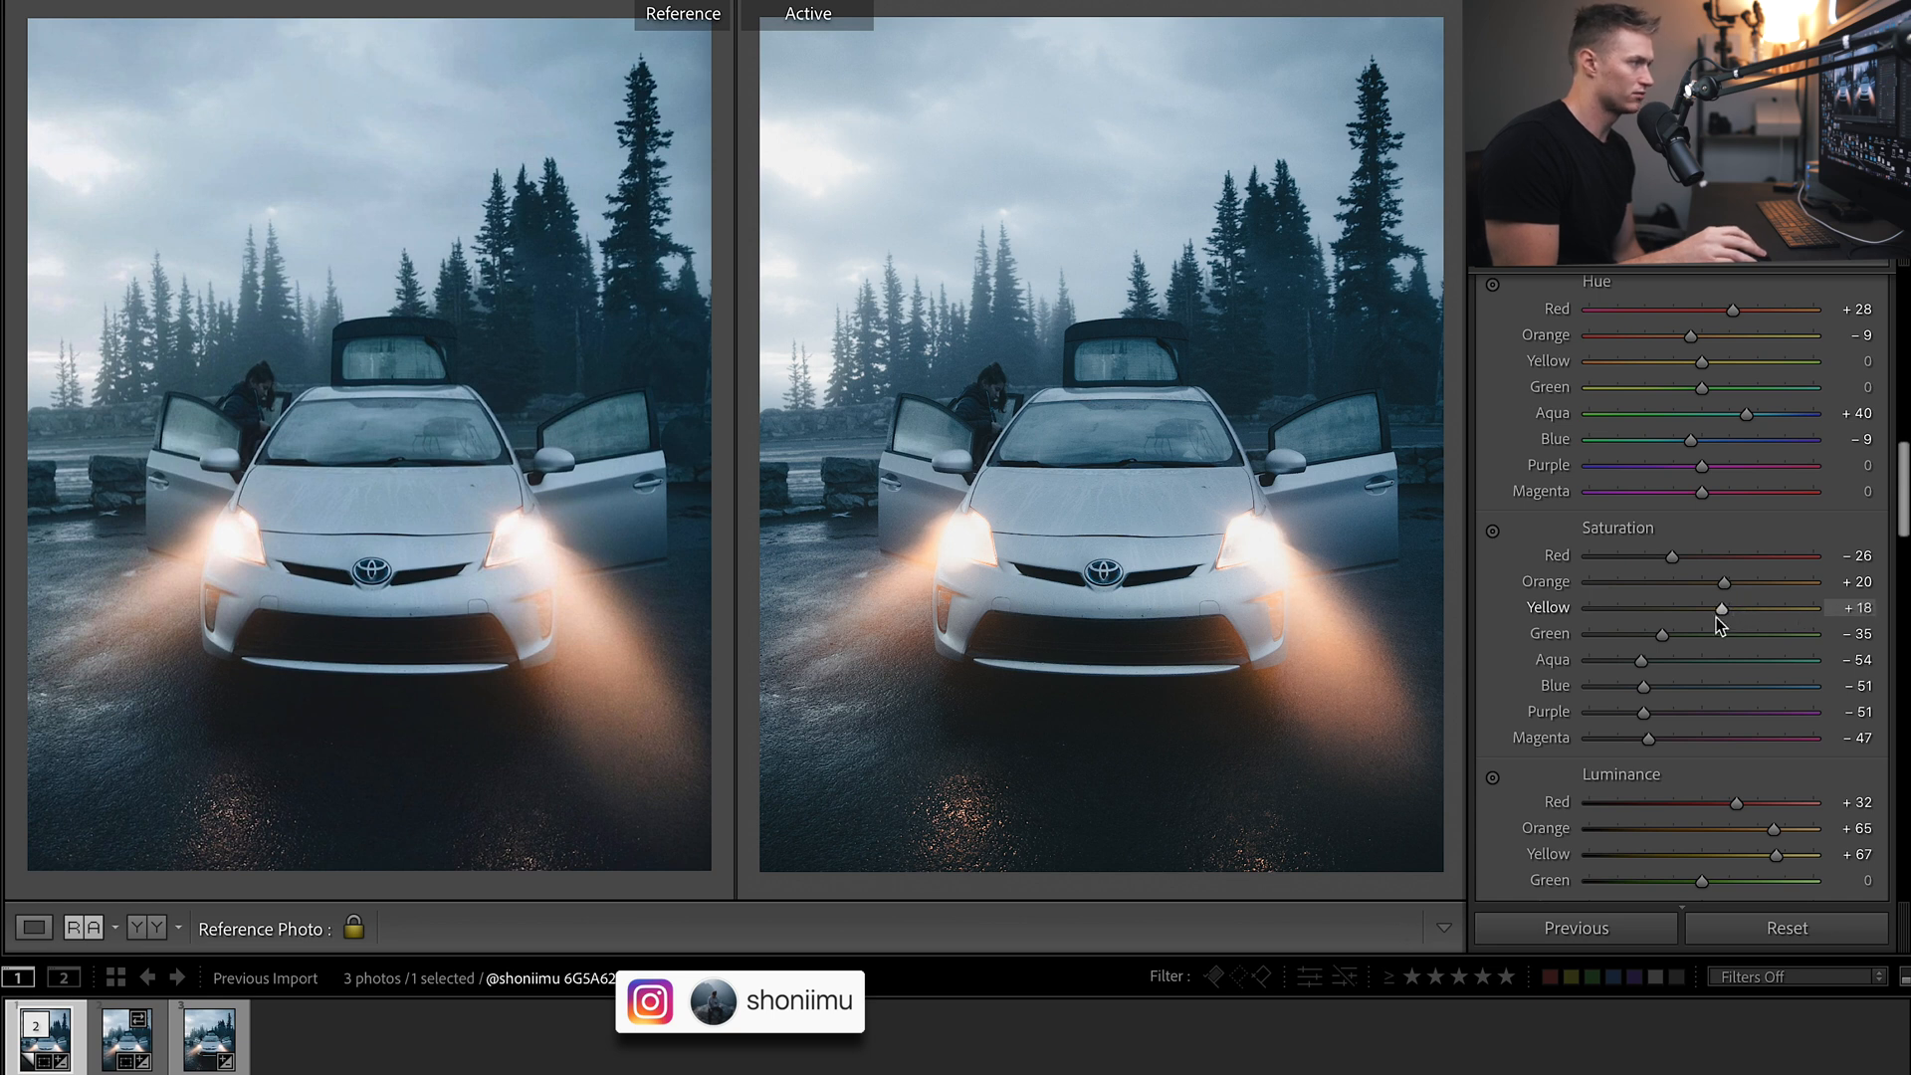
left_click_drag(1722, 607, 1715, 607)
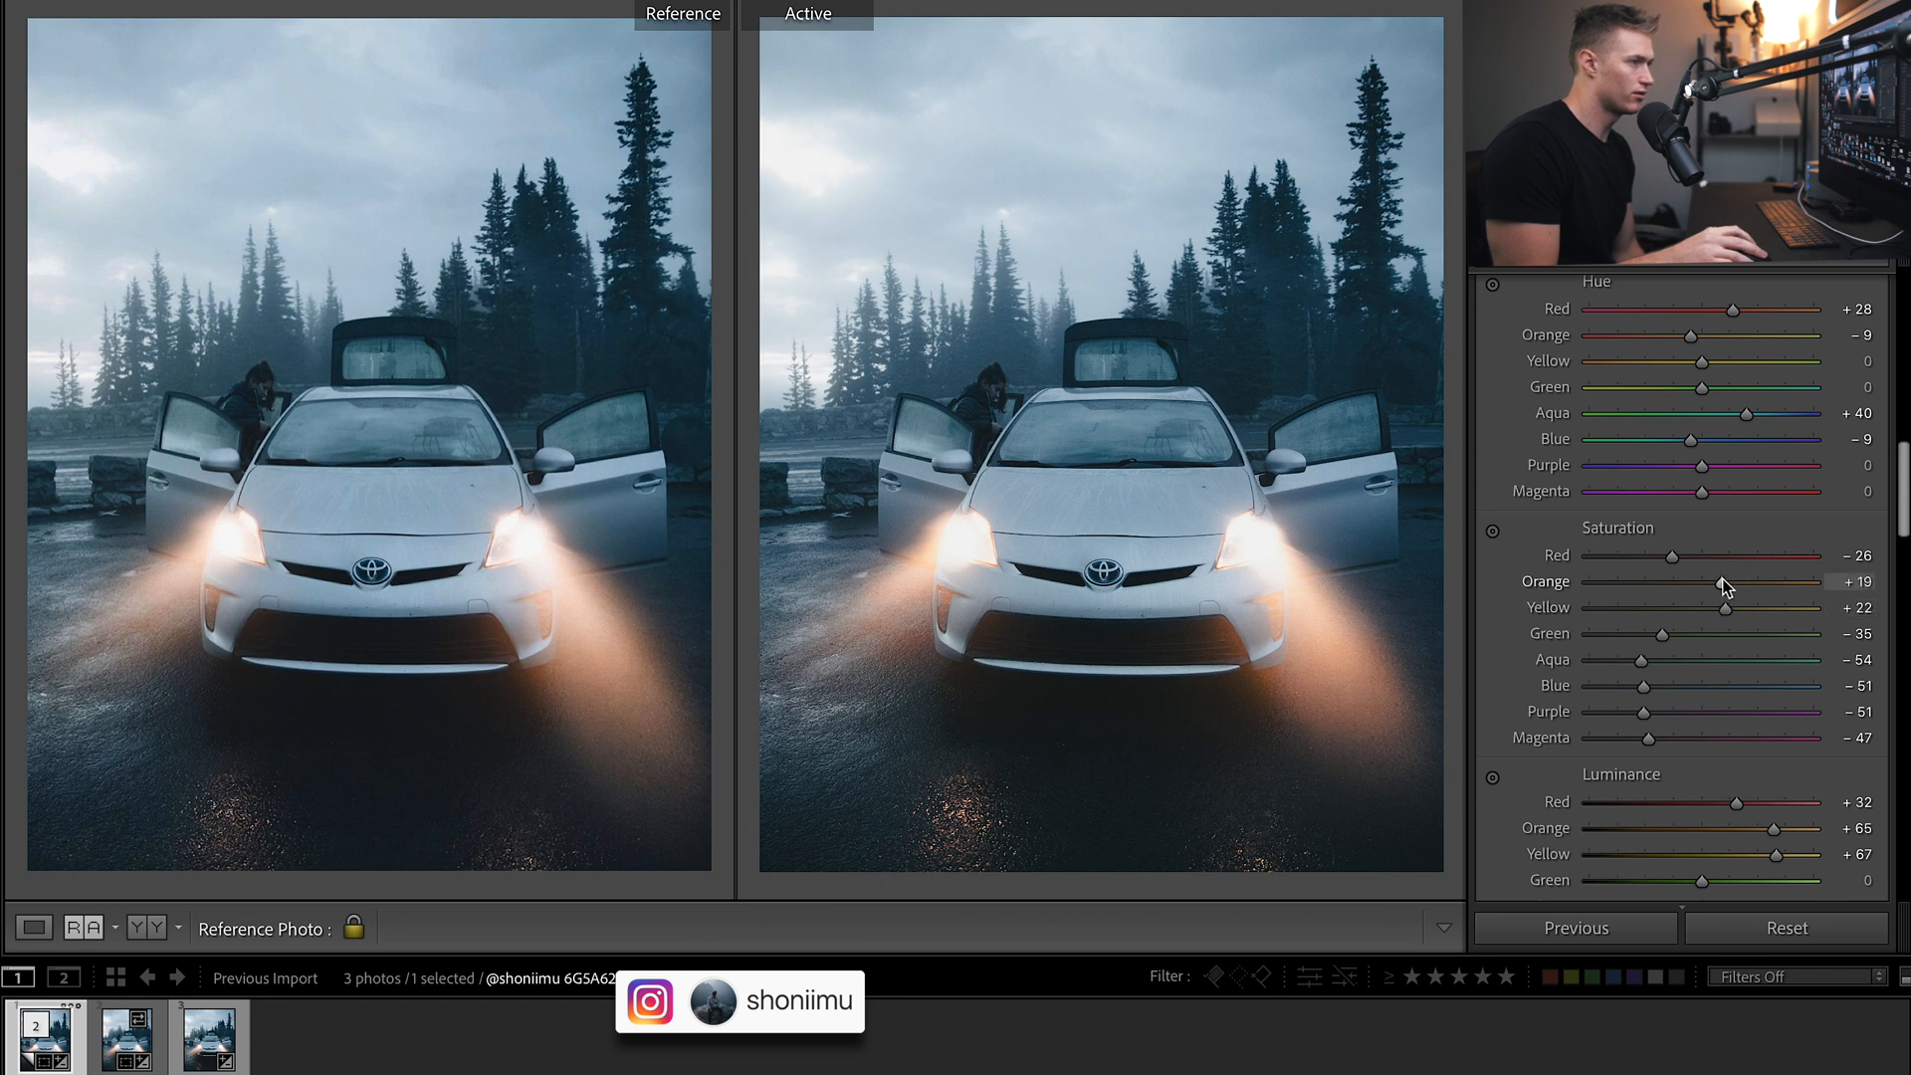
left_click_drag(1731, 582, 1706, 581)
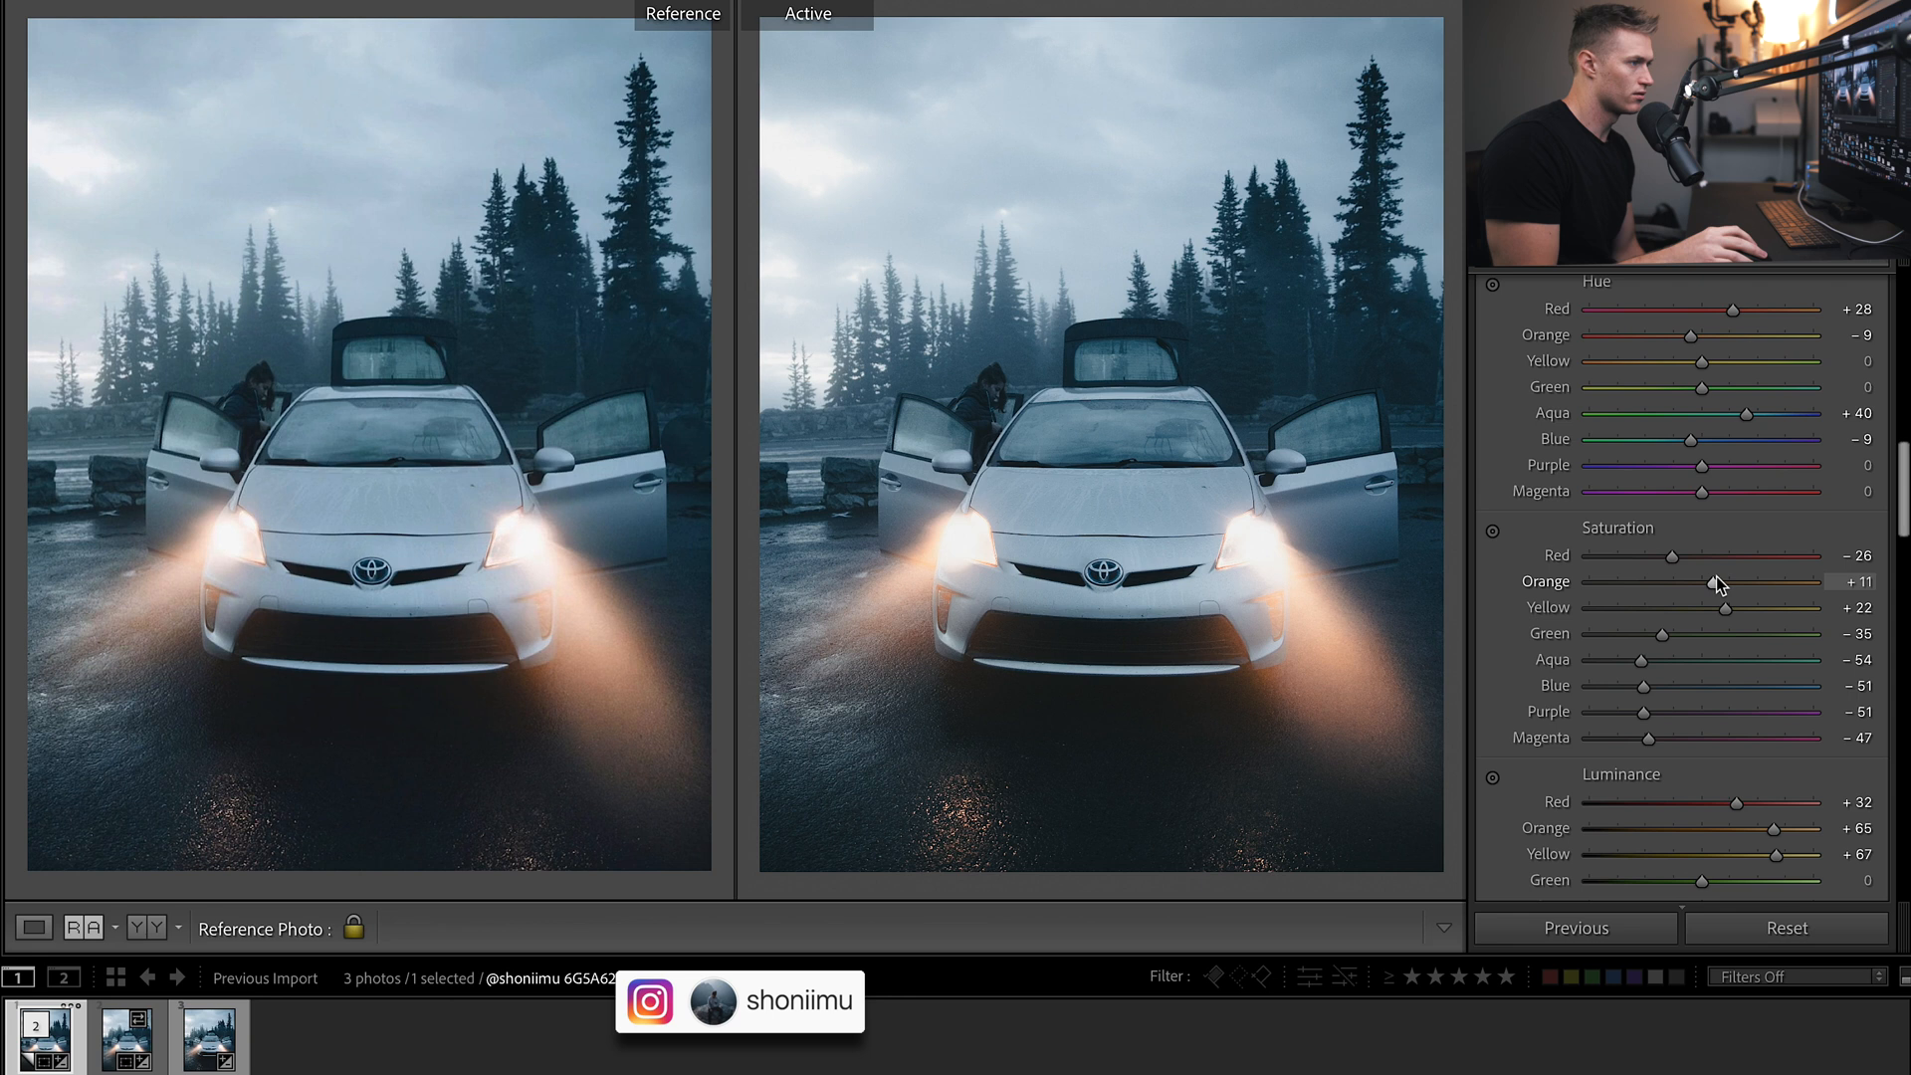
left_click_drag(1674, 554, 1671, 554)
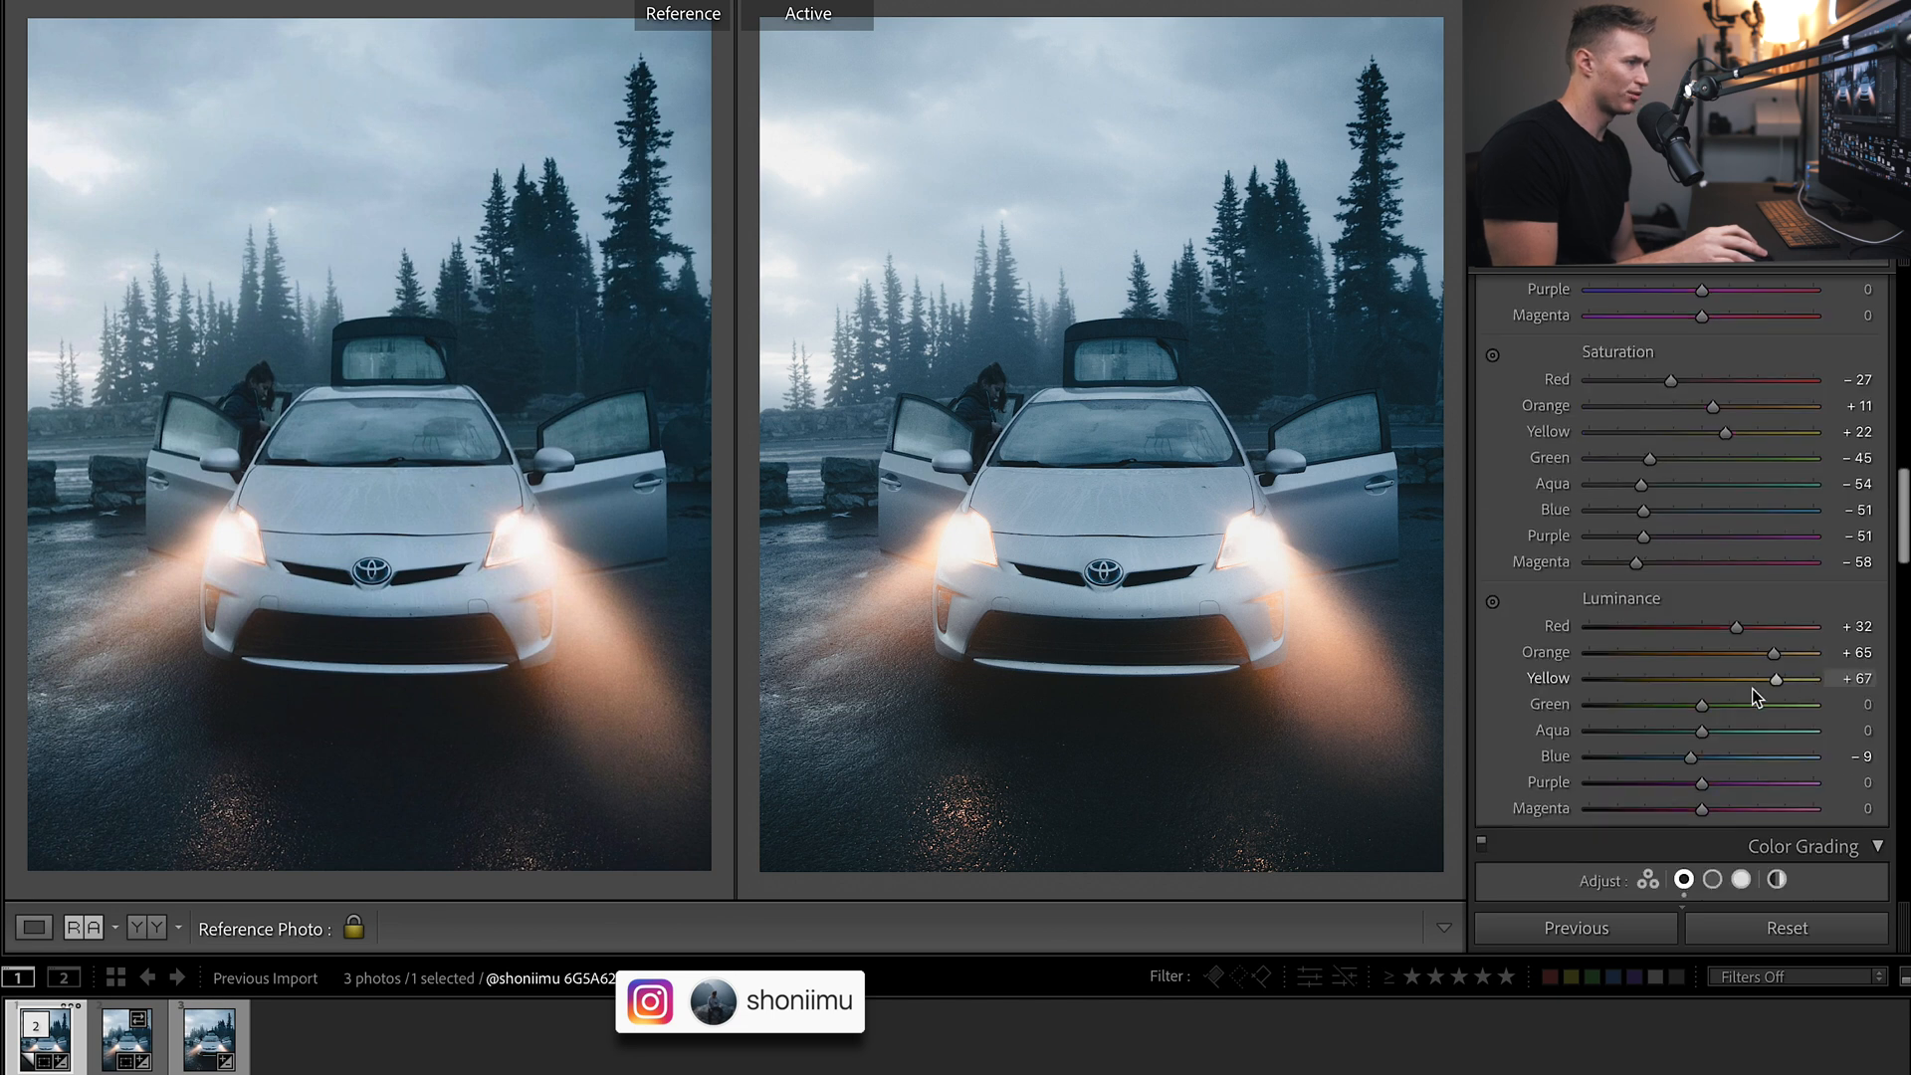
Raise yellow luminance to about +25.
left_click_drag(1775, 679, 1705, 679)
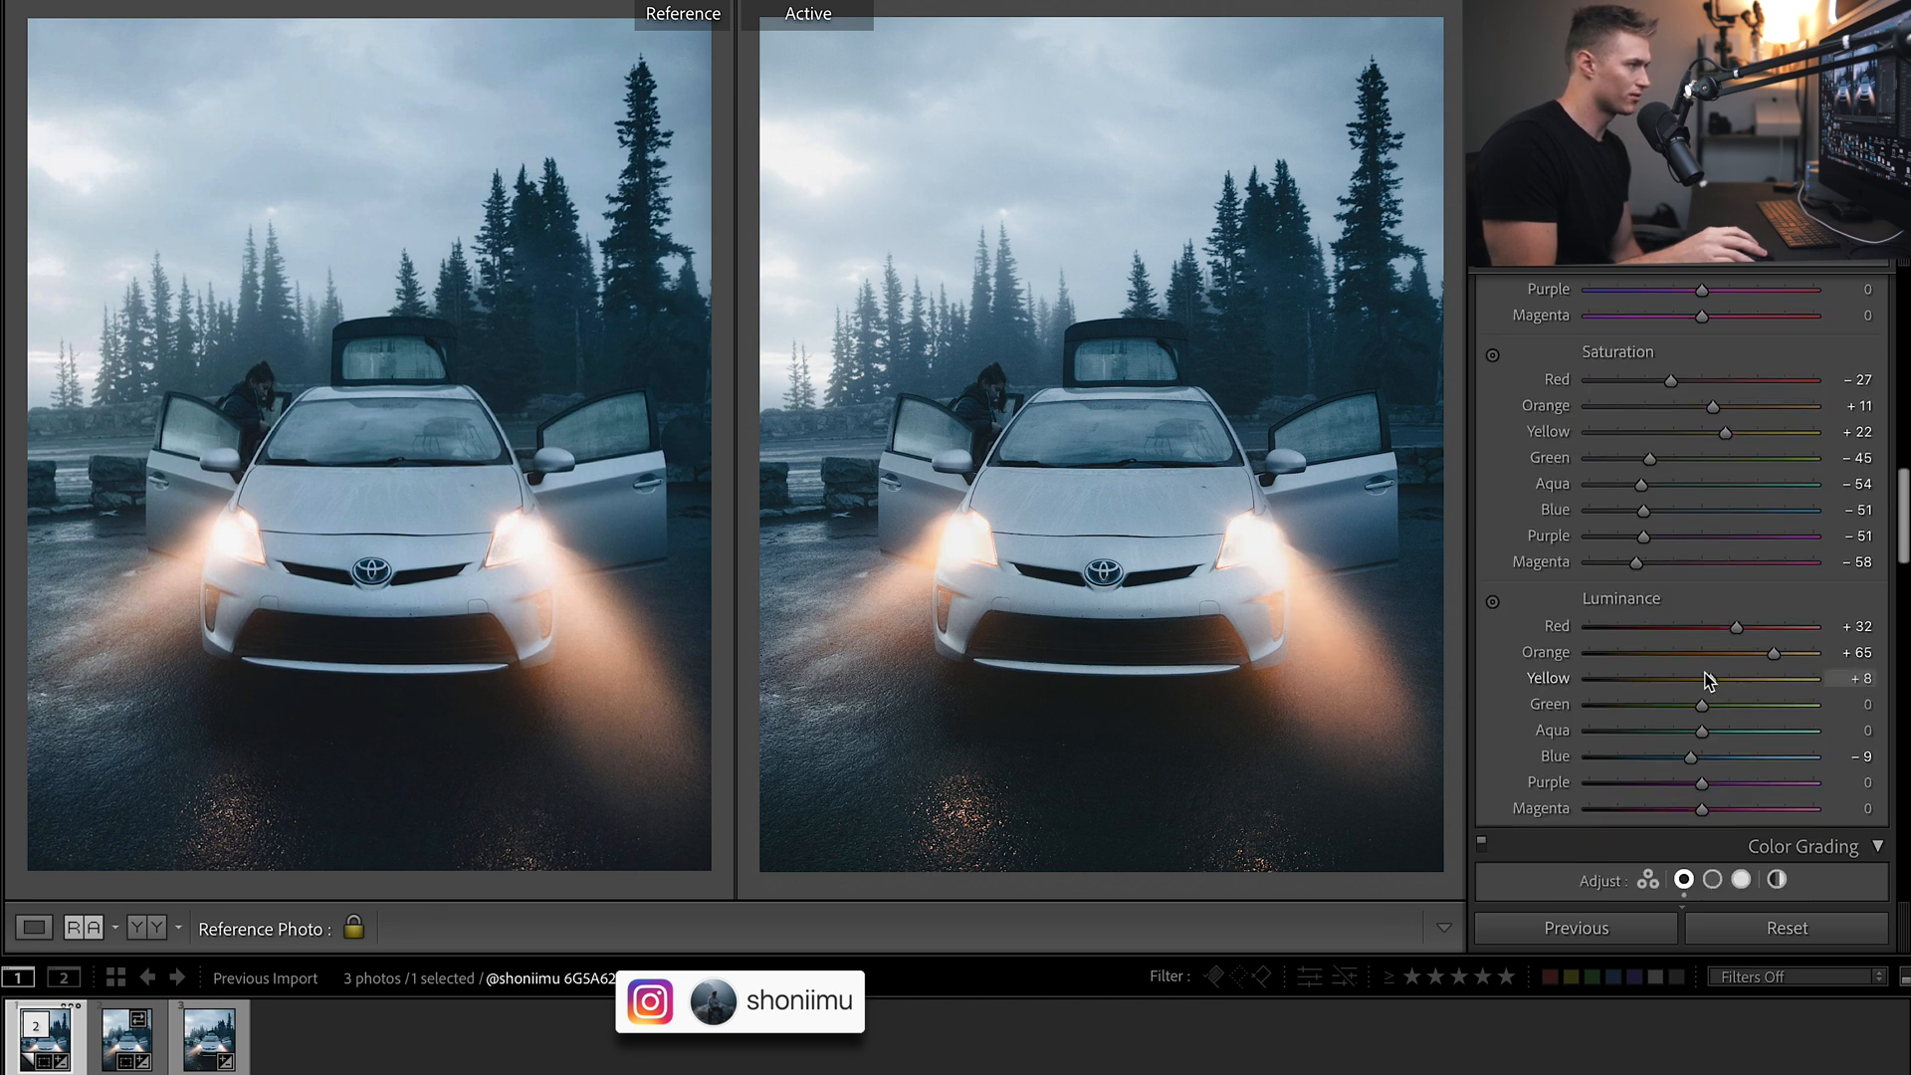
left_click_drag(1690, 679, 1728, 678)
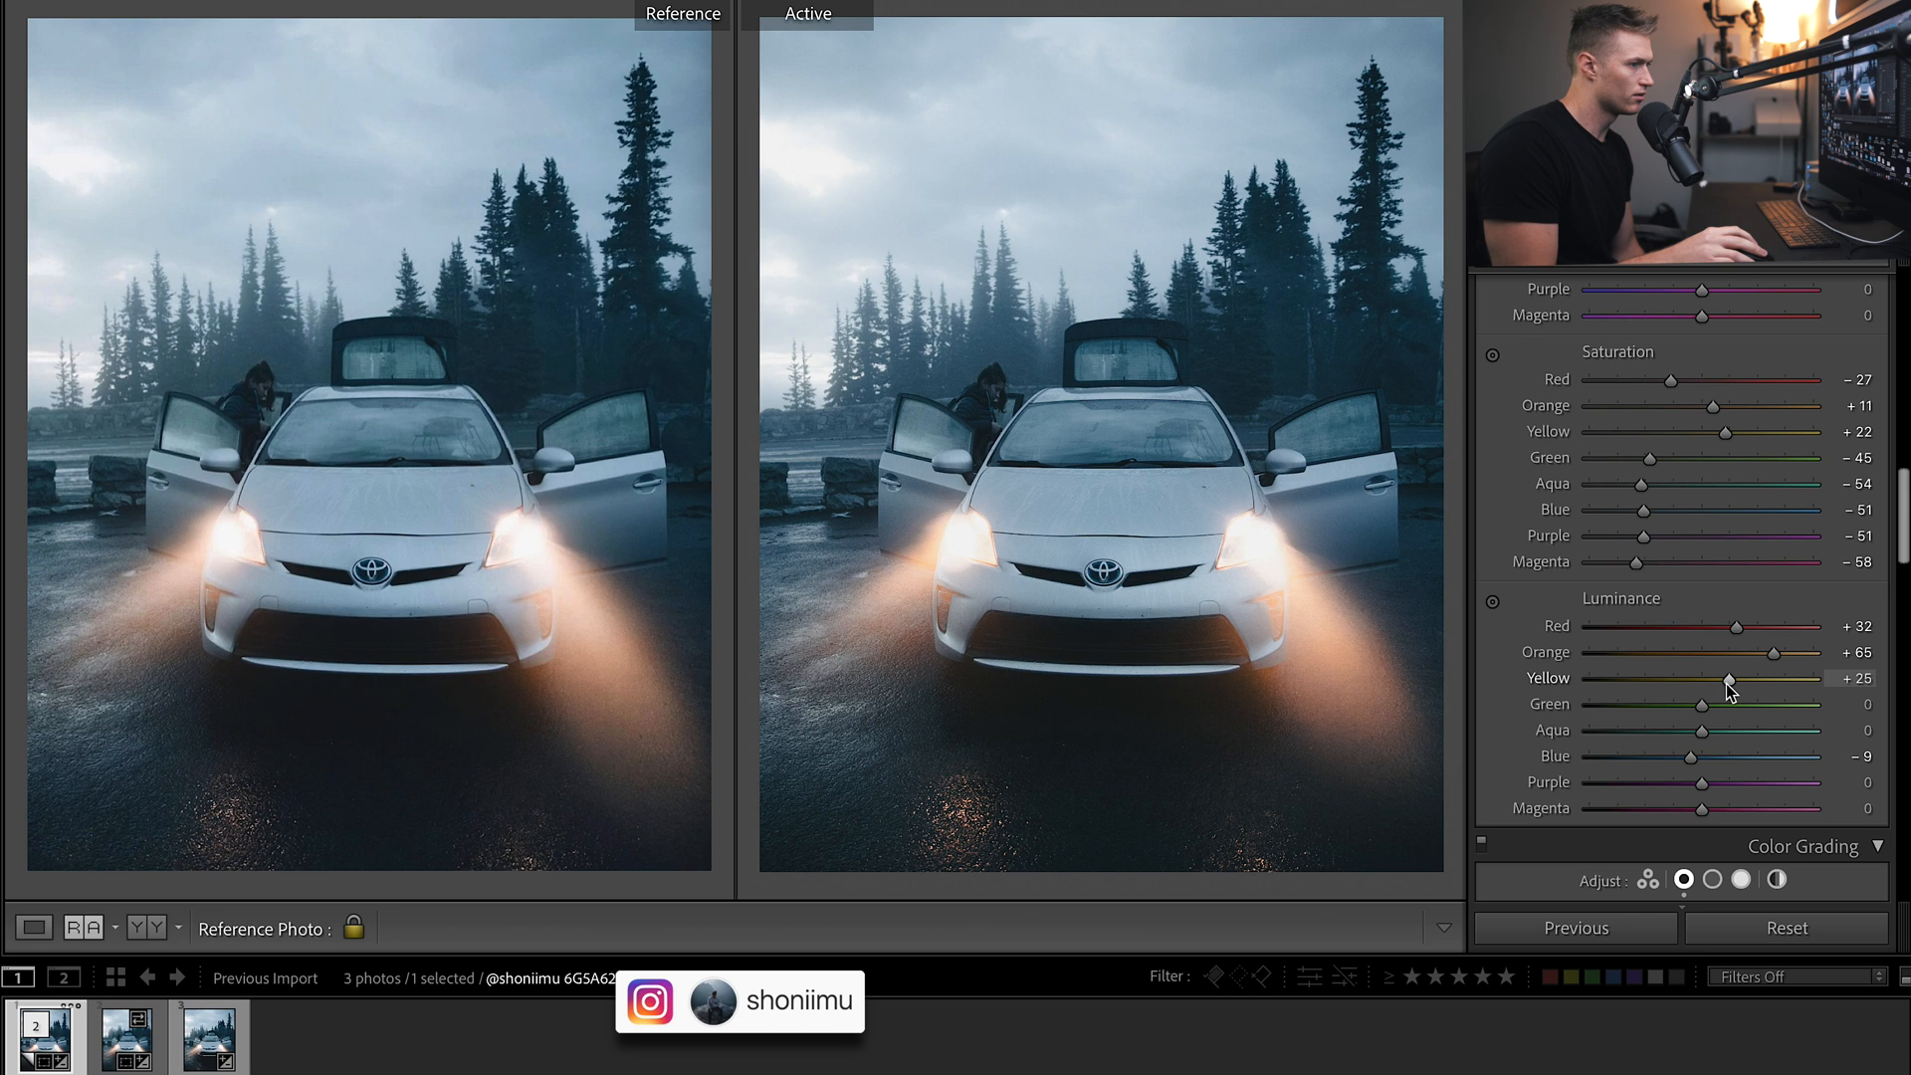
left_click_drag(1728, 679, 1737, 679)
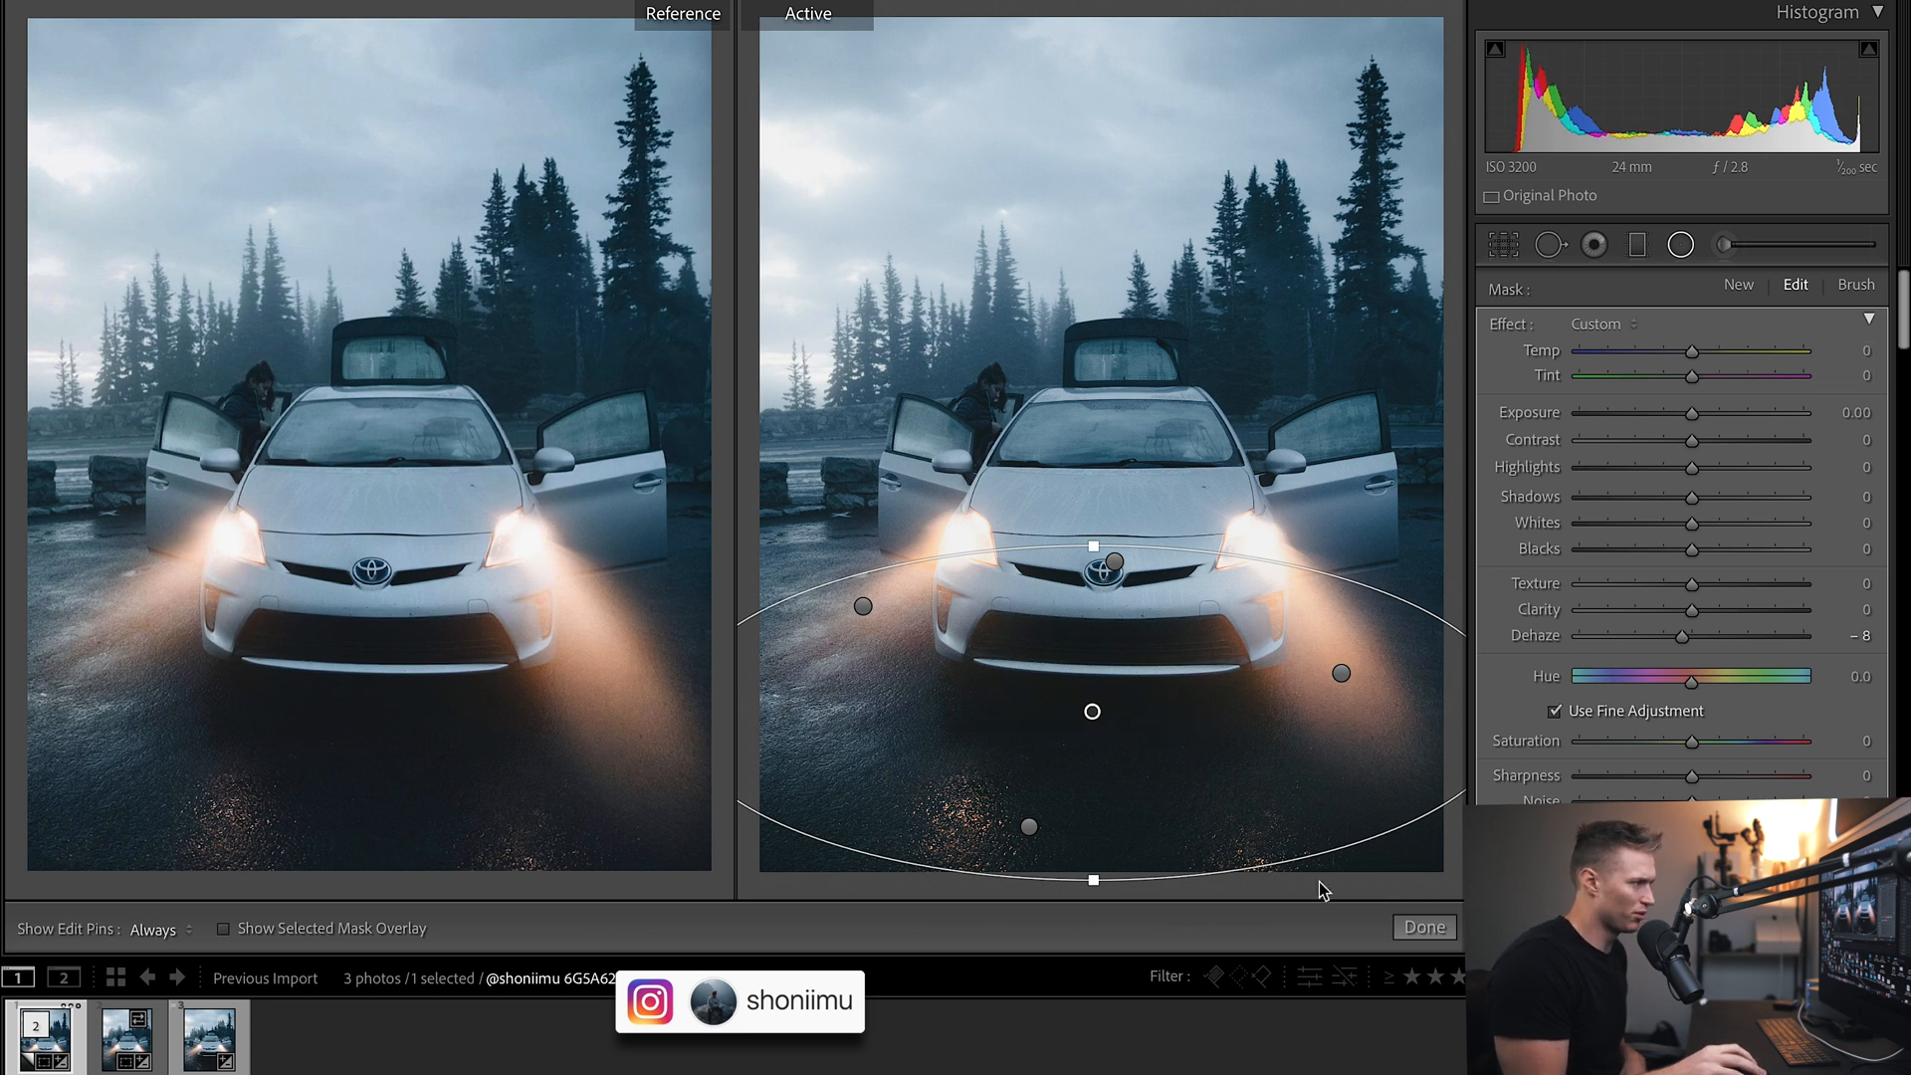
Warm the radial road mask to a temperature of about +24.
left_click_drag(1689, 352, 1752, 352)
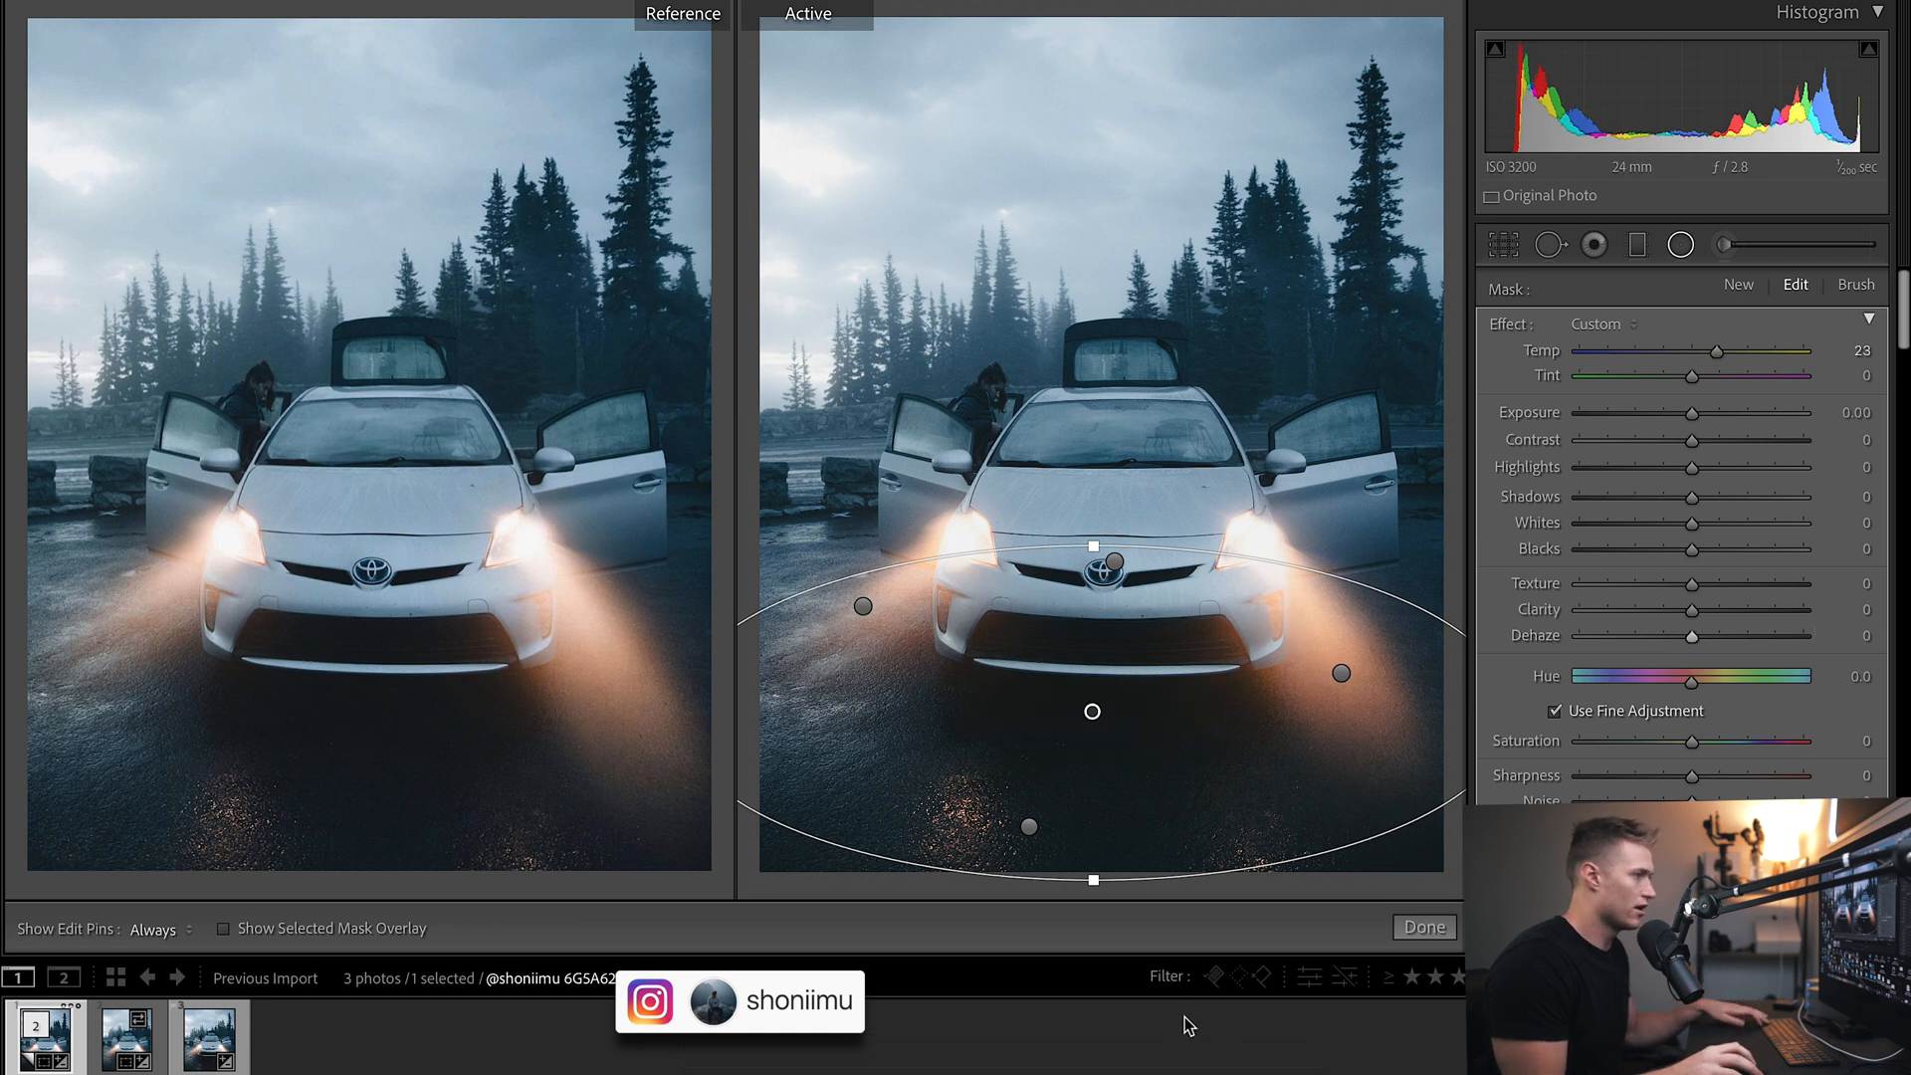
left_click_drag(1725, 635, 1712, 635)
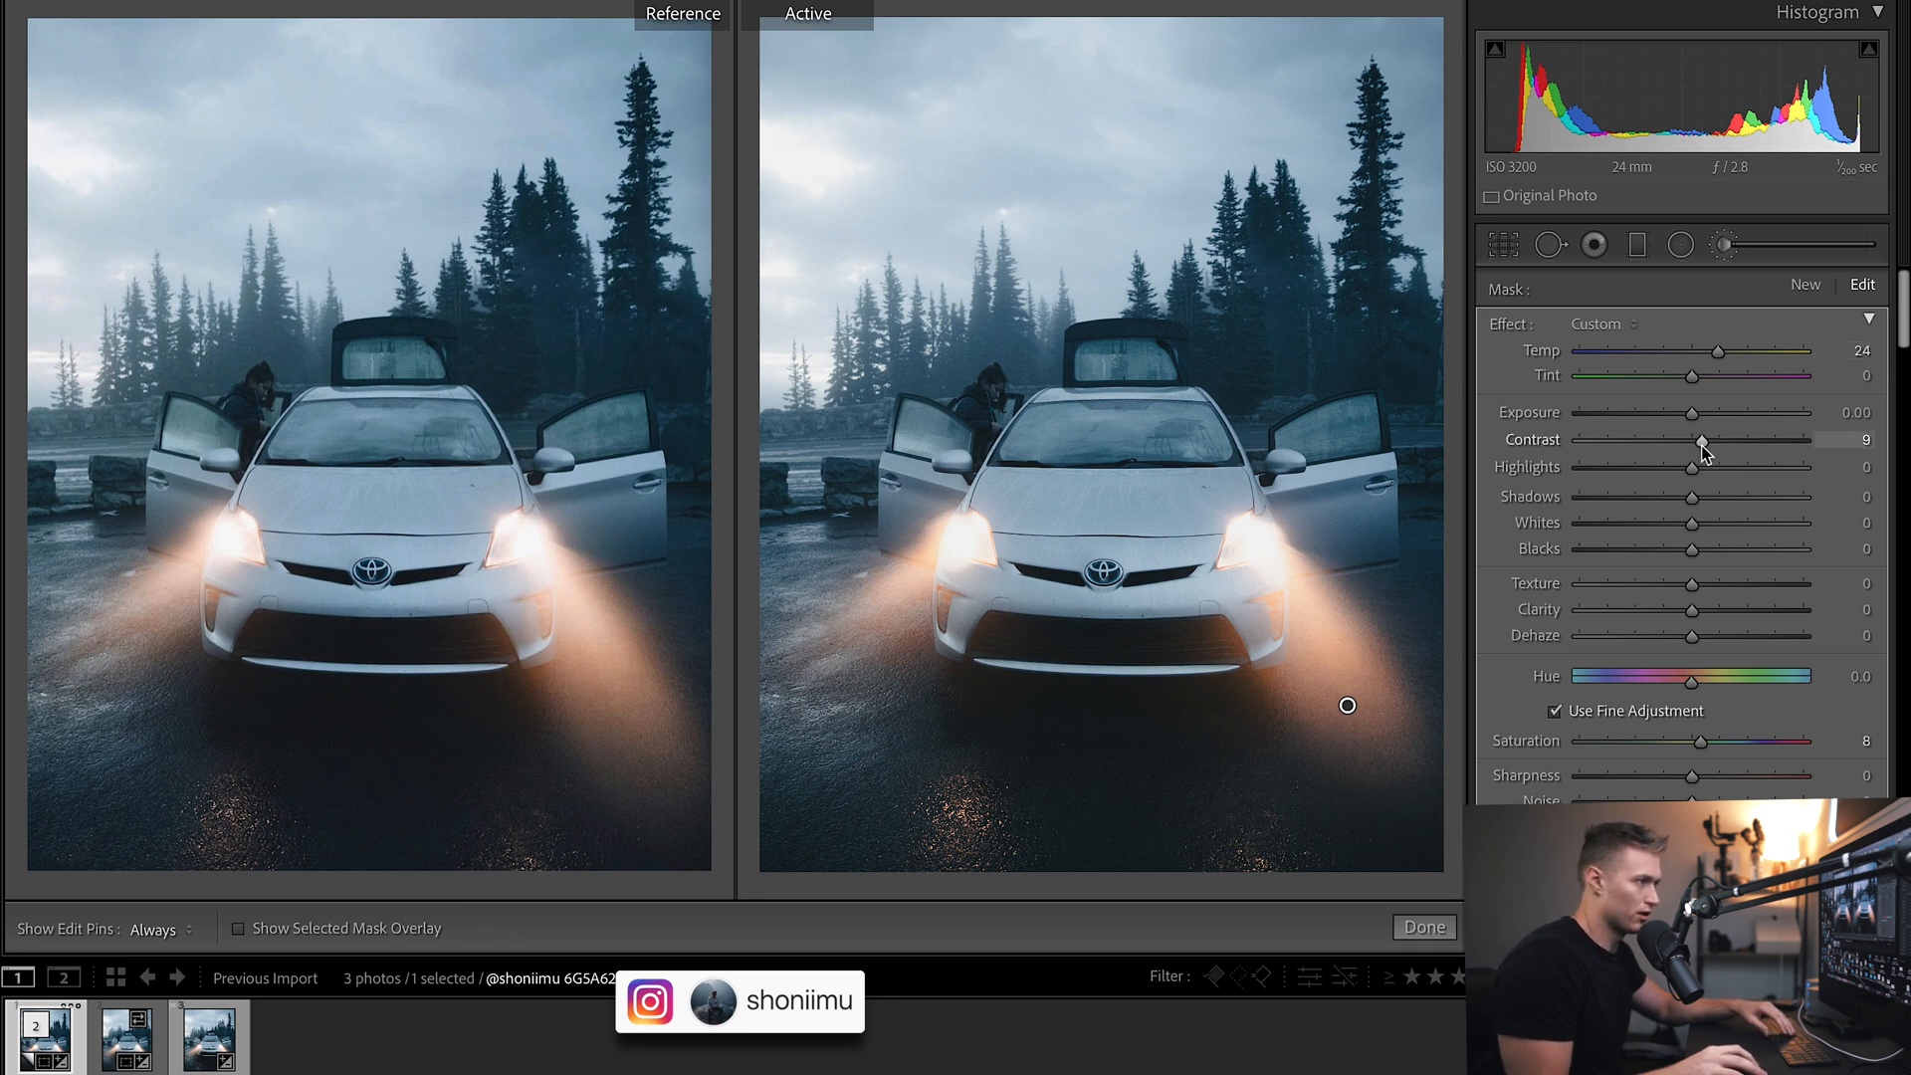
Commit the warm foreground mask and start a new radial gradient mask.
right_click(1348, 705)
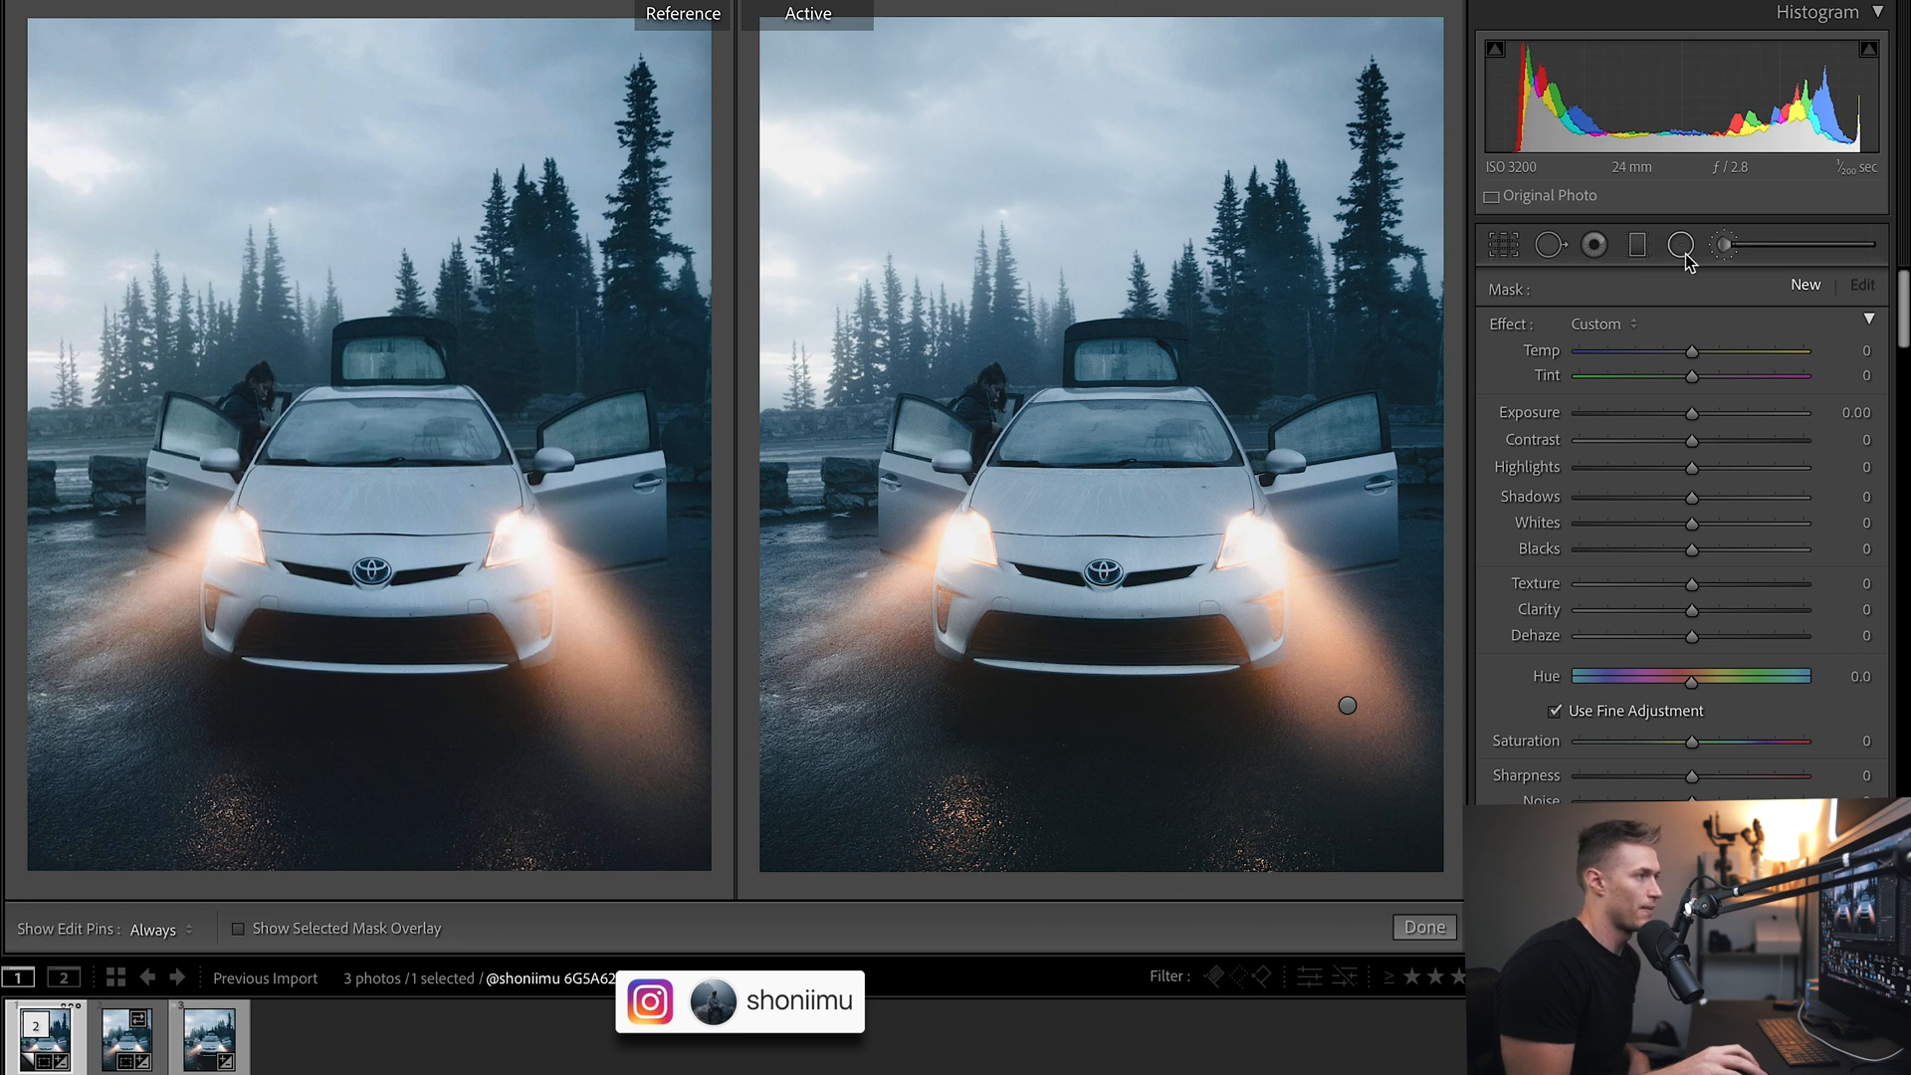
left_click(1636, 245)
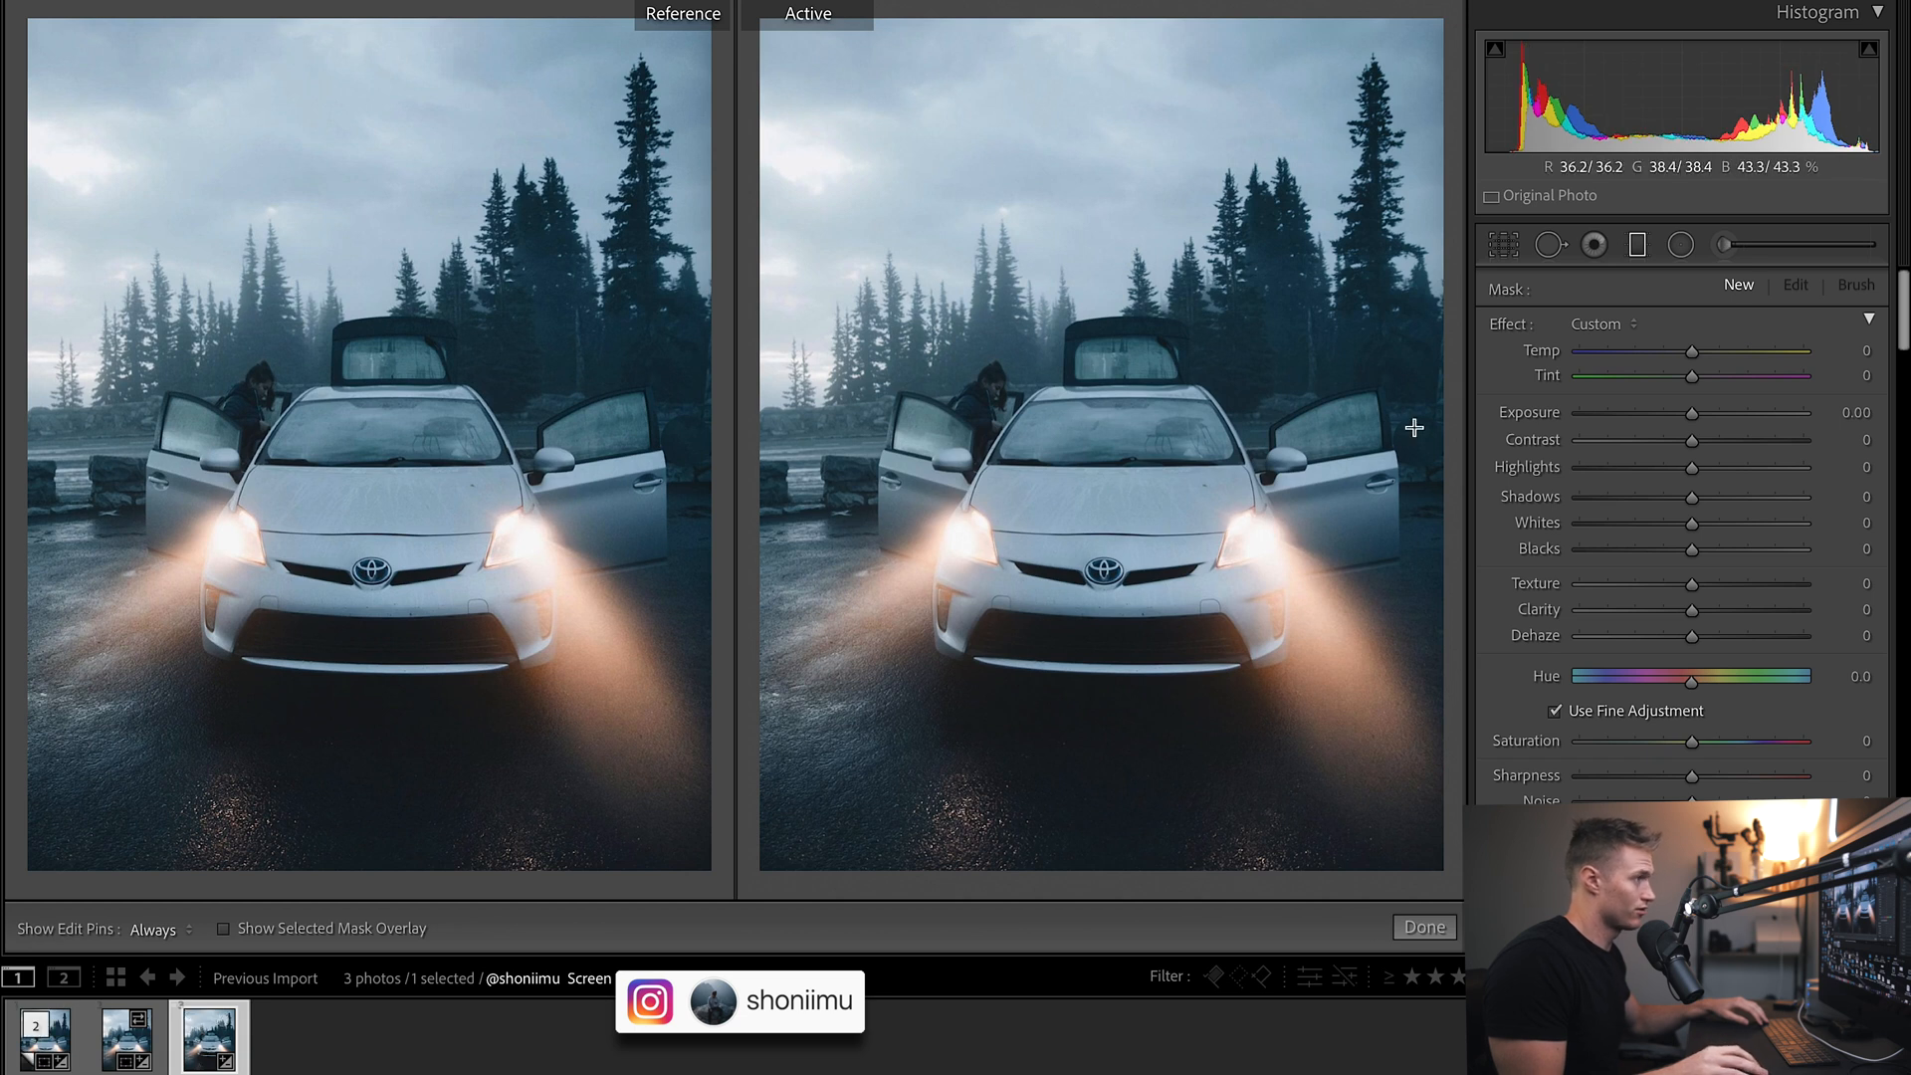
mouse_move(1077, 134)
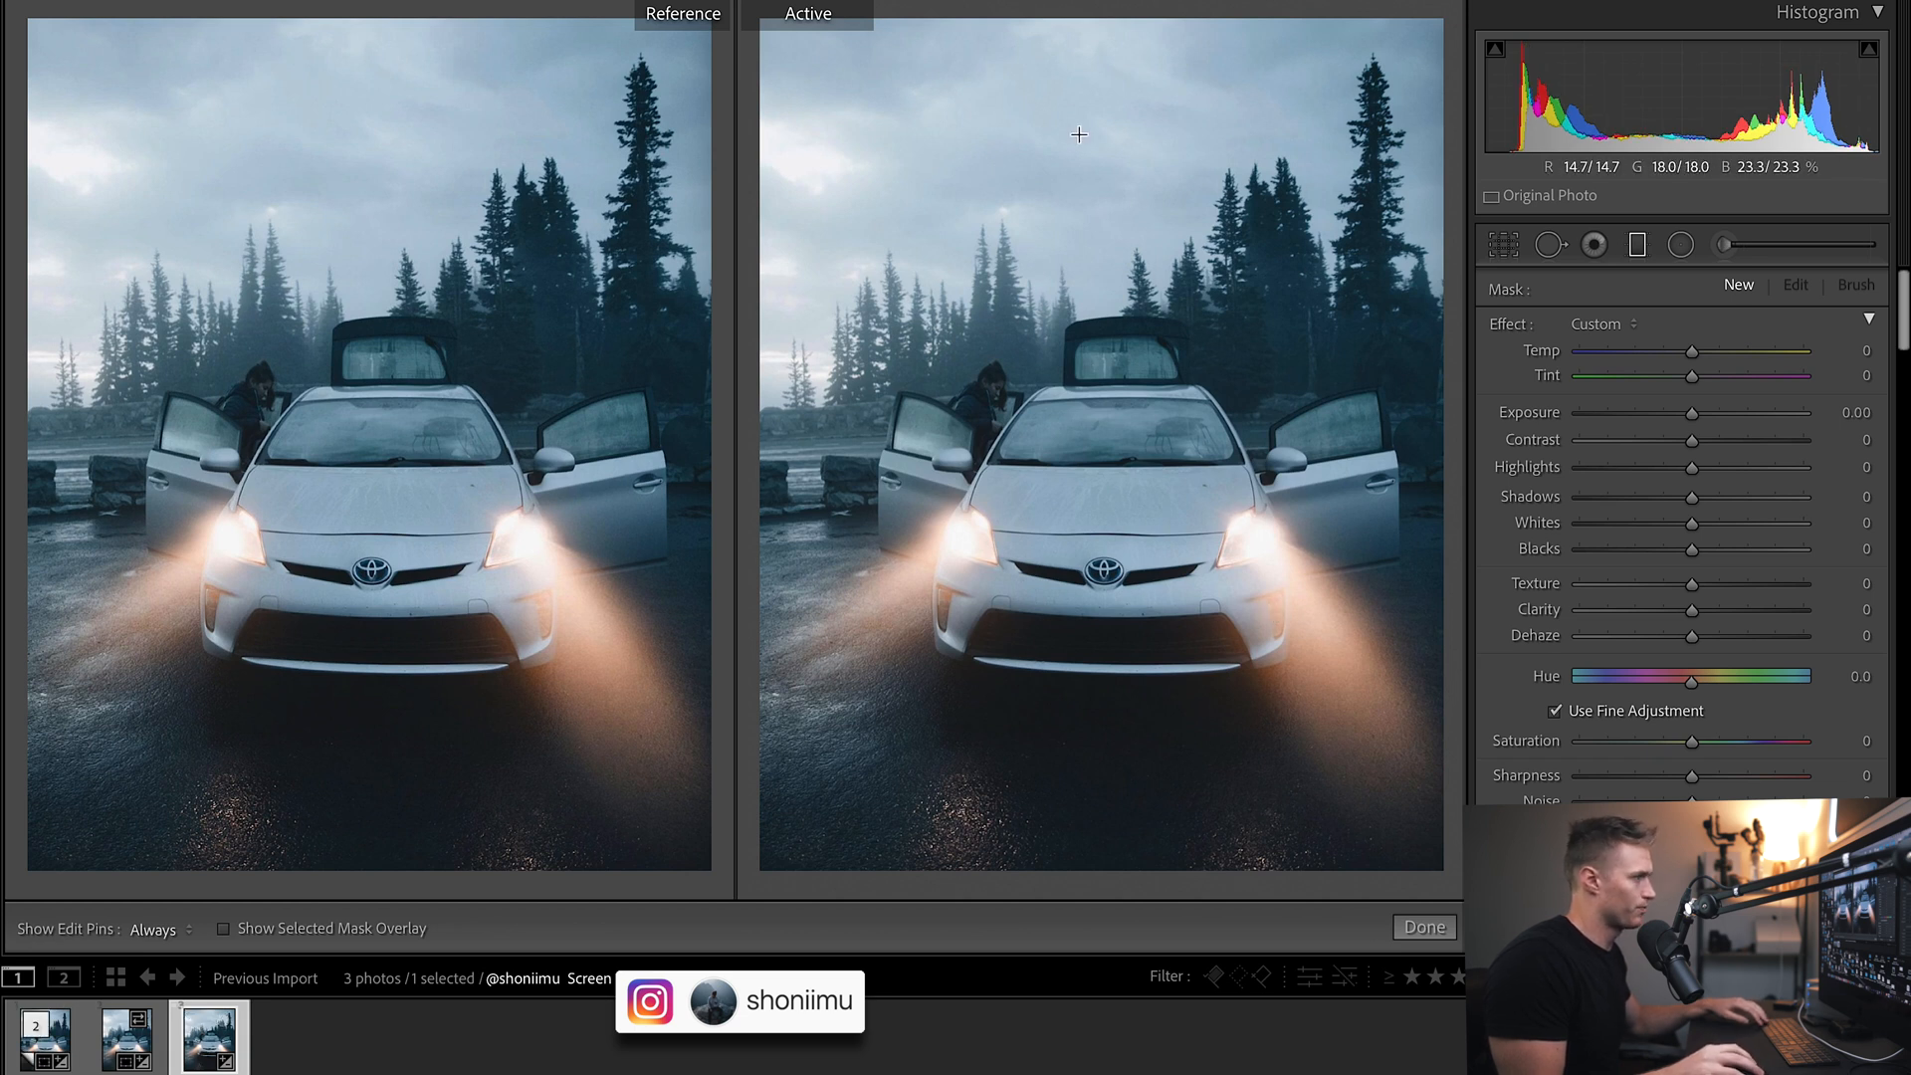
Place a new mask on the lower road and push its tint toward magenta, about +84.
left_click(44, 1038)
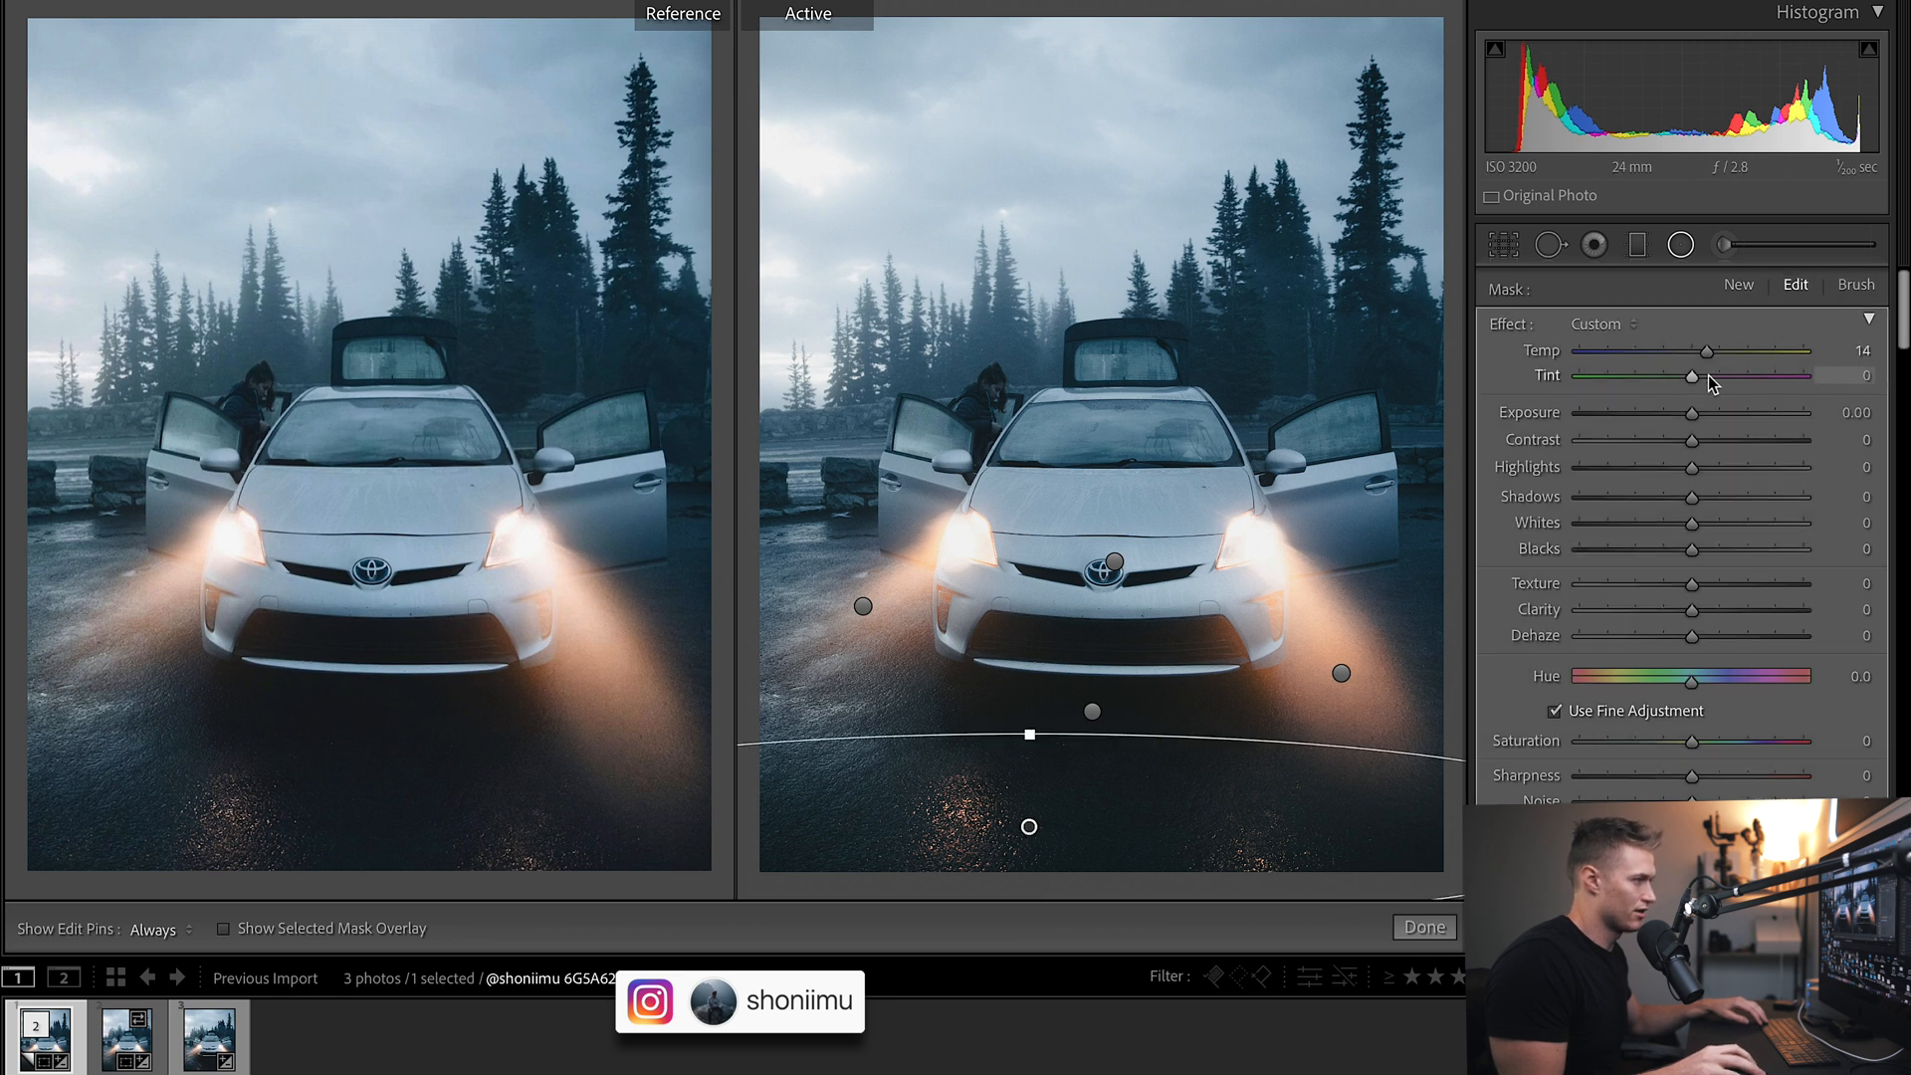
left_click_drag(1690, 376, 1579, 375)
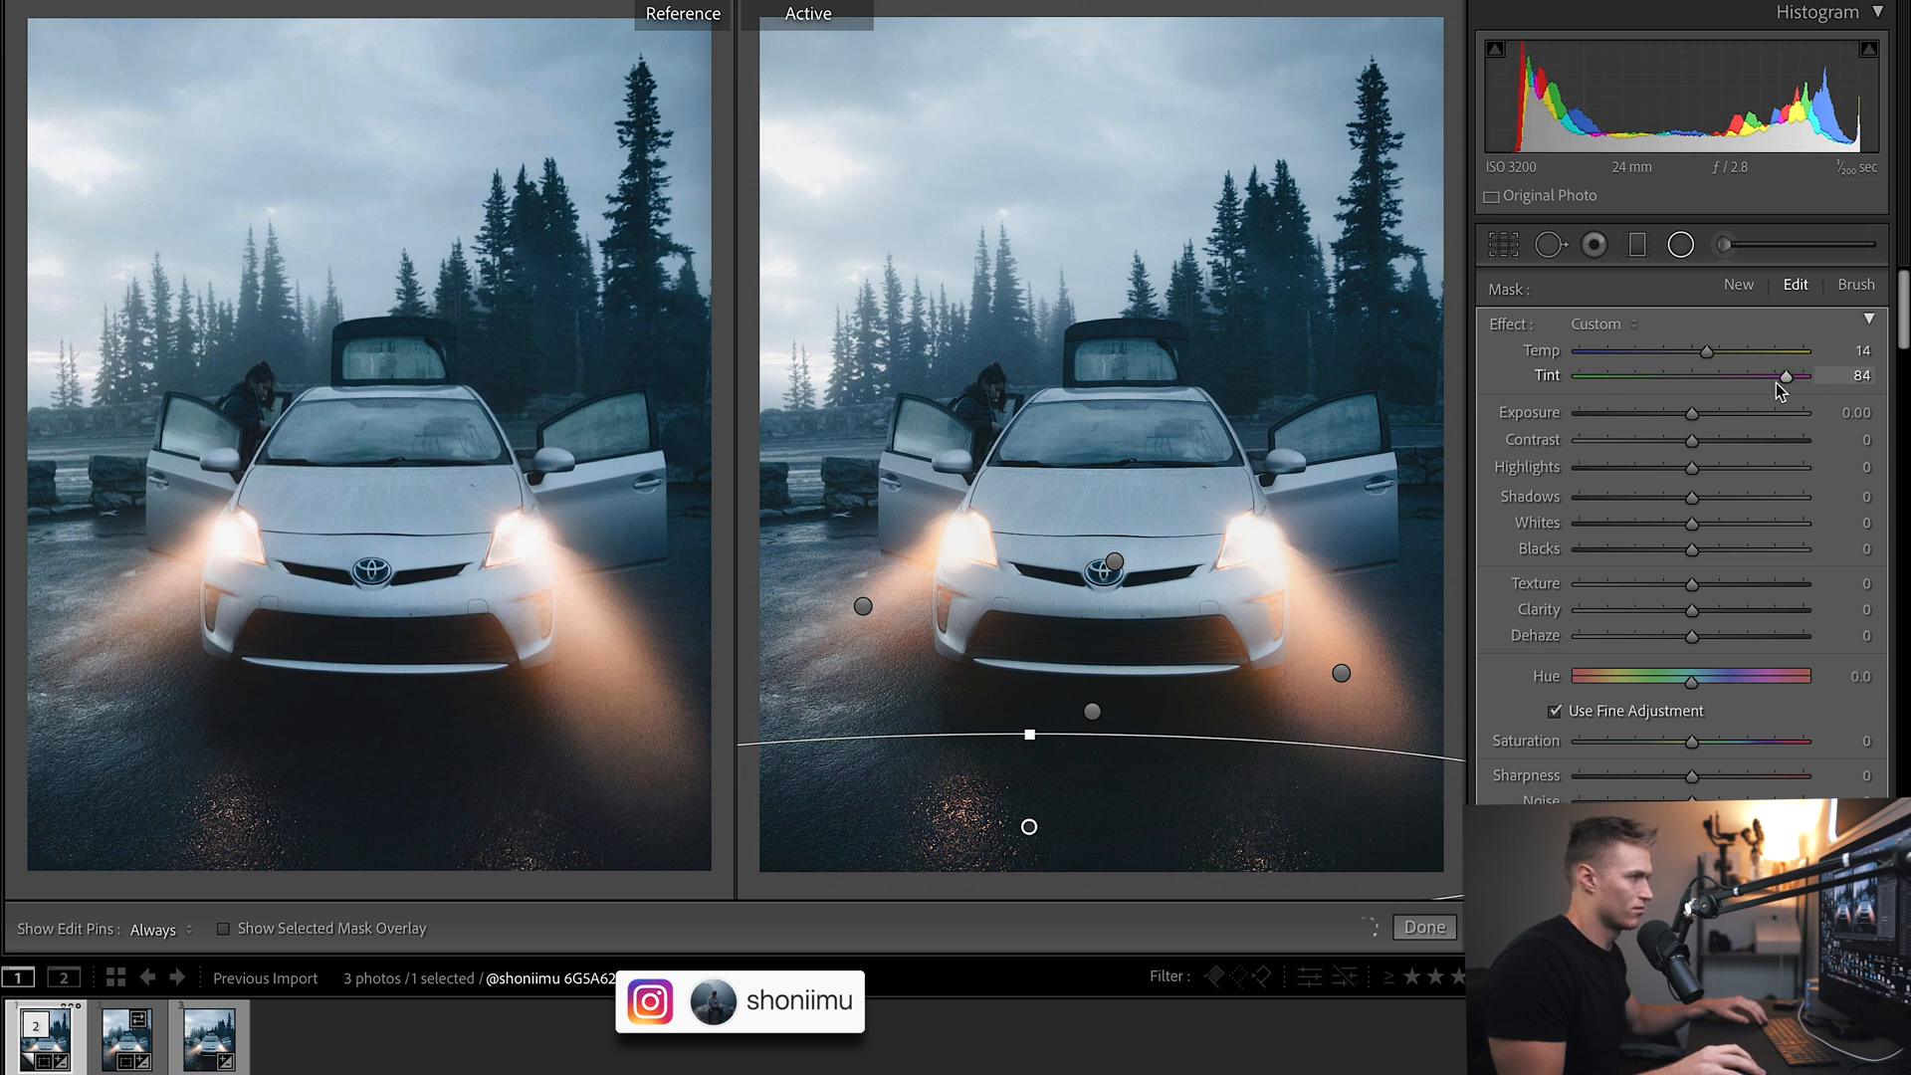
left_click_drag(1803, 375, 1728, 376)
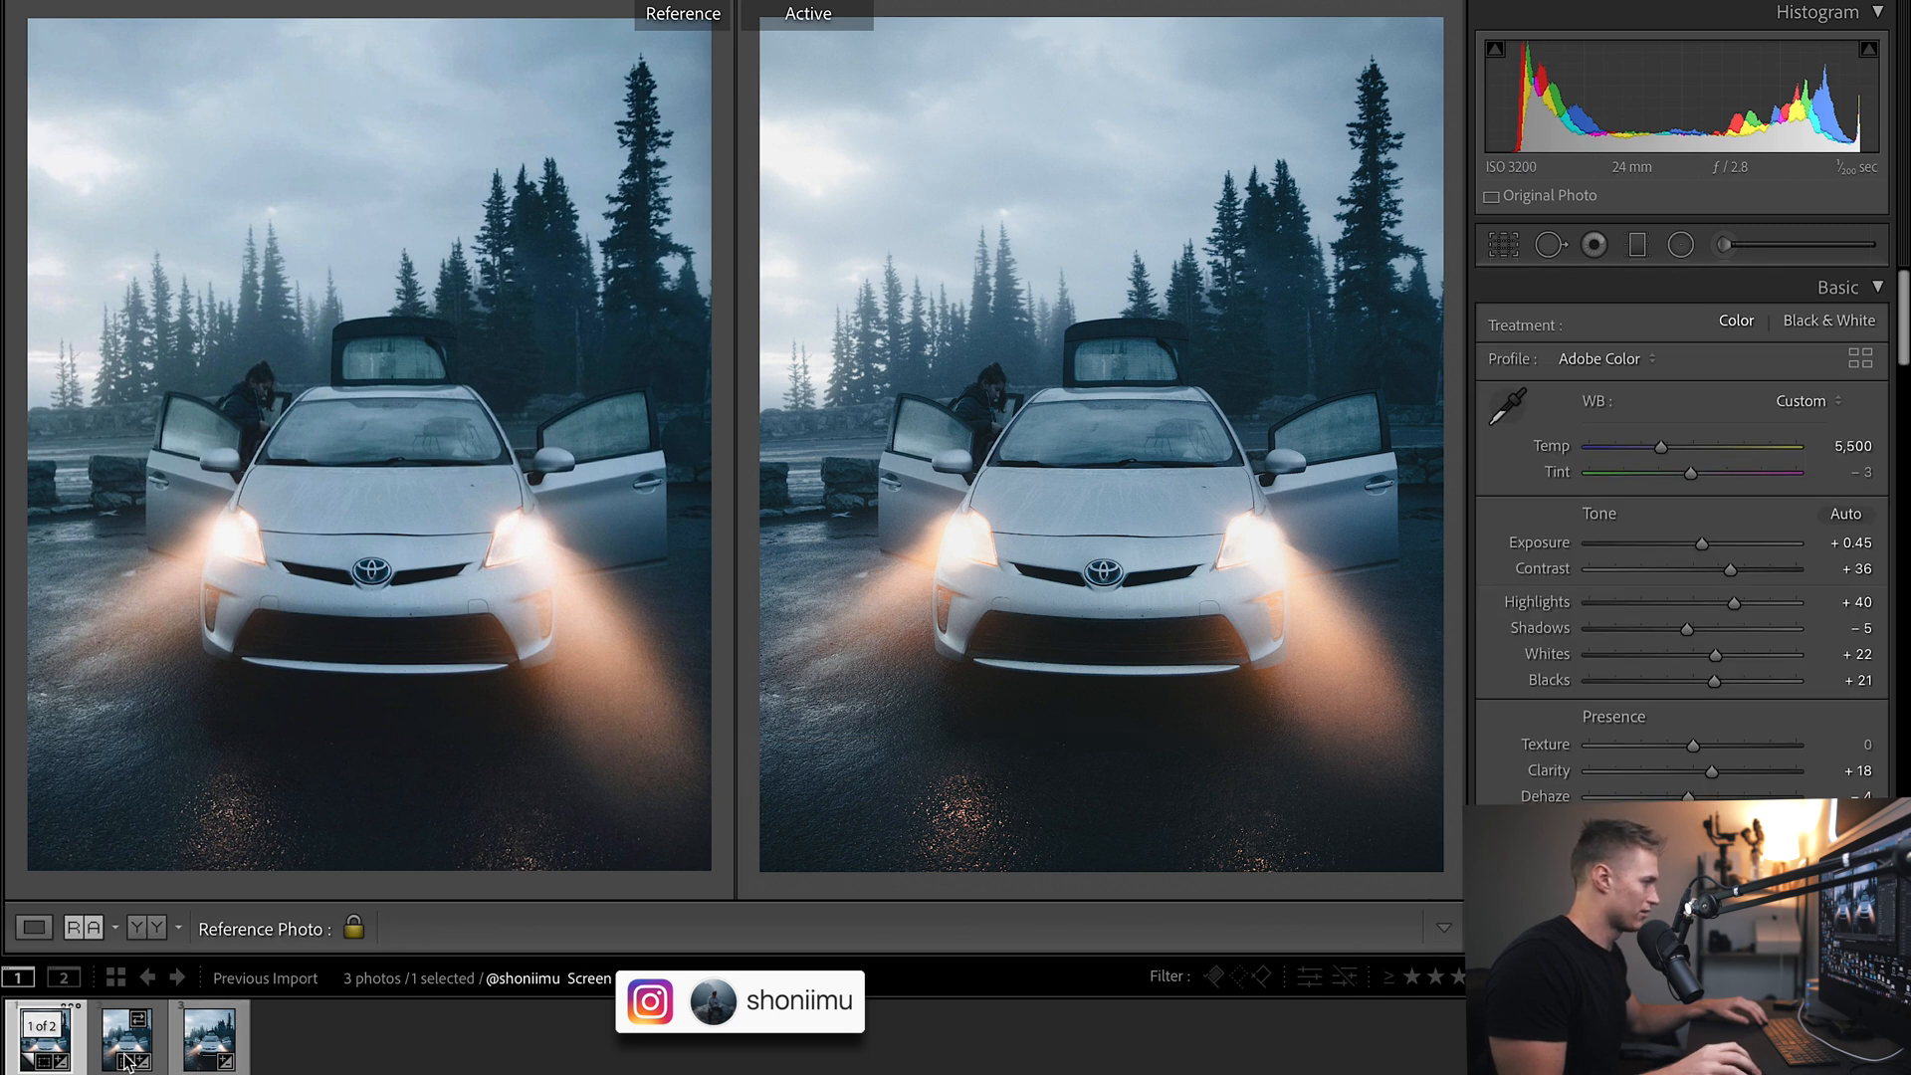
left_click(124, 1037)
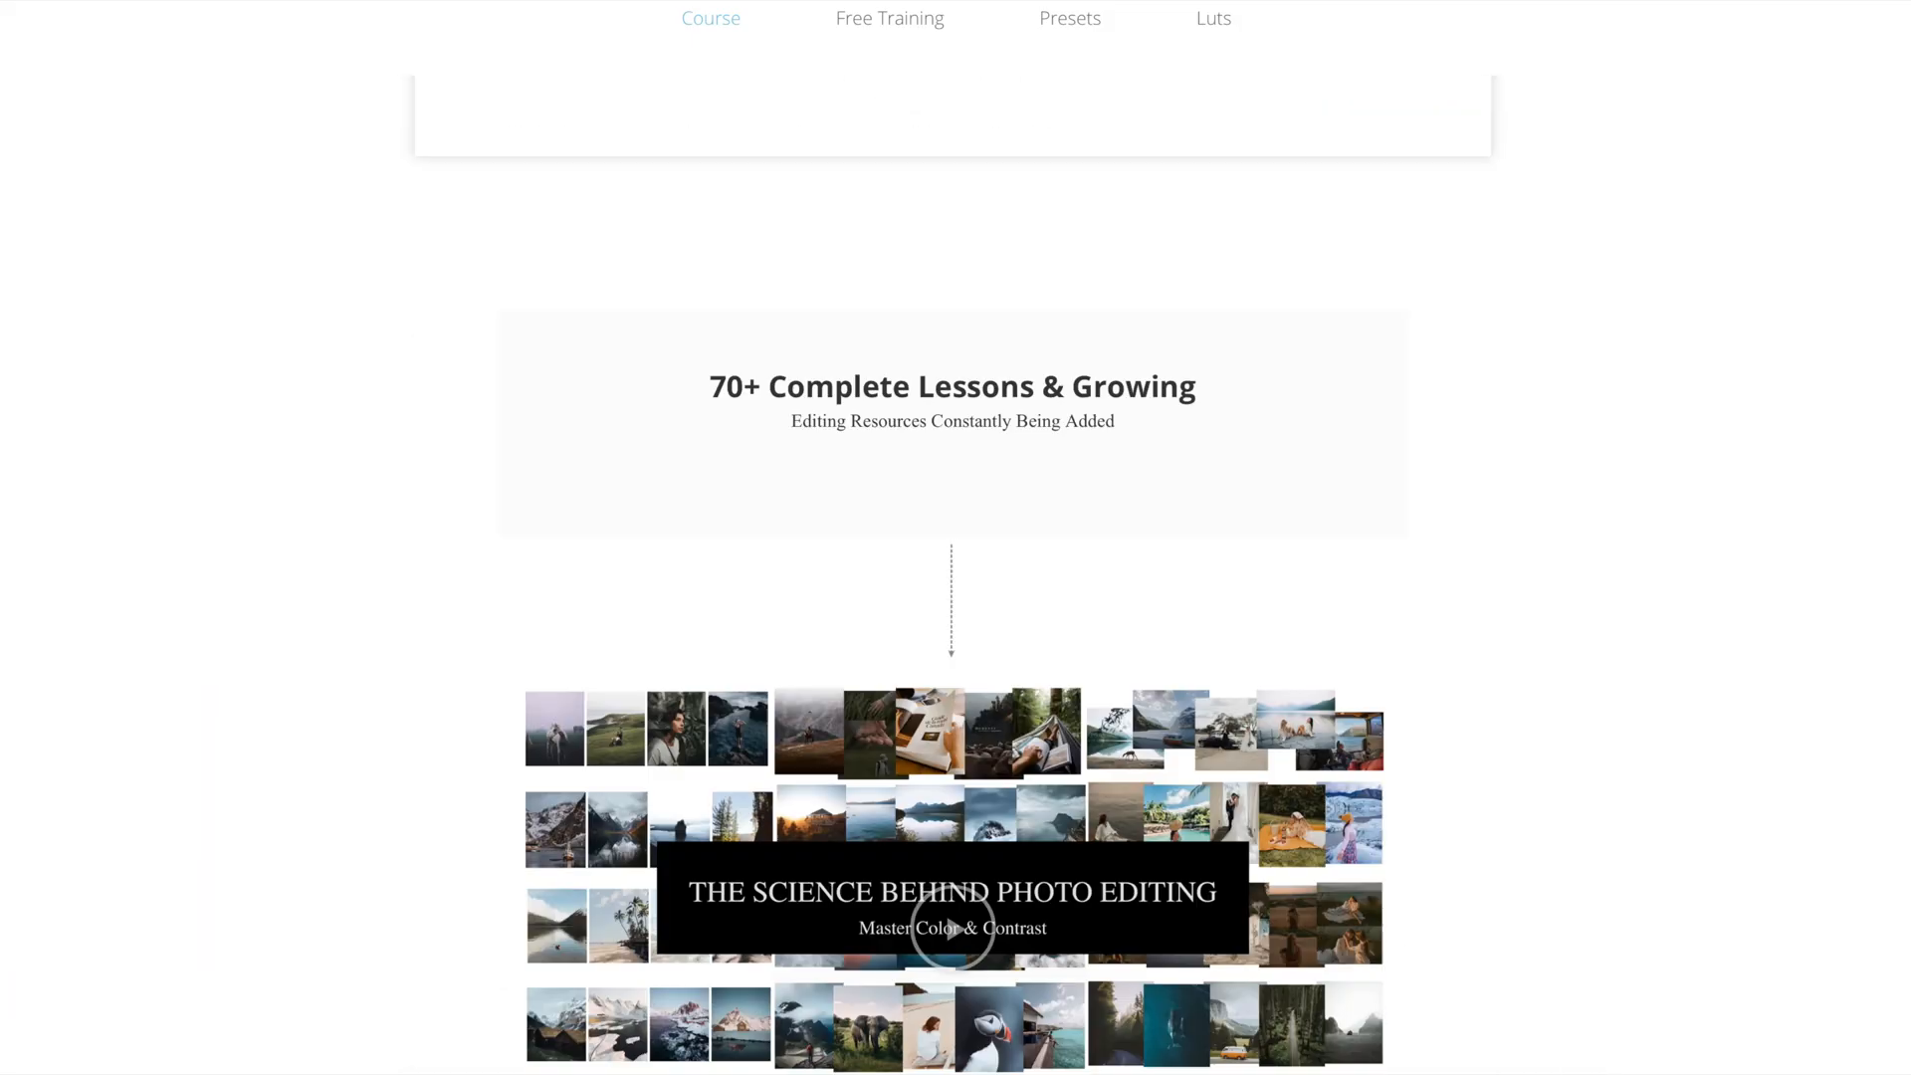
Scroll to the student showcase carousel and advance it to the next slides.
scroll("down", 3)
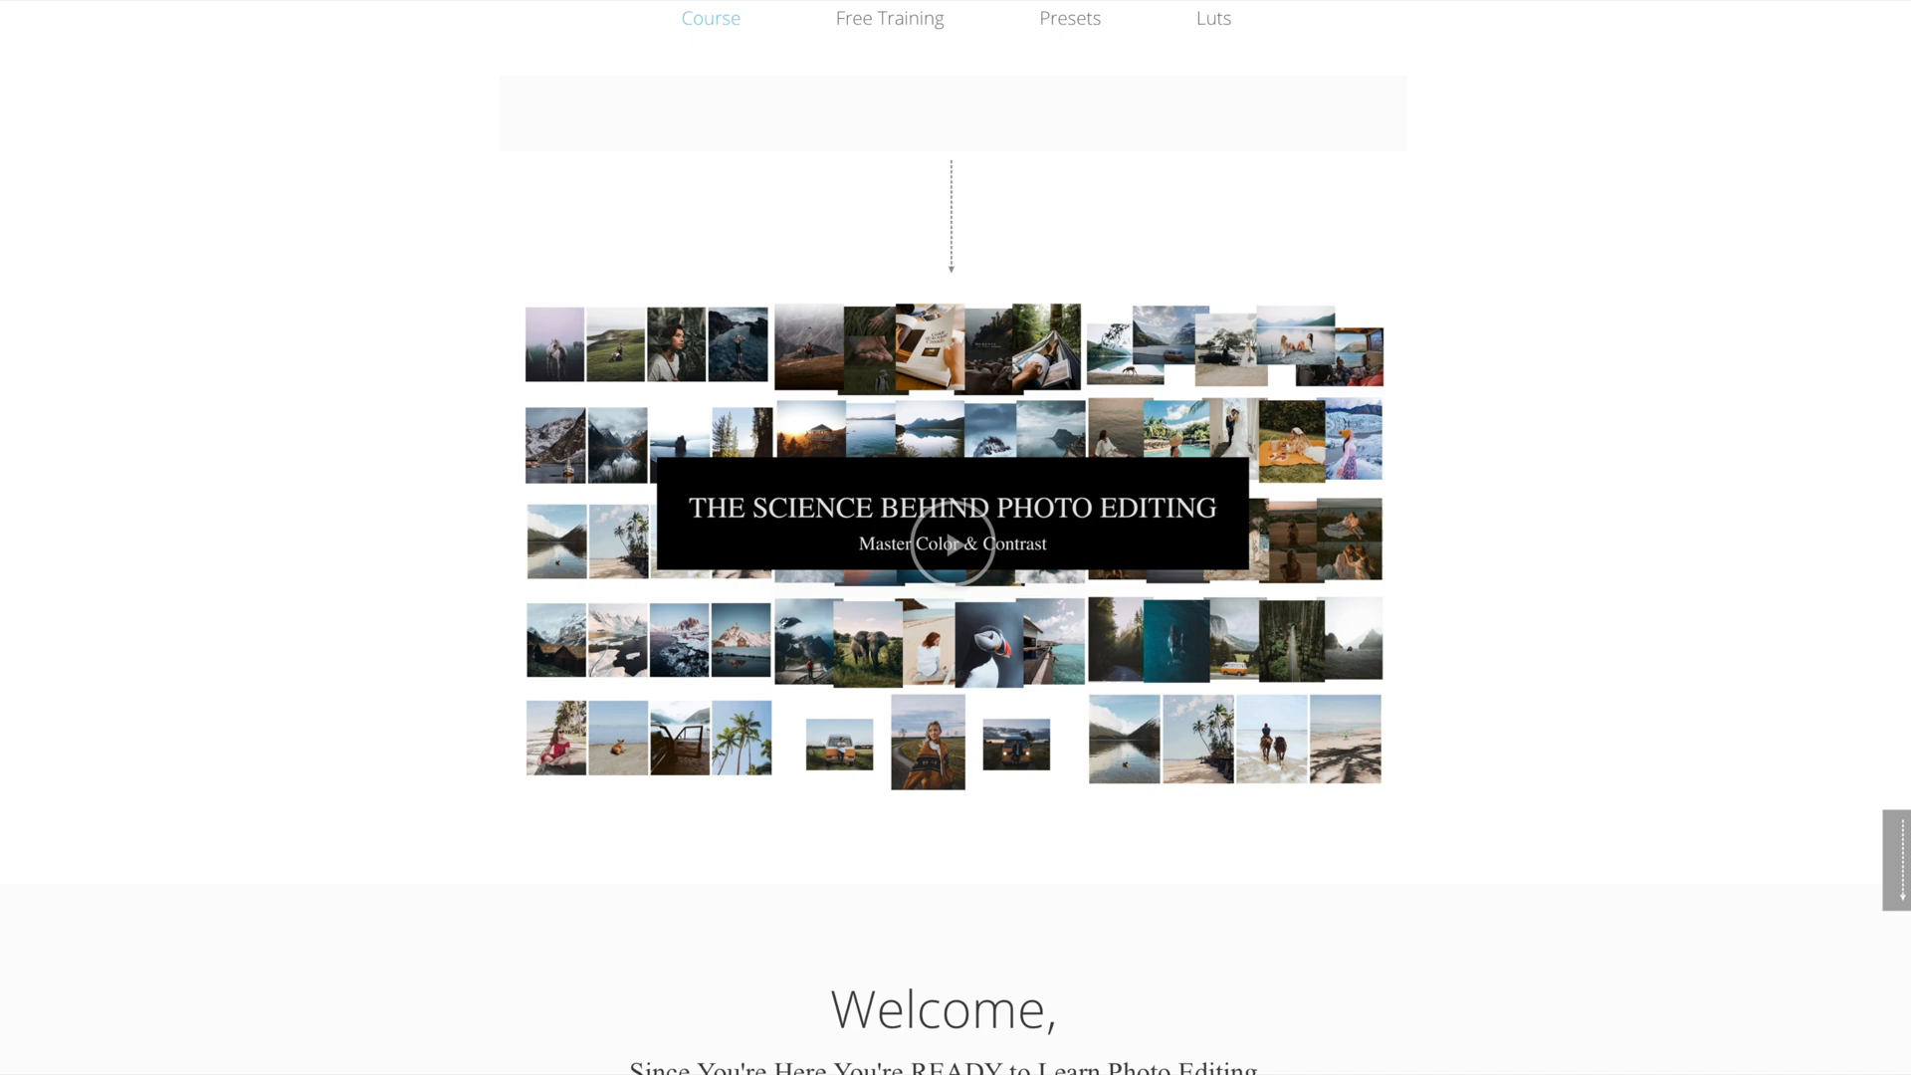
scroll("down", 3)
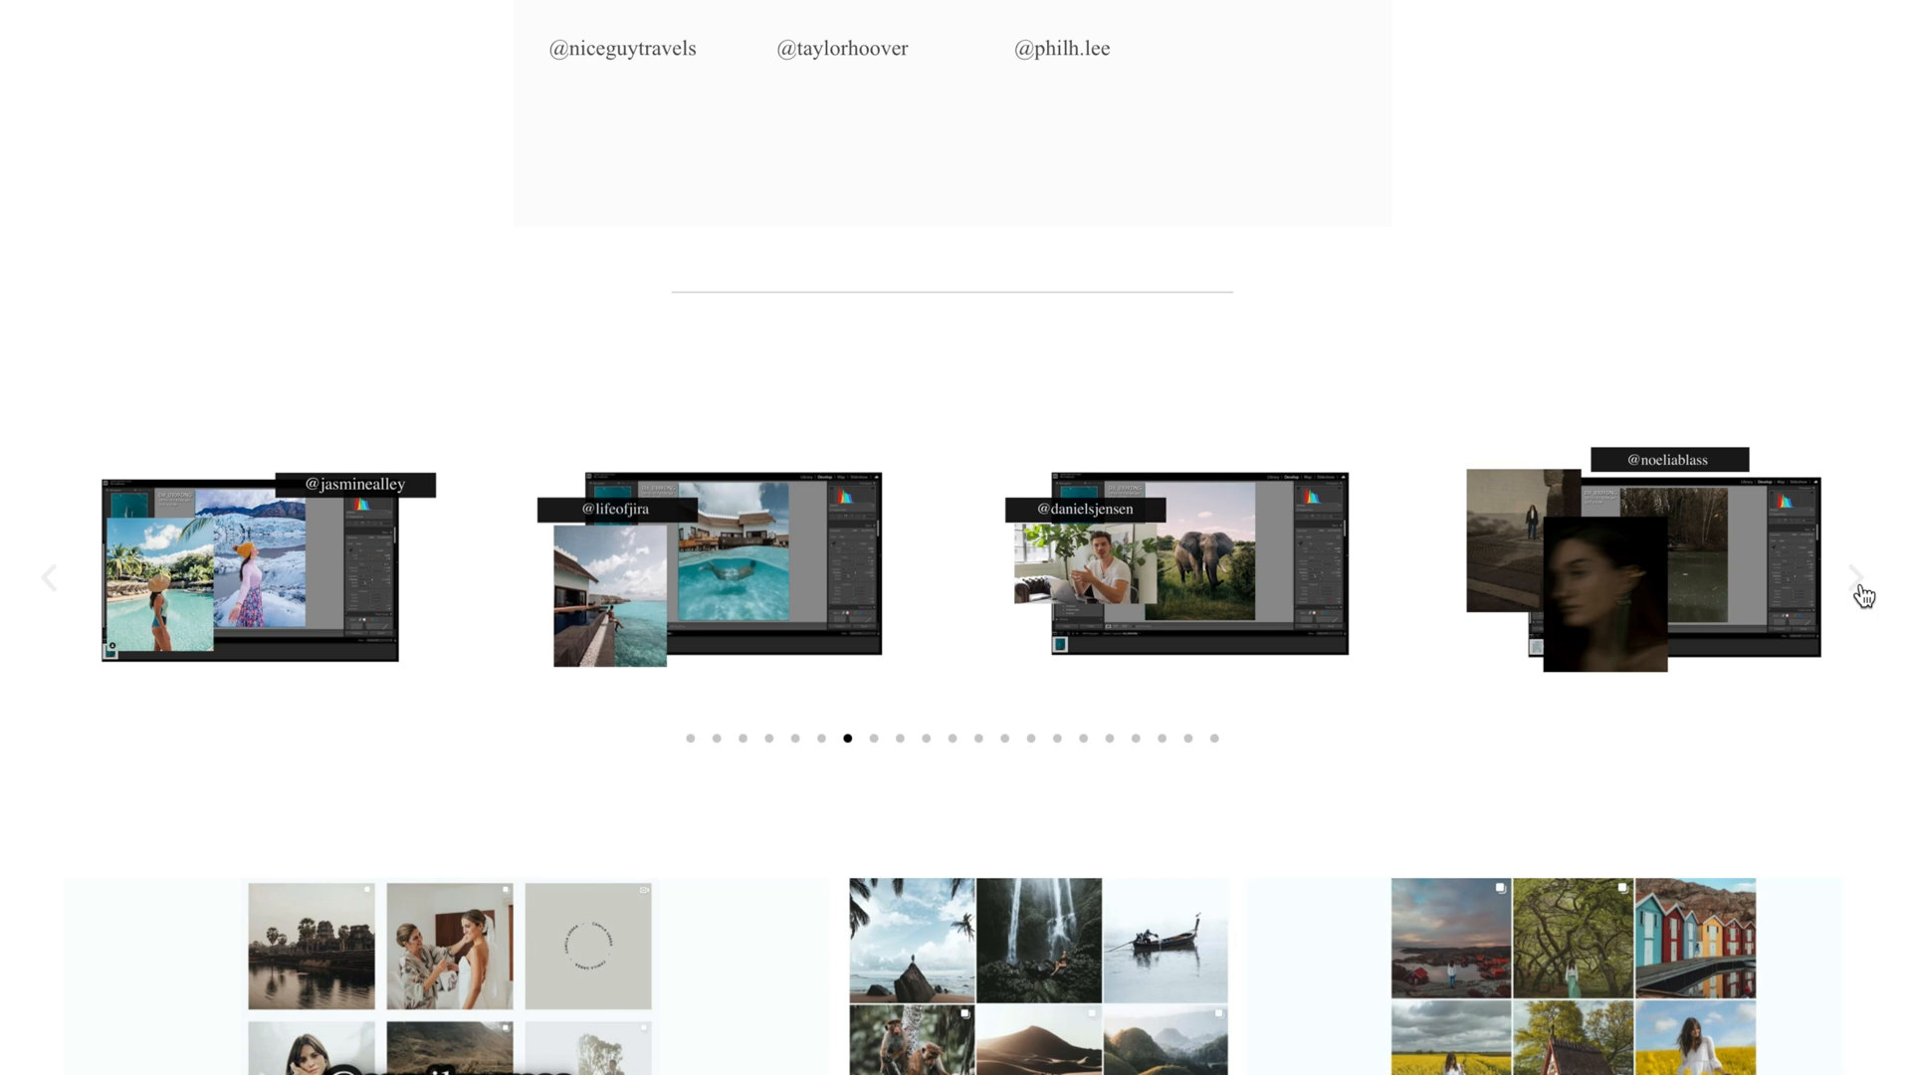
left_click(1860, 576)
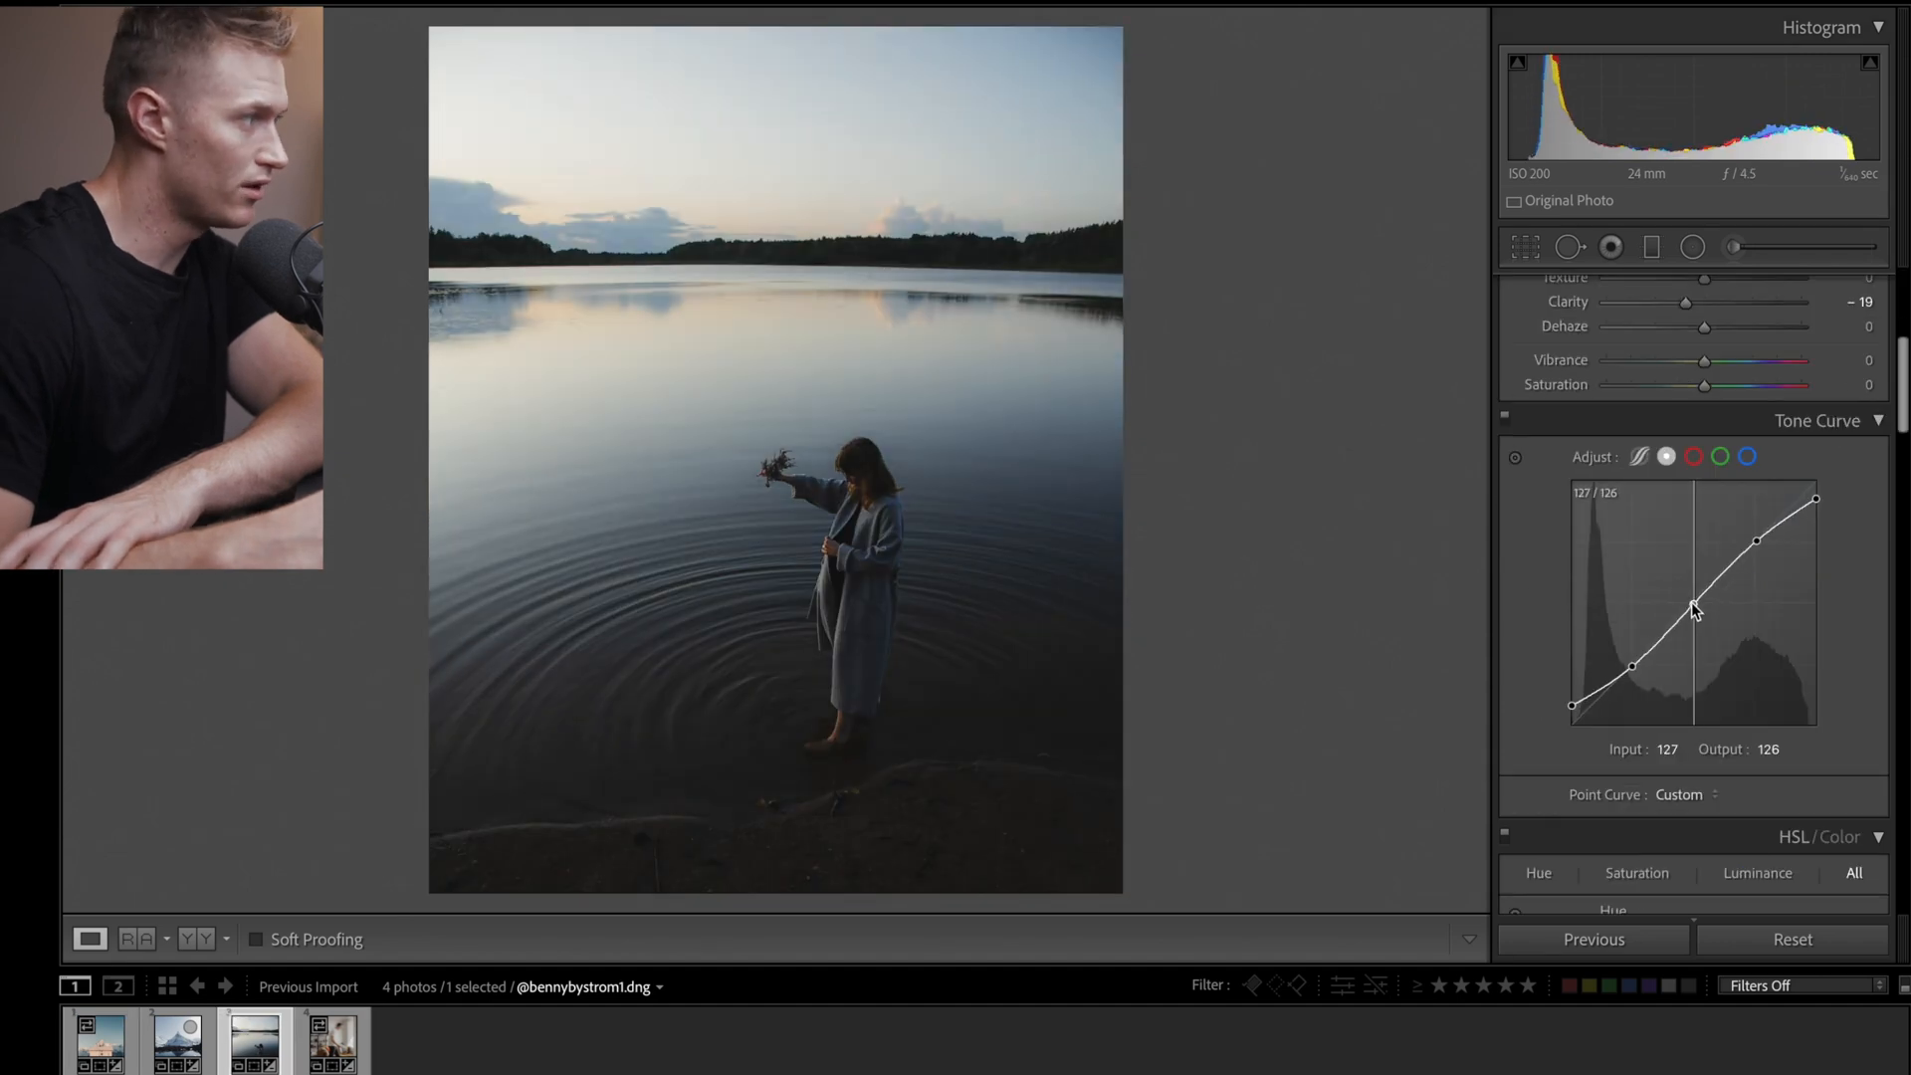
Add a midtone point to the lake portrait's tone curve.
left_click(254, 1042)
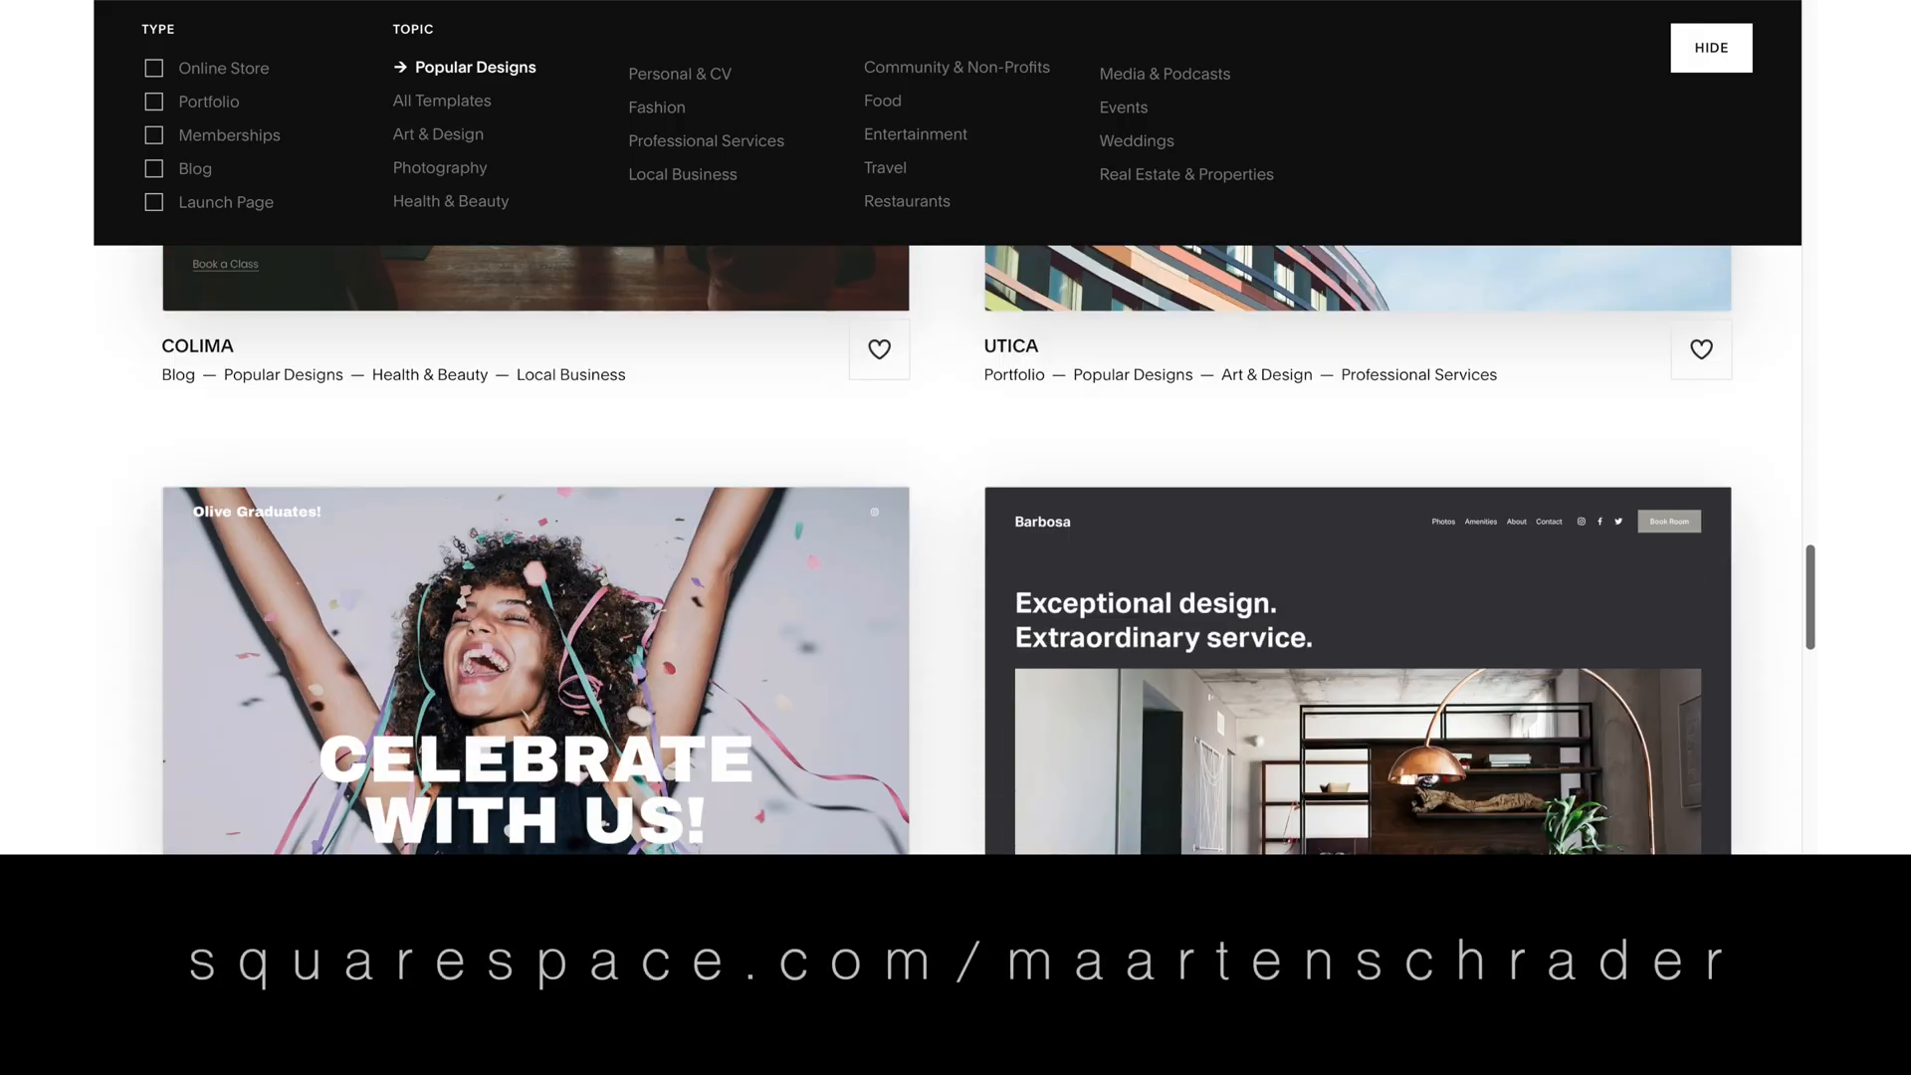
Filter the templates to Photography and scroll through the TALVA template preview.
scroll("down", 3)
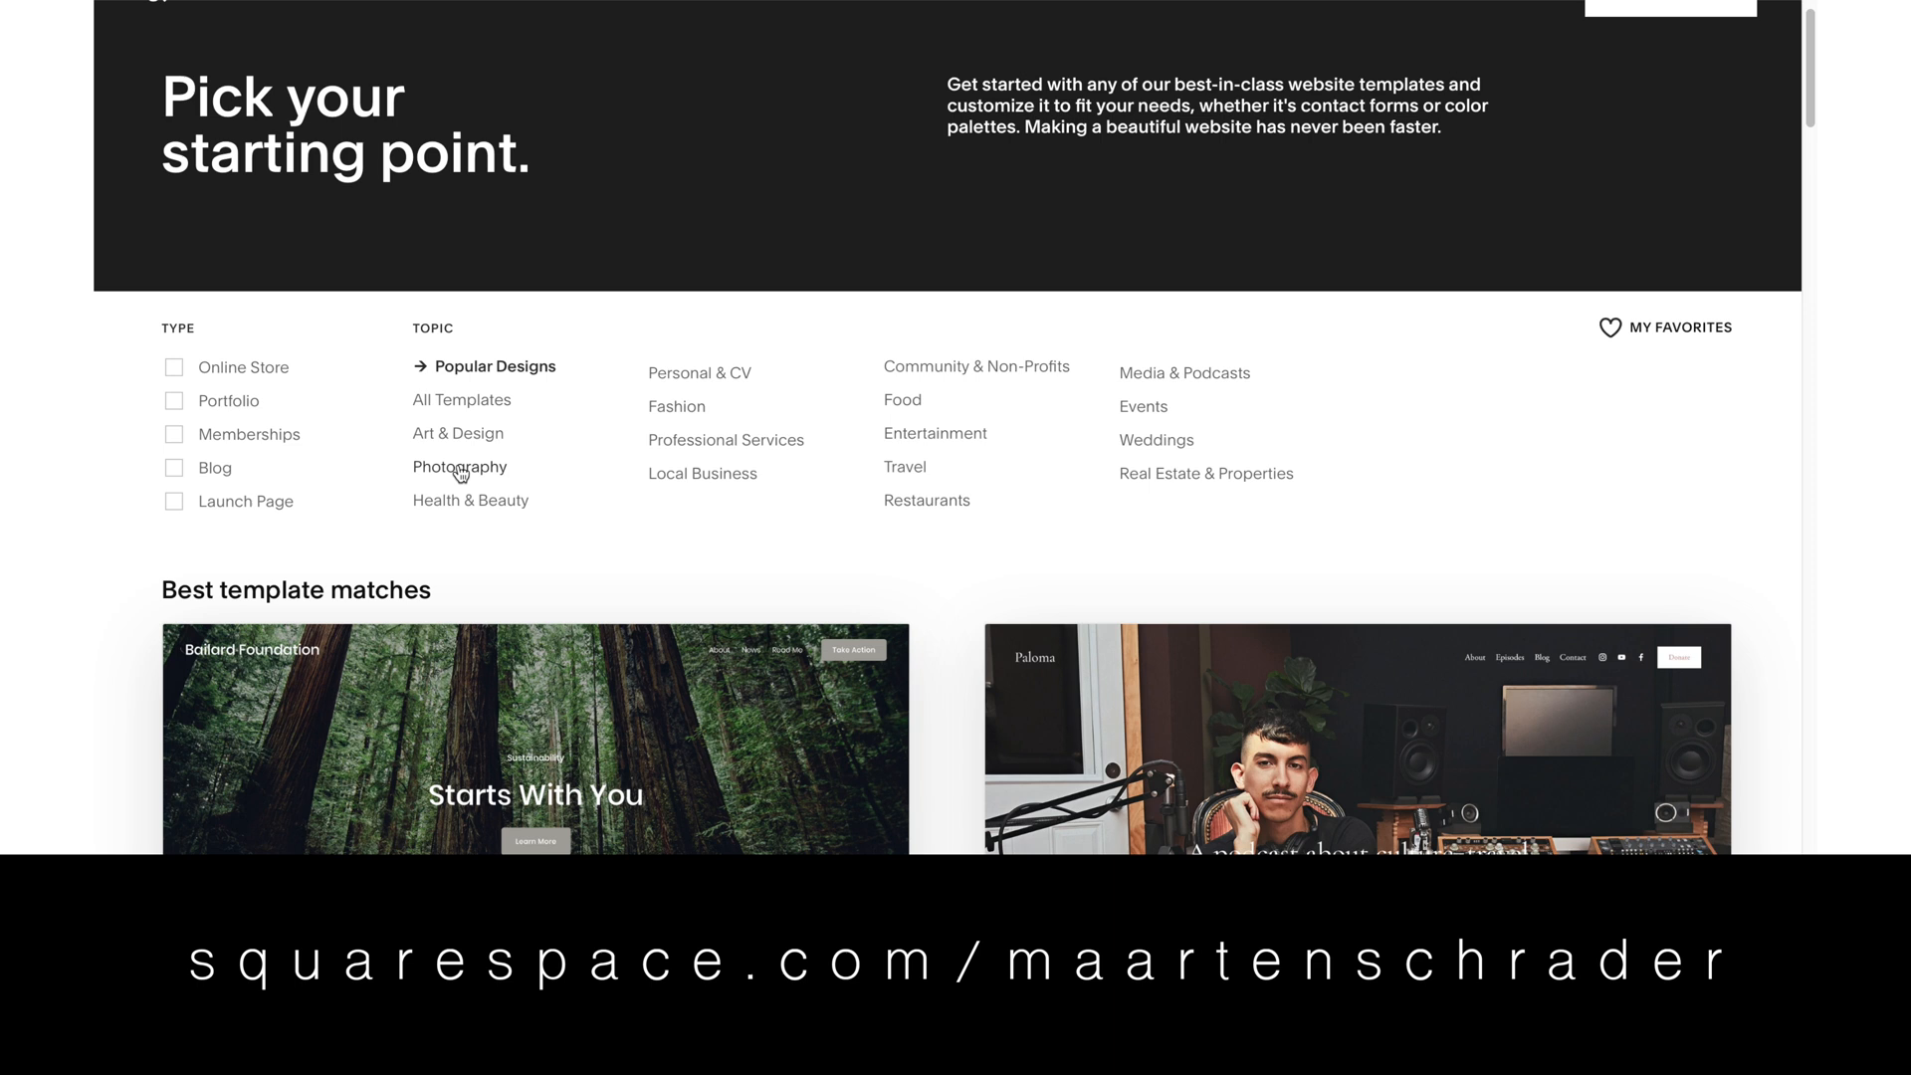
left_click(460, 467)
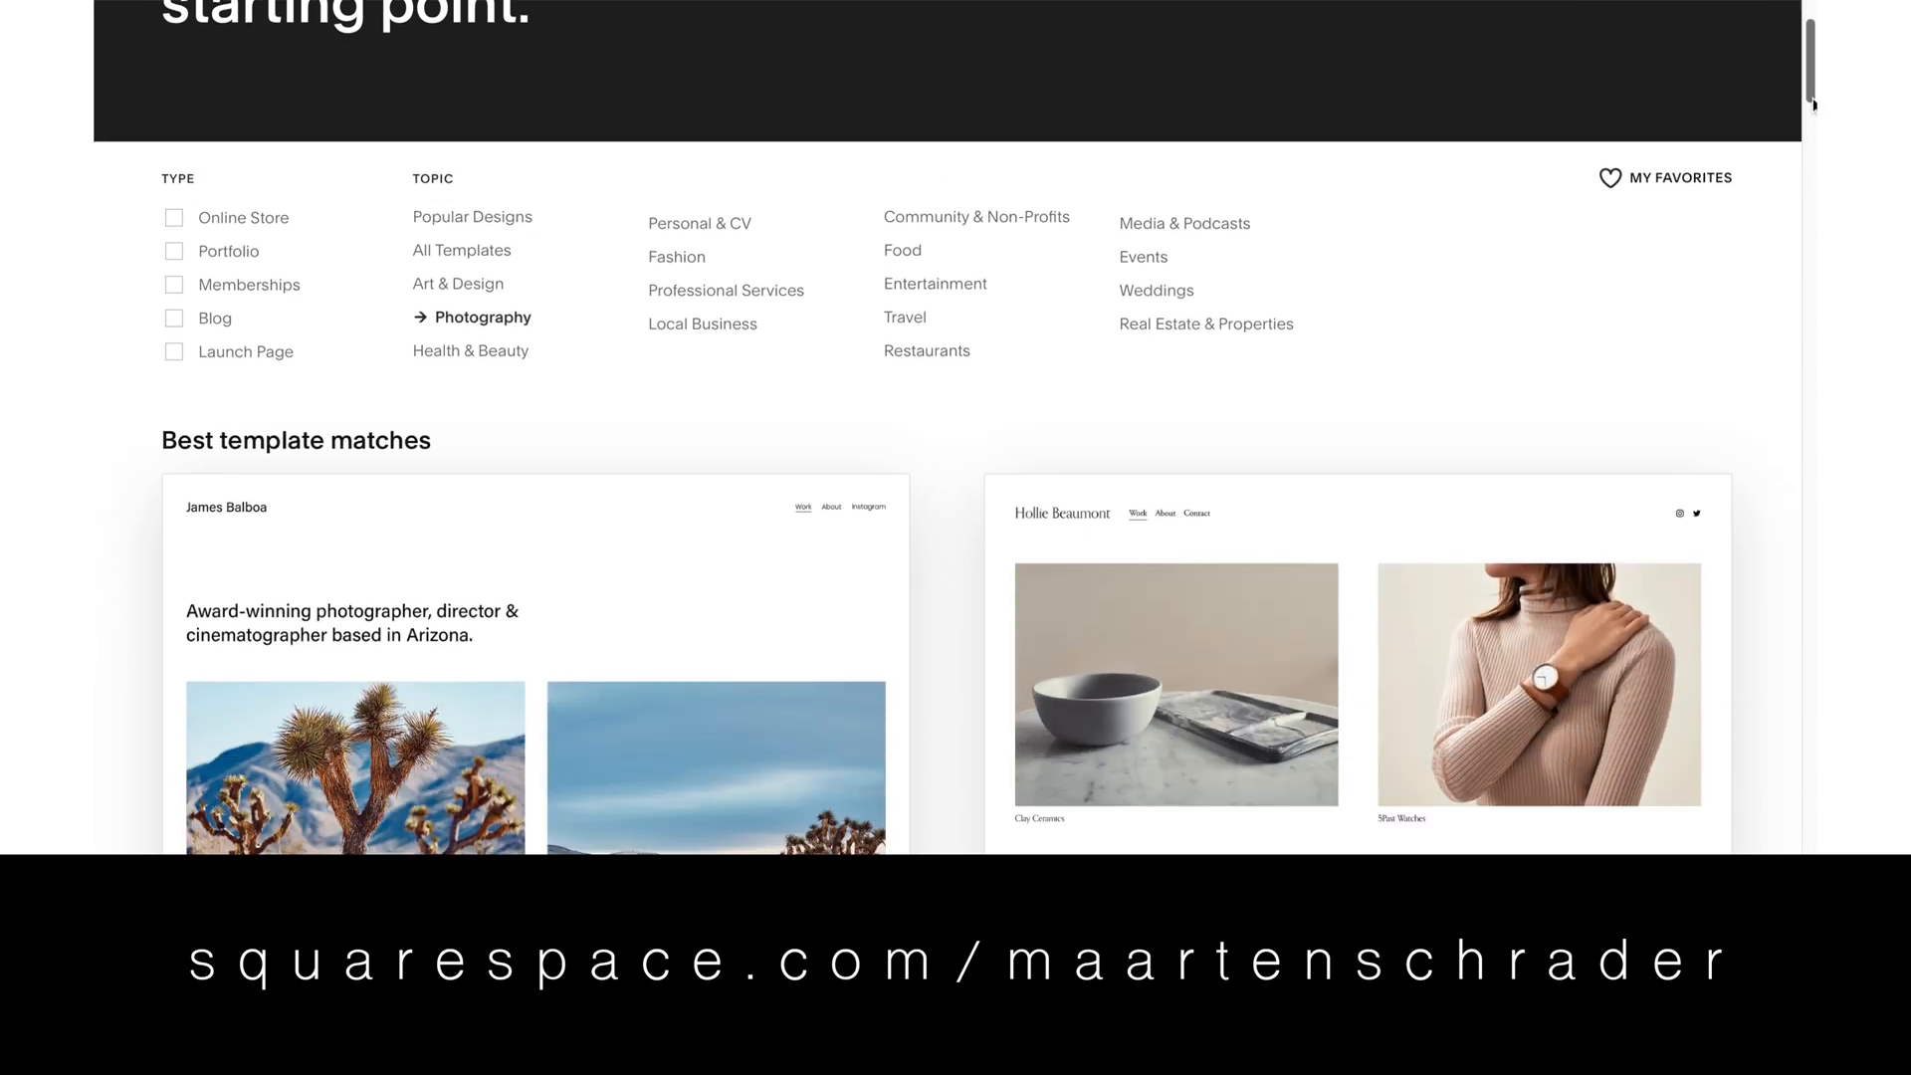
scroll("down", 3)
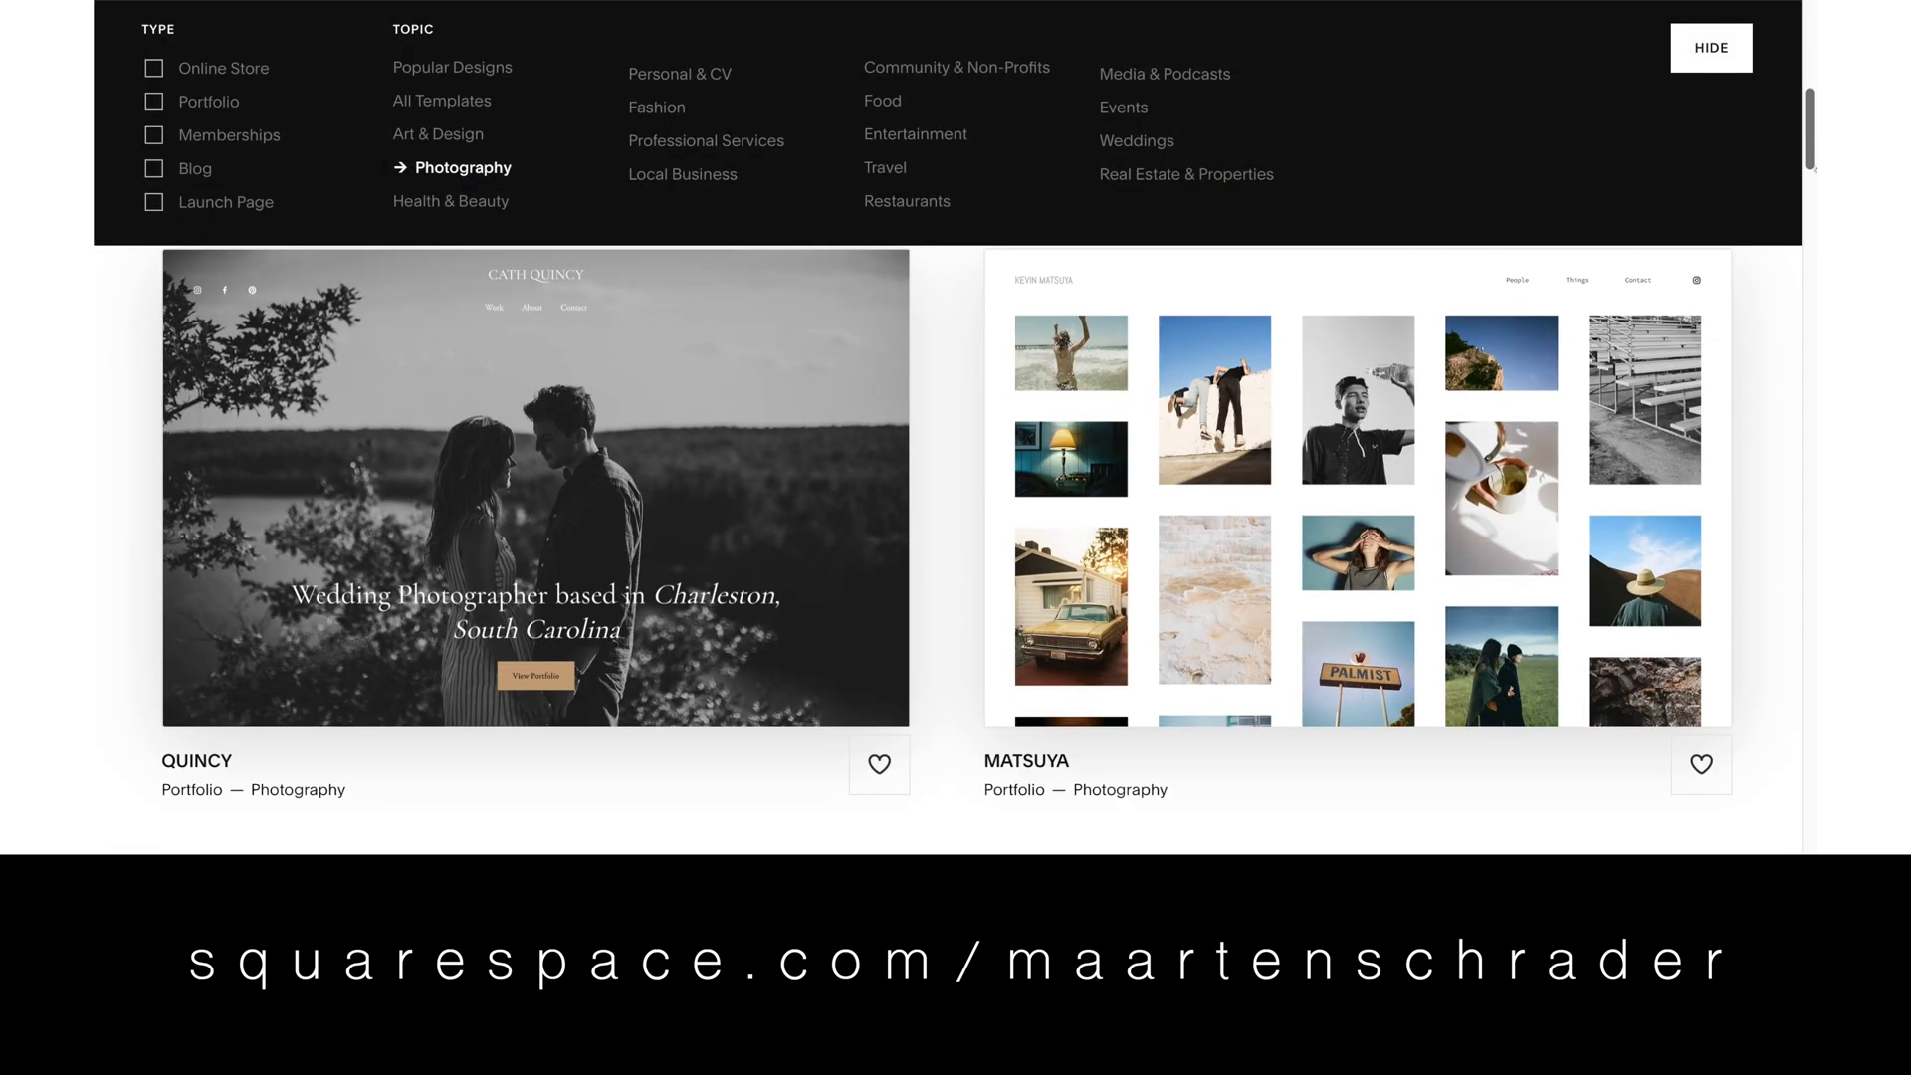
scroll("down", 3)
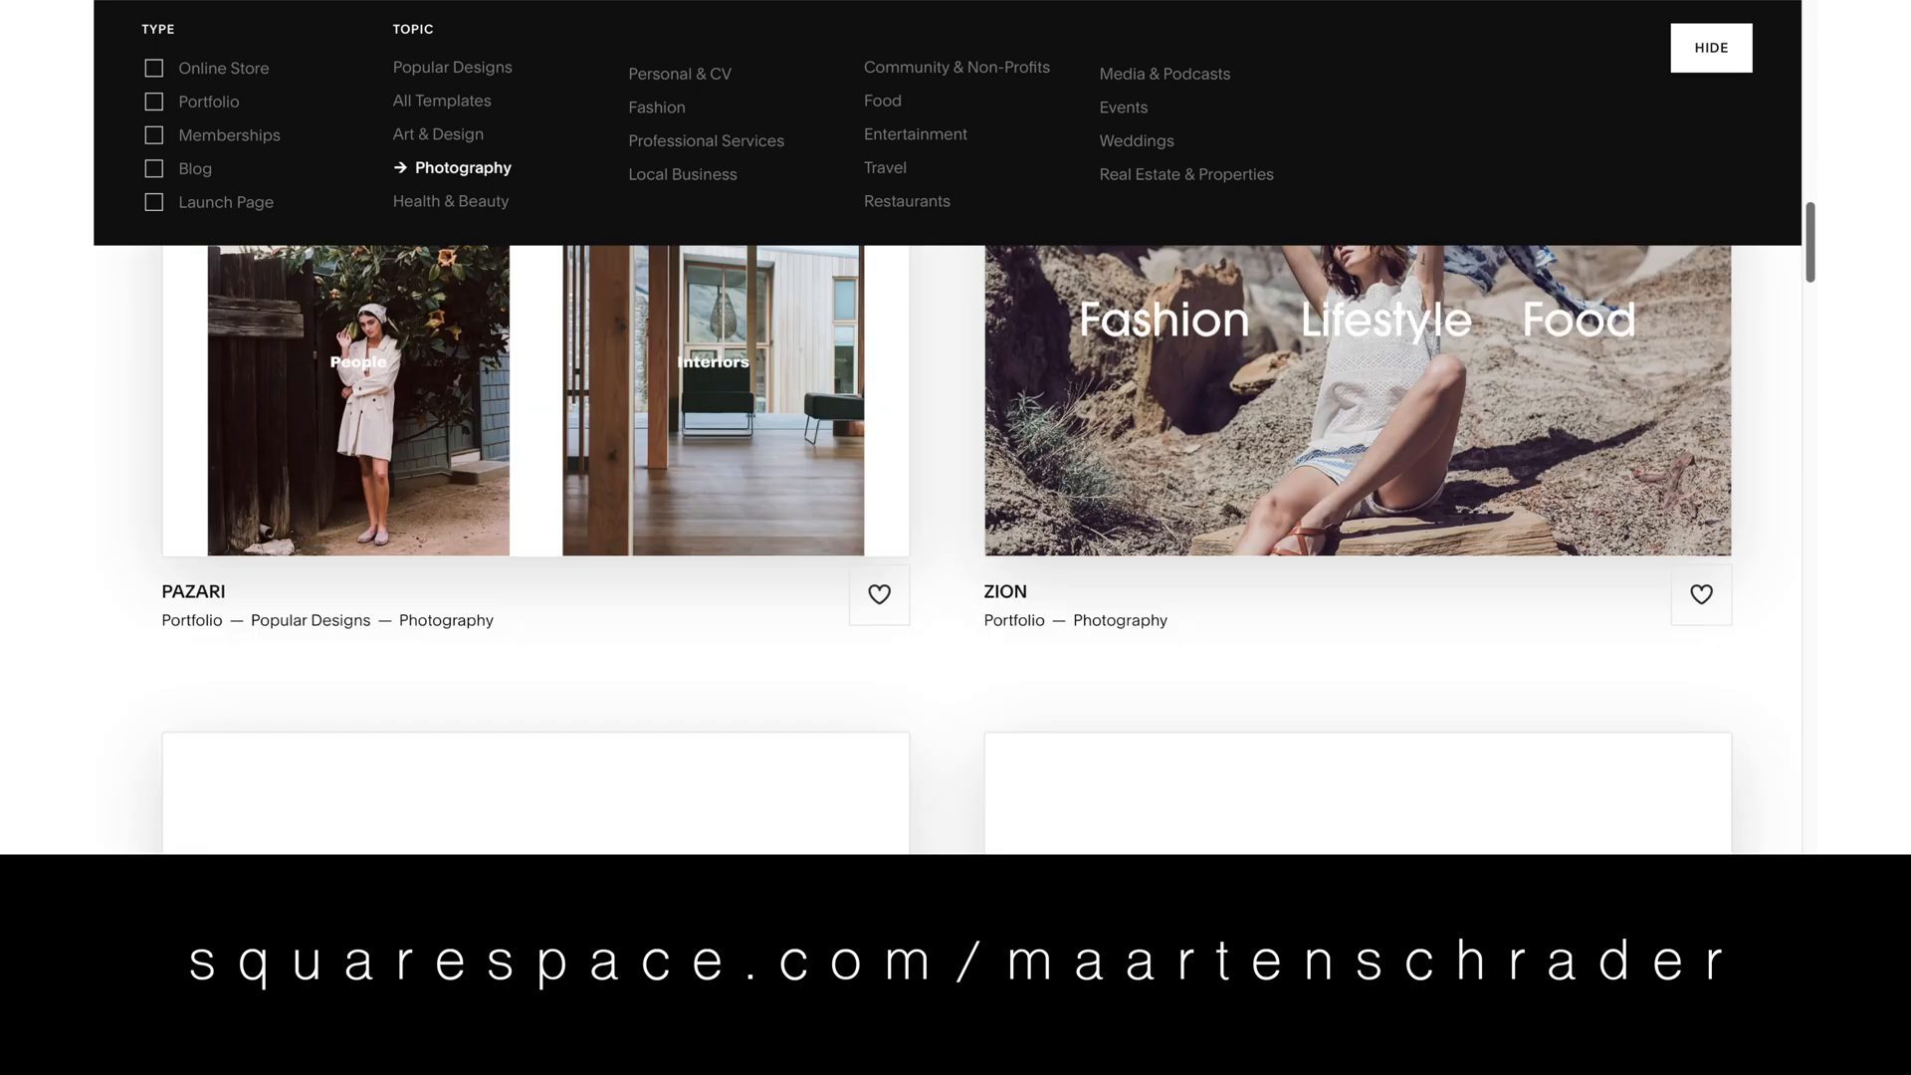
scroll("down", 3)
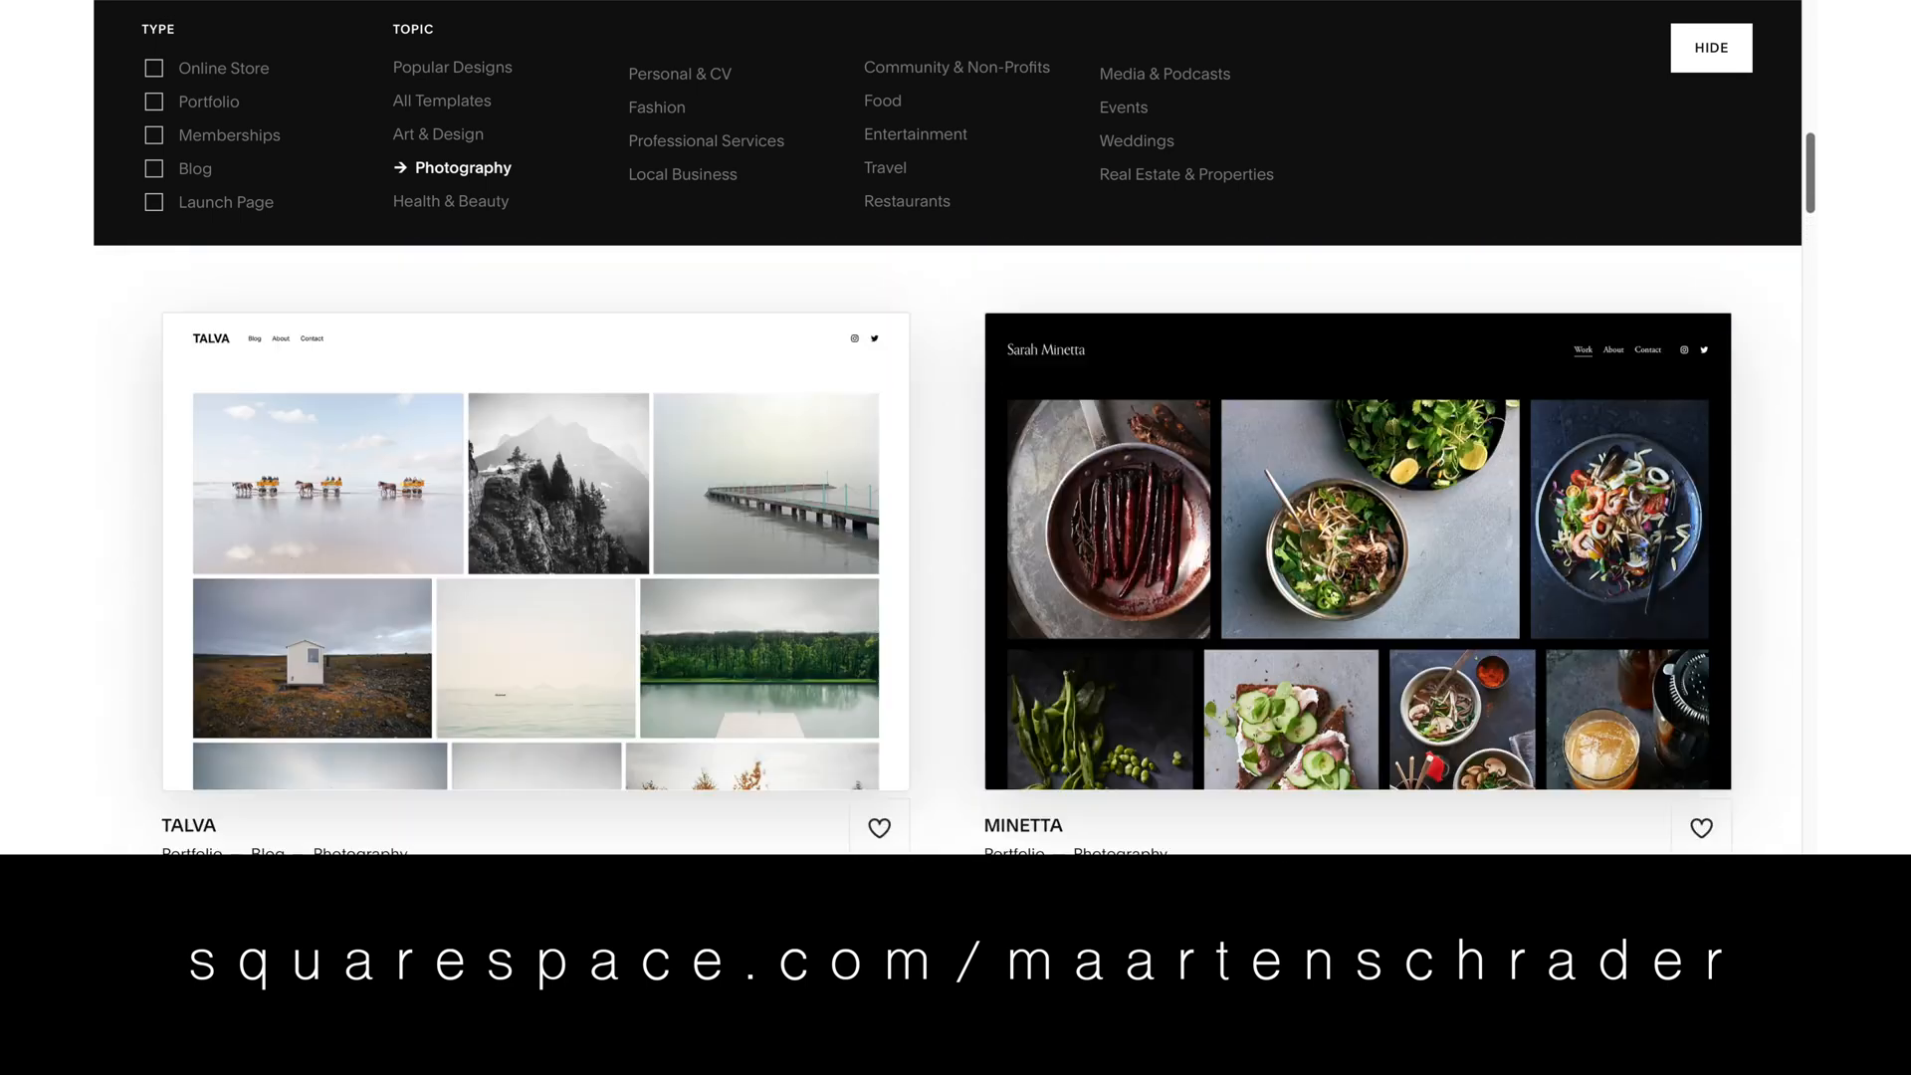
scroll("down", 3)
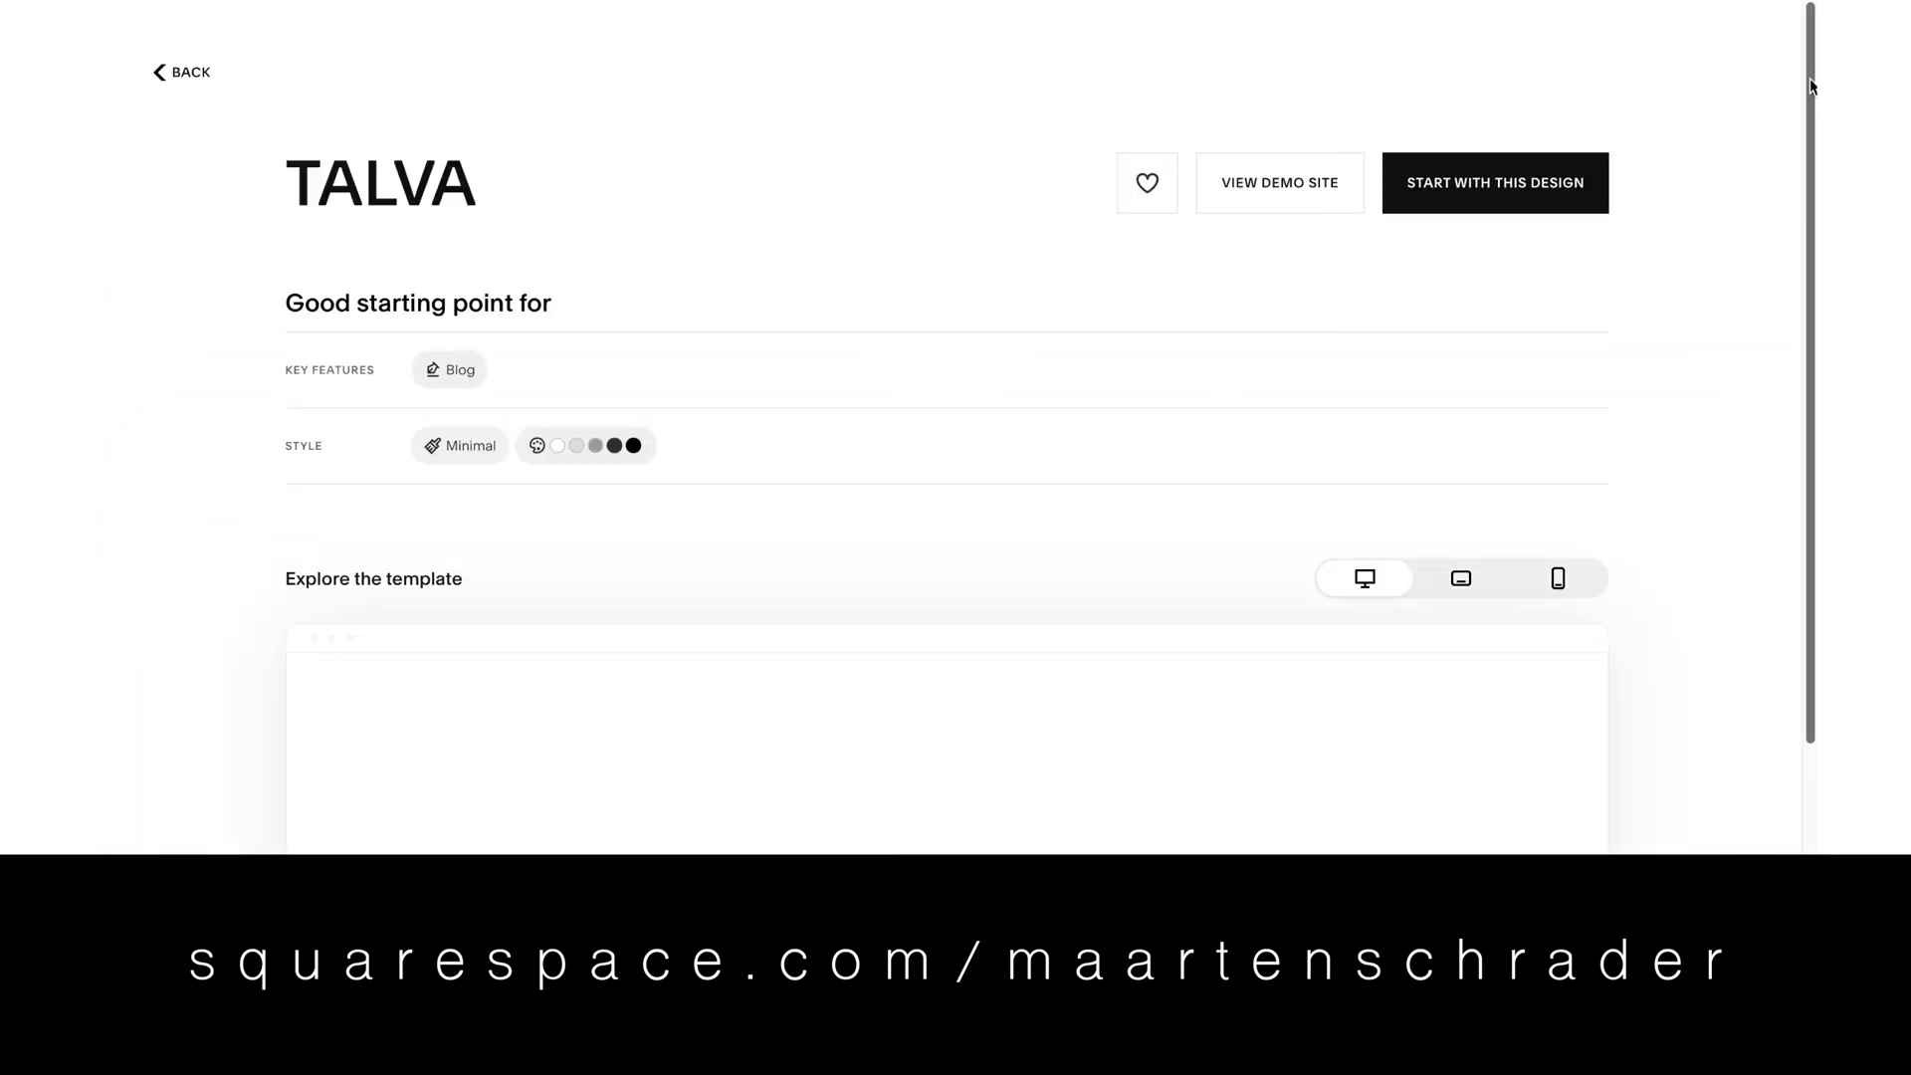
scroll("down", 3)
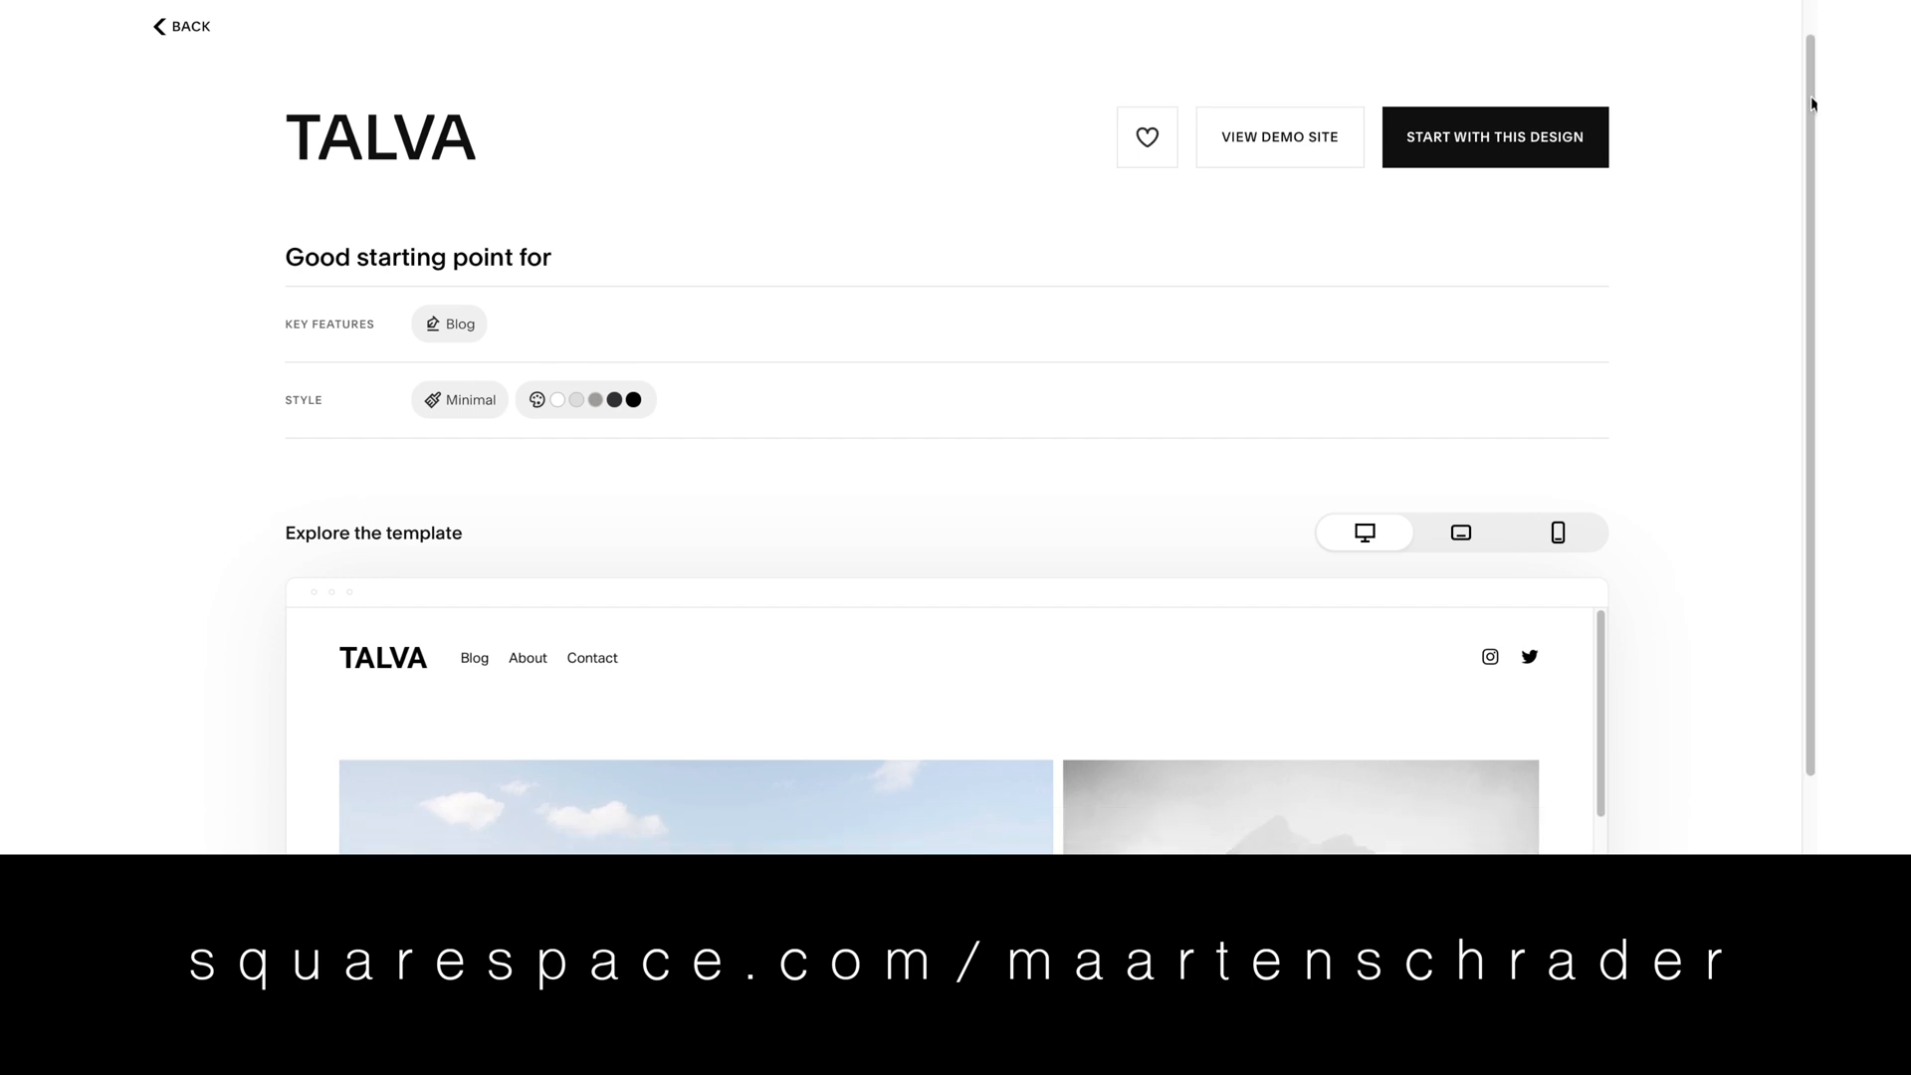
scroll("down", 3)
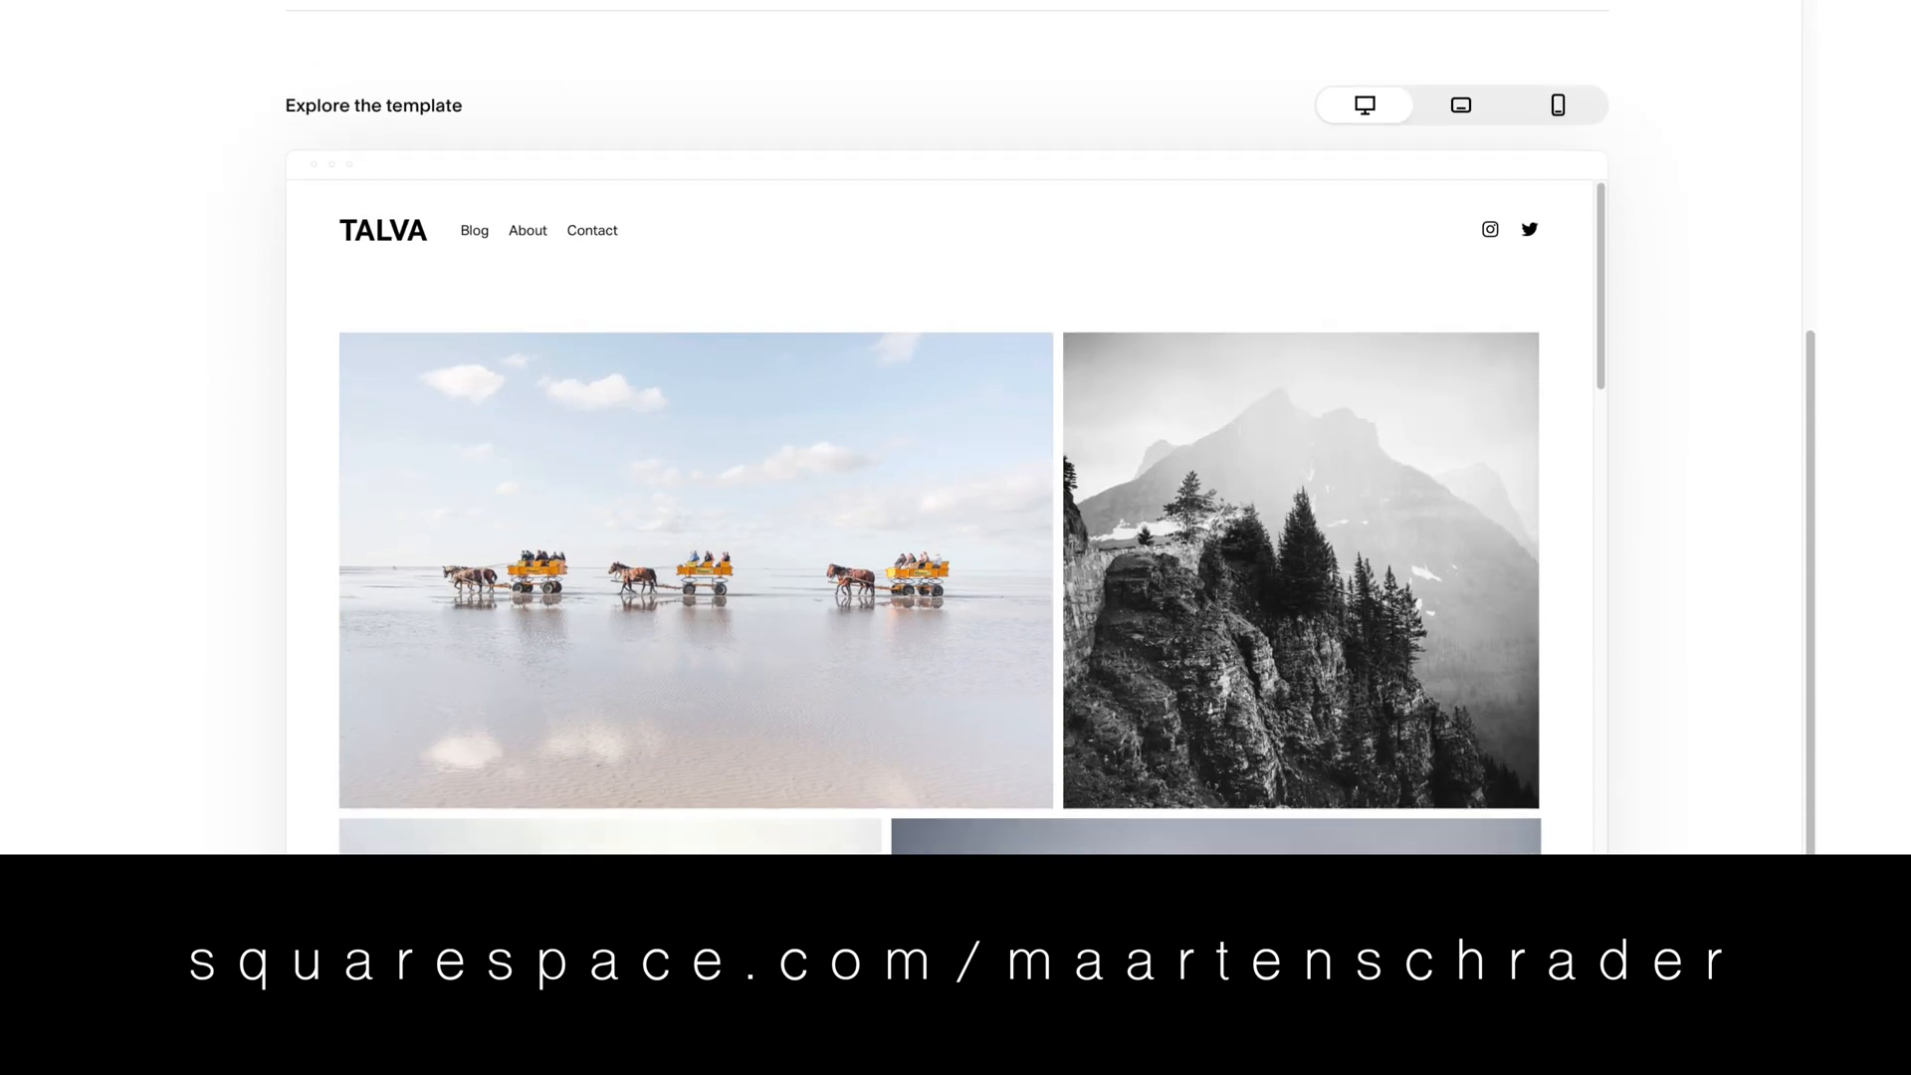
scroll("up", 3)
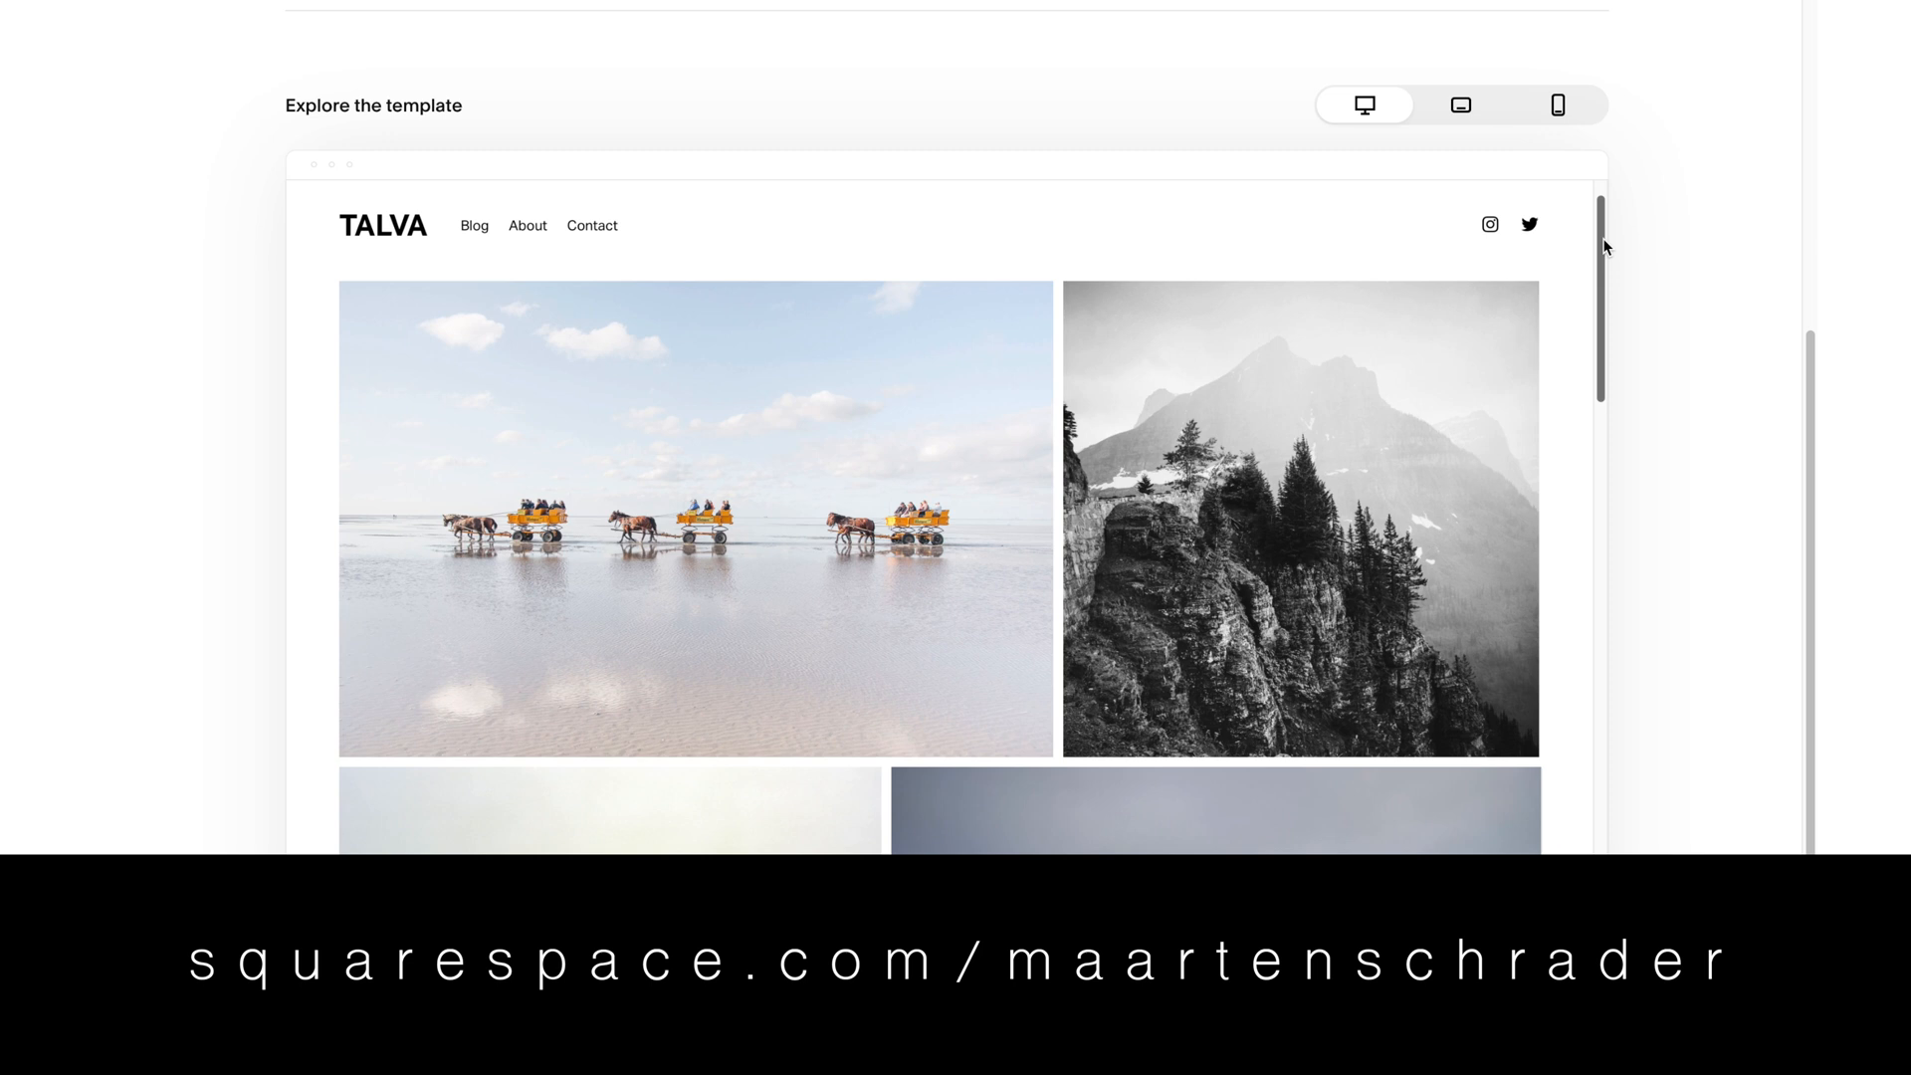
scroll("down", 3)
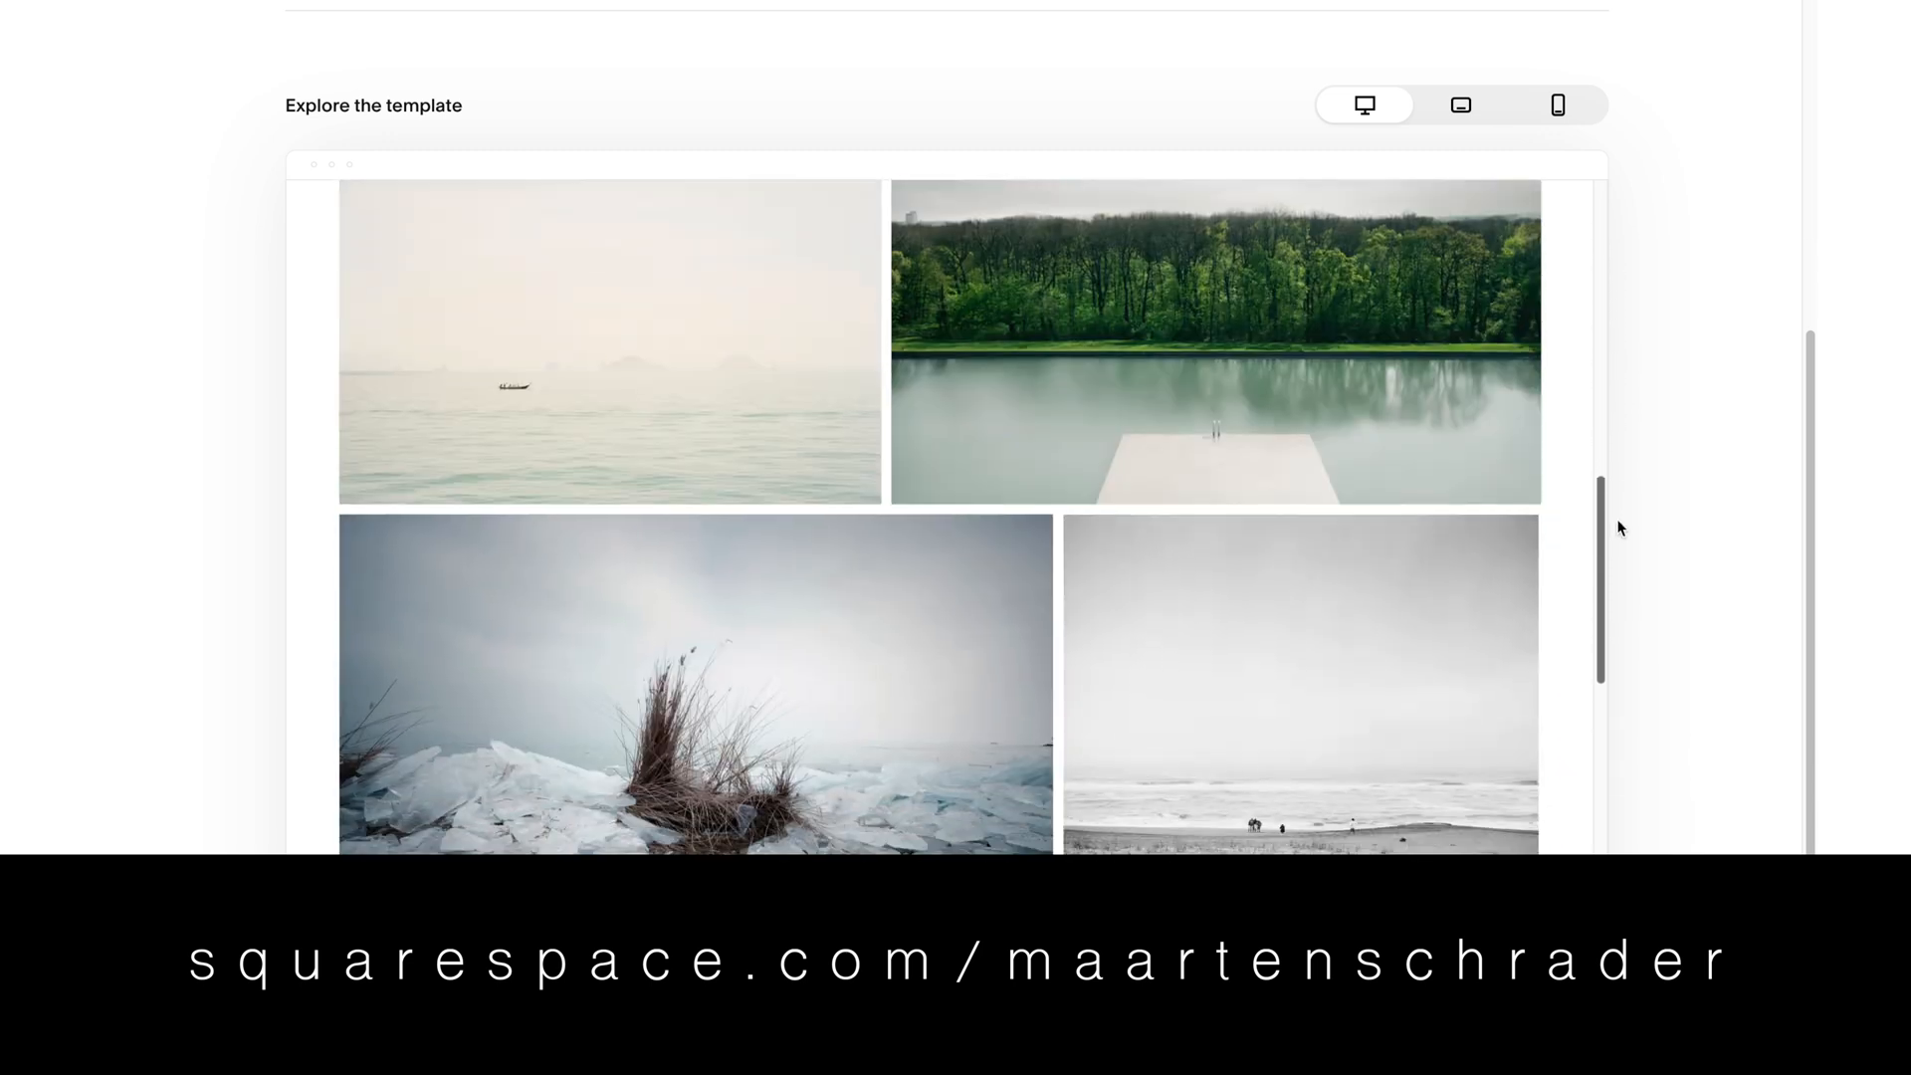
scroll("down", 3)
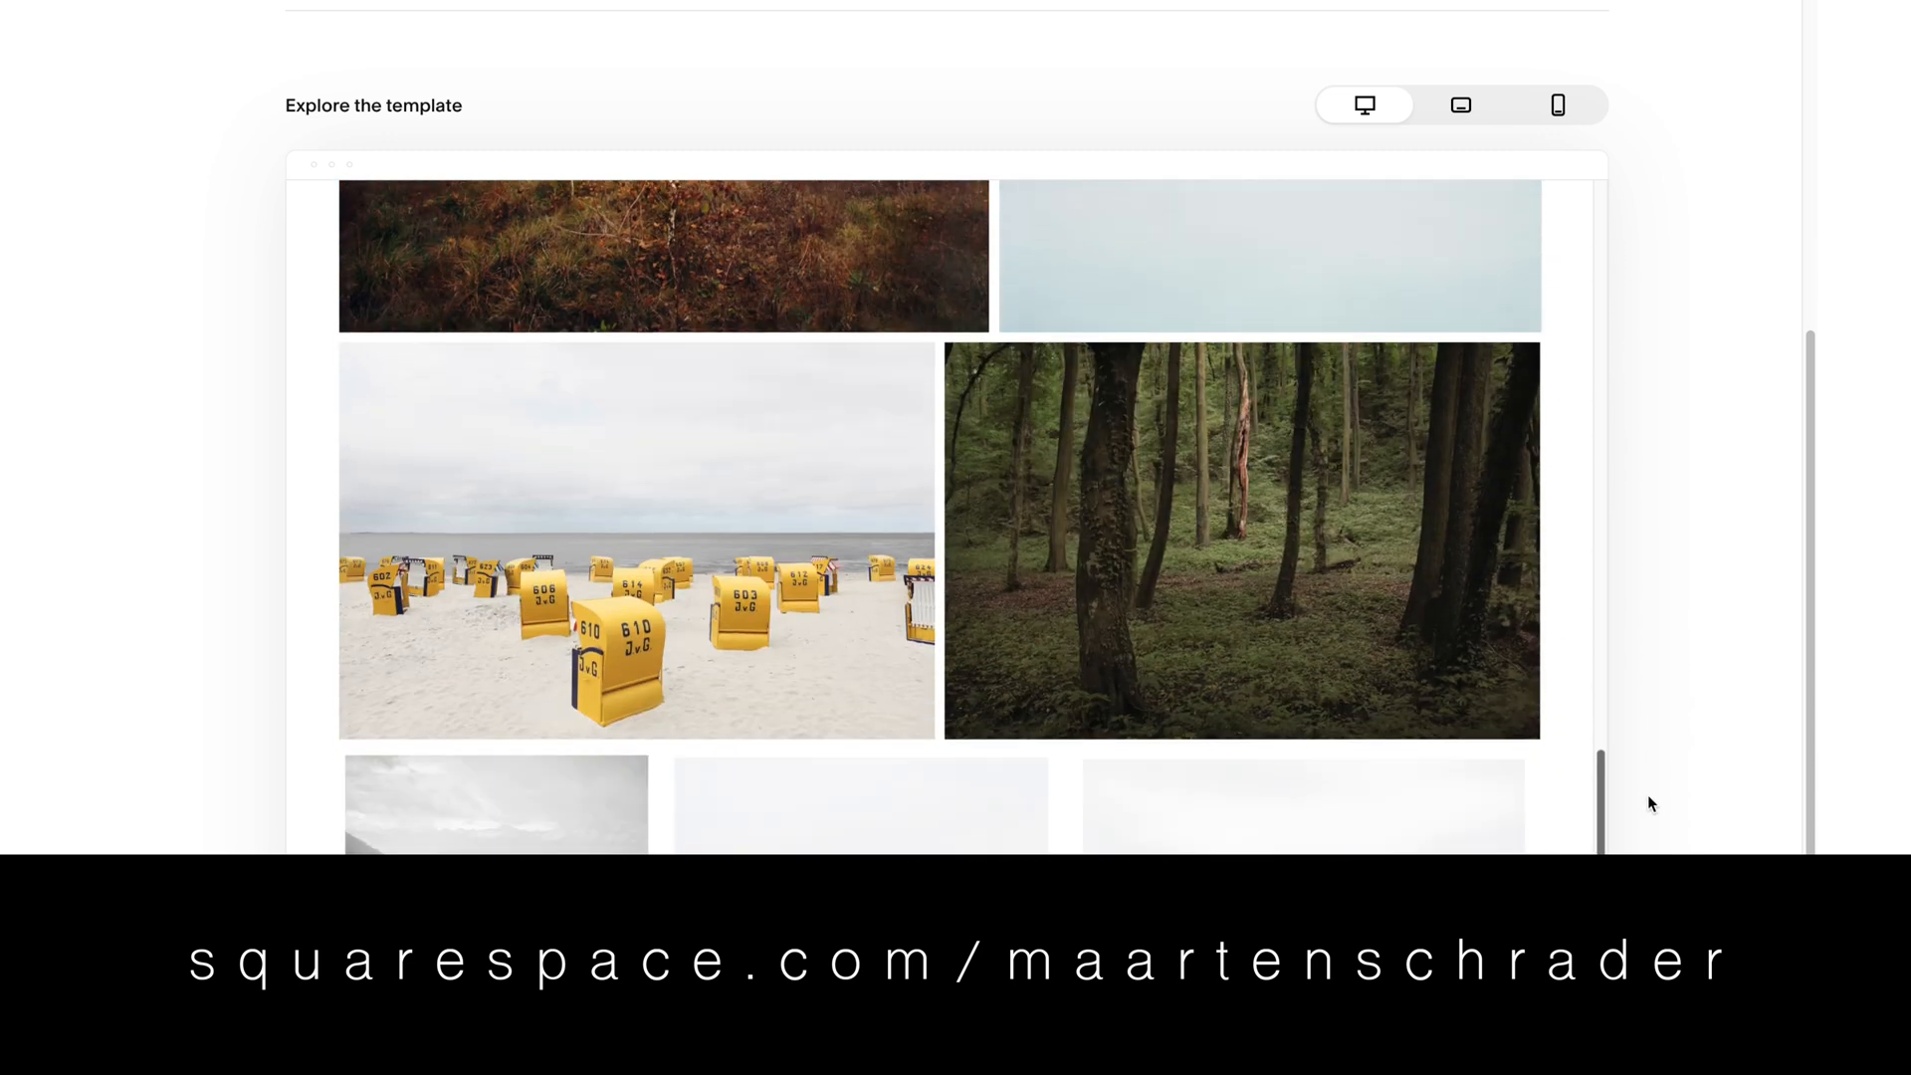